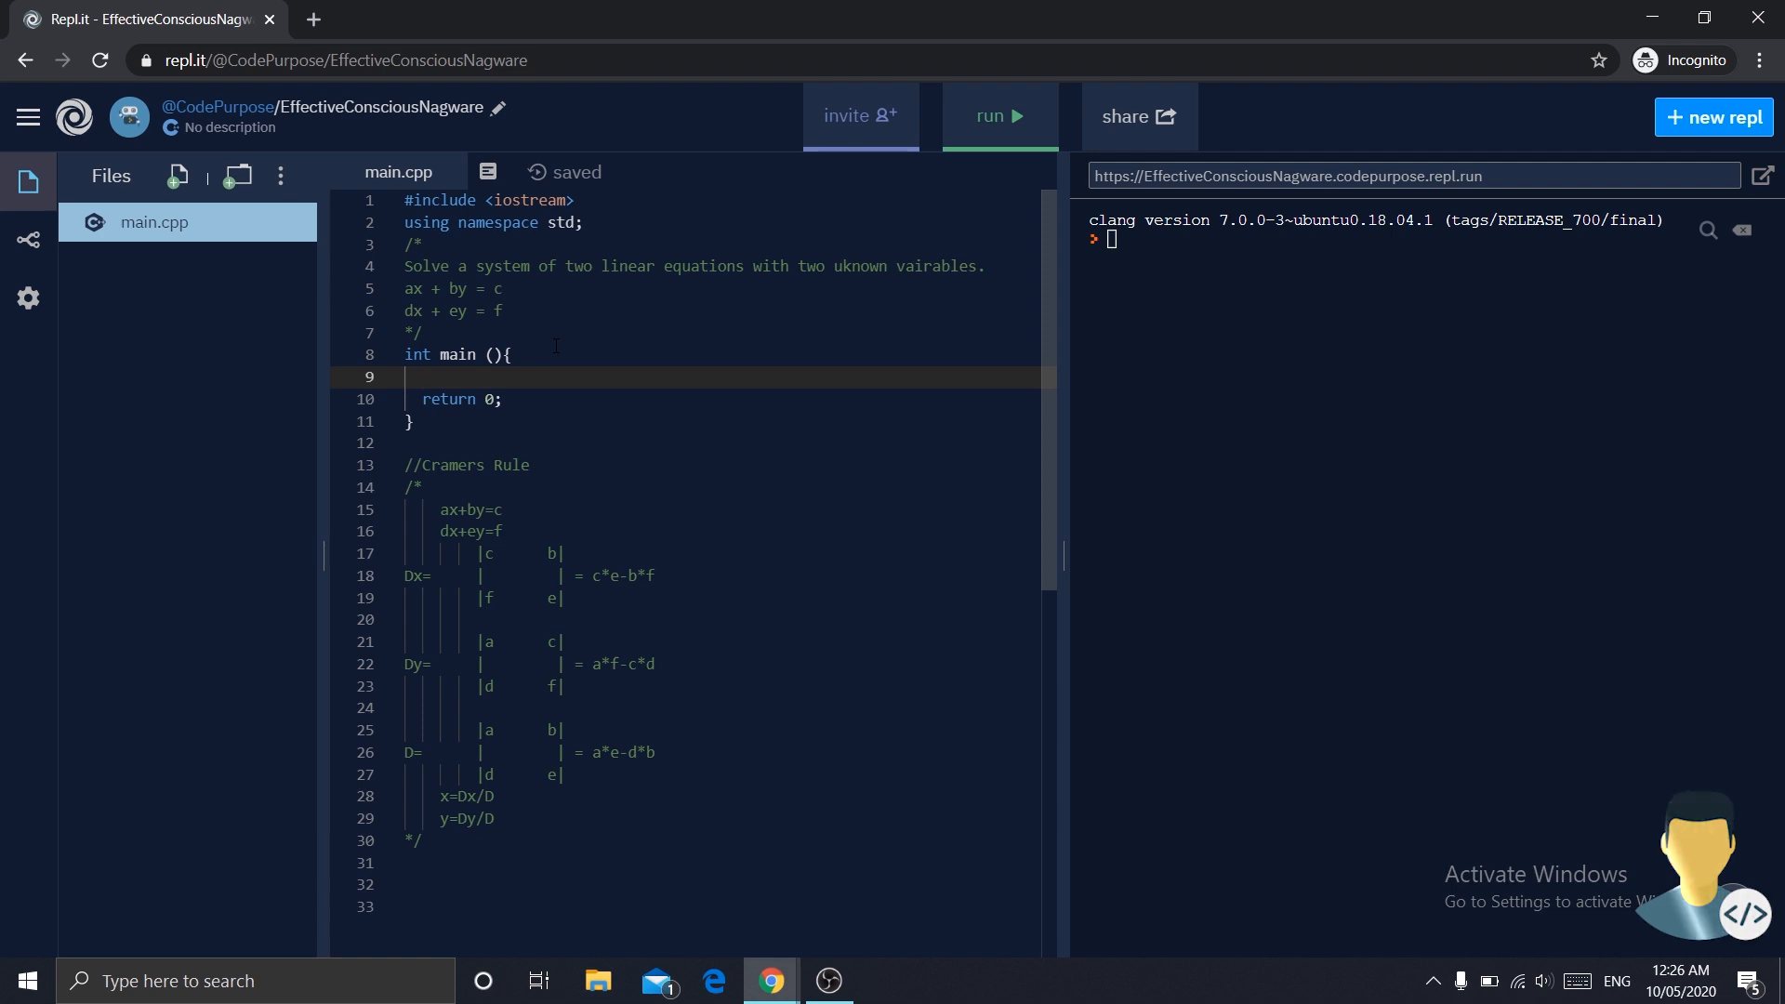
pyautogui.moveTo(578, 517)
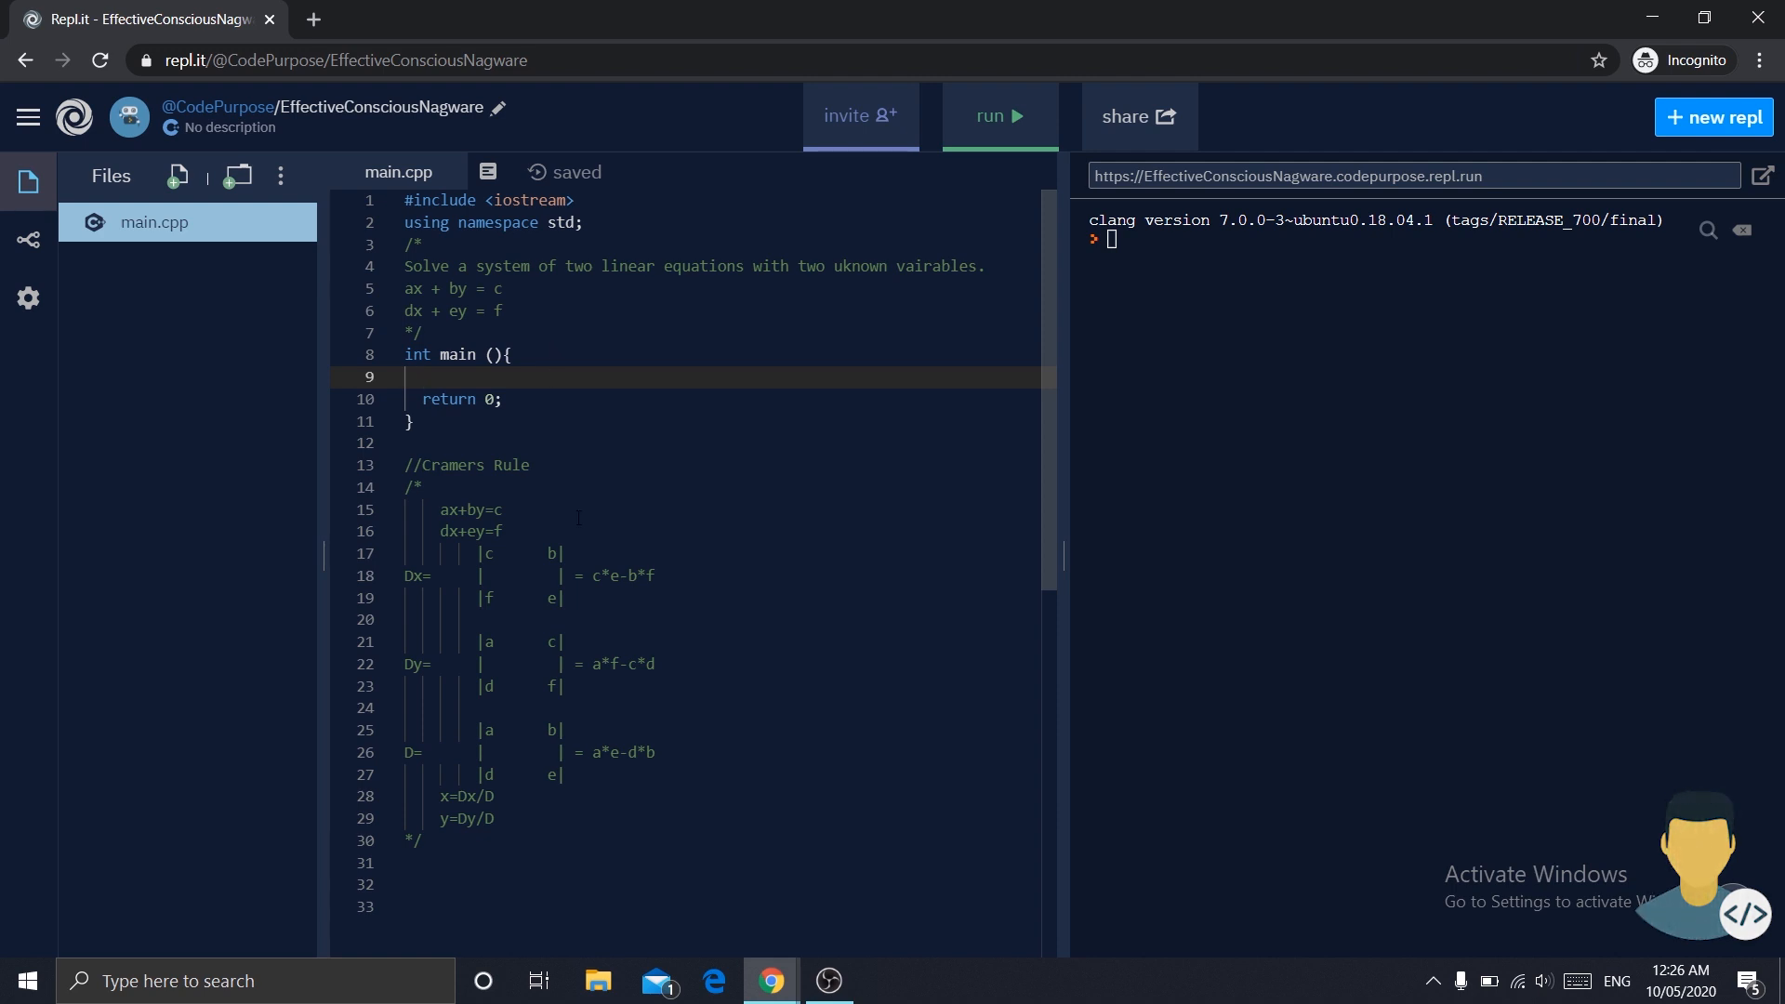
# - Declare double variables a, b, c, d, e and f at the top of main
pyautogui.scroll(-3)
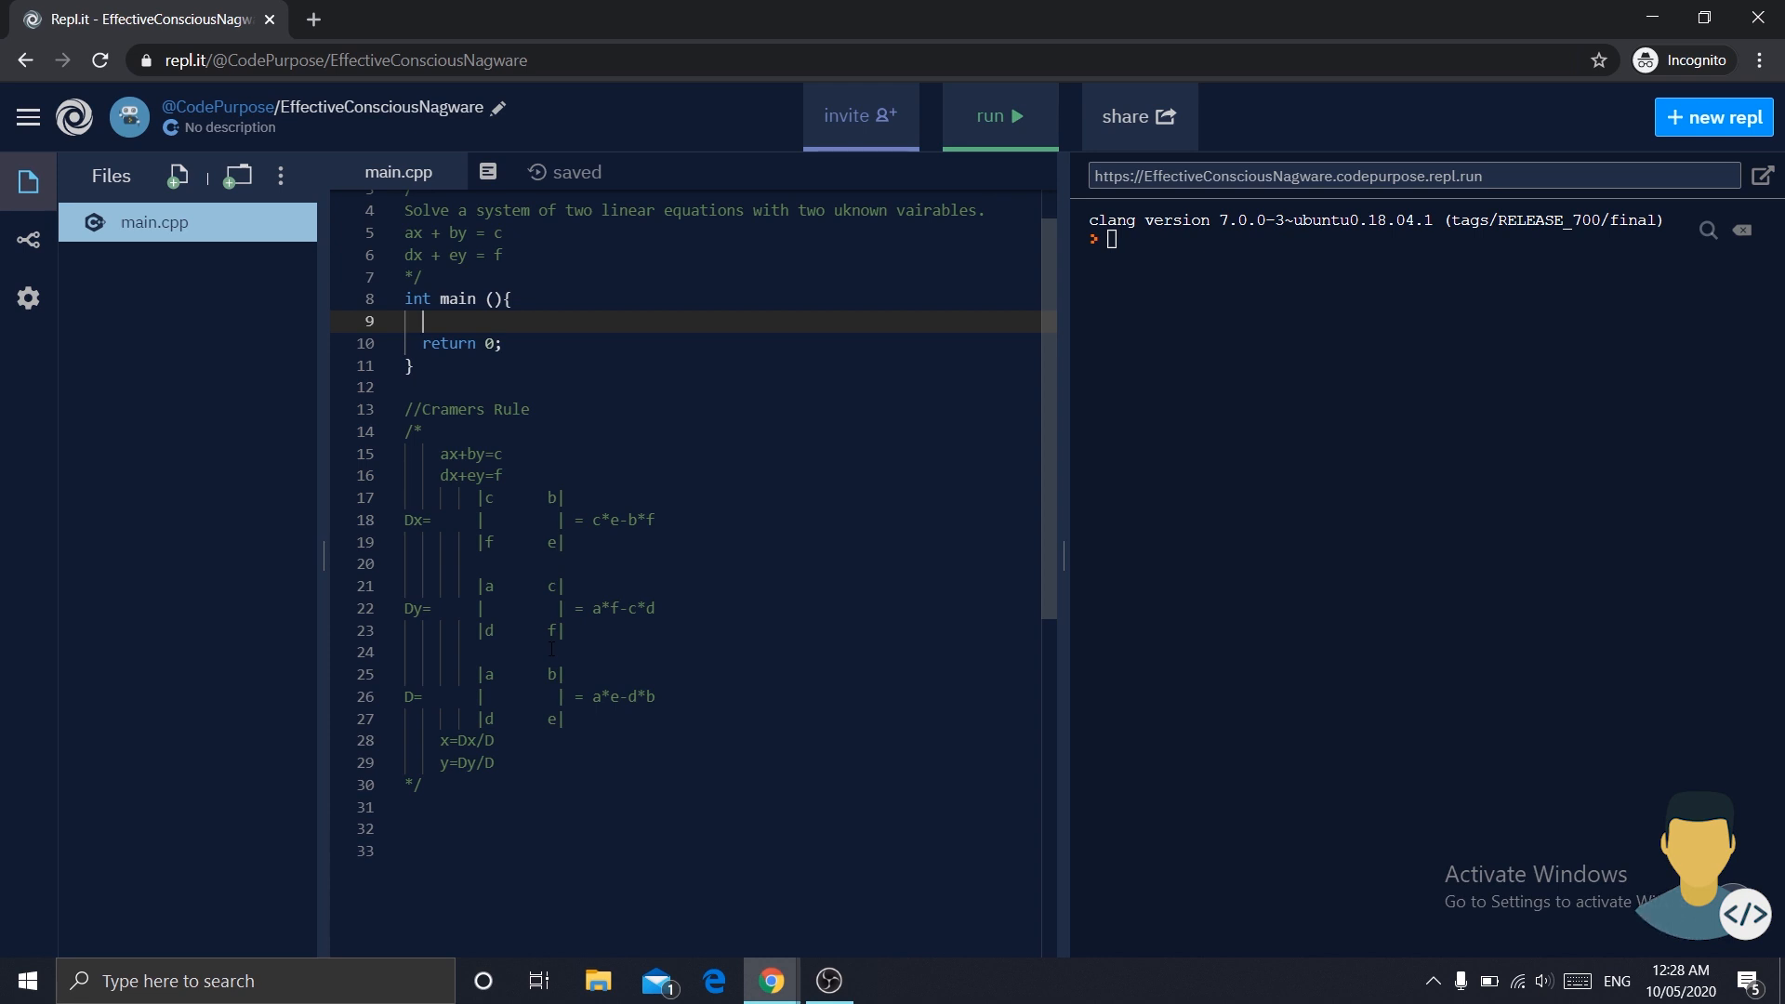
pyautogui.click(483, 498)
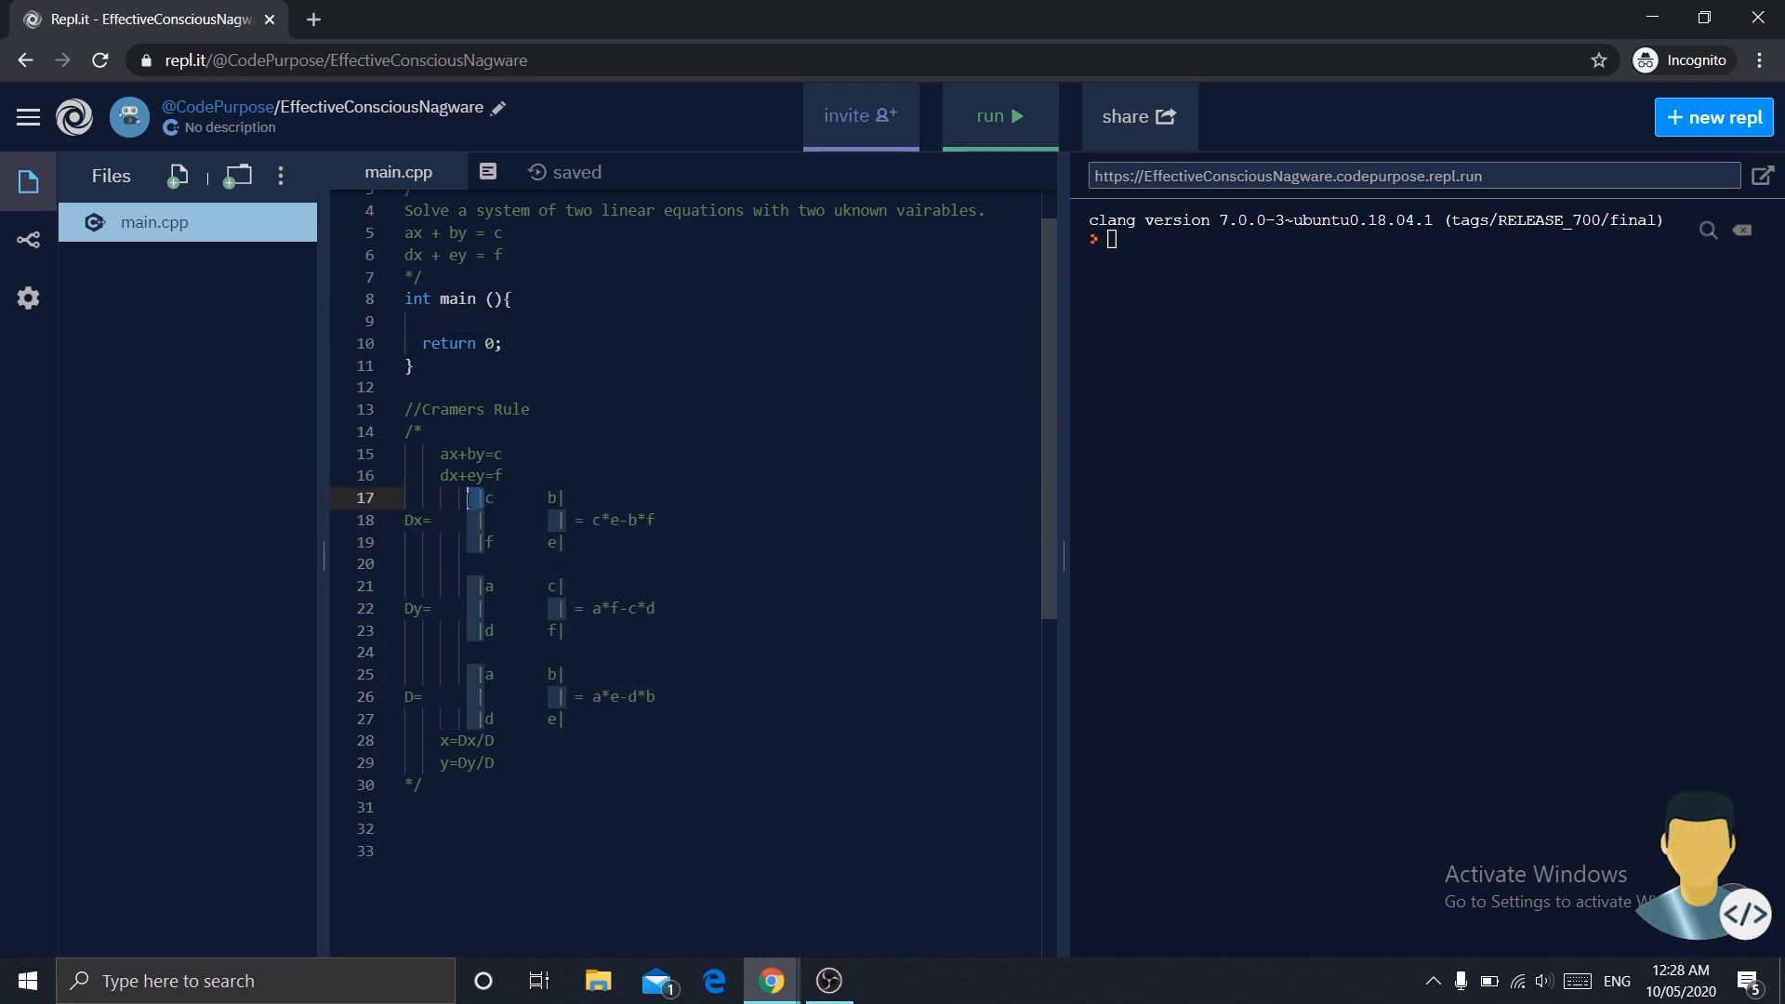
pyautogui.click(456, 320)
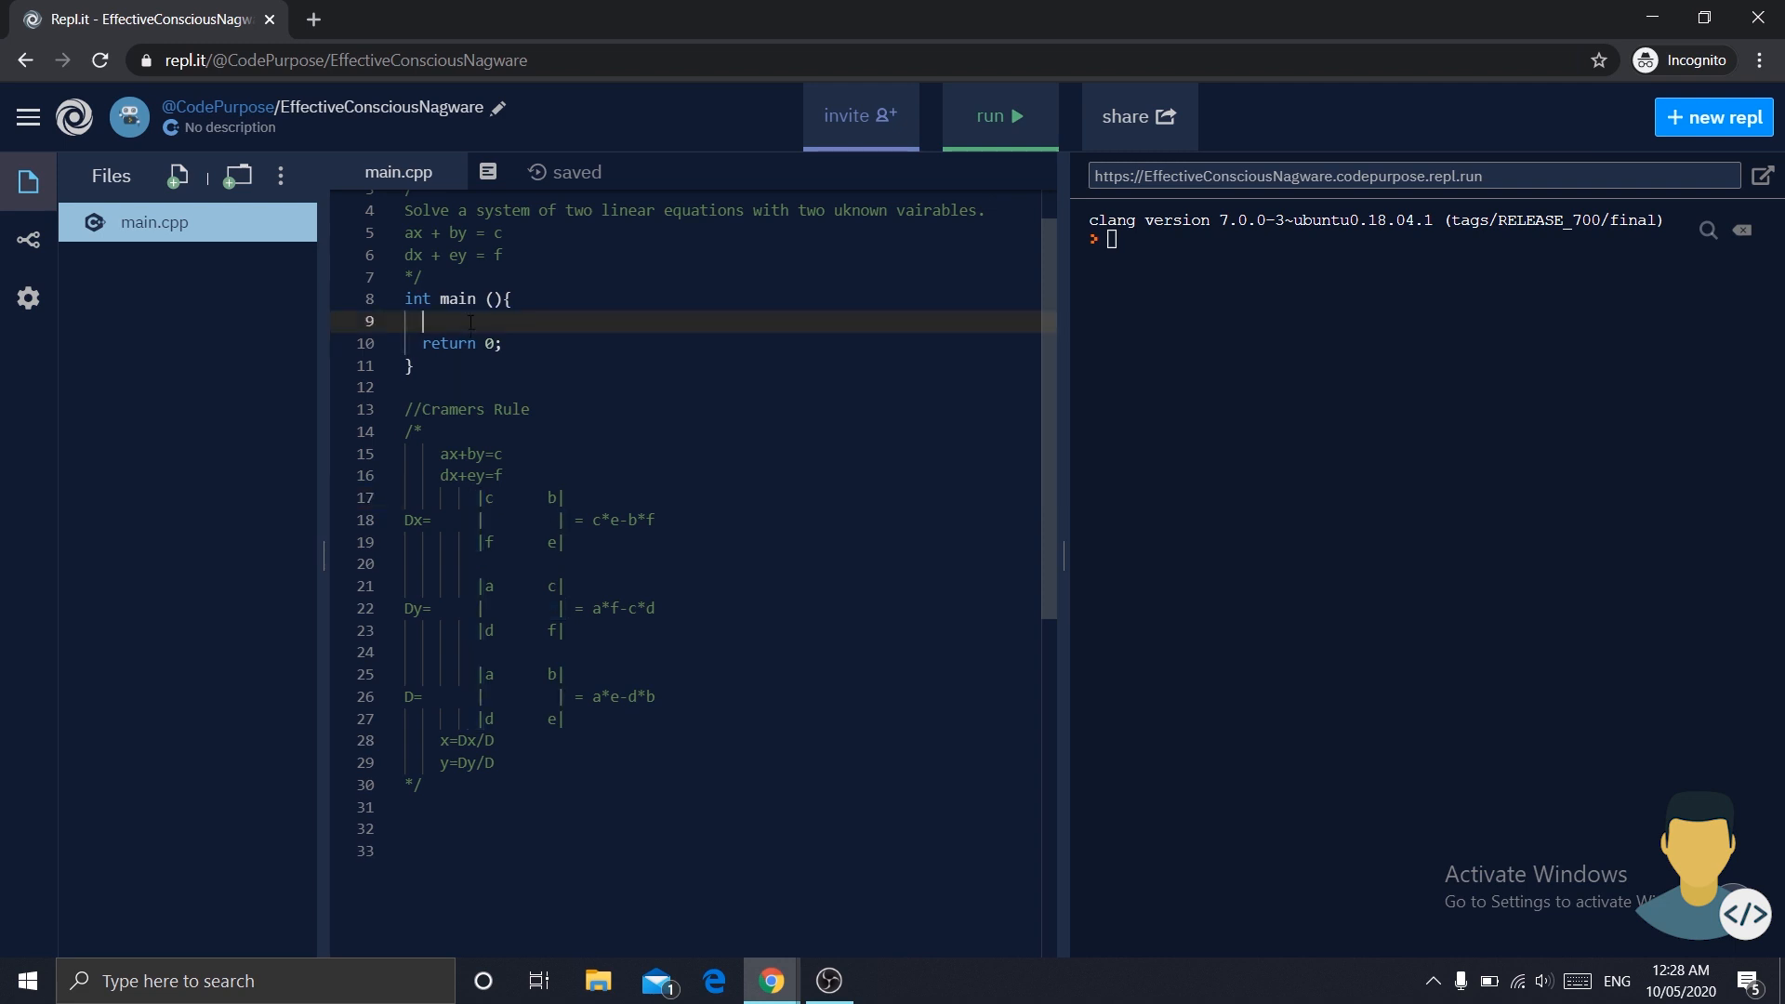
pyautogui.write('doub')
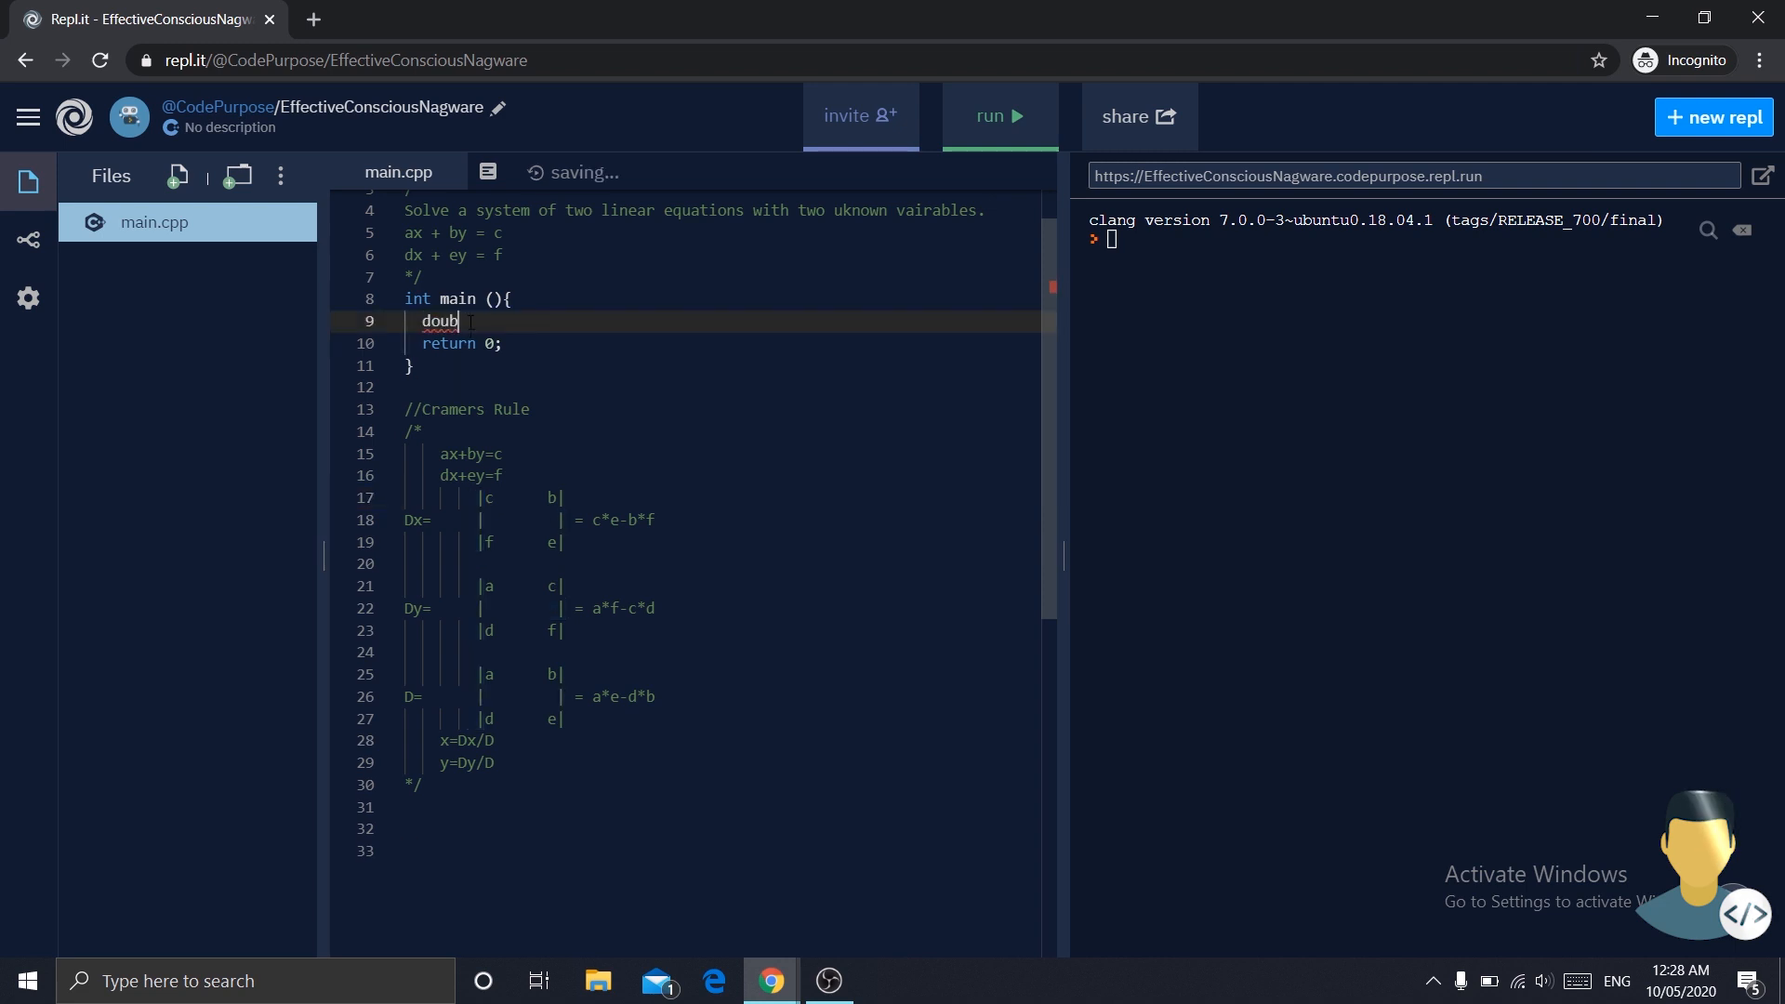
pyautogui.write('le a')
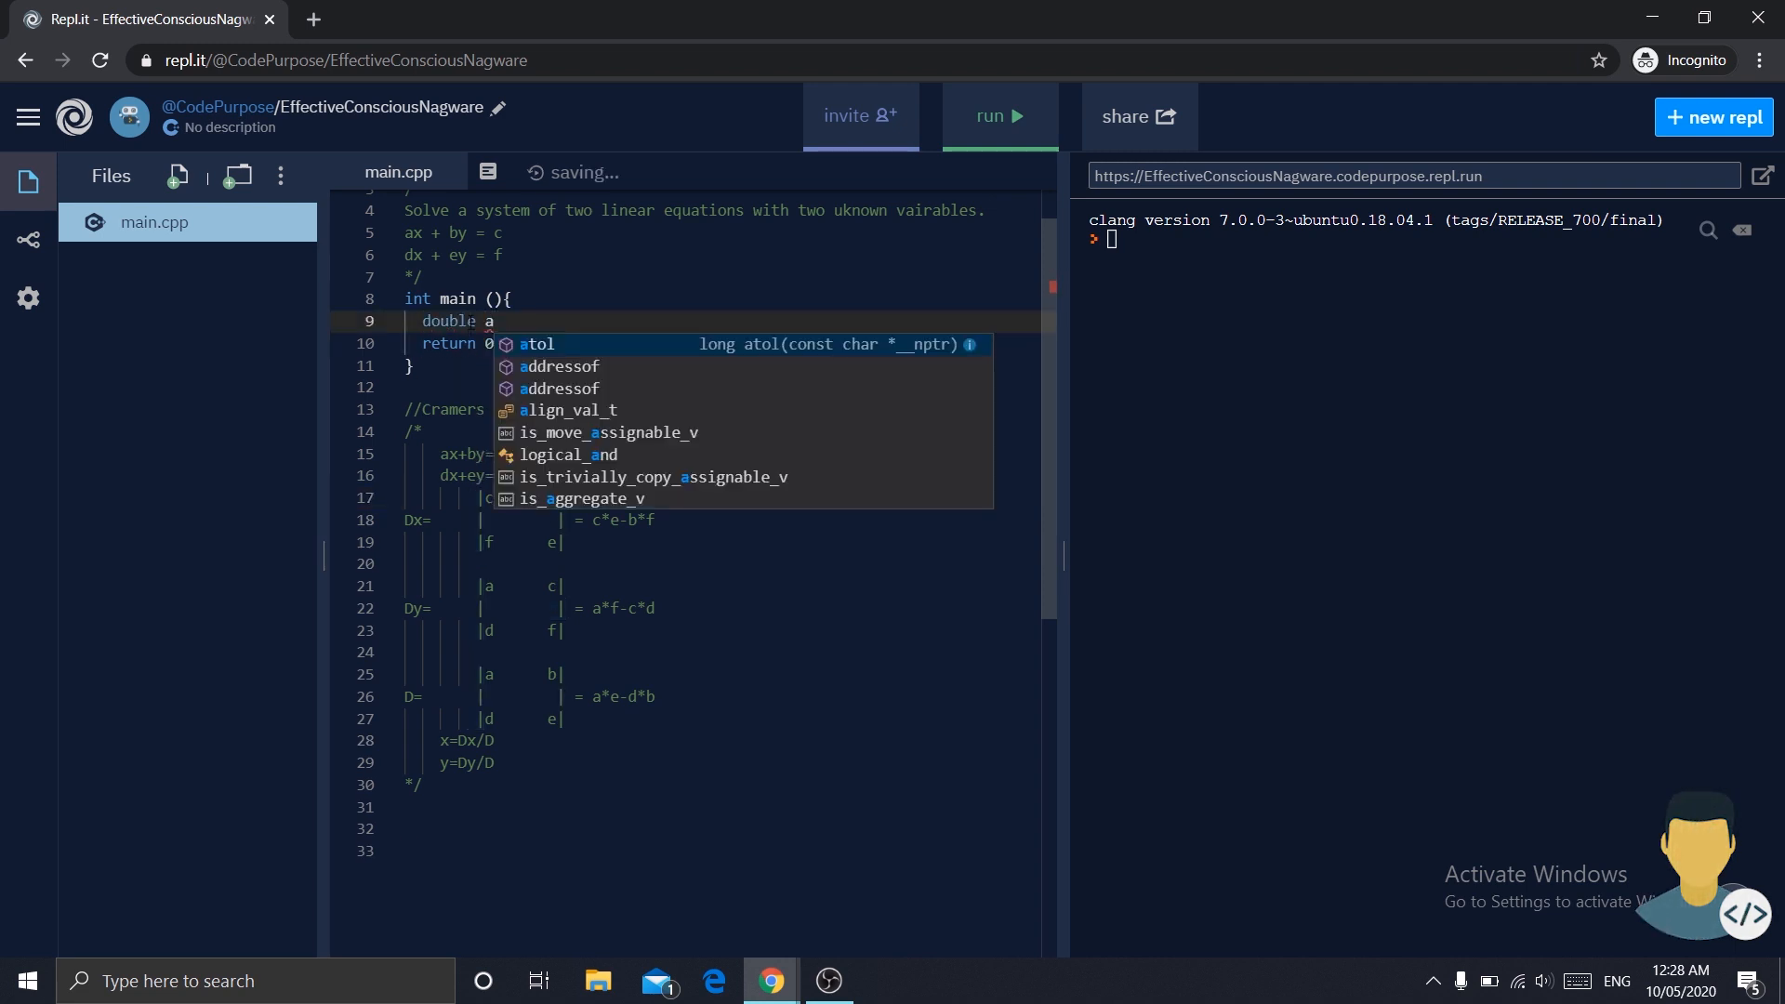
pyautogui.write(',b,c,')
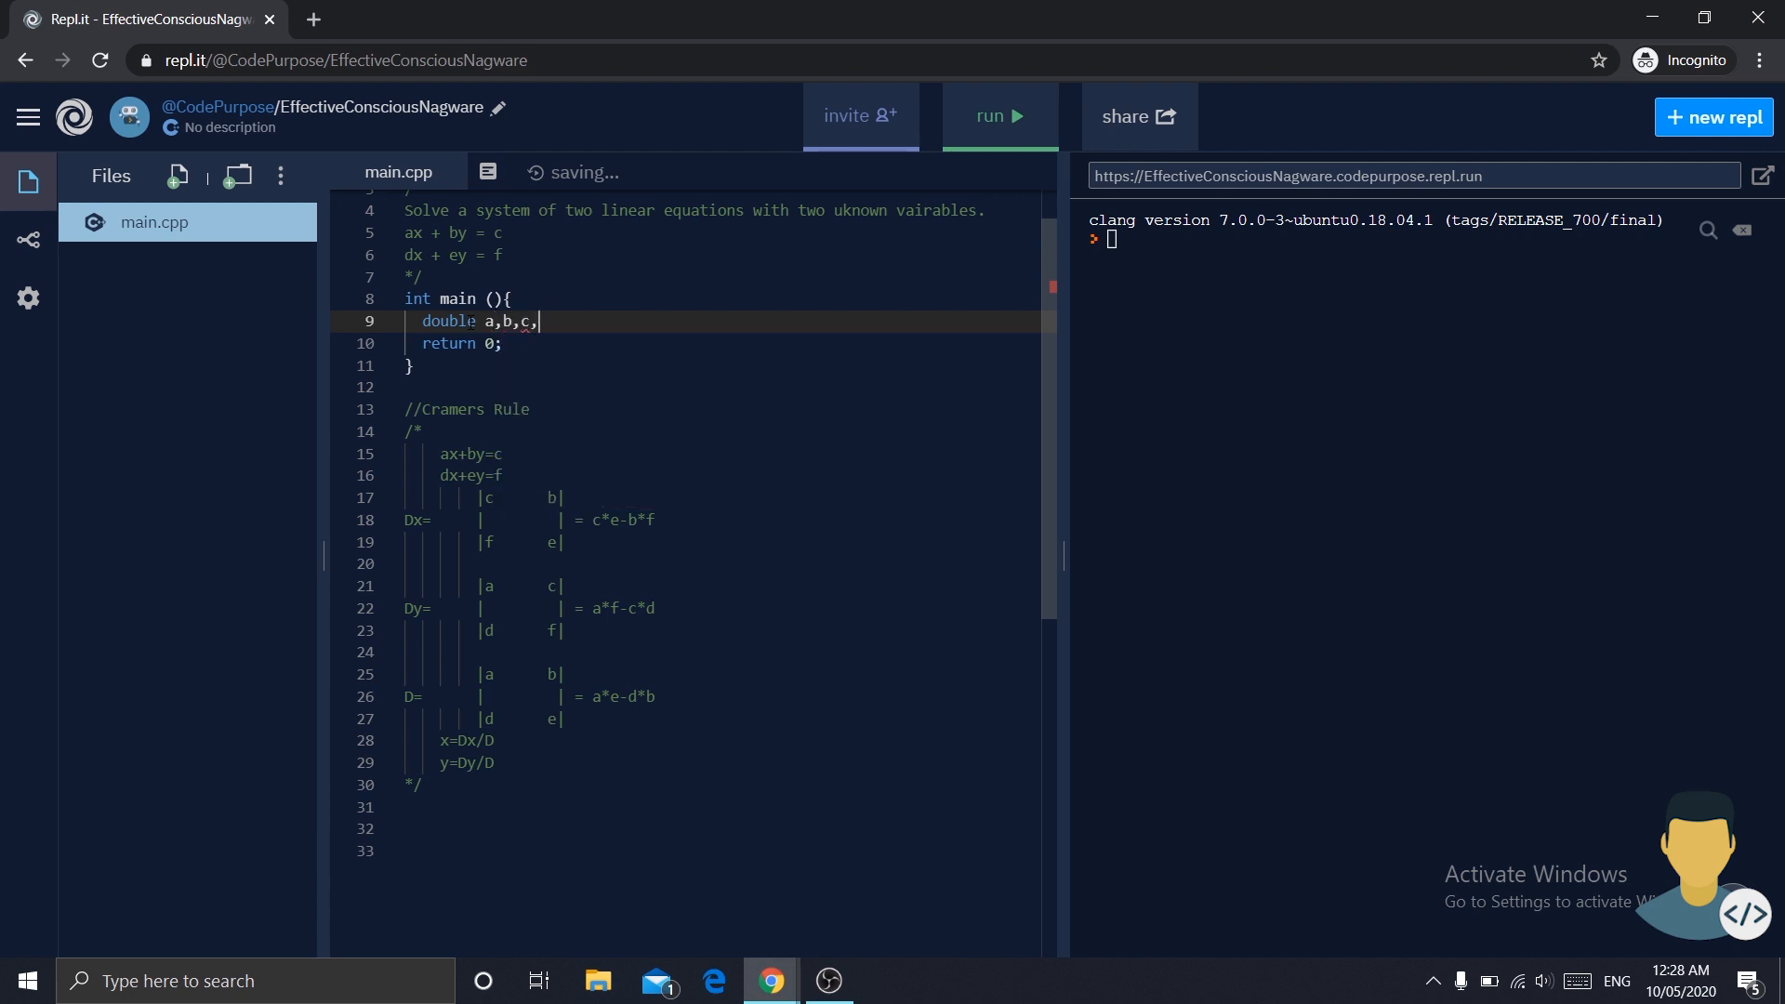
pyautogui.write('d,e,')
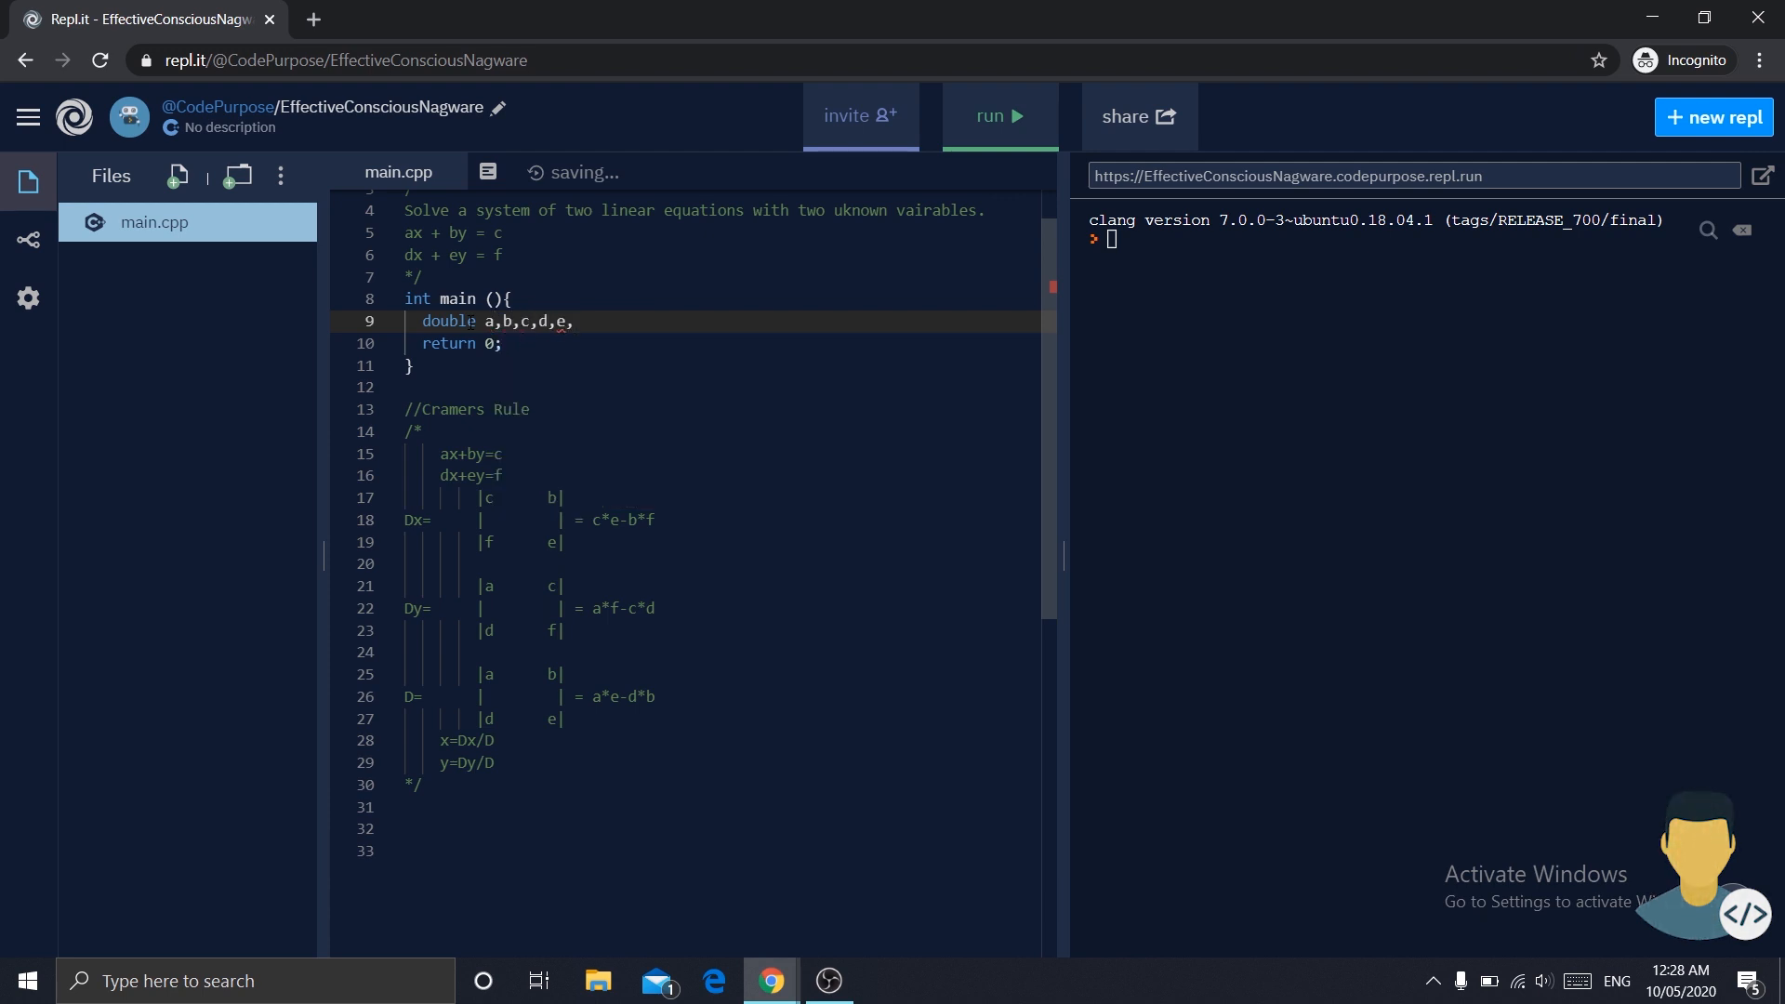
pyautogui.write('f;')
pyautogui.write('cout')
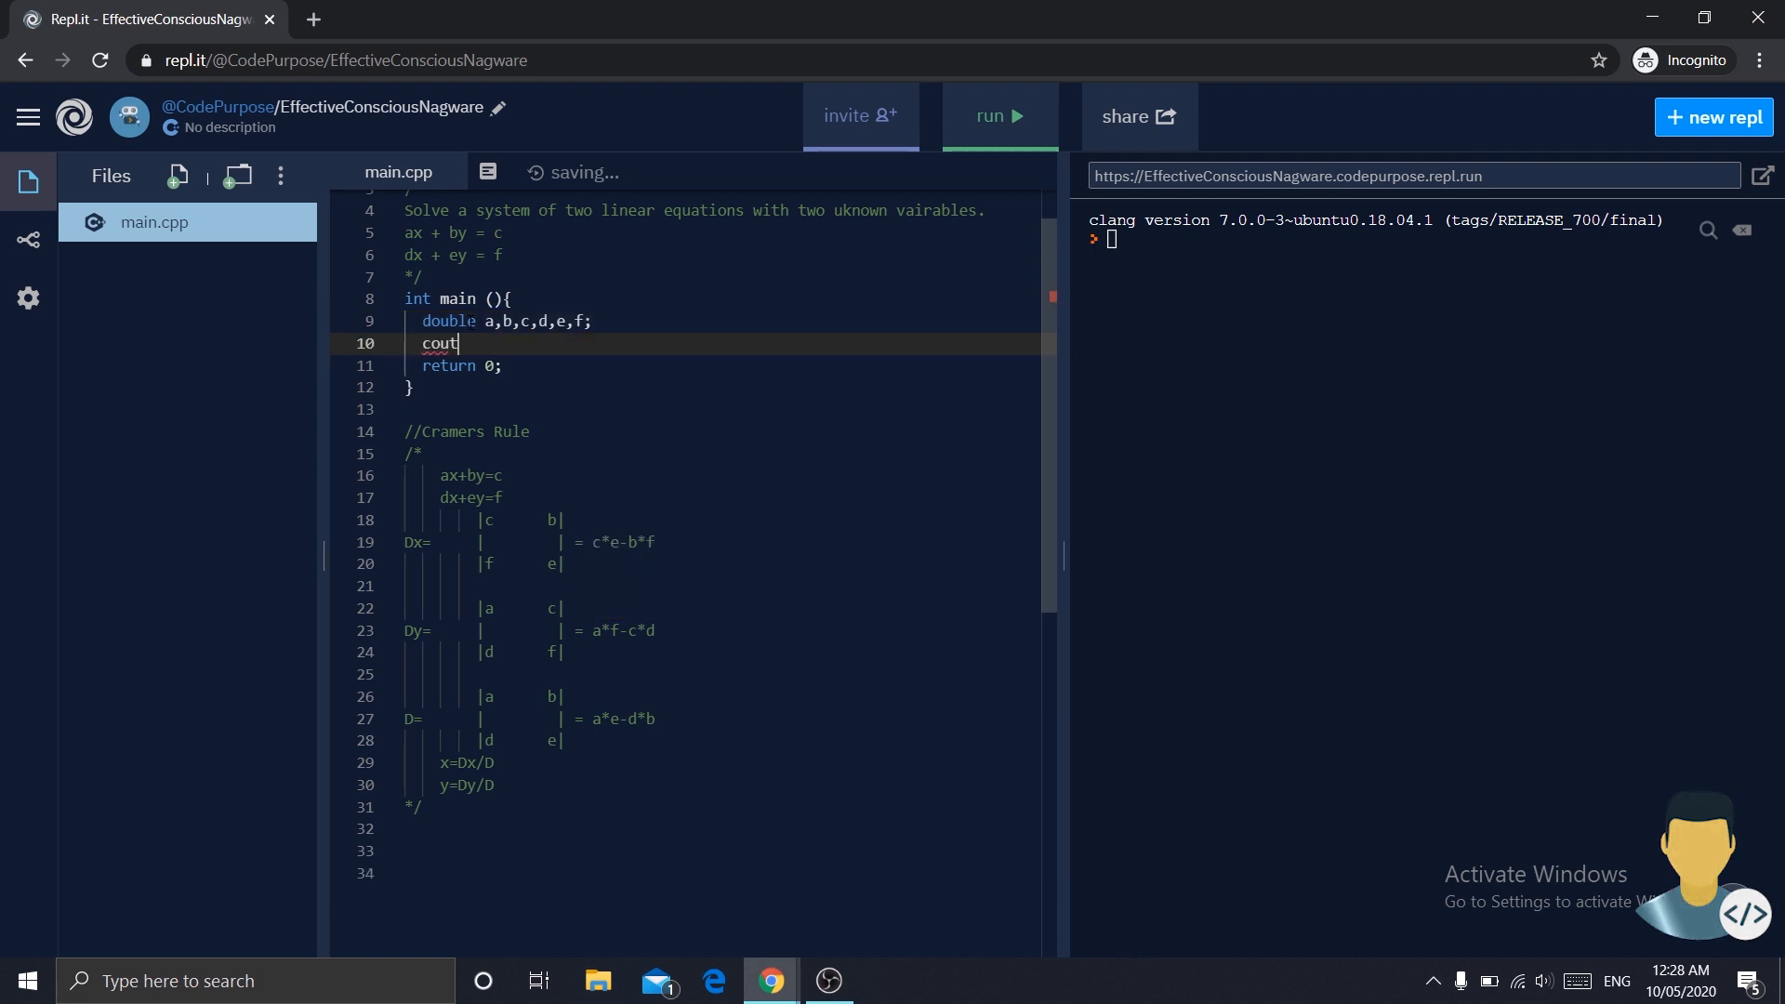
# - Prompt "Input a,b,c: " and read a, b and c with cin
pyautogui.write('<< "')
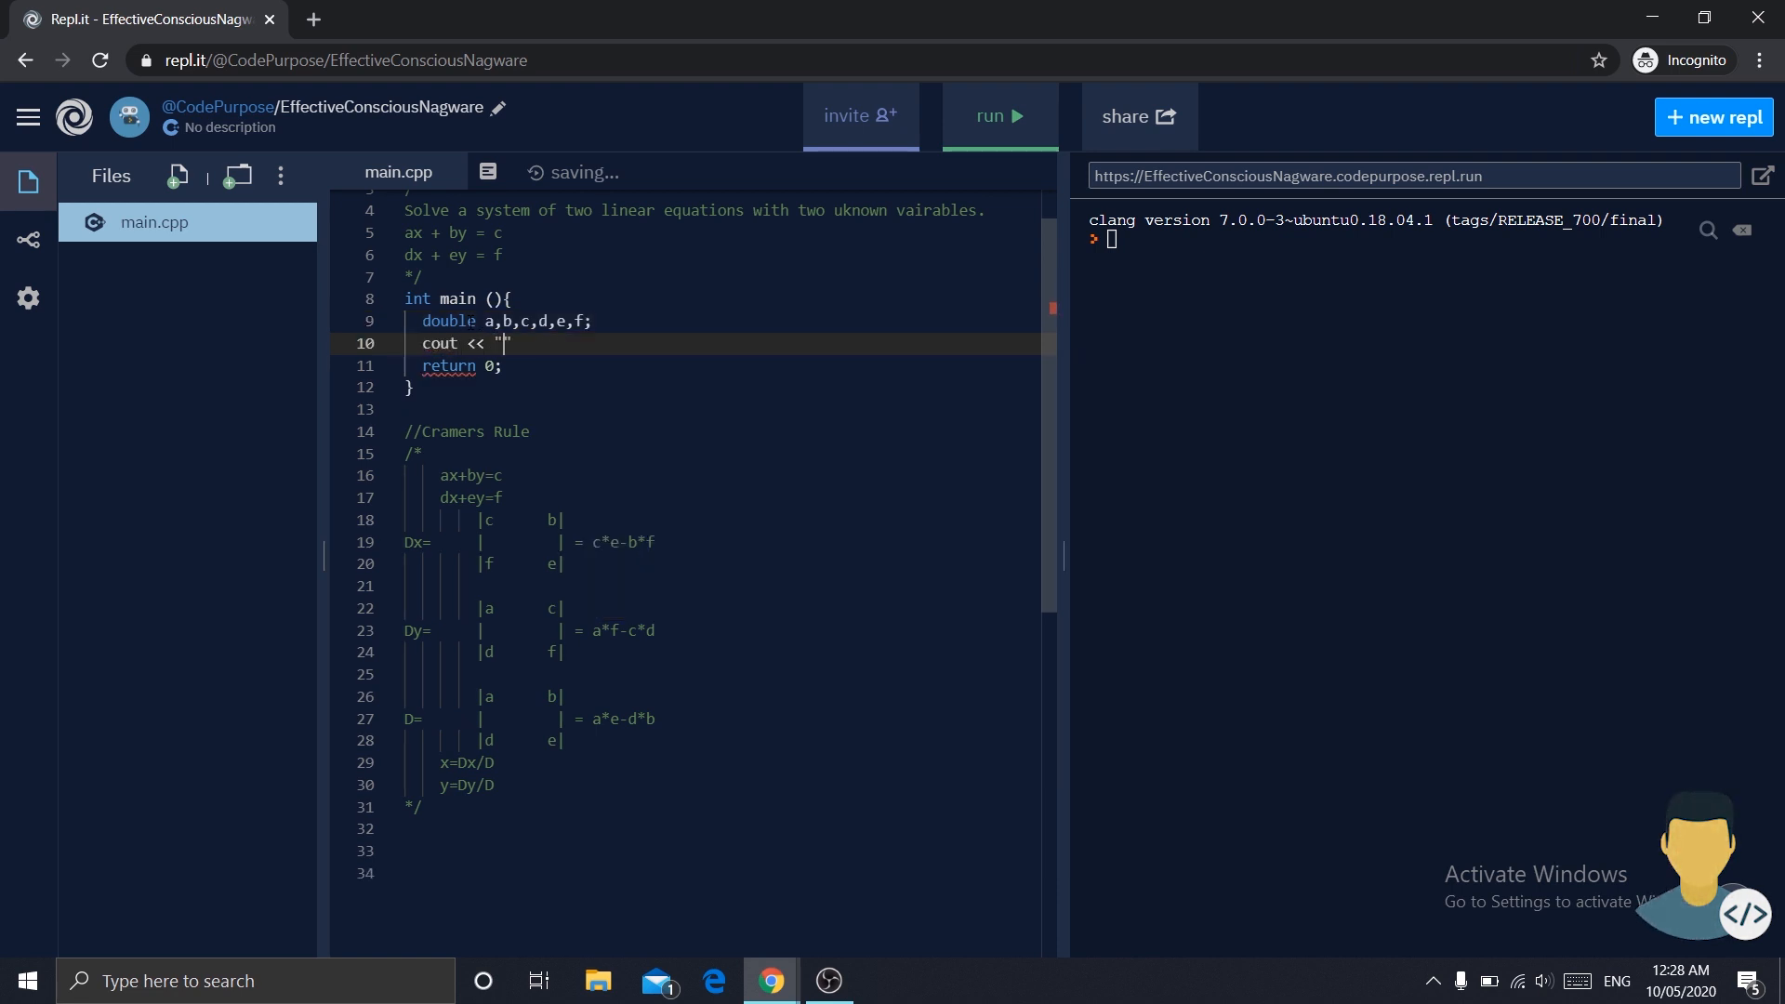
pyautogui.write('Input')
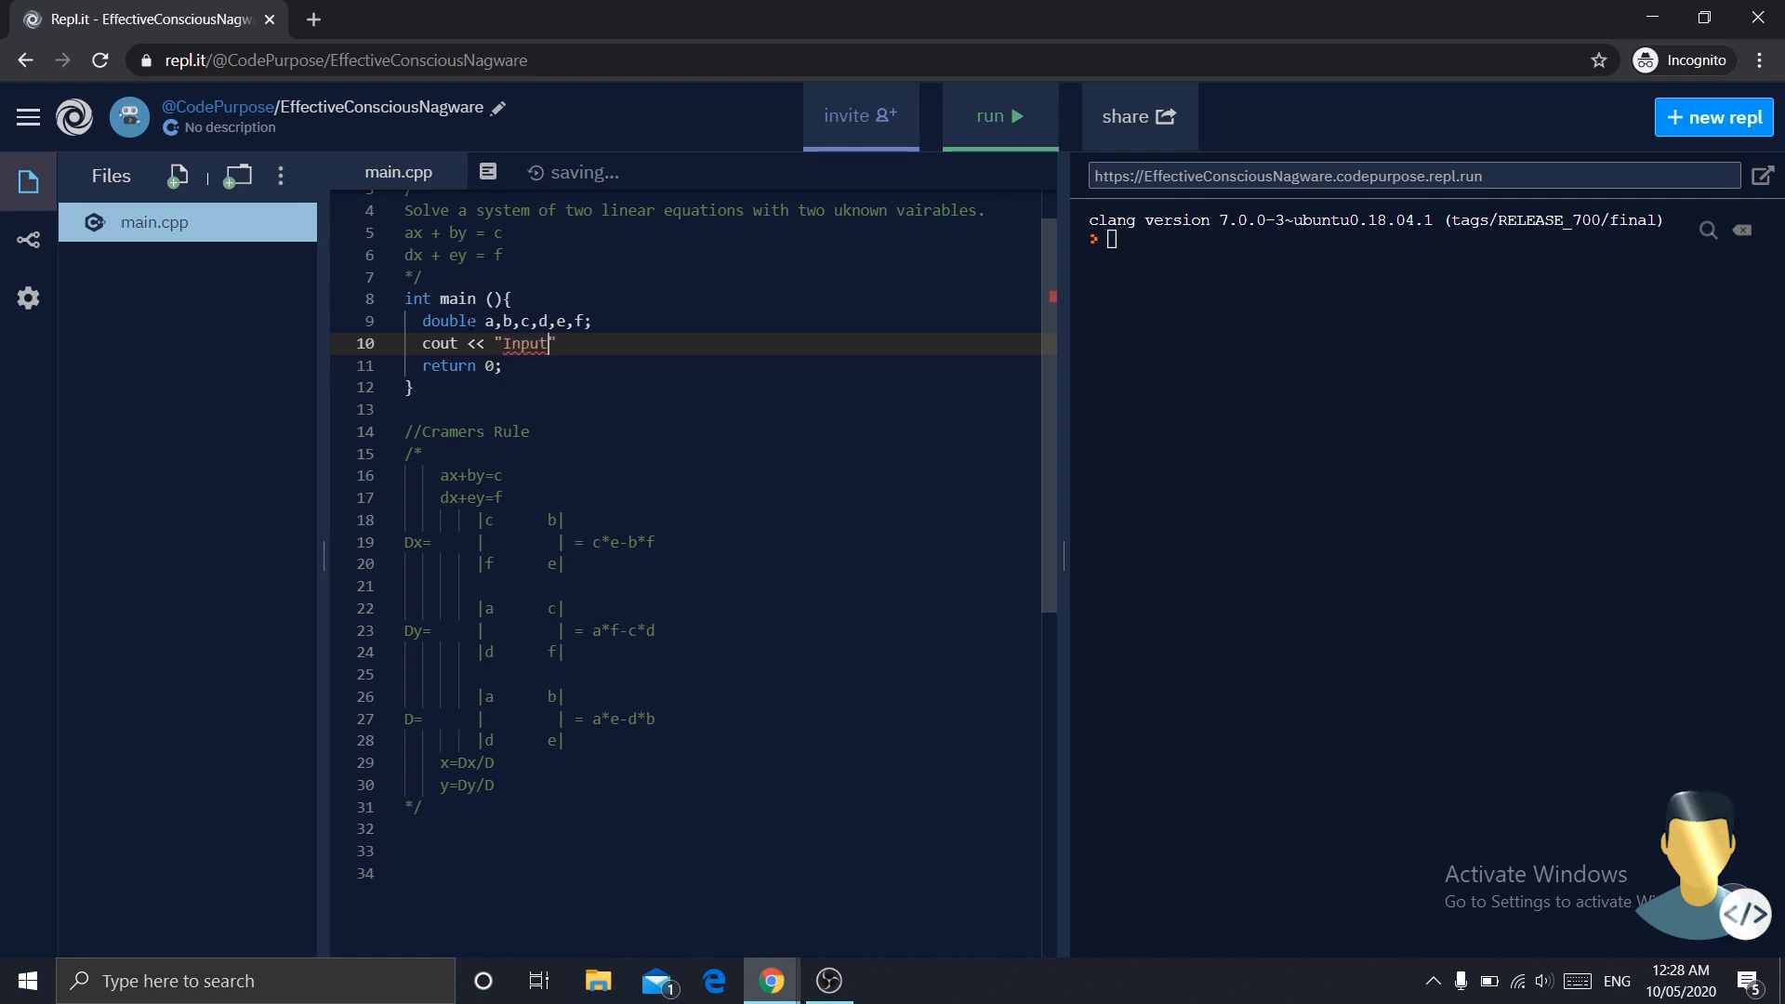
pyautogui.write('a,b,c')
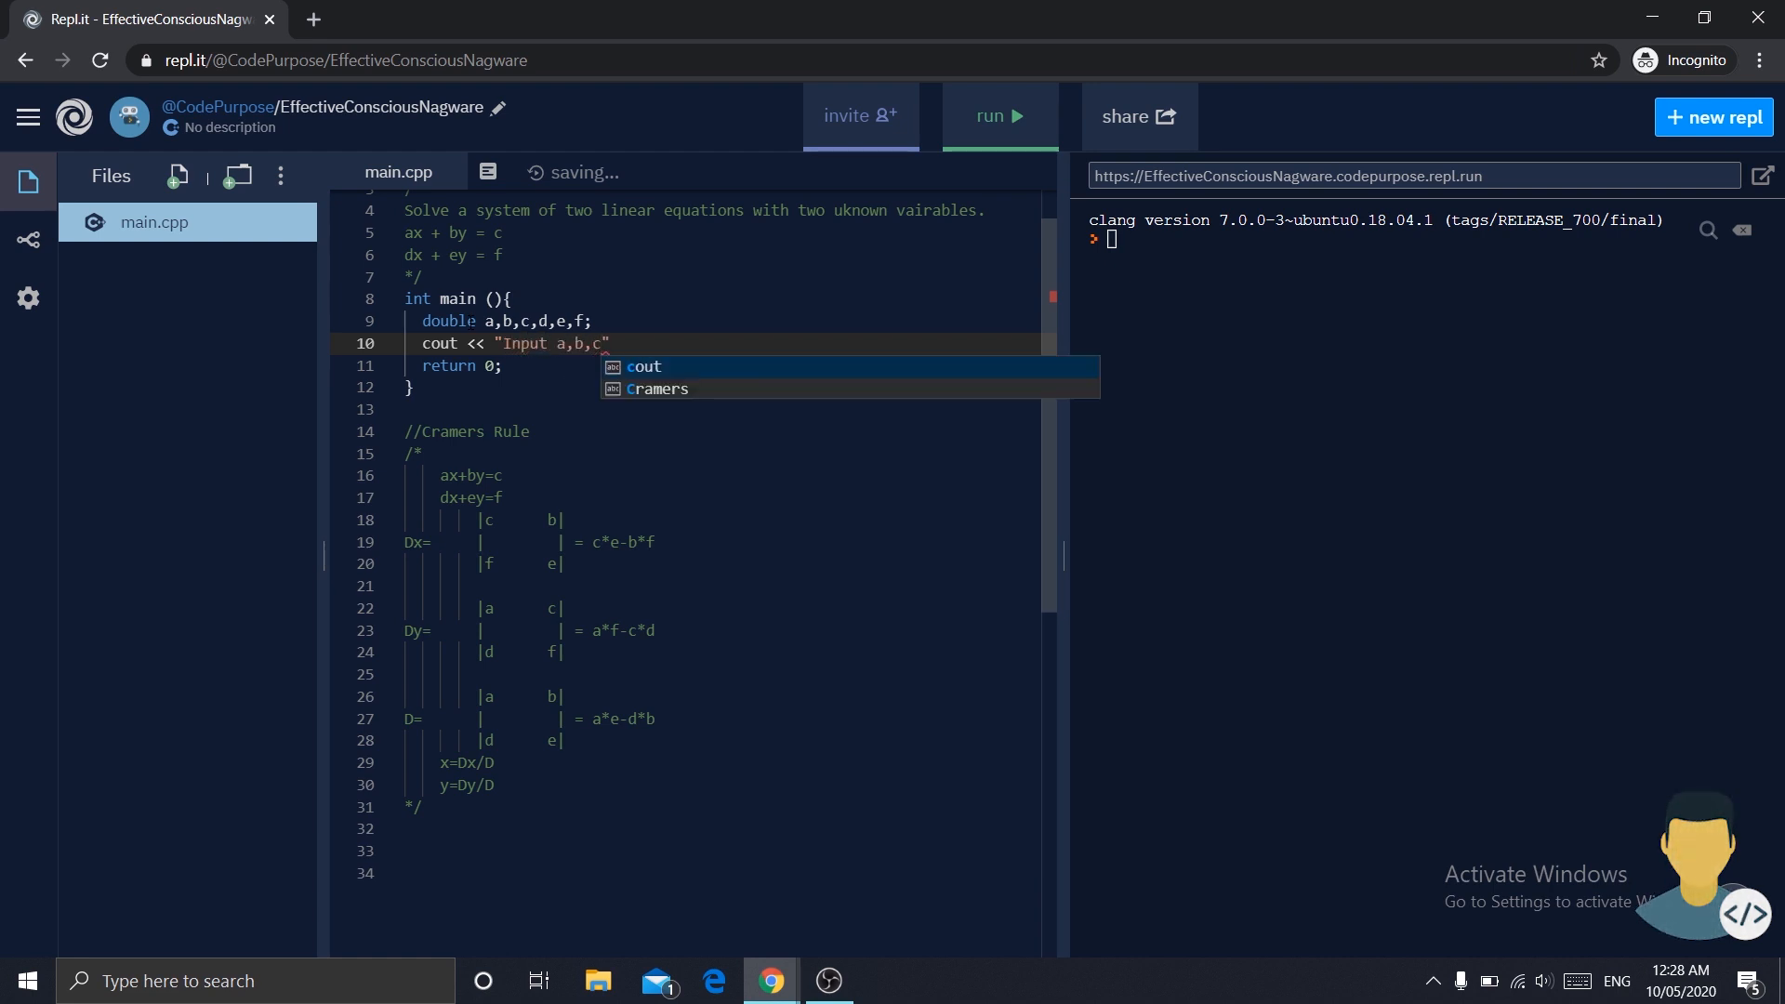
pyautogui.write(': ";')
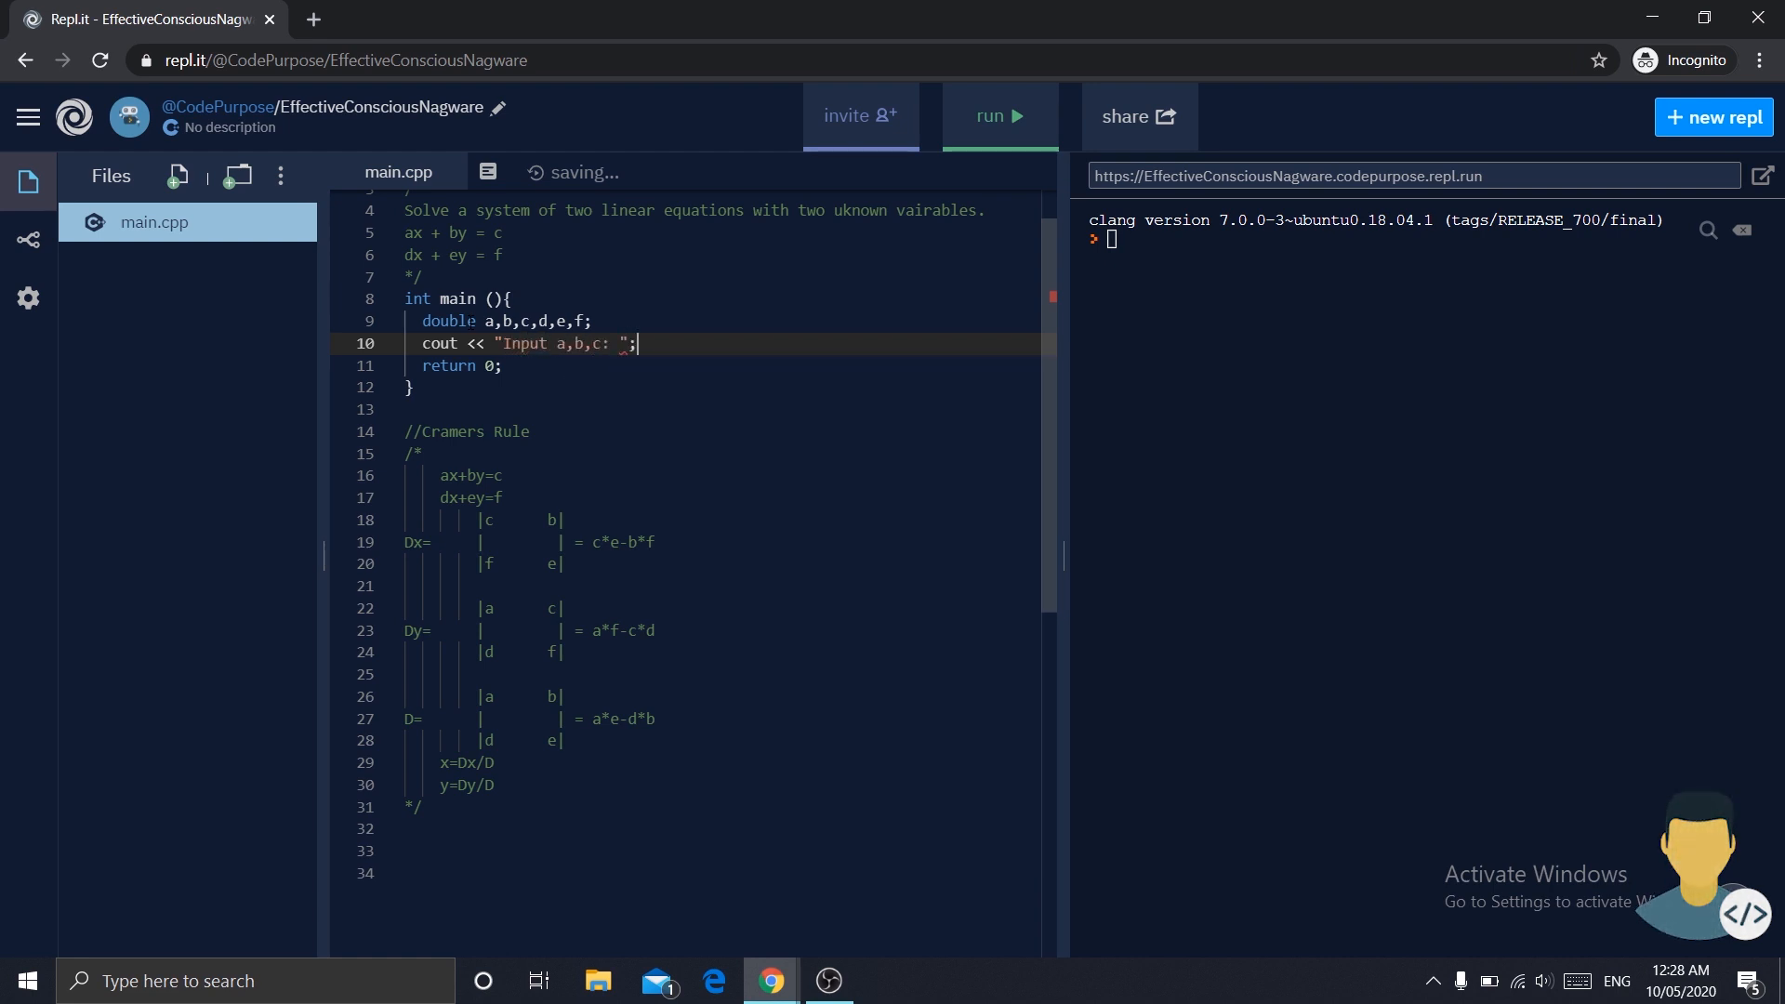
pyautogui.write('cin >>')
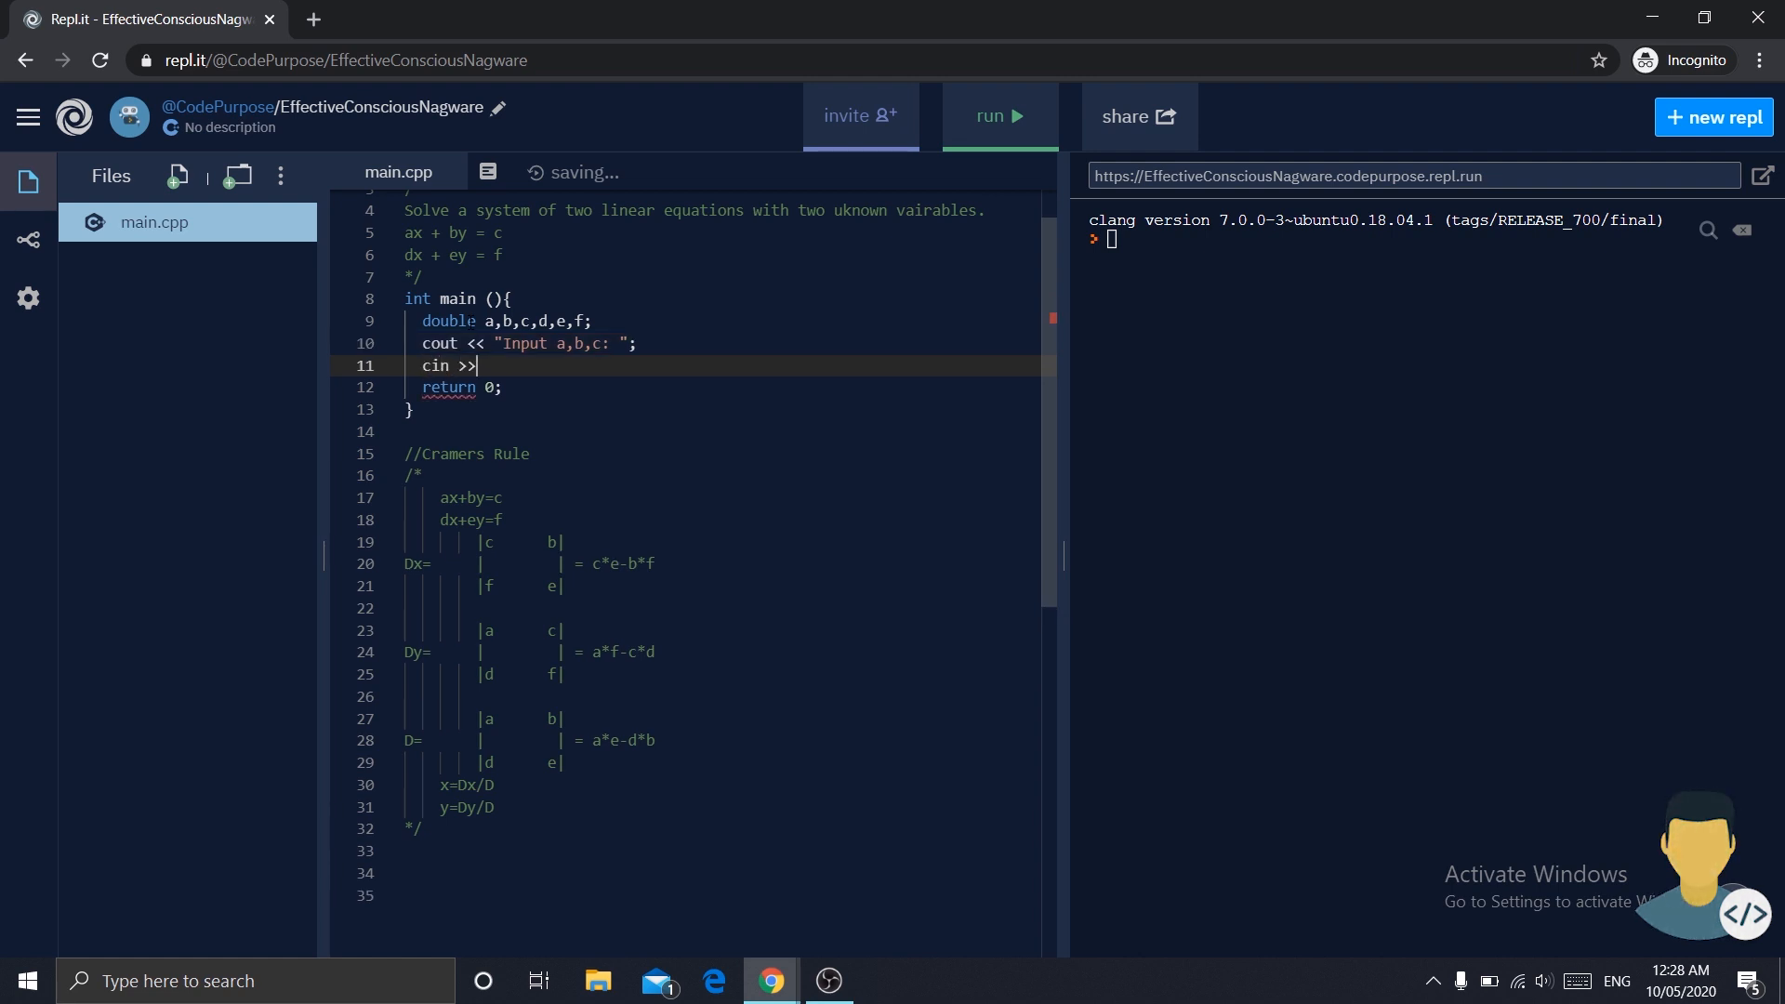
pyautogui.write('abc')
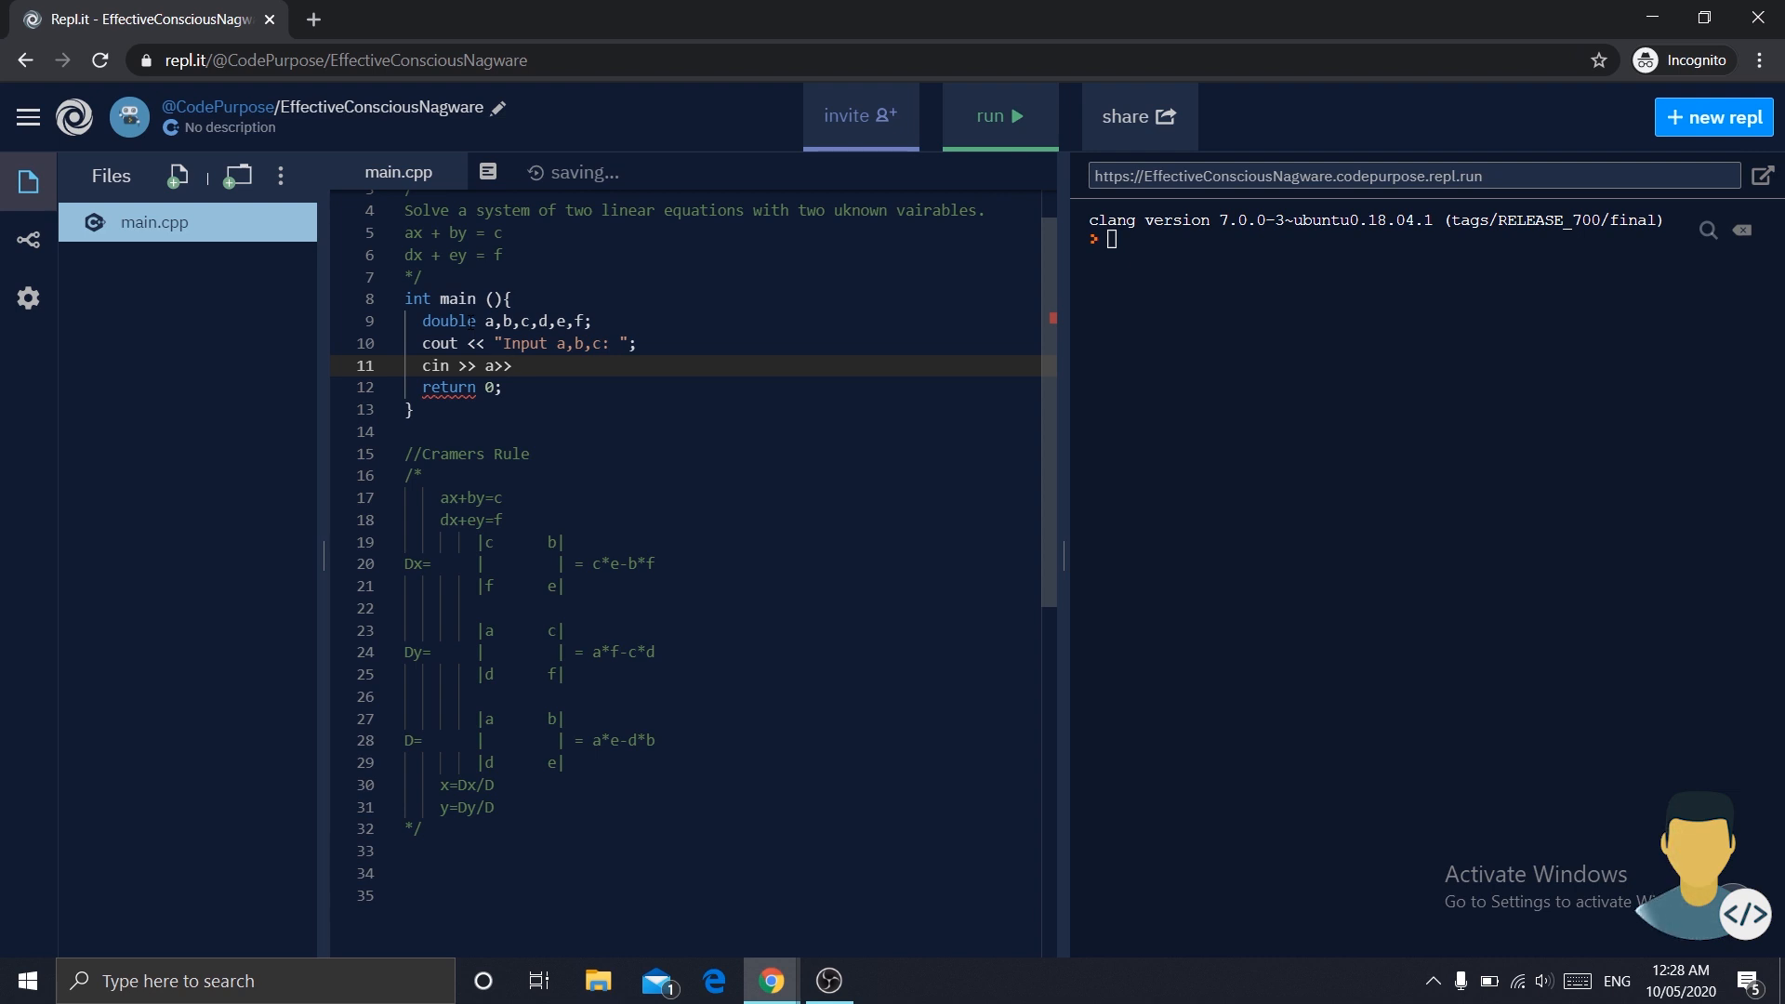
pyautogui.write('b>>c;')
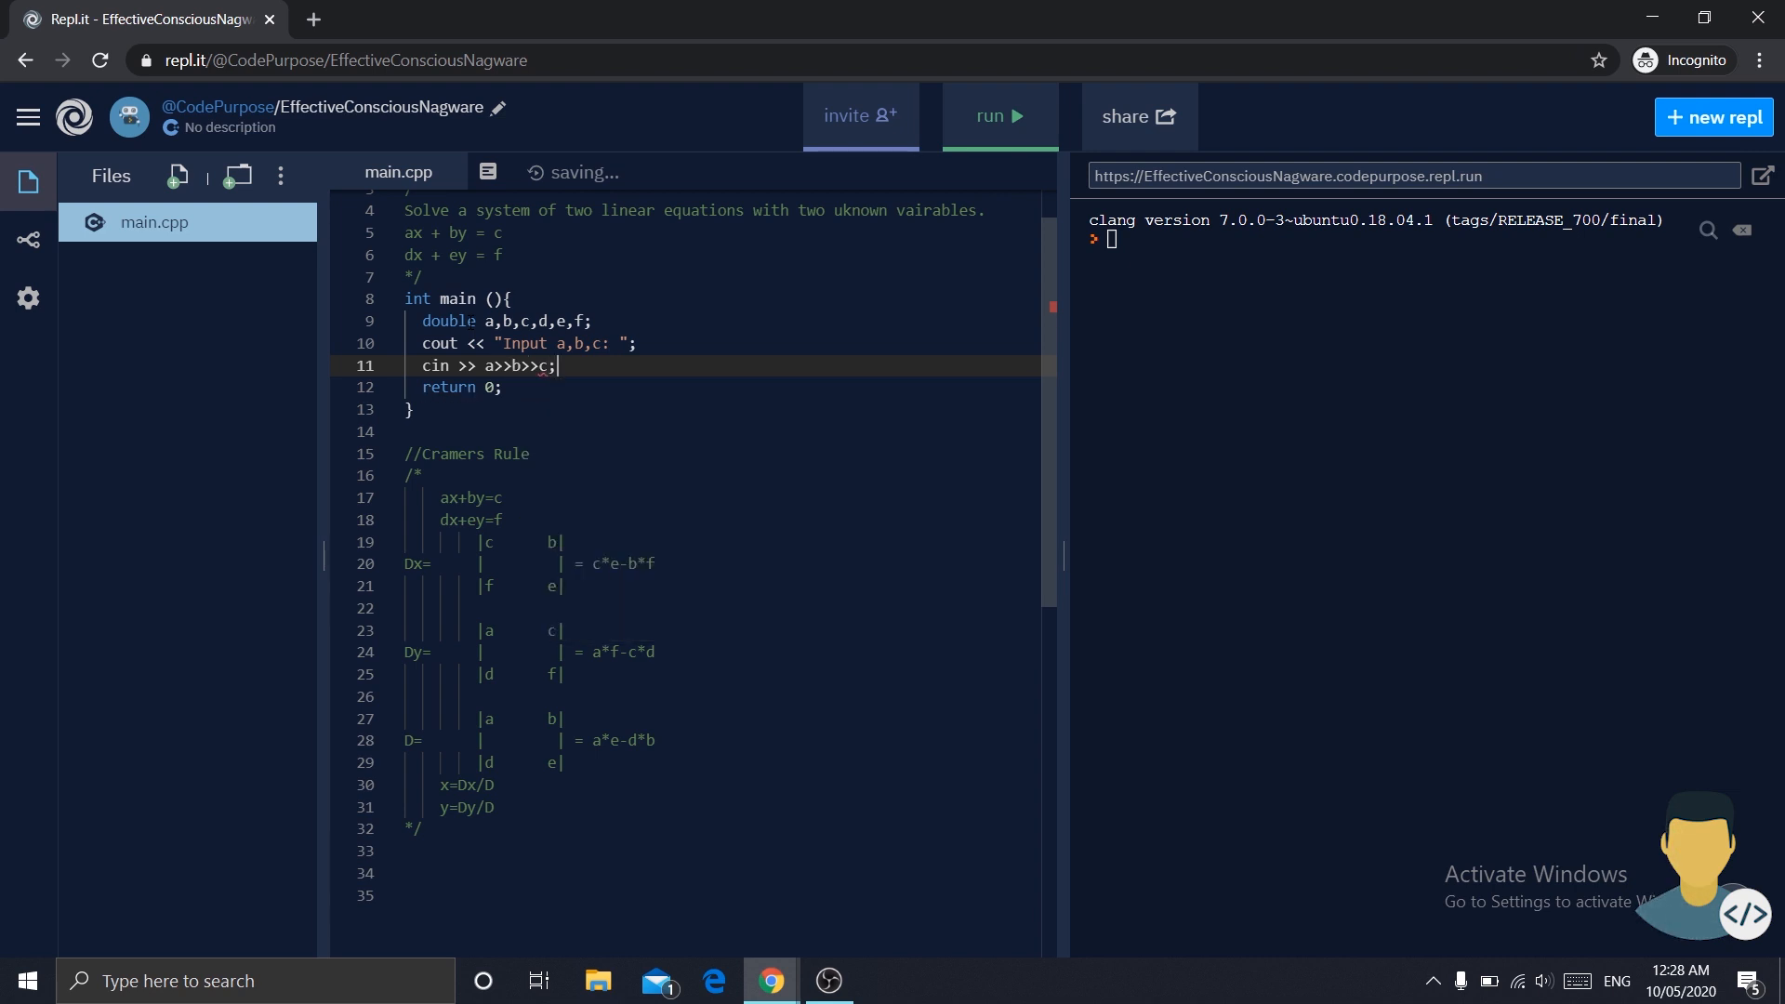
# - Prompt "Input d,e,f" and read d, e and f with cin
pyautogui.write('cout')
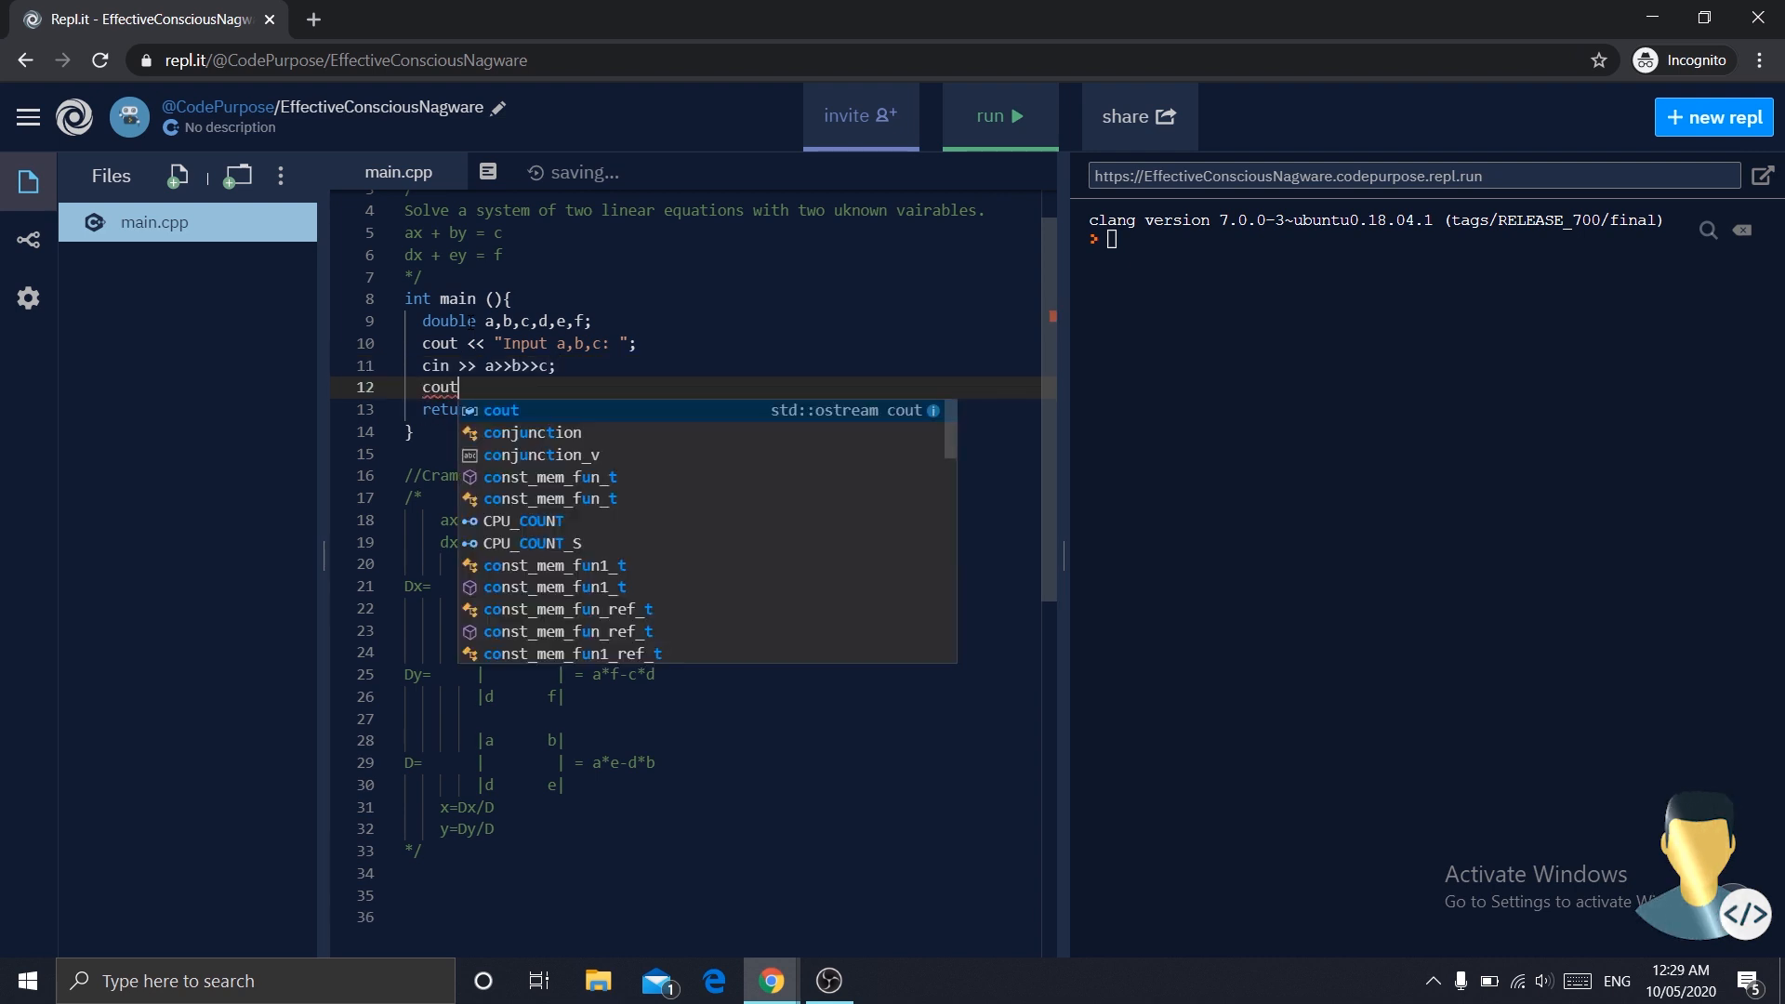
pyautogui.write('<<')
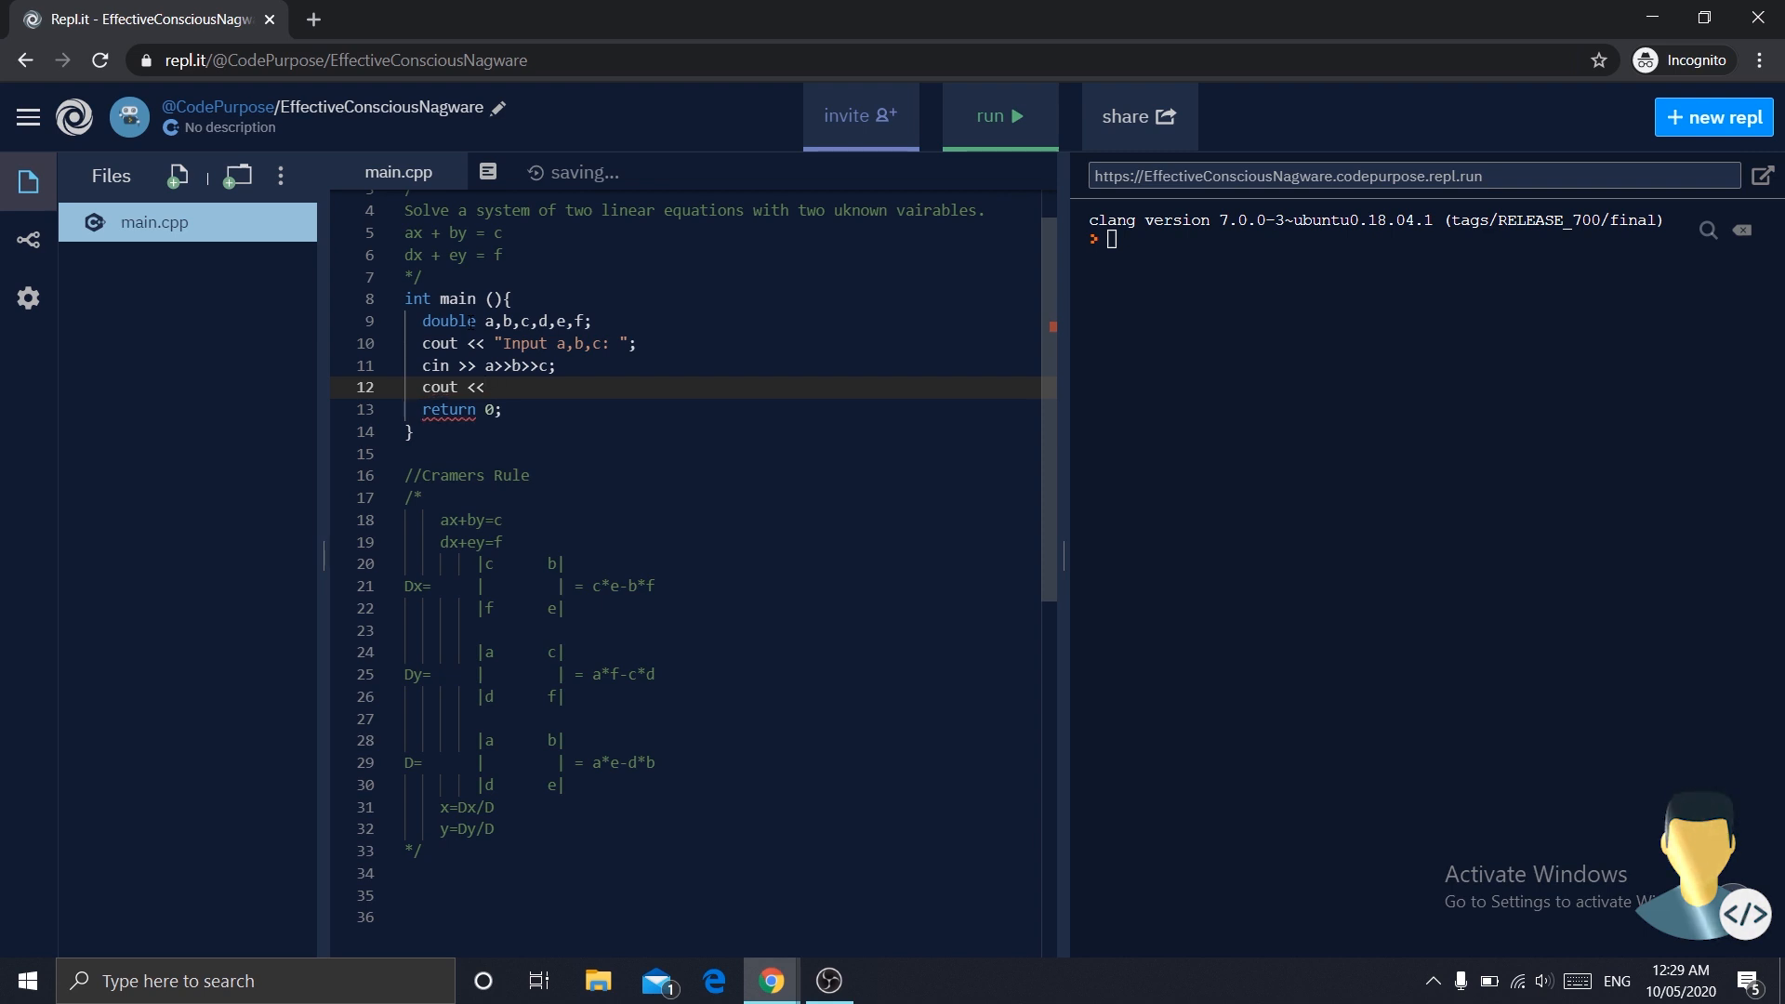
pyautogui.write('"I')
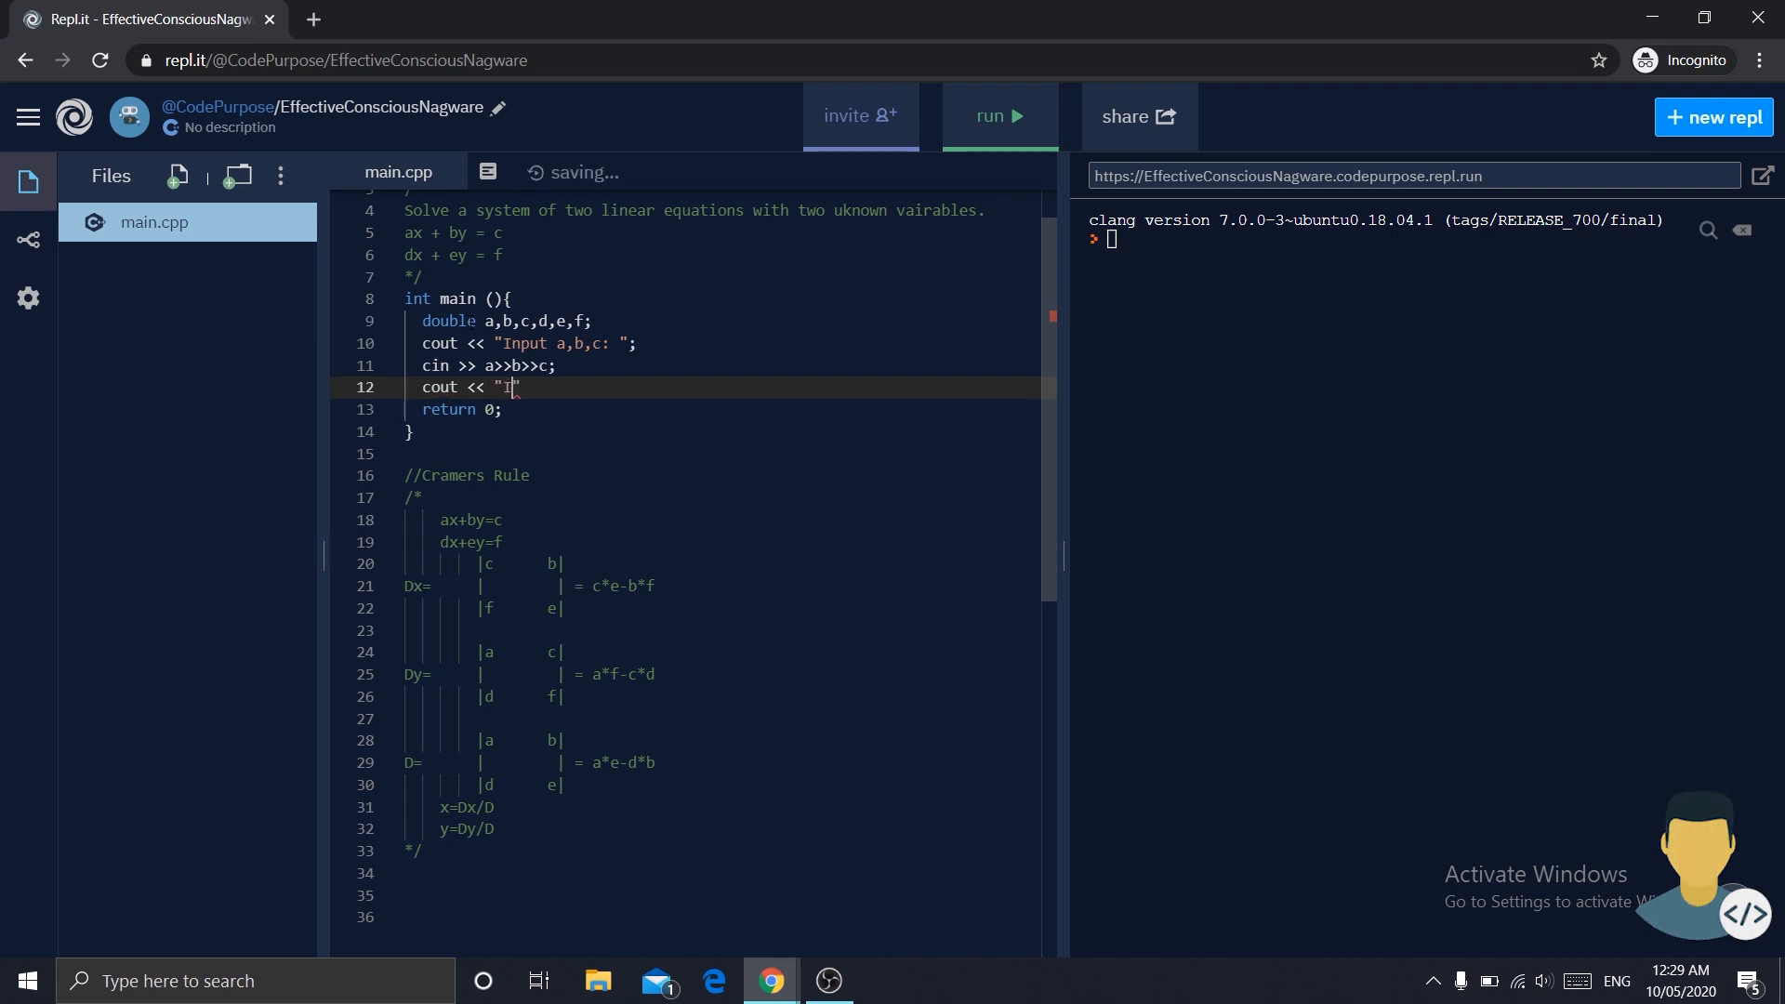
pyautogui.write('nput')
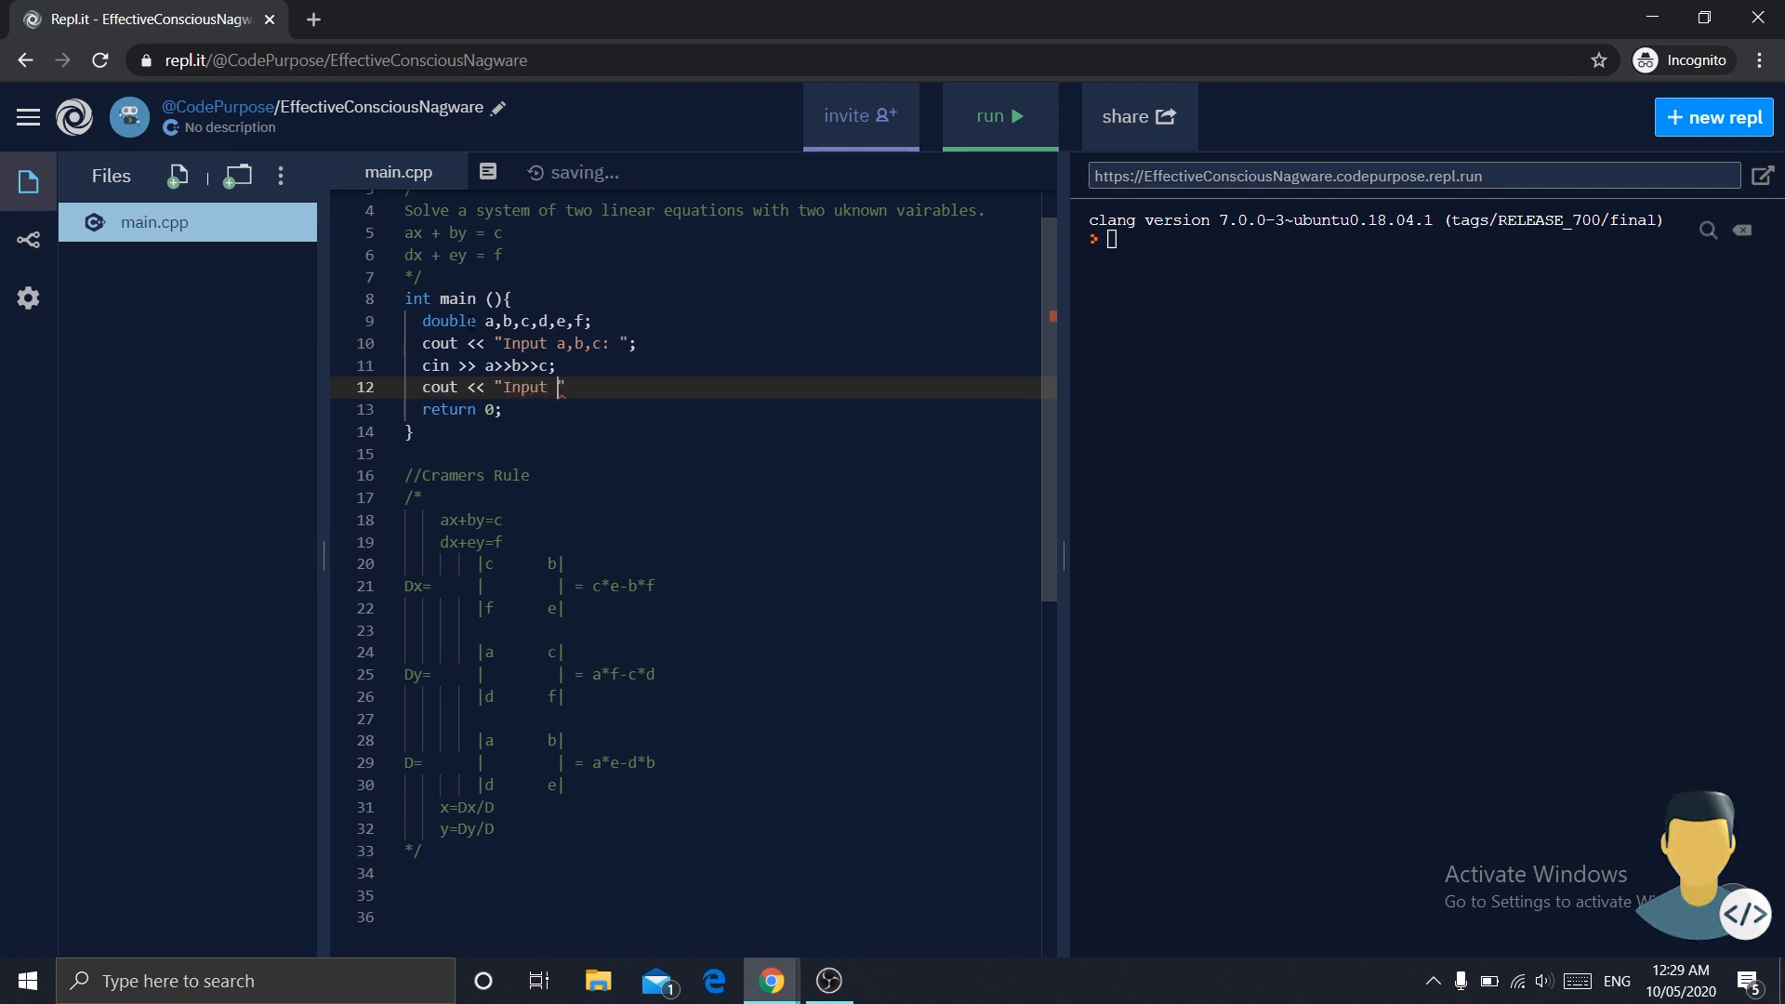
pyautogui.write('d,e')
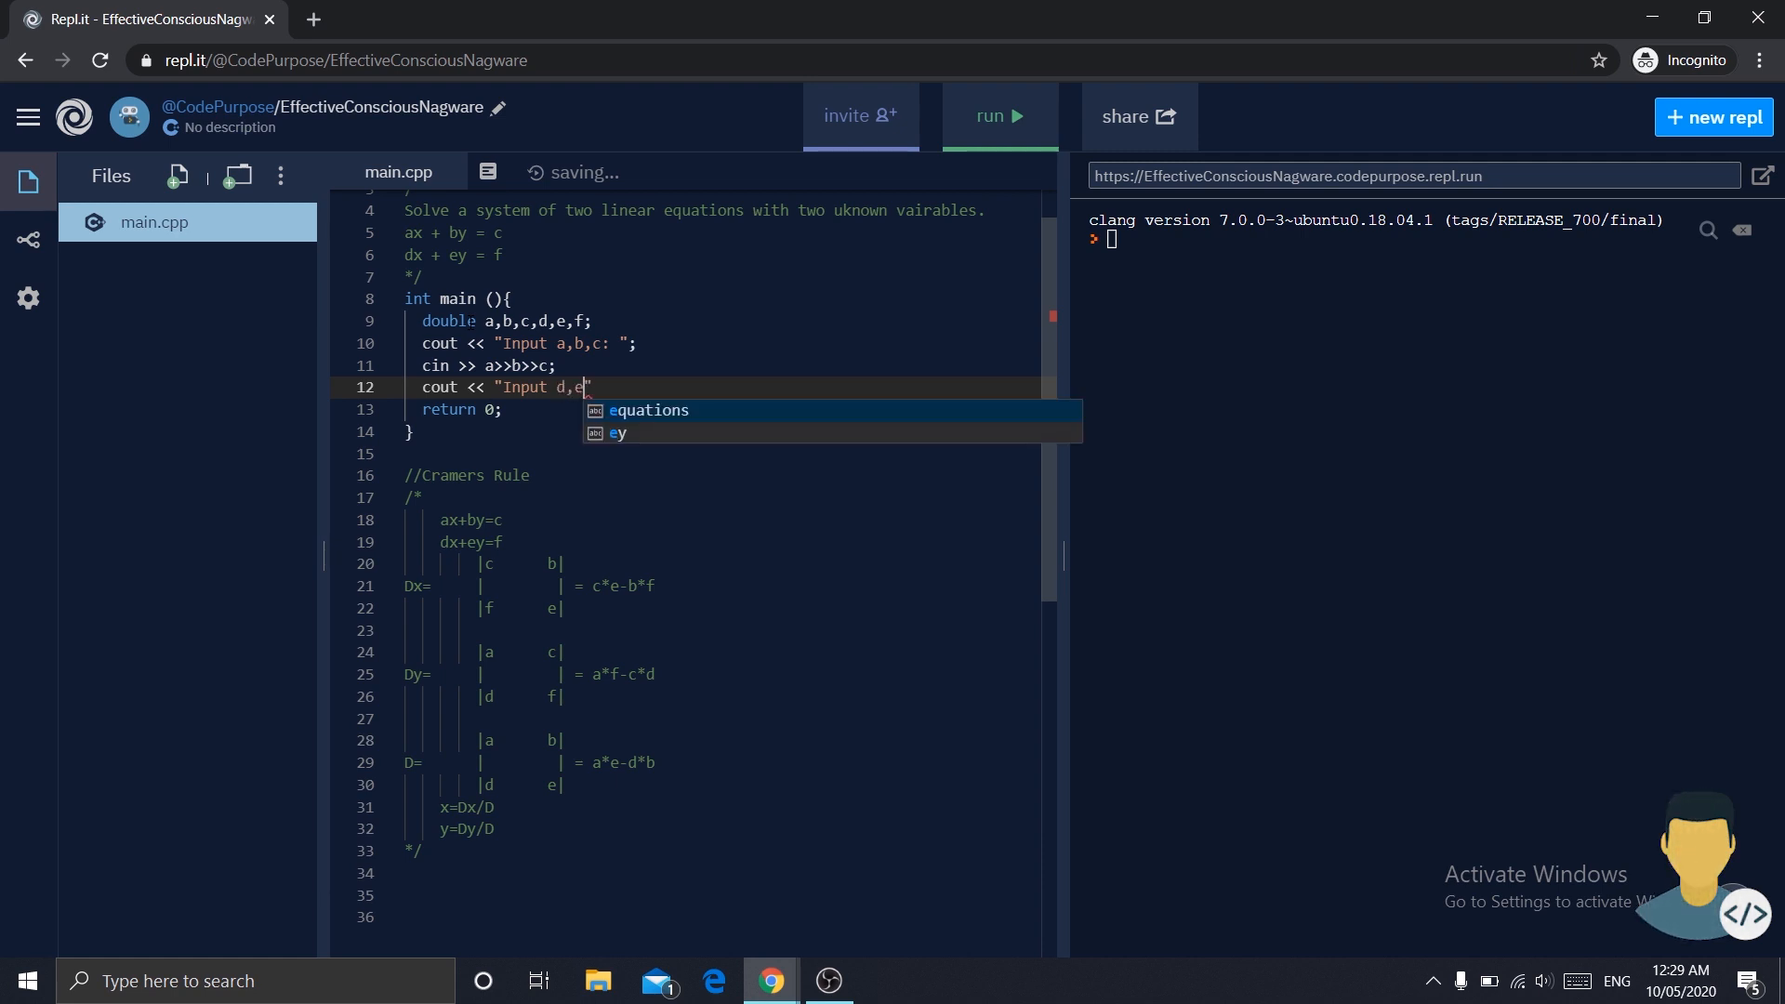
pyautogui.write(',f"')
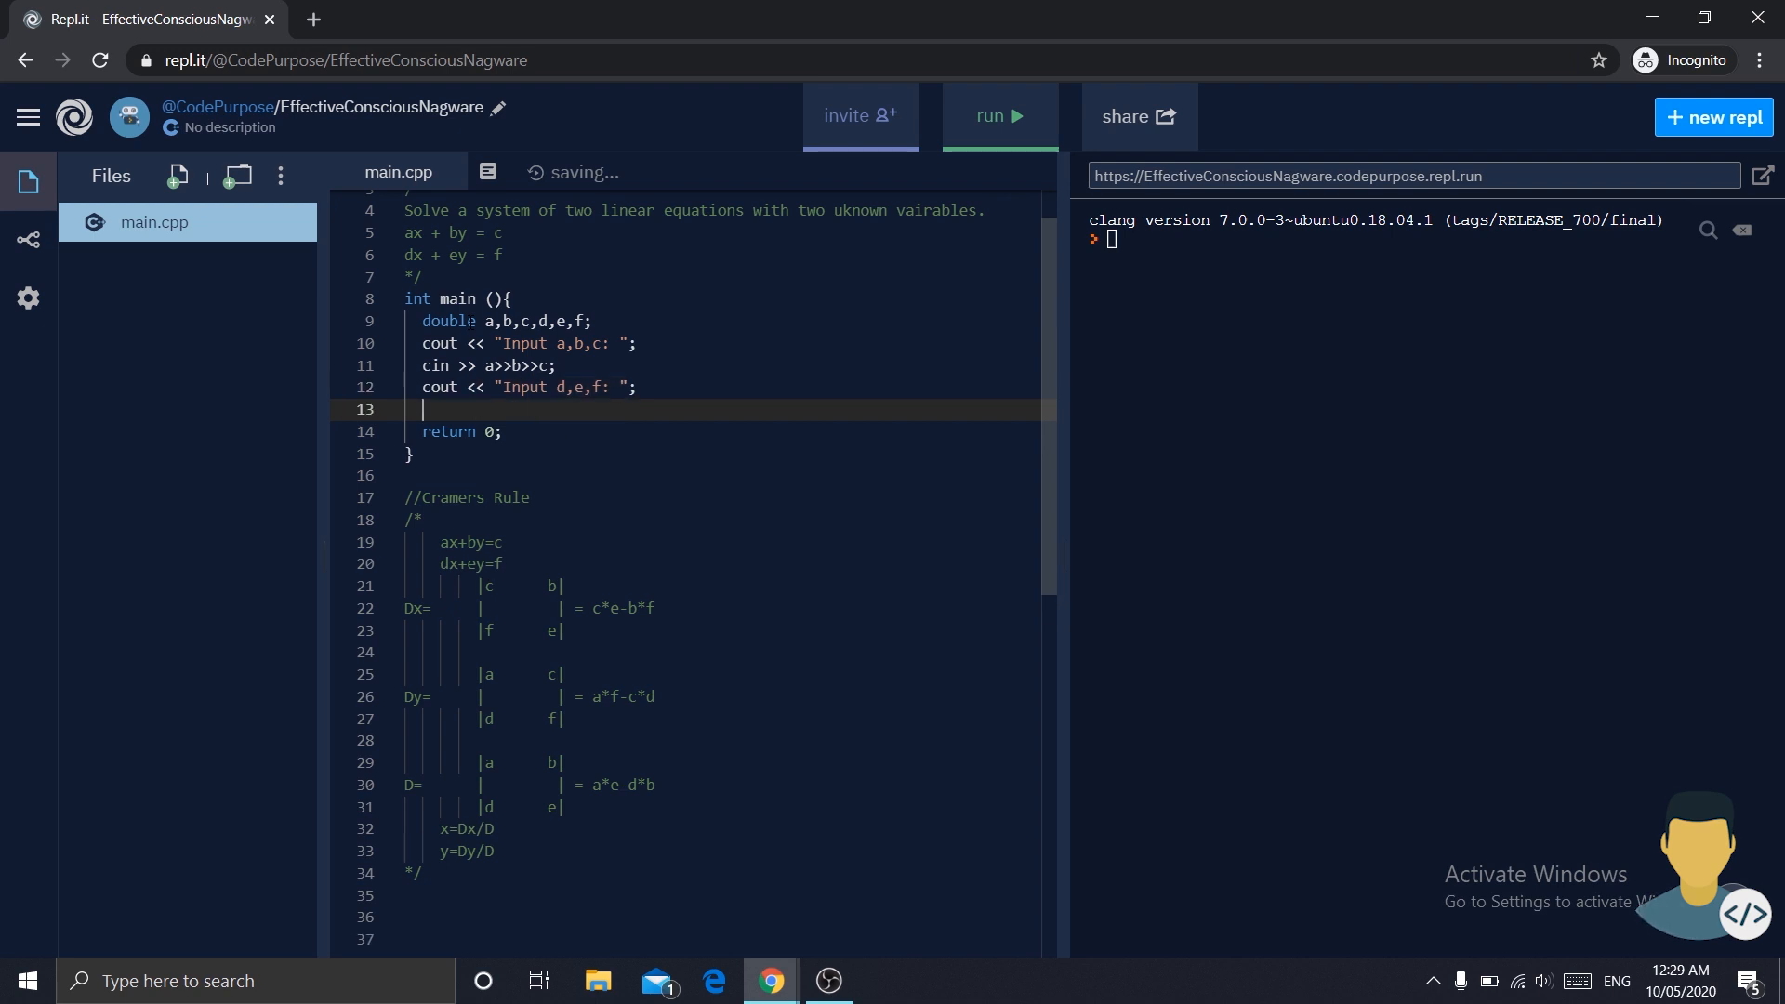
pyautogui.write('cin >>')
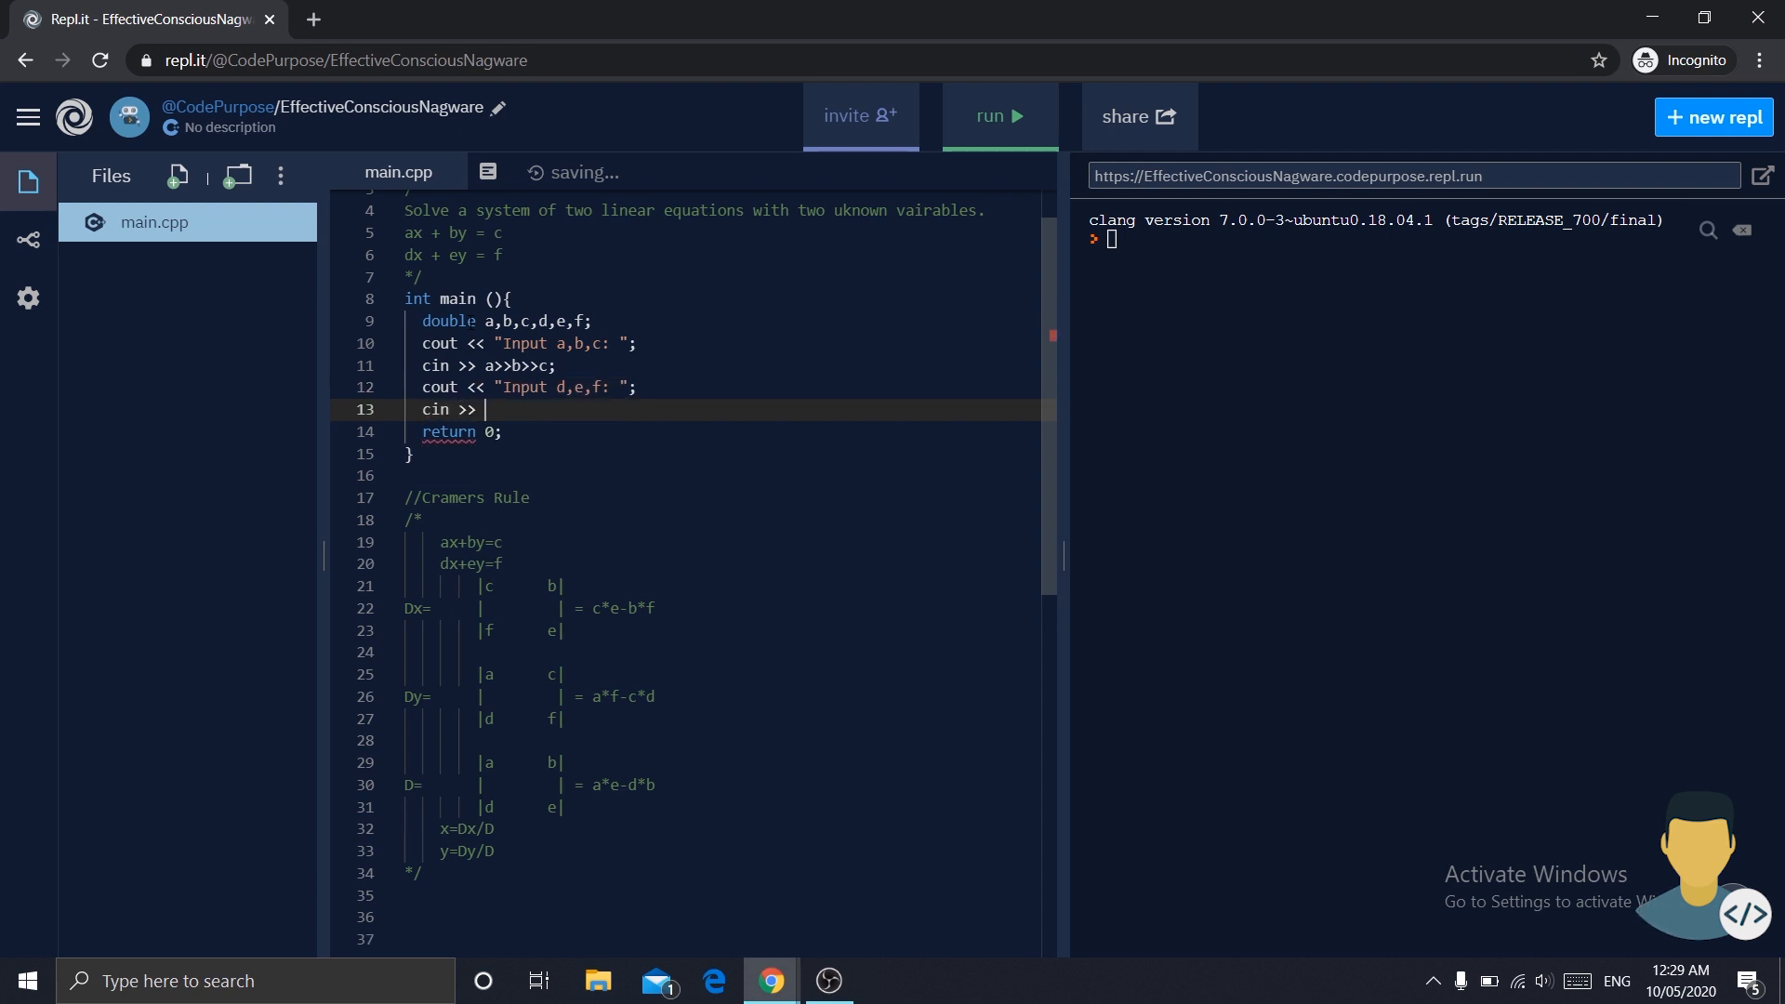
pyautogui.write('d >>')
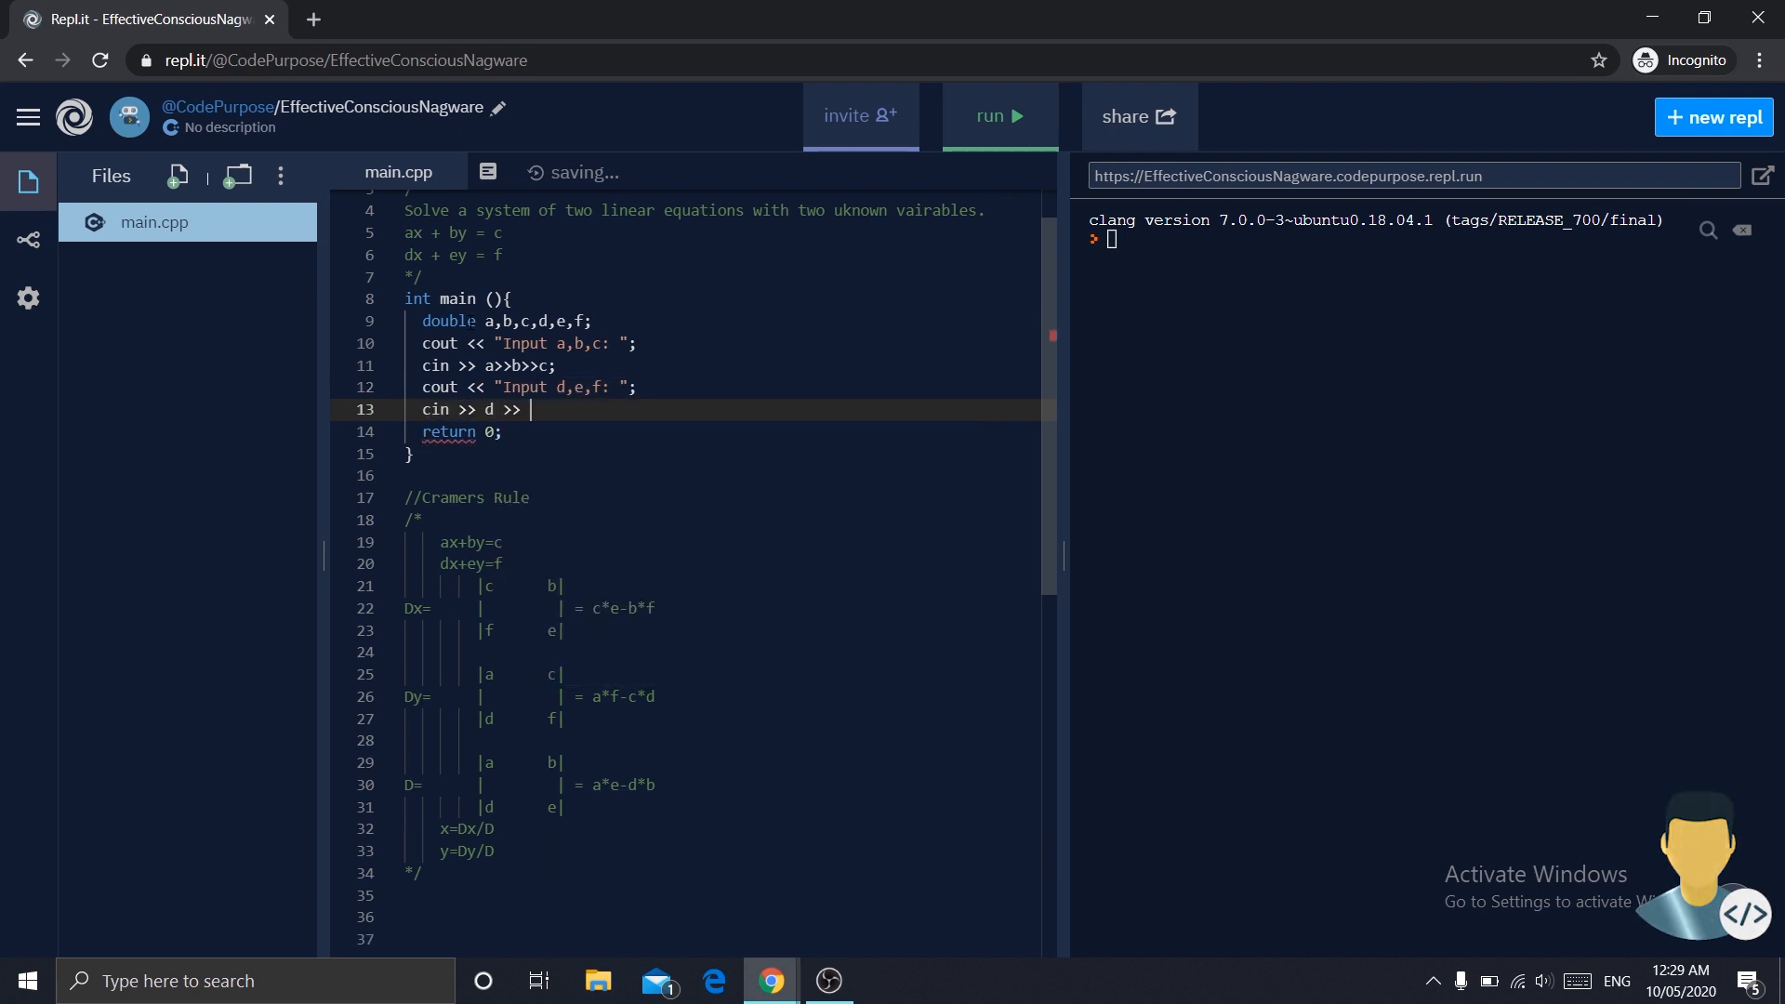
pyautogui.write('e >>f')
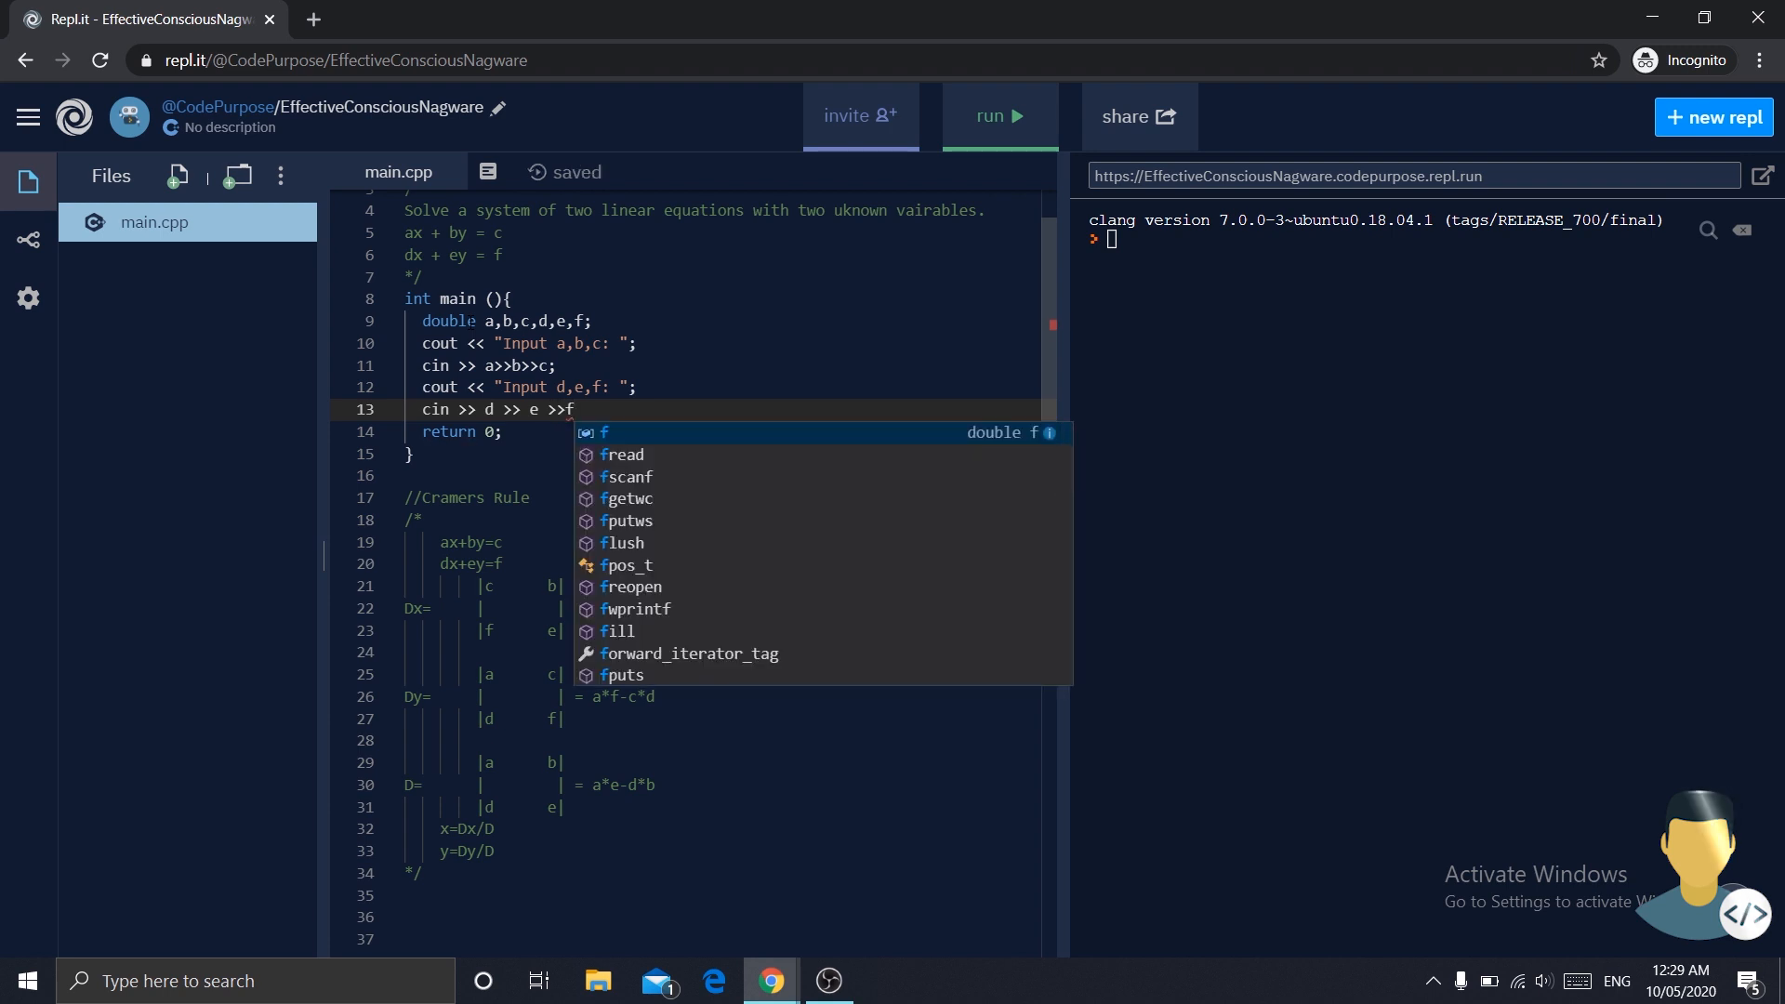
pyautogui.write('l')
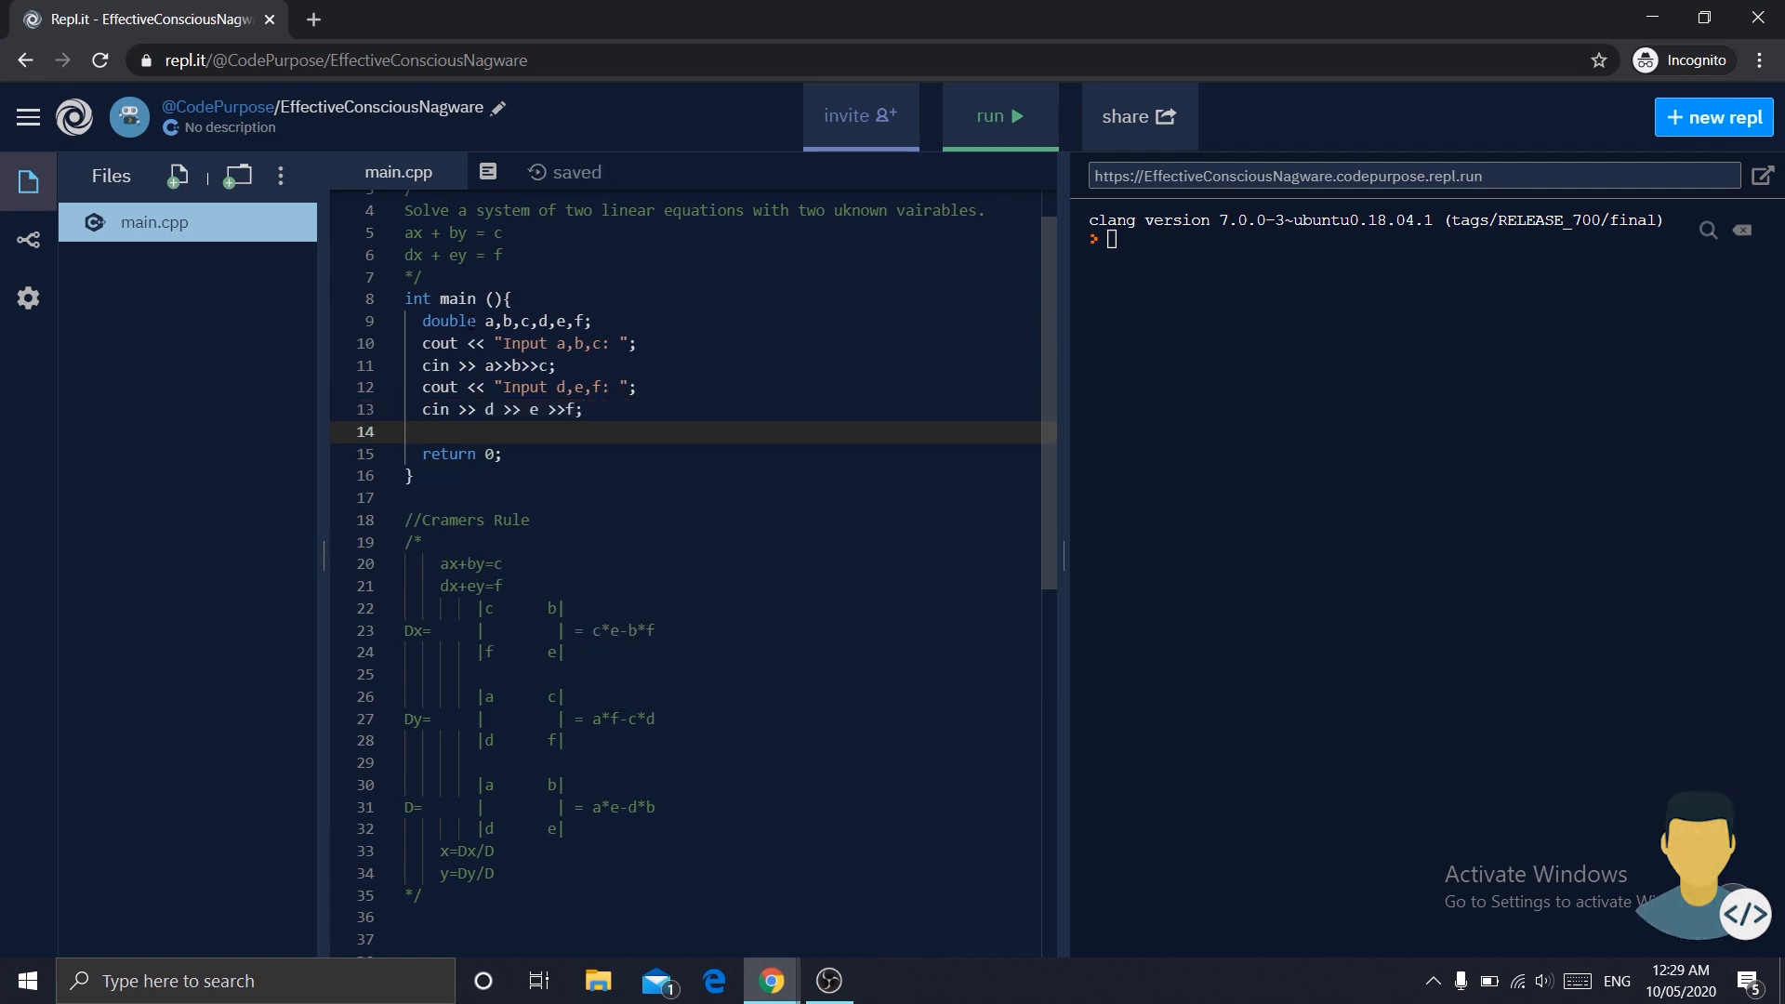
# - Declare double variables Dx, Dy and D
pyautogui.write('double')
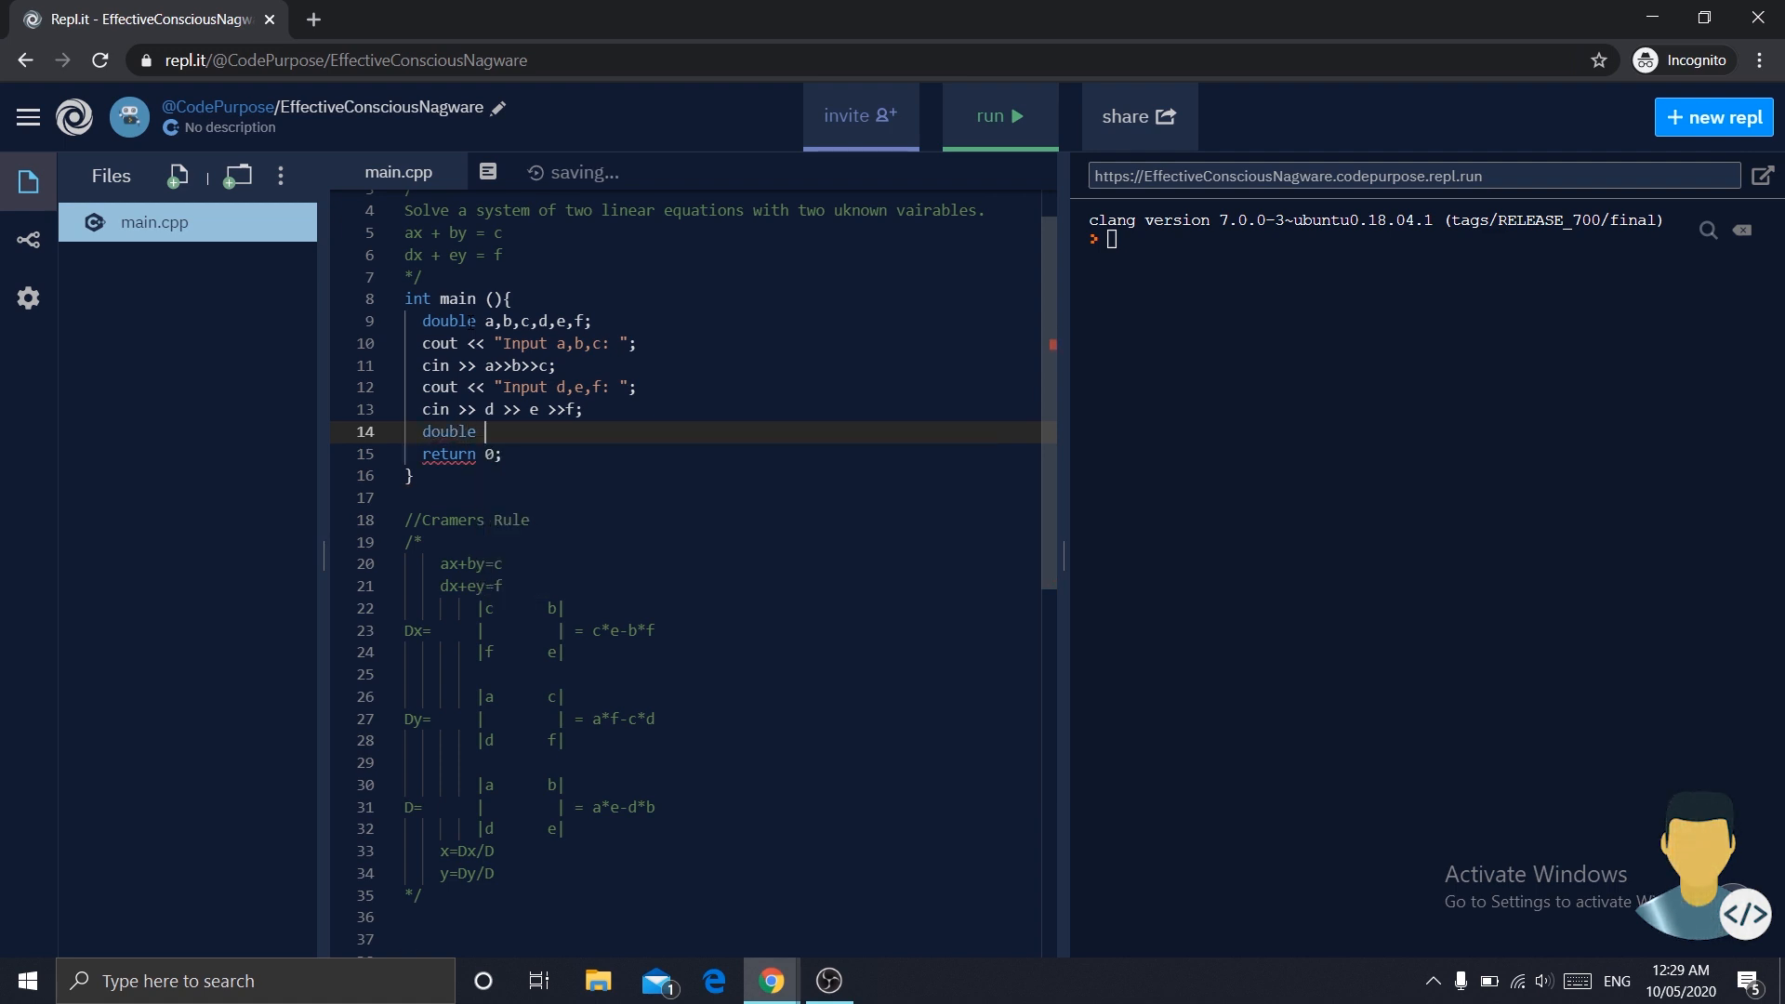
pyautogui.write('Dx,')
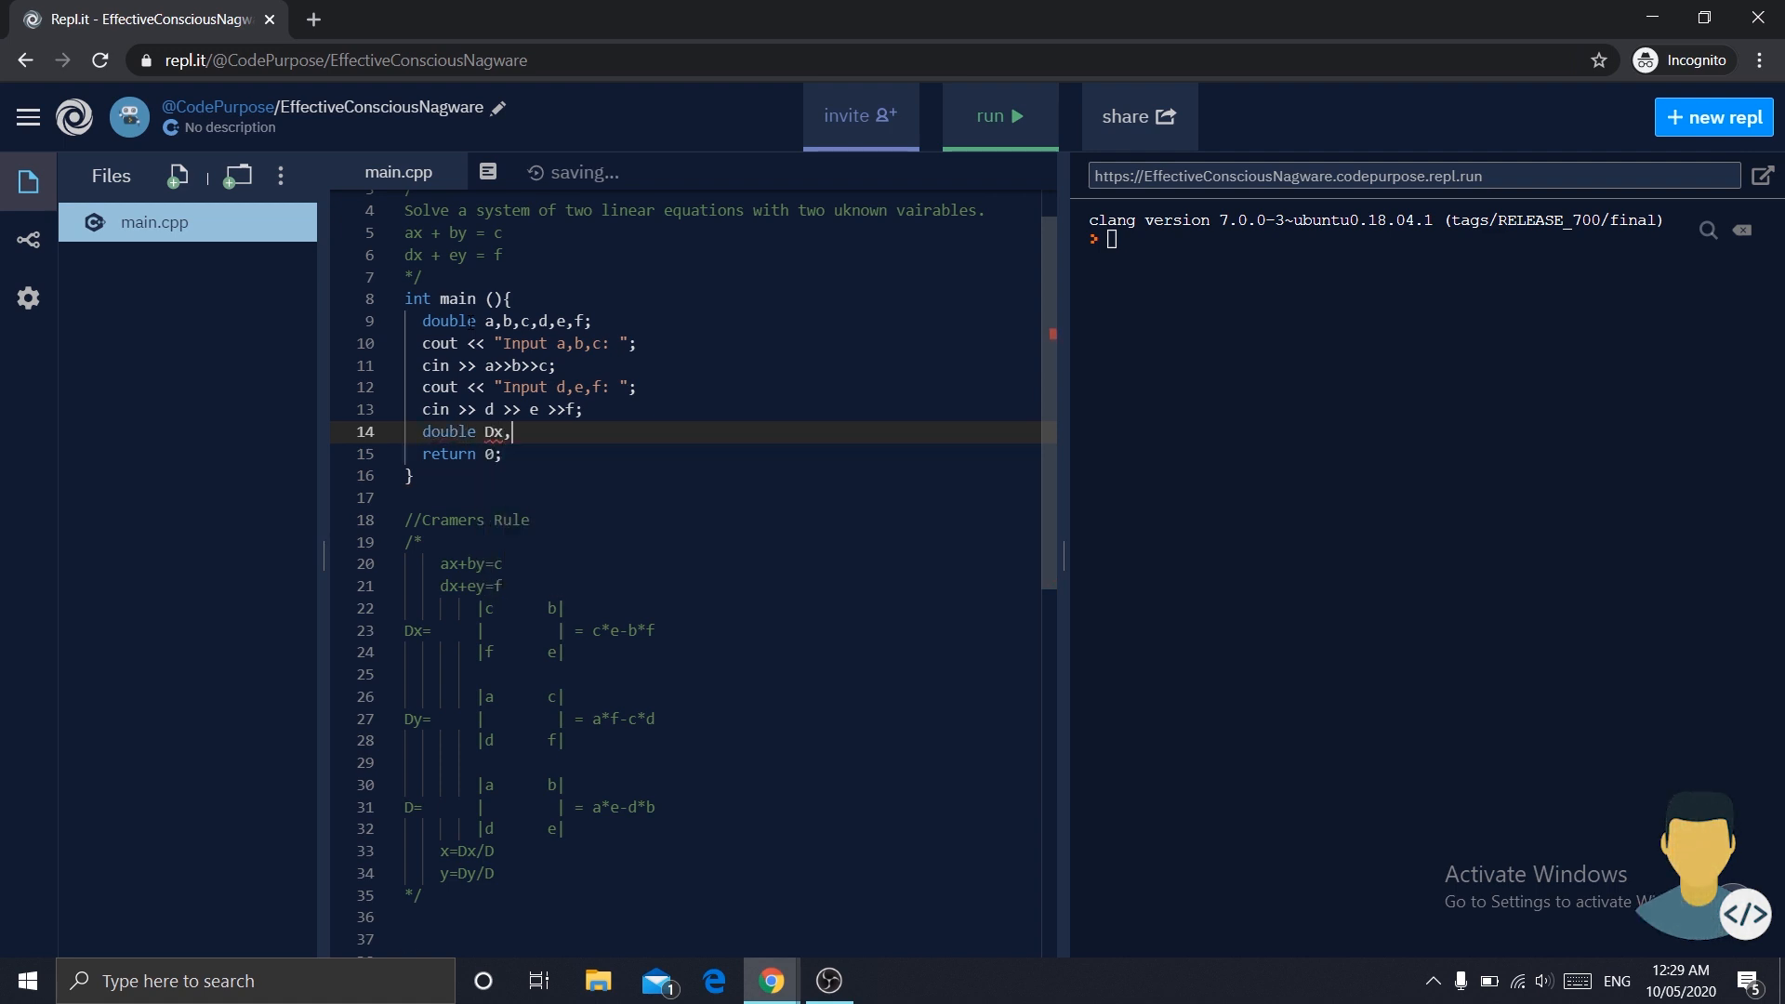
pyautogui.write('D')
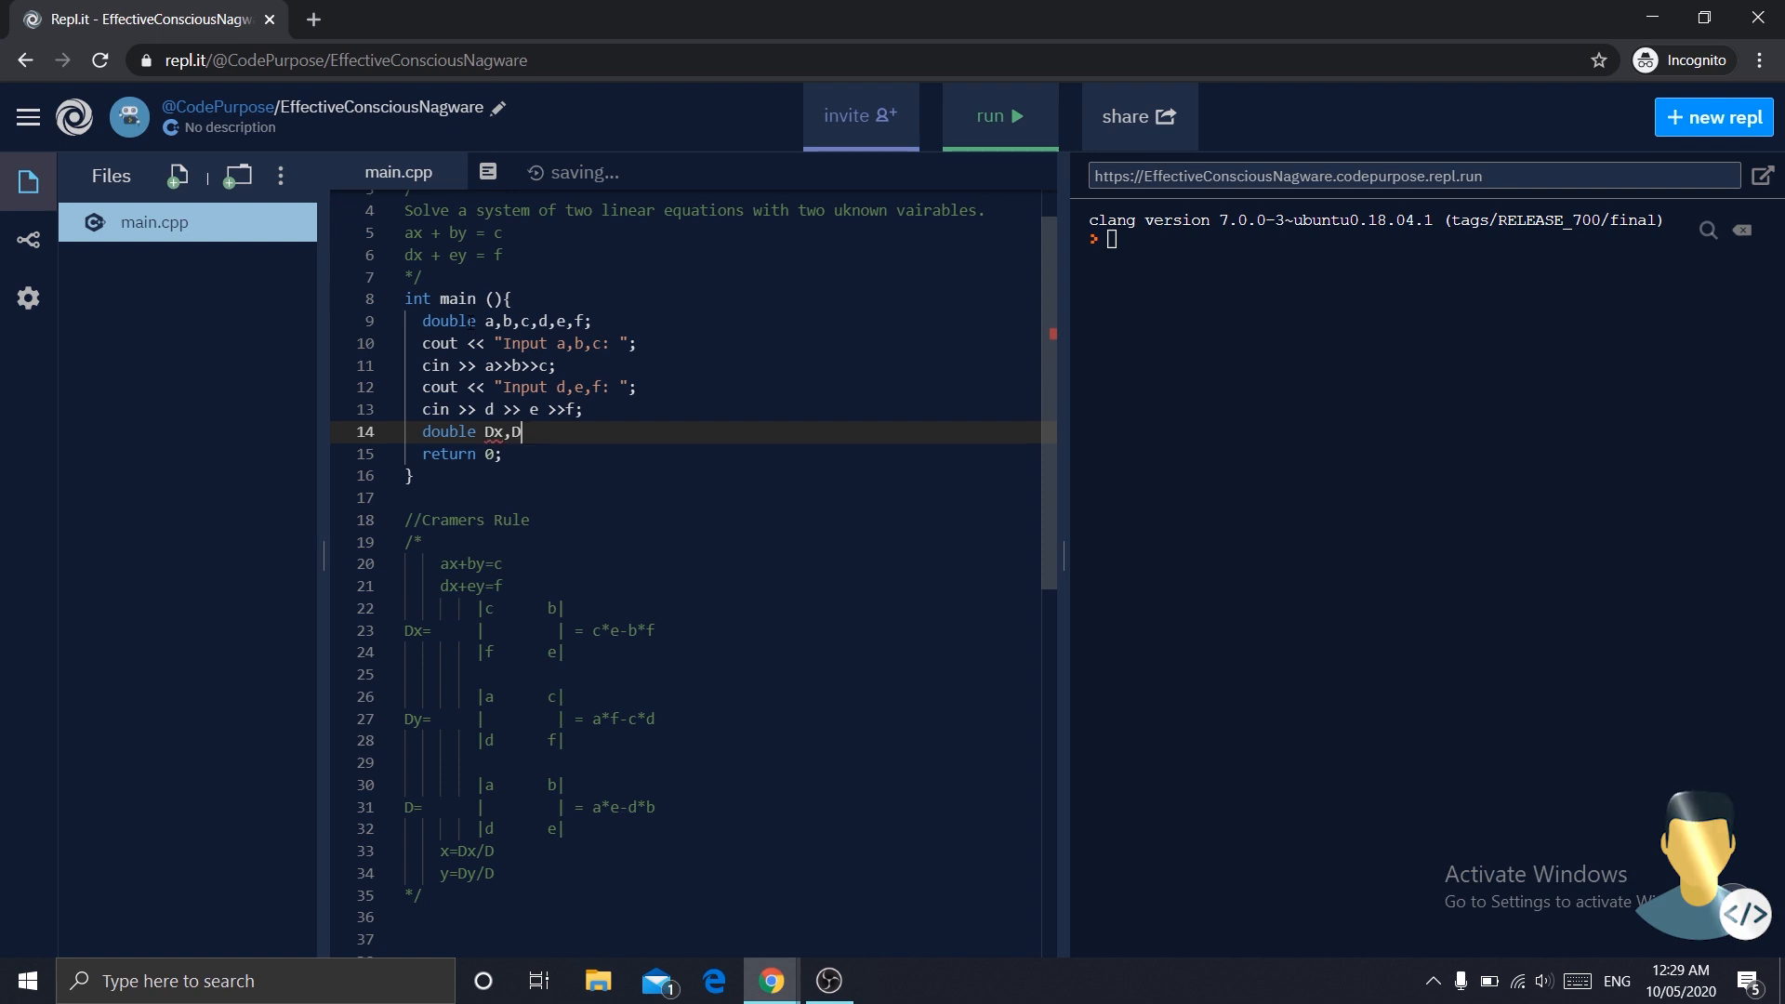
pyautogui.write('y,')
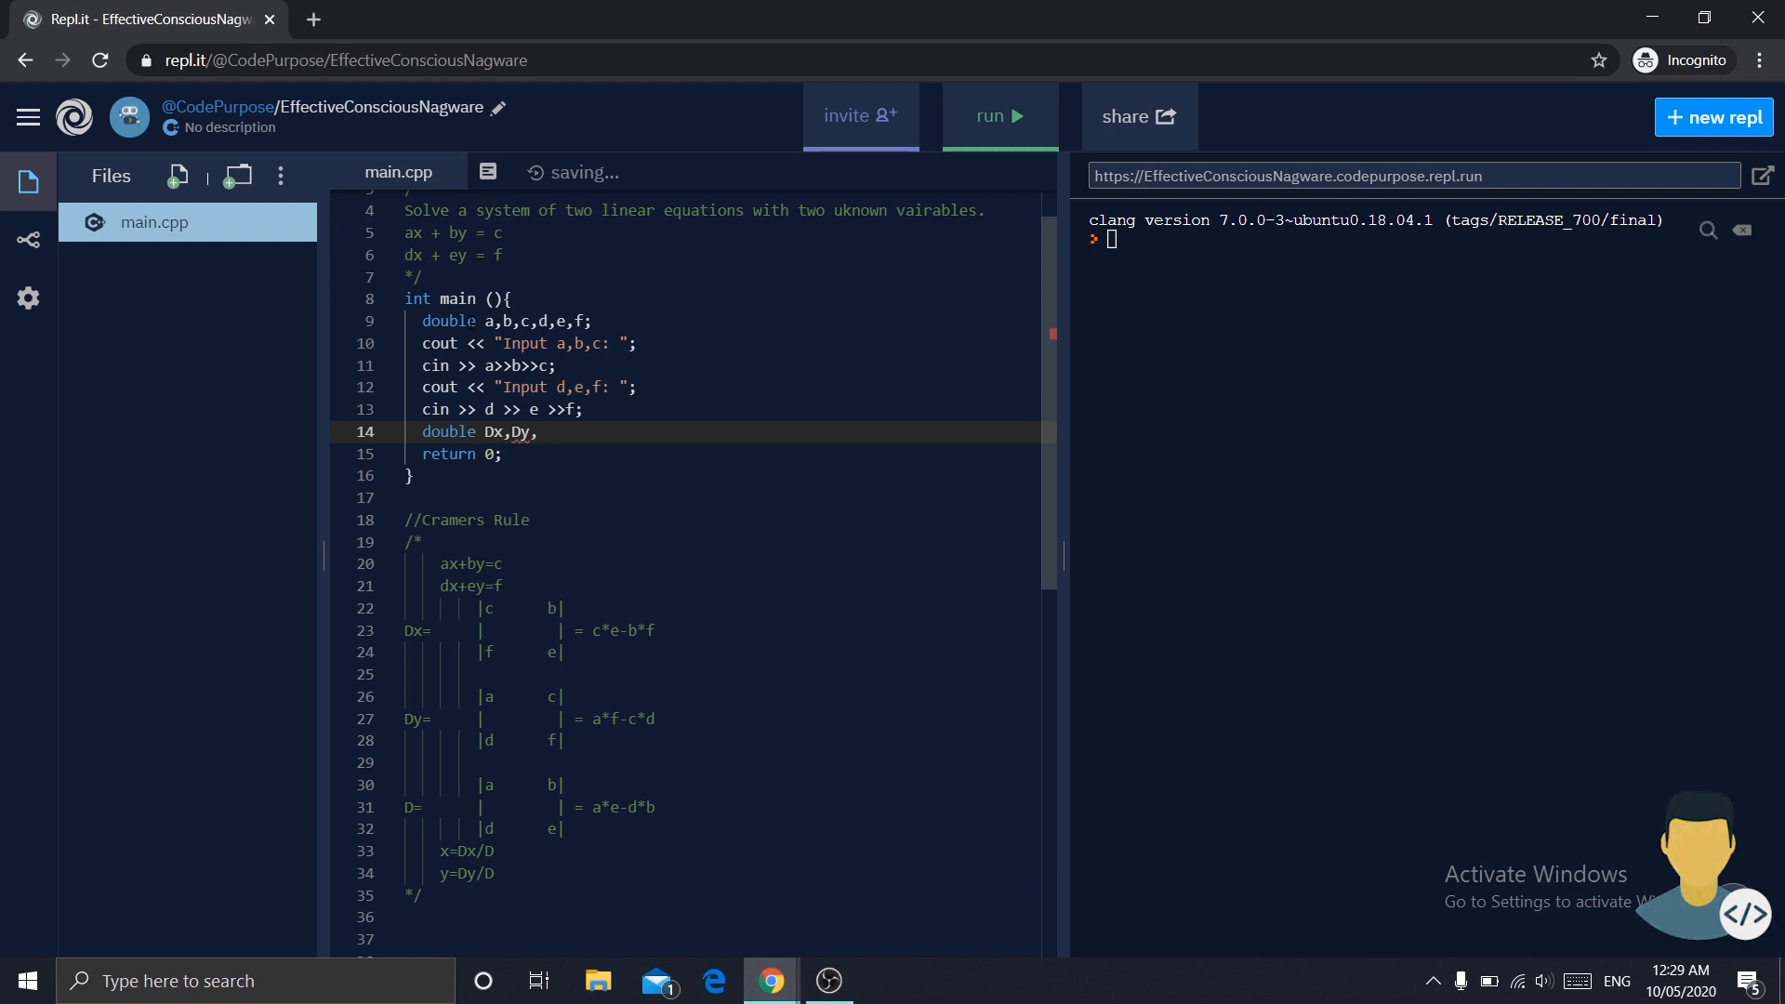
pyautogui.write('D;')
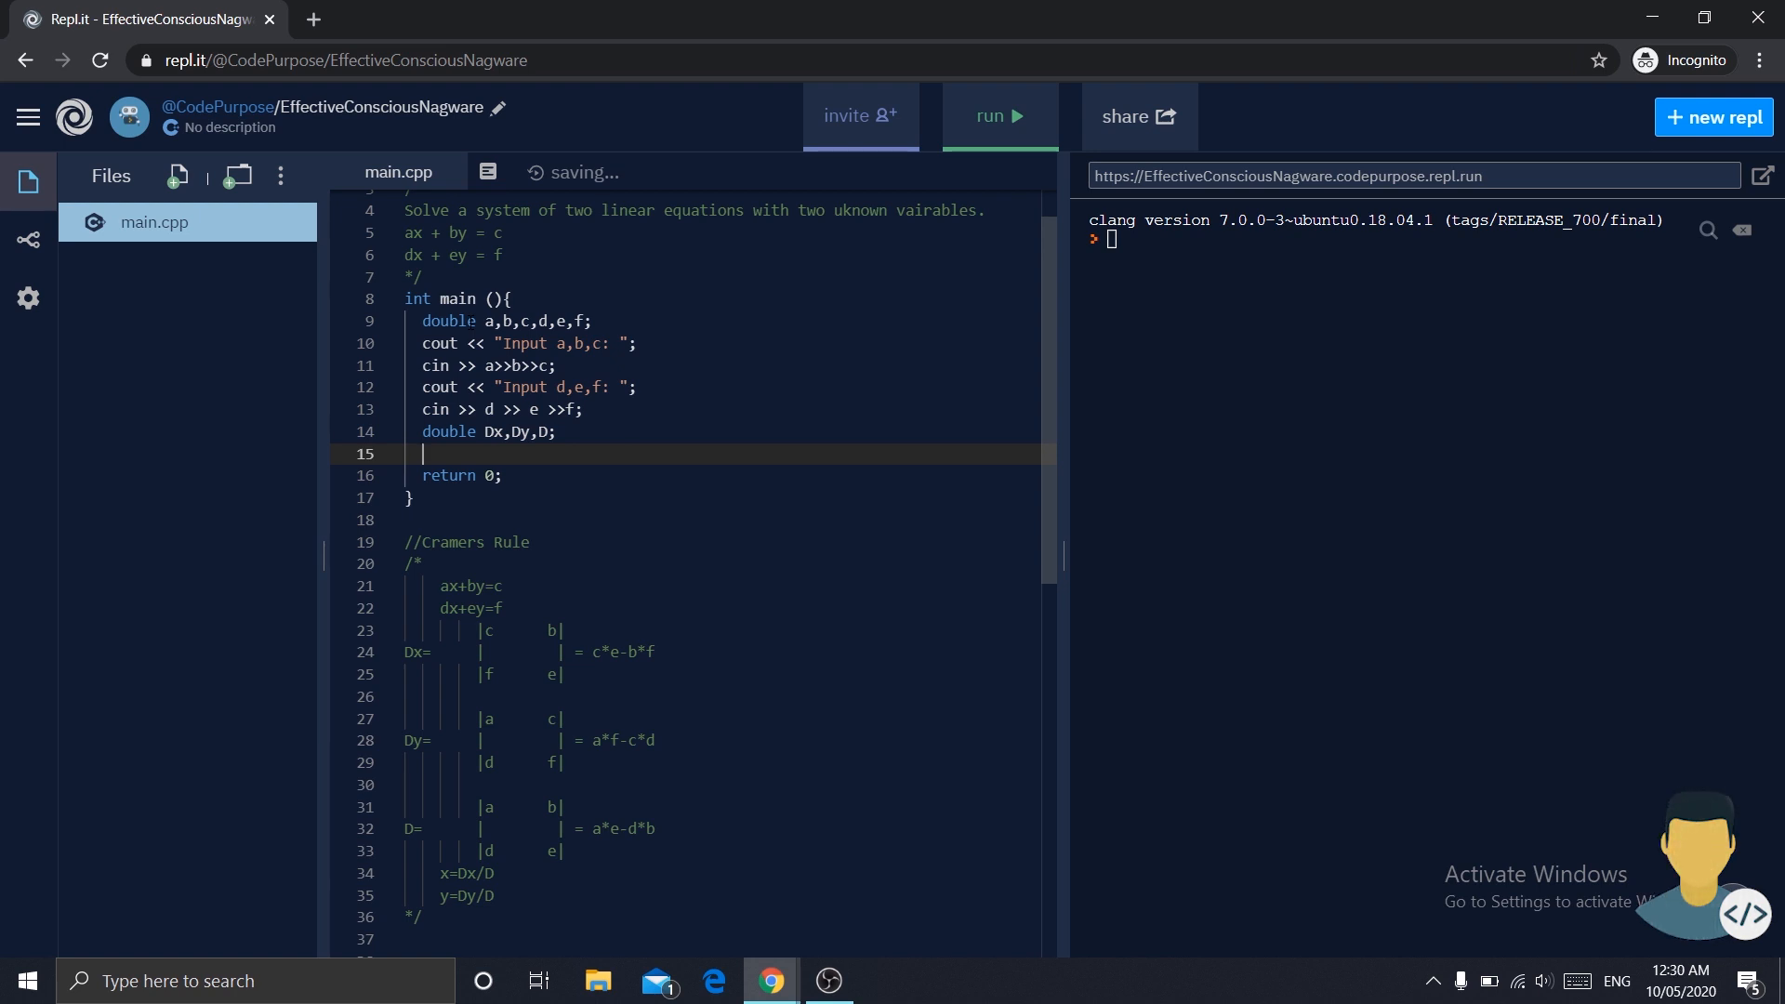
# - Compute Dx=c*e-b*f, Dy=a*f-c*d and D=a*e-d*b
pyautogui.write('Dx=')
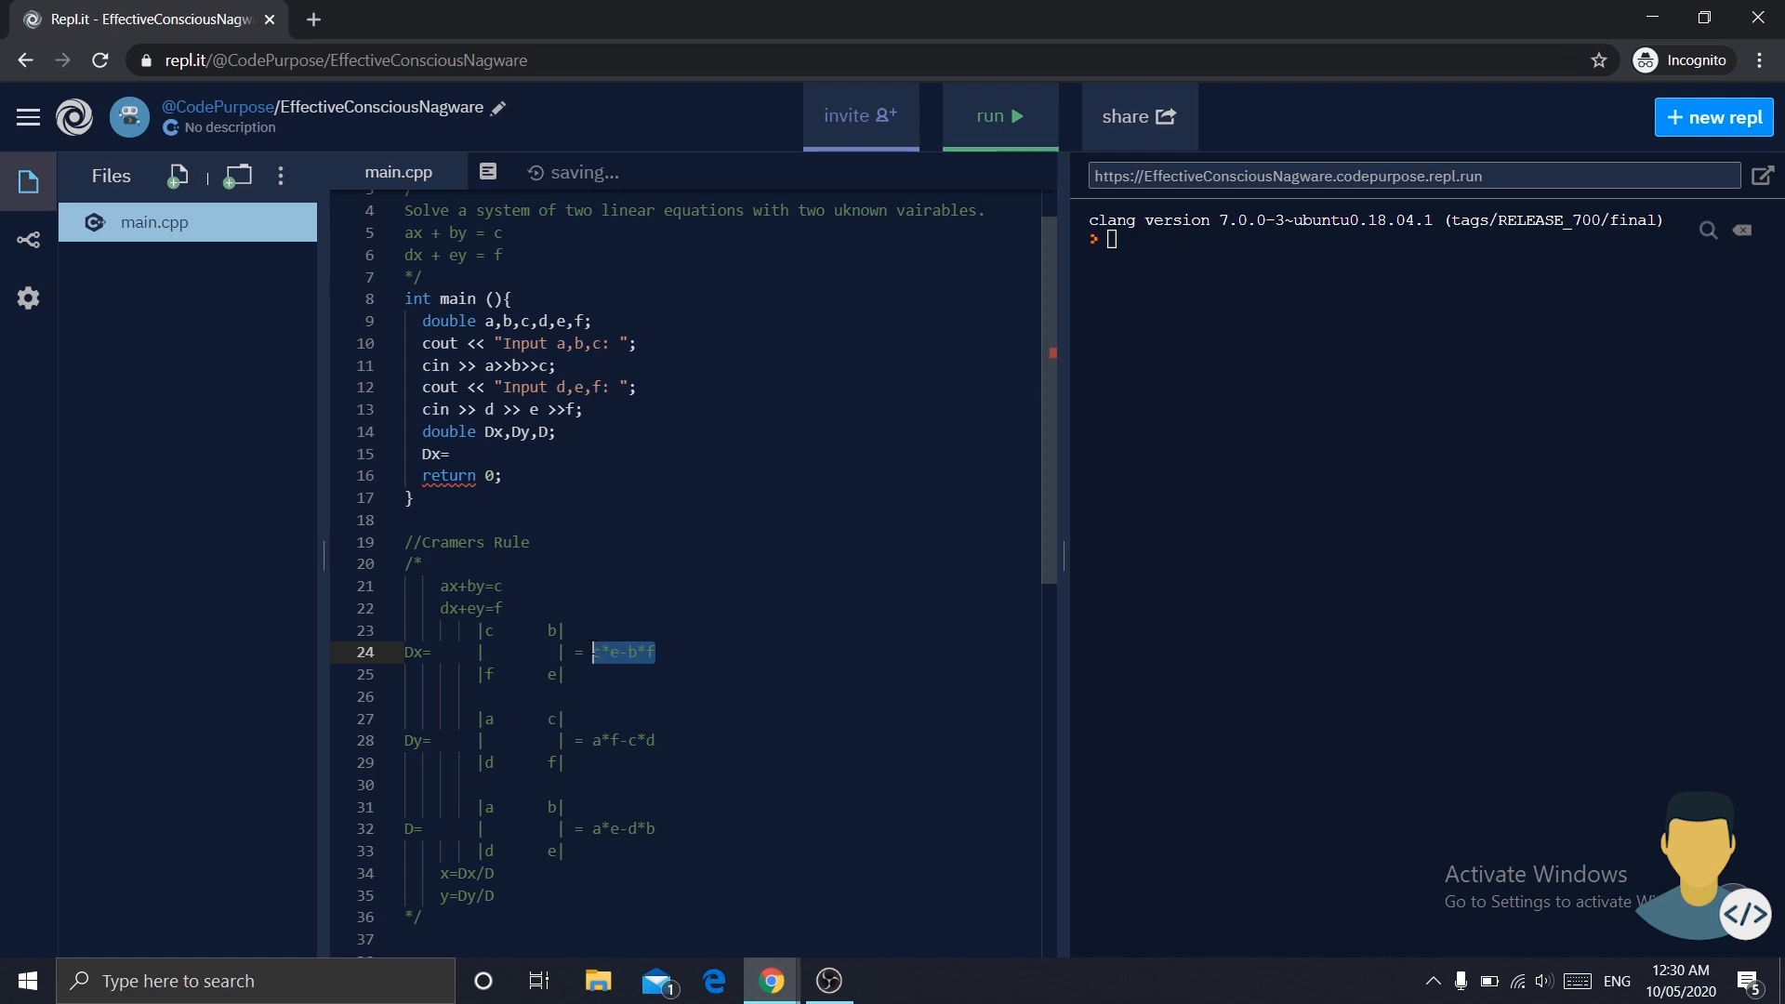
pyautogui.write('c*e-b*f;')
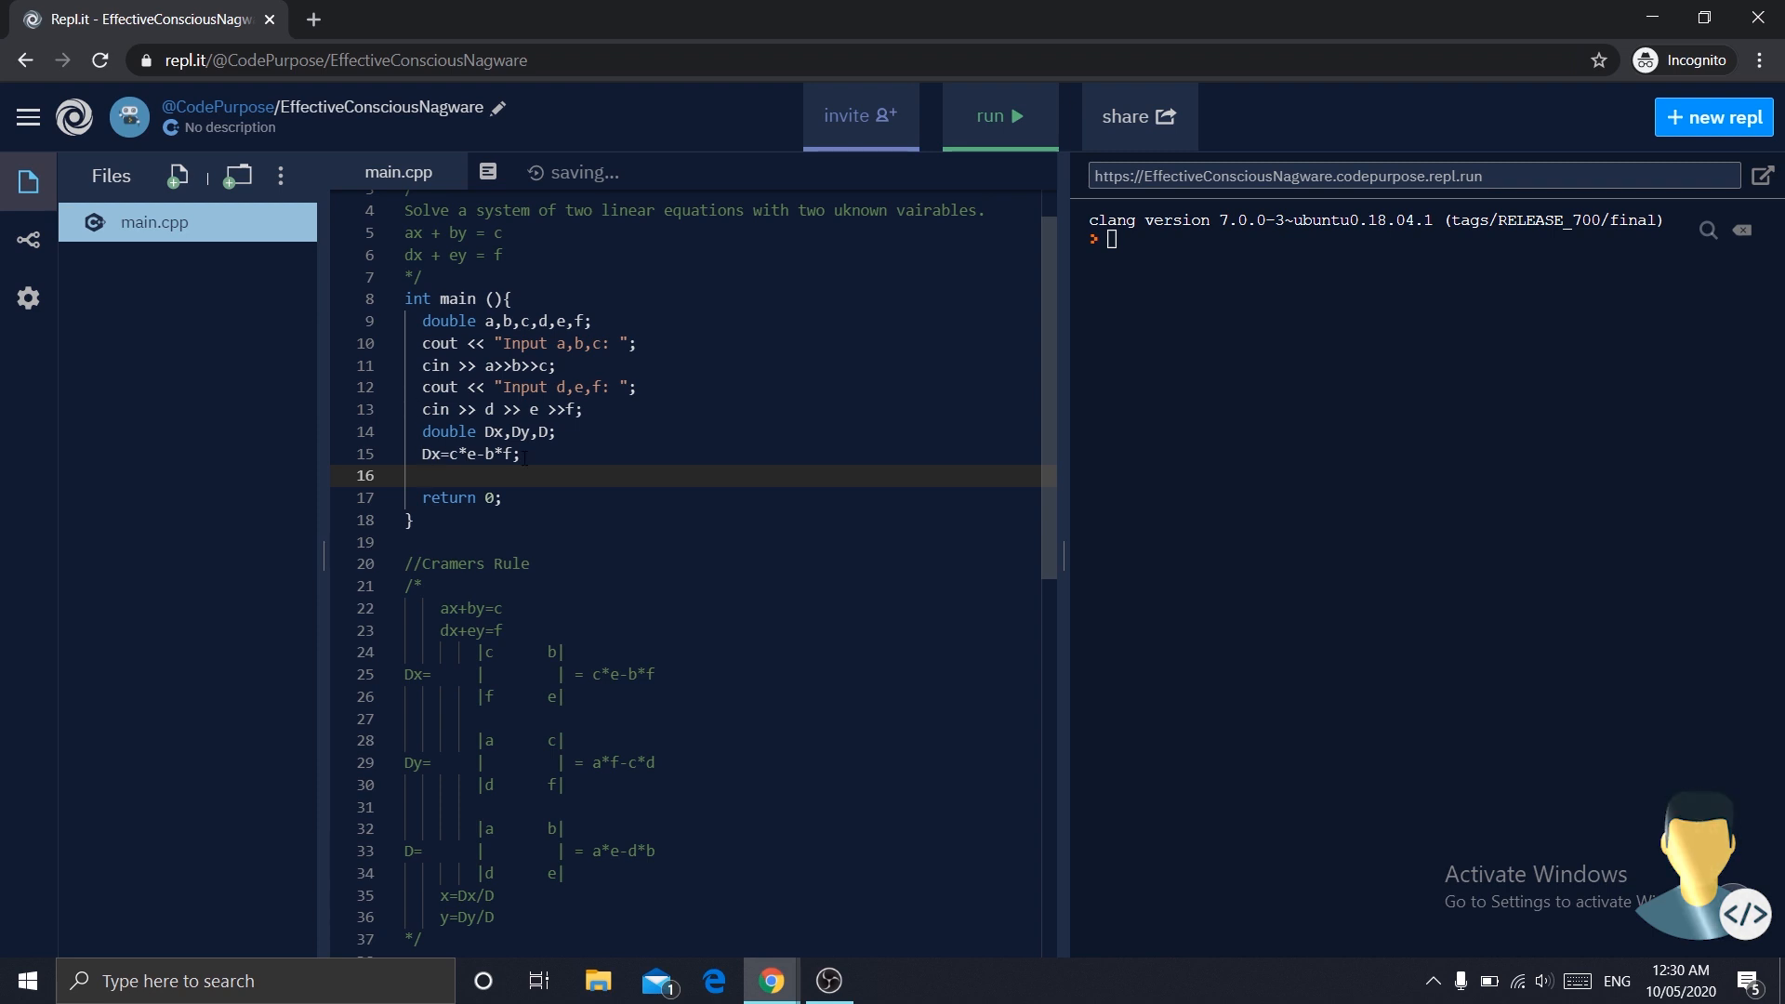
pyautogui.write('Dy=')
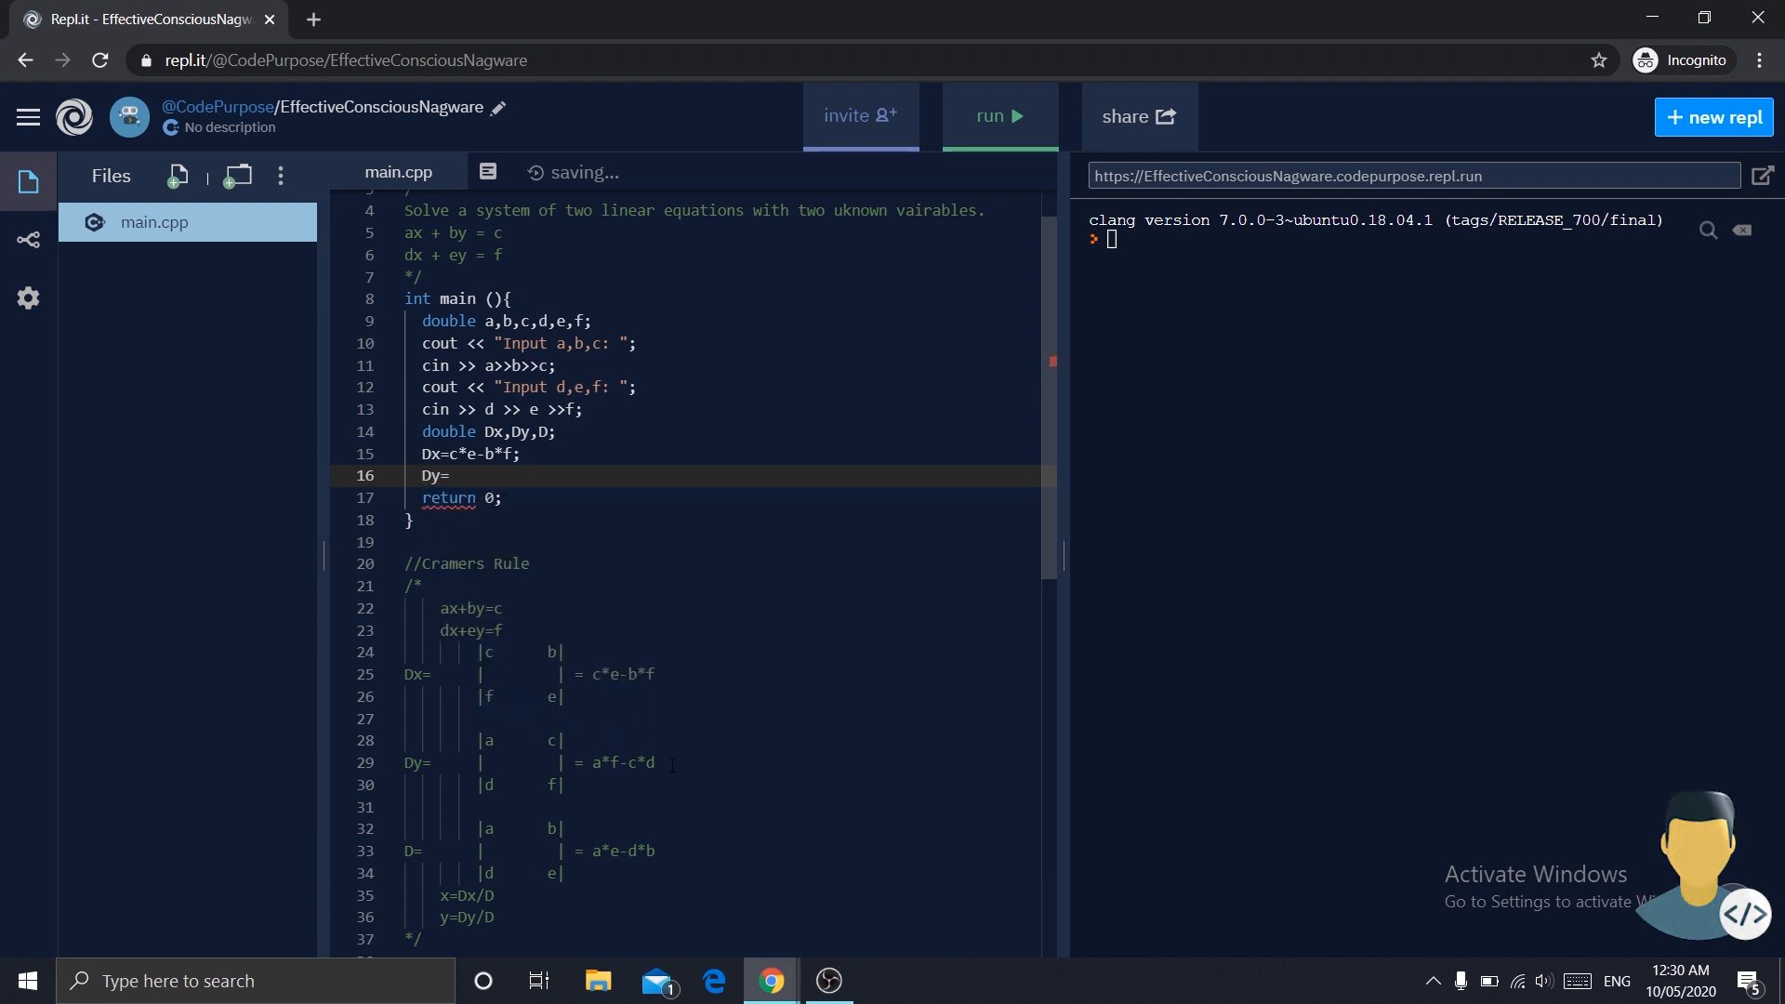
pyautogui.click(593, 762)
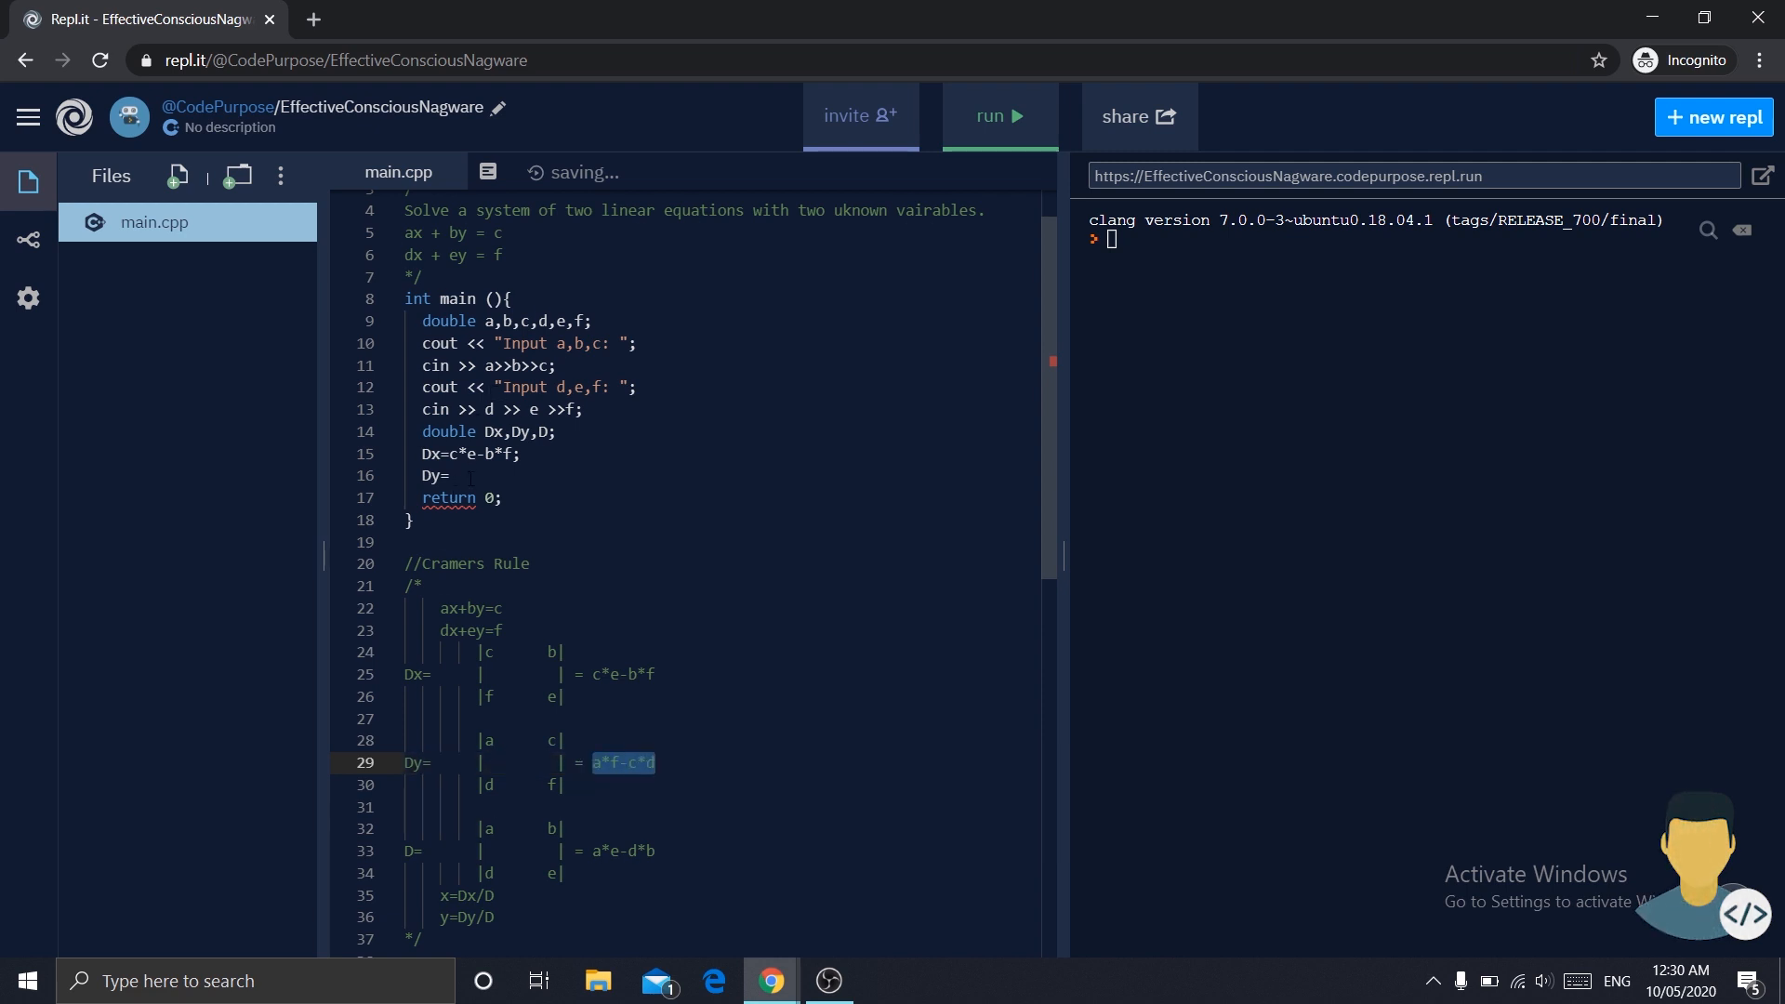
pyautogui.write('a*f-c*d;')
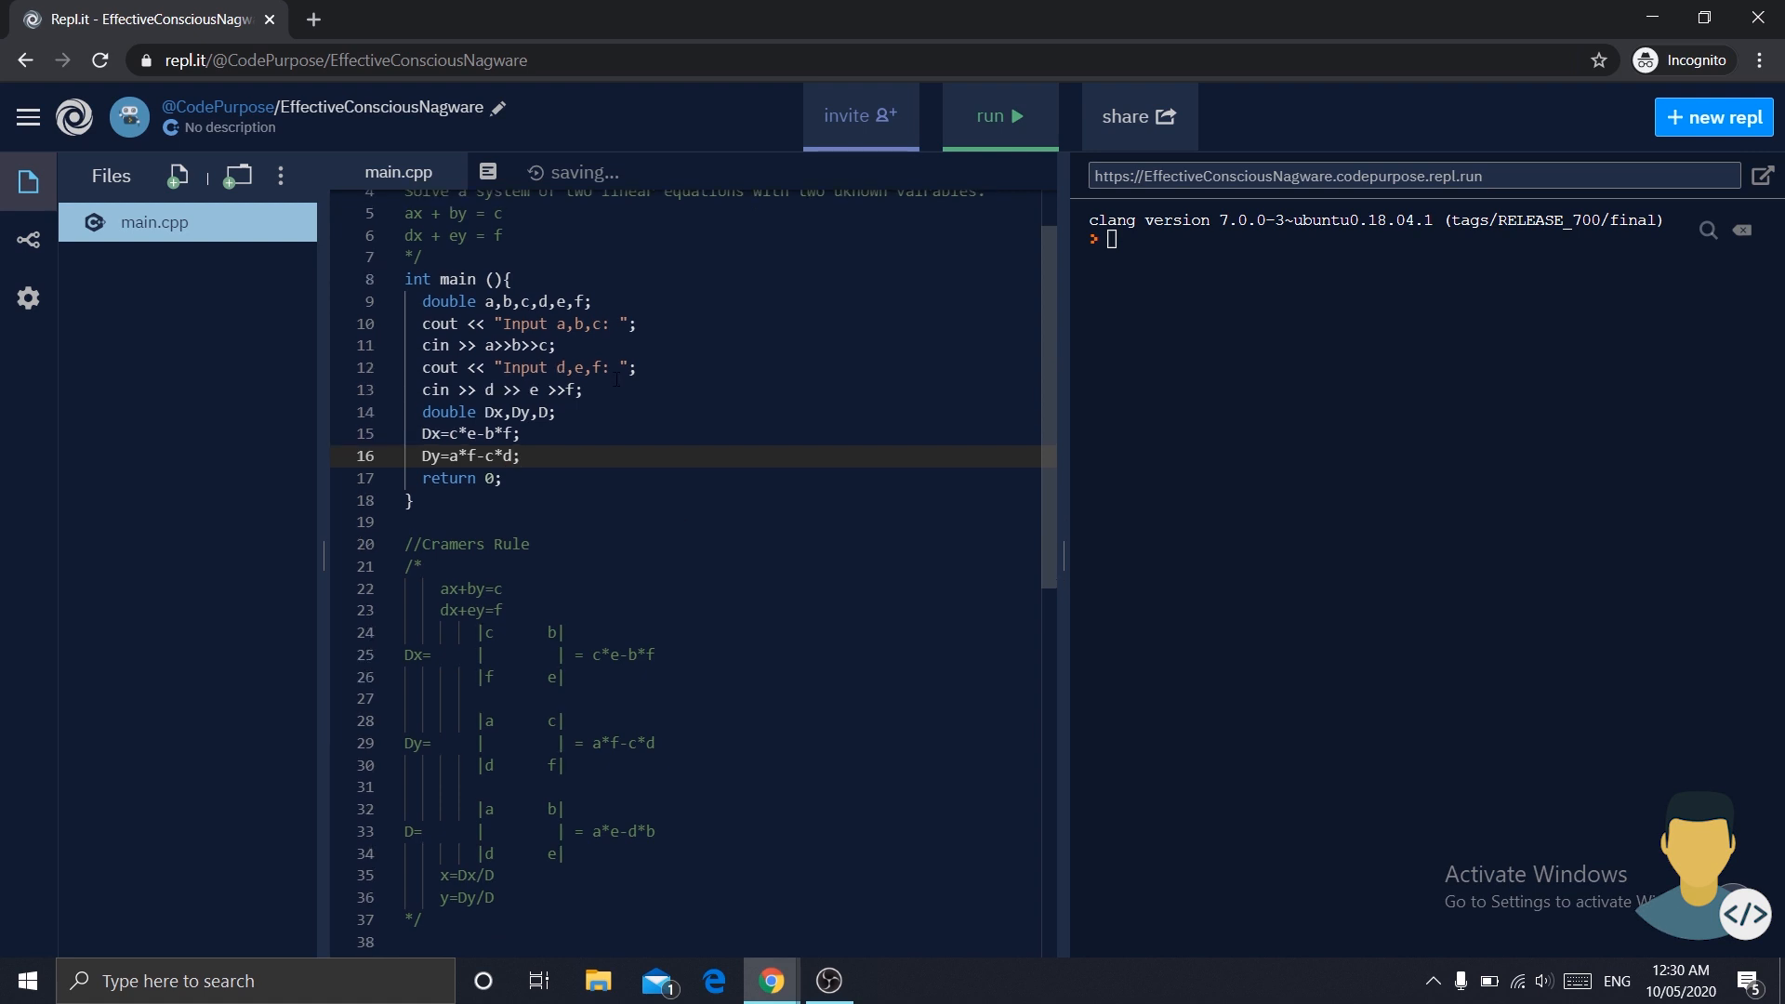
pyautogui.write('D')
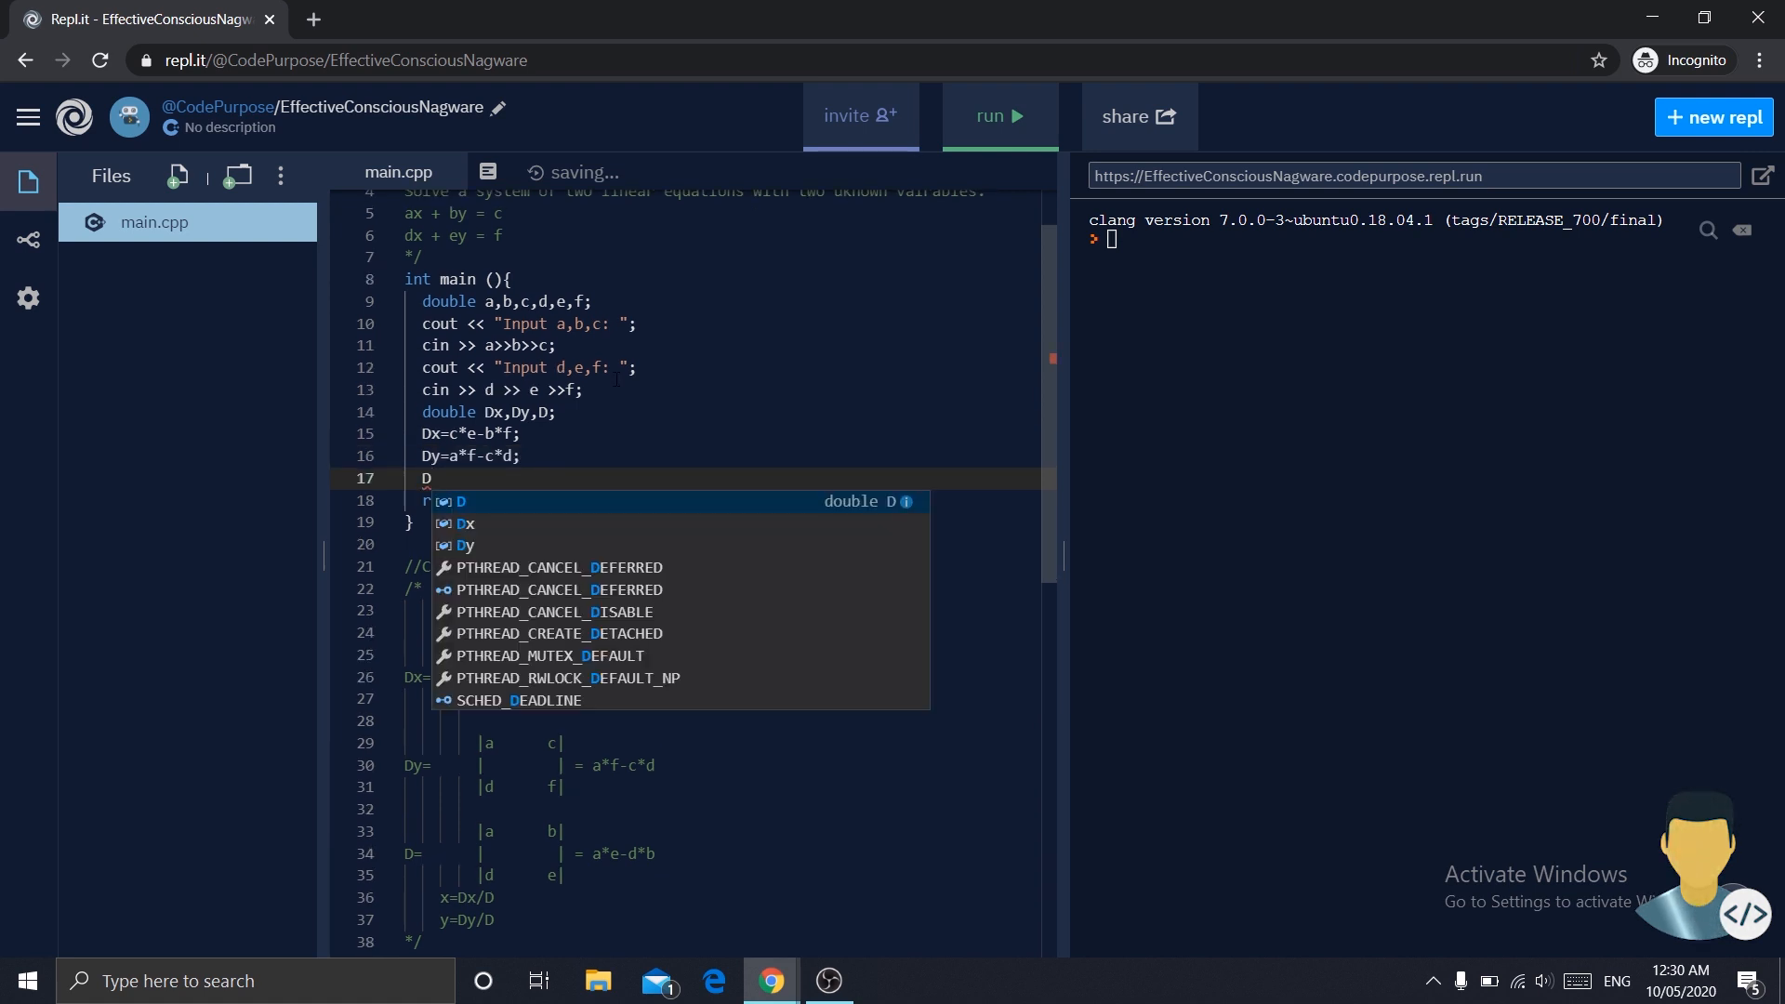
pyautogui.write('=')
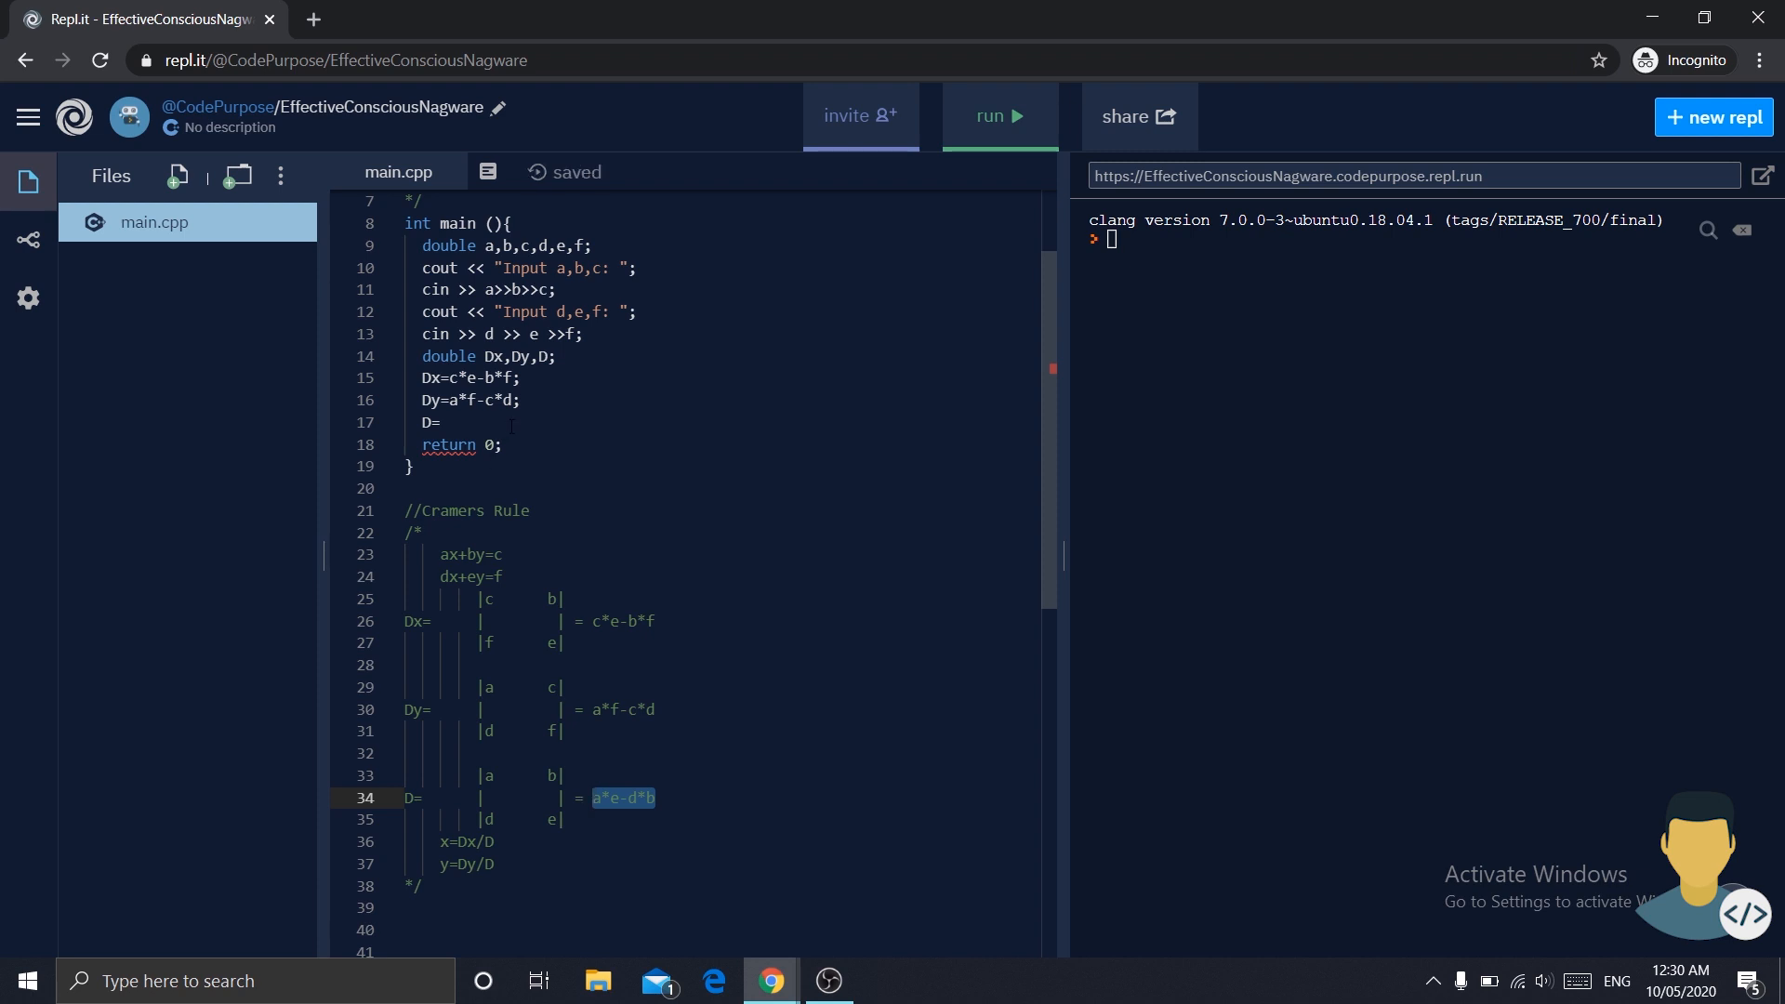
pyautogui.write('a*e-d*b')
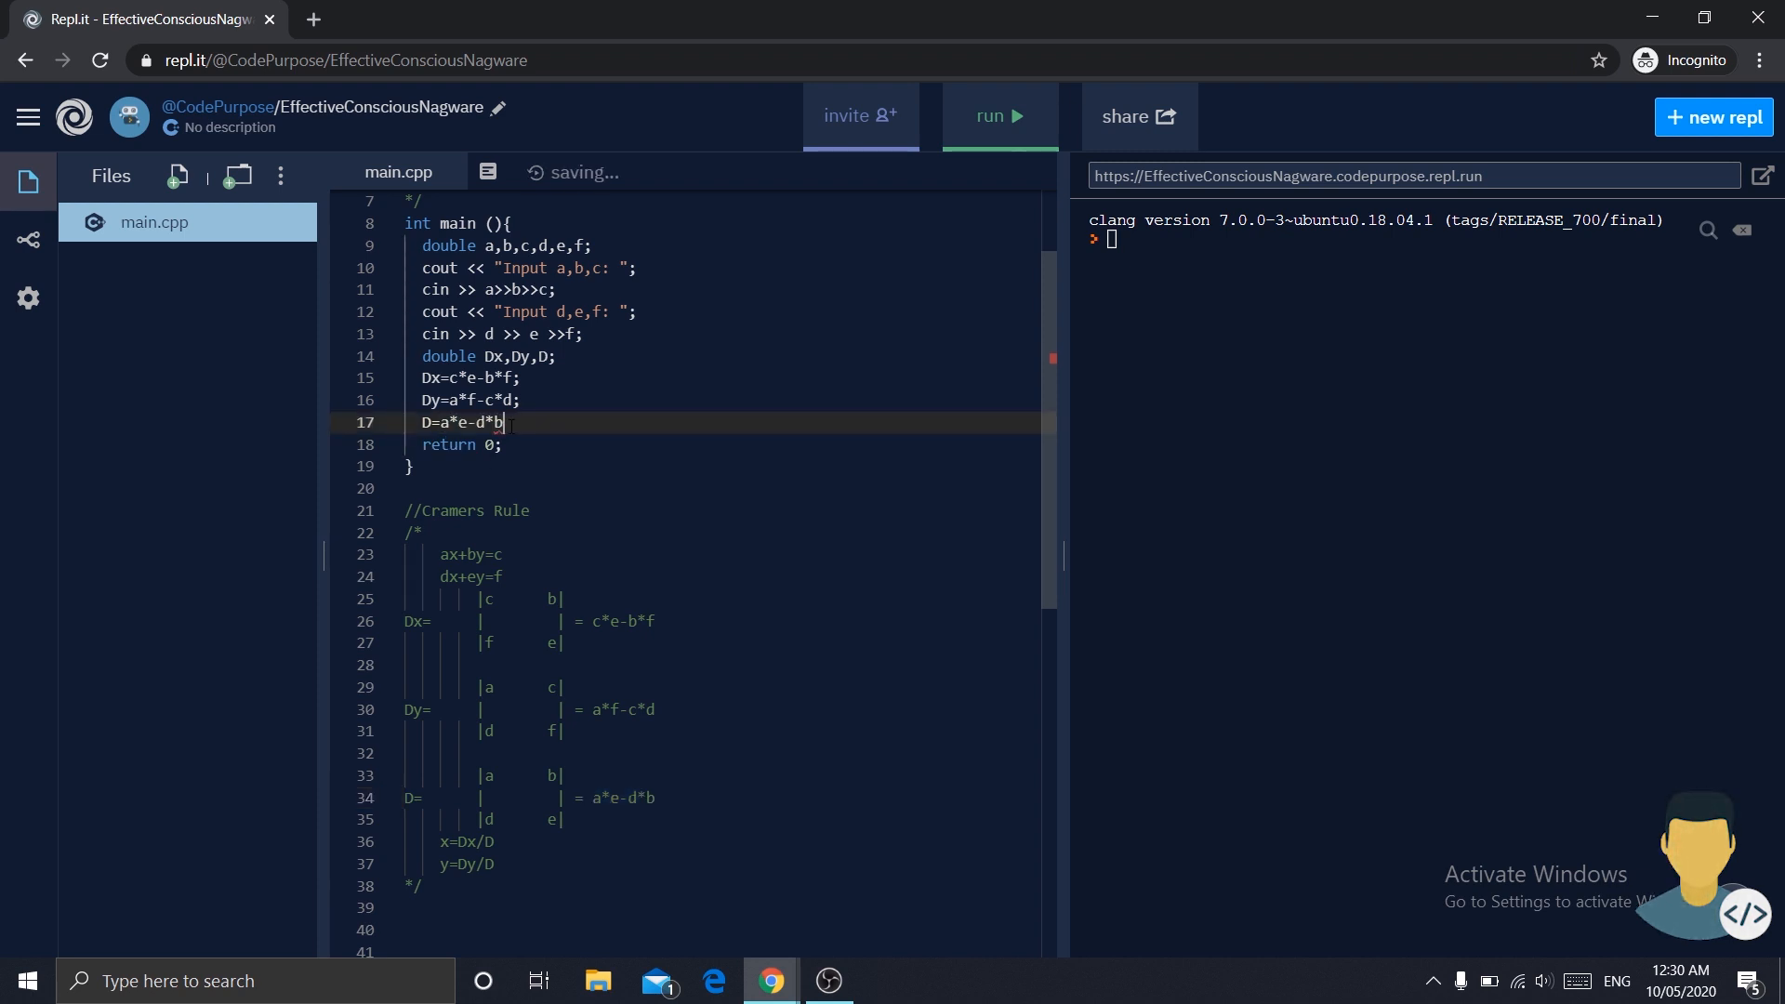
pyautogui.write(';')
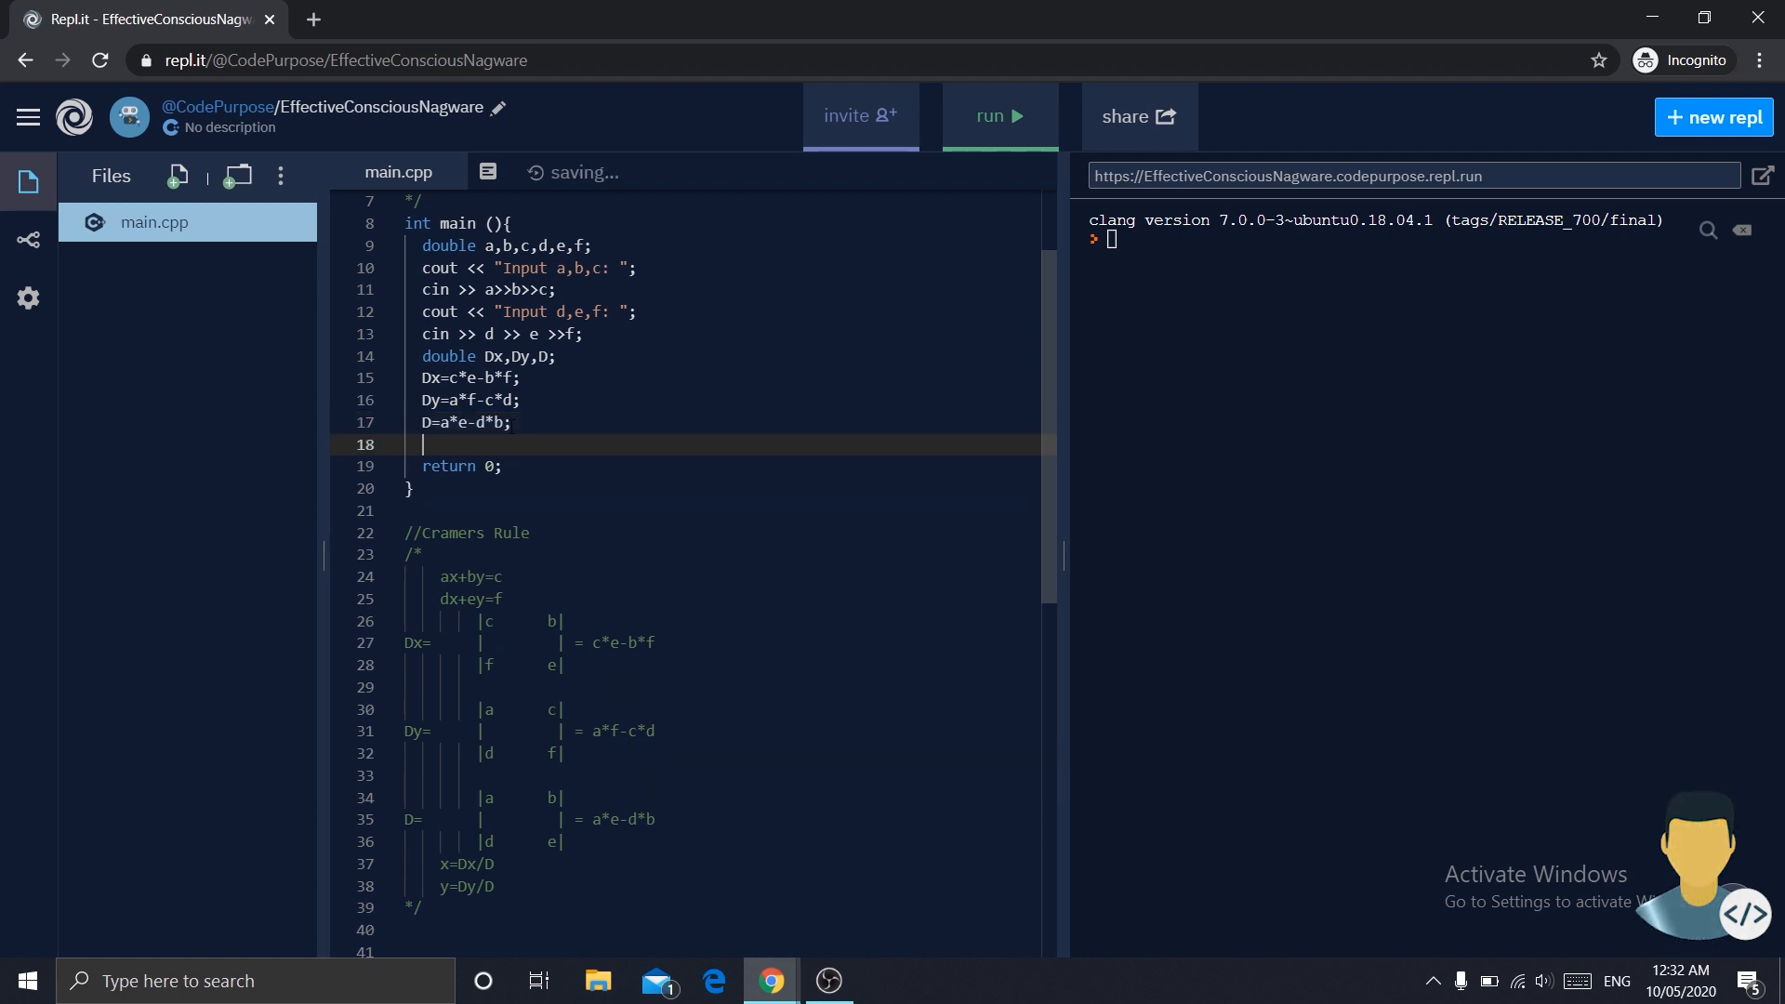
# - Print a "SOLUTIONS ARE:" heading line
pyautogui.write('cout <<')
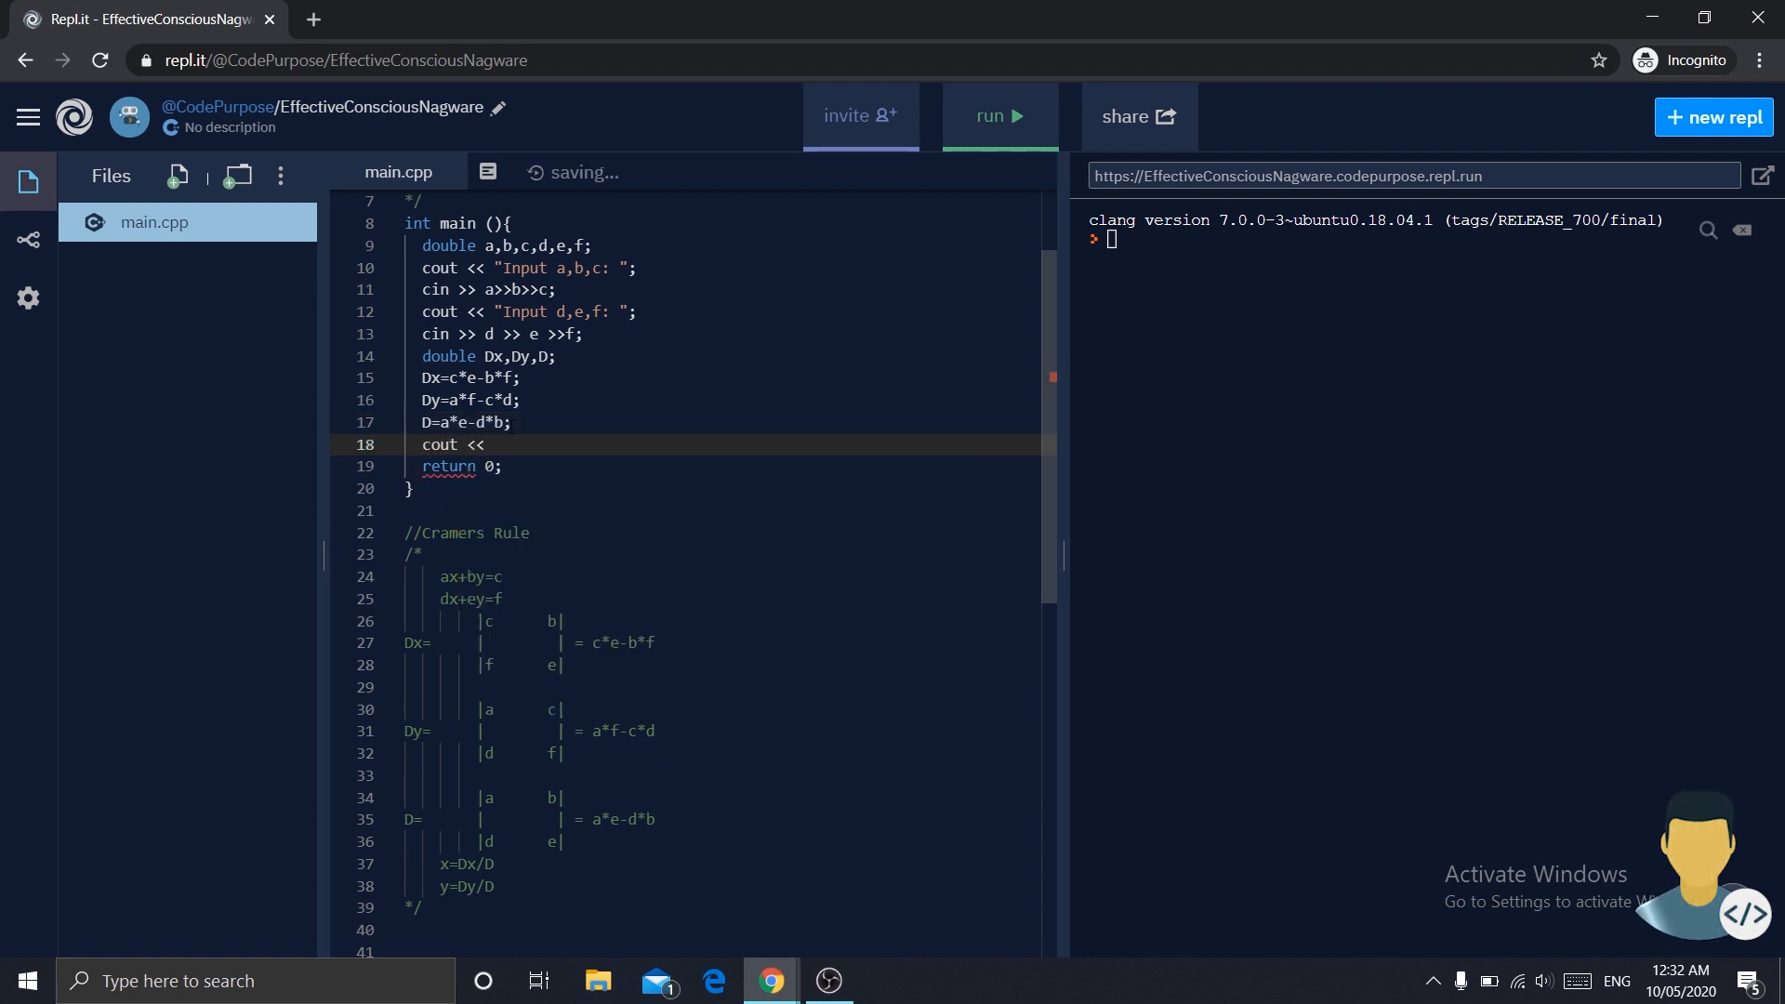
pyautogui.write('"T')
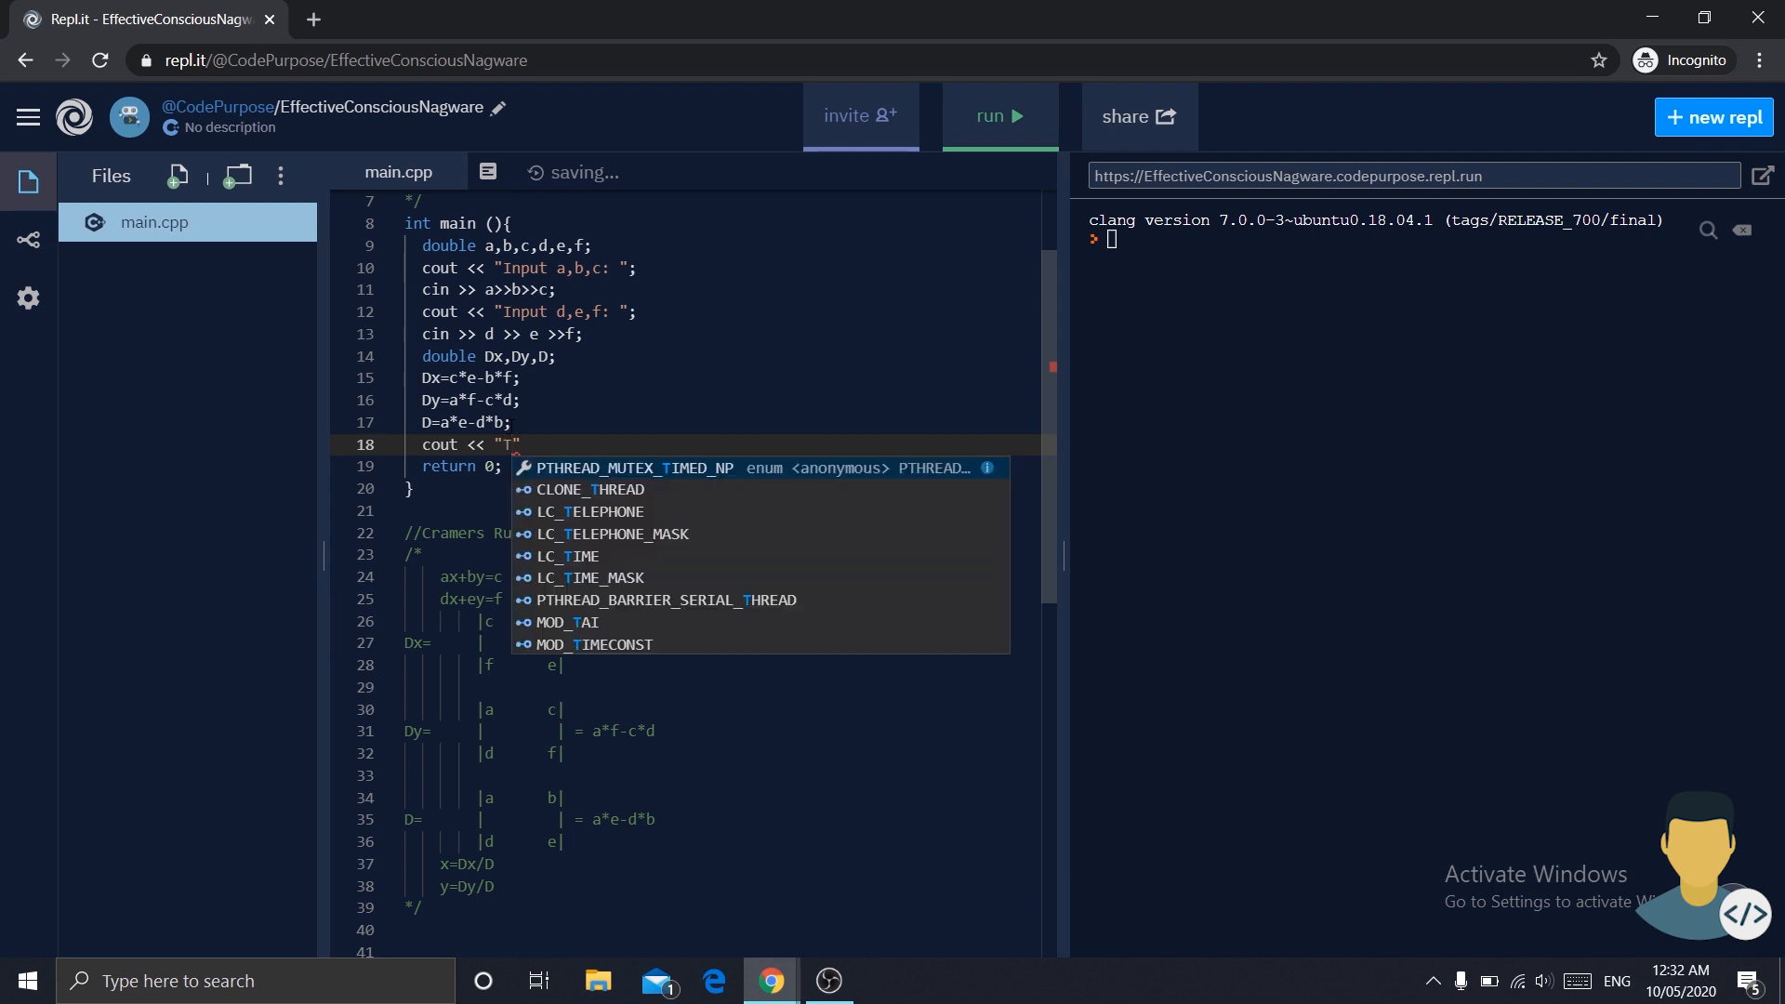
pyautogui.write('SO')
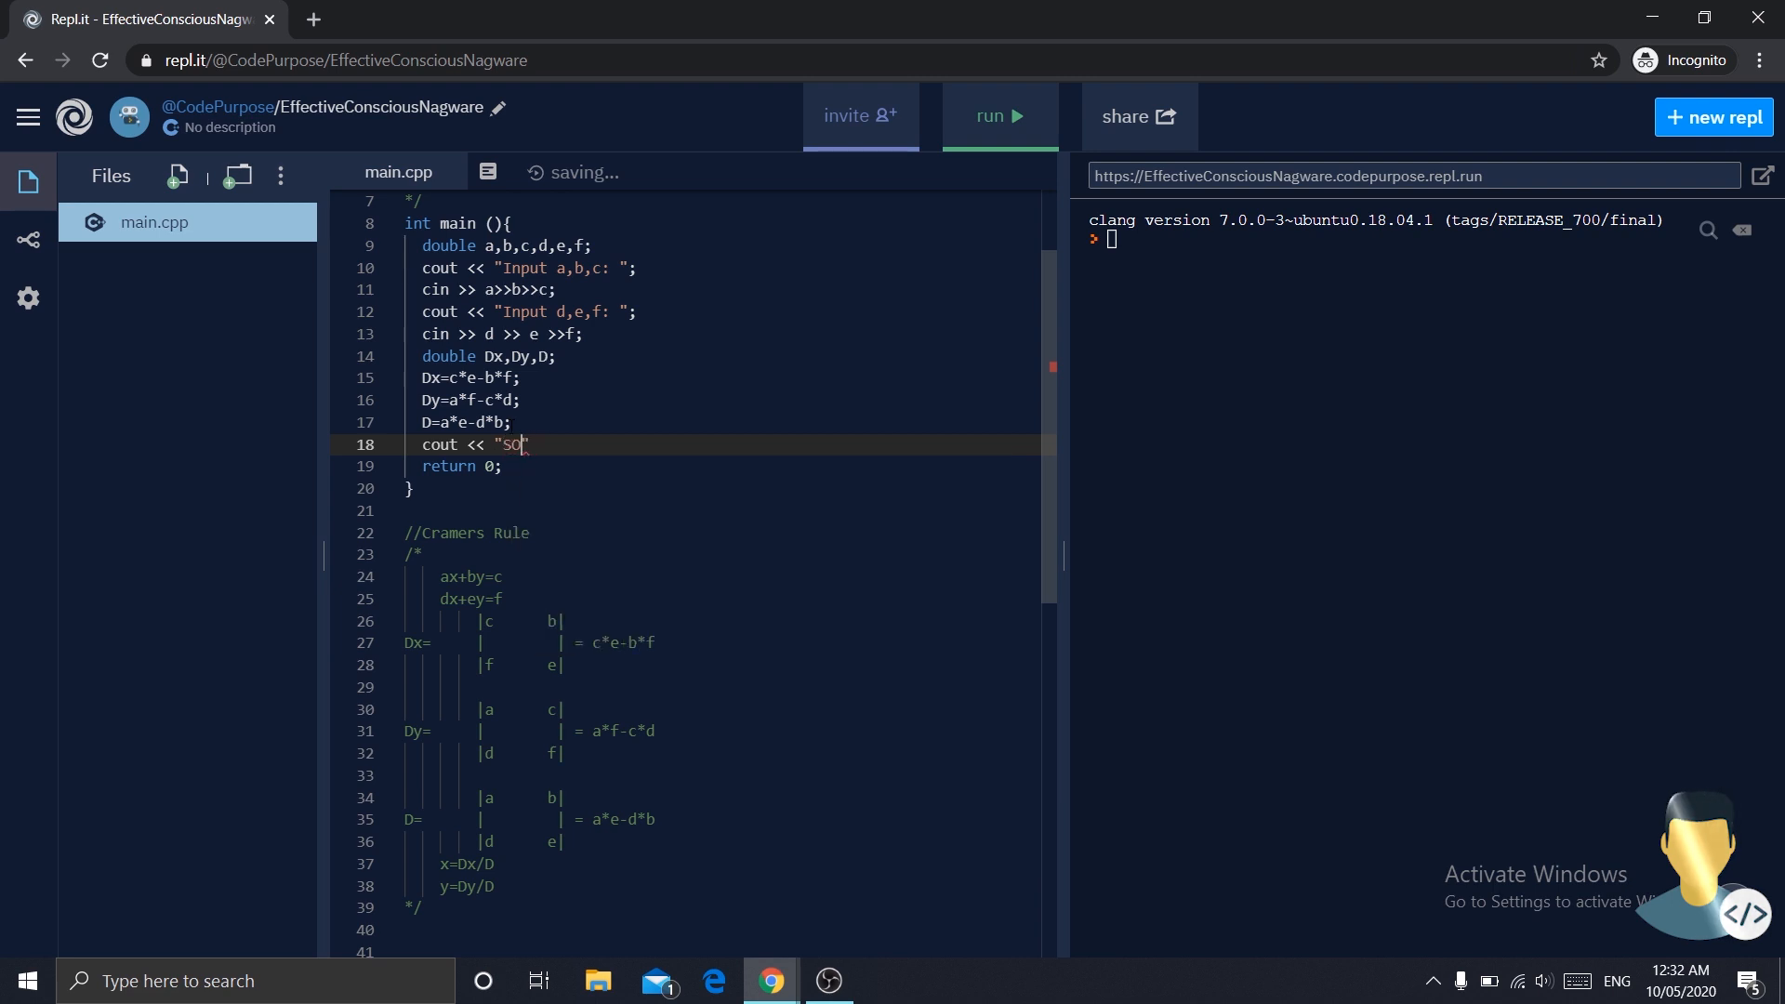
pyautogui.write('LUTIONS ARE:')
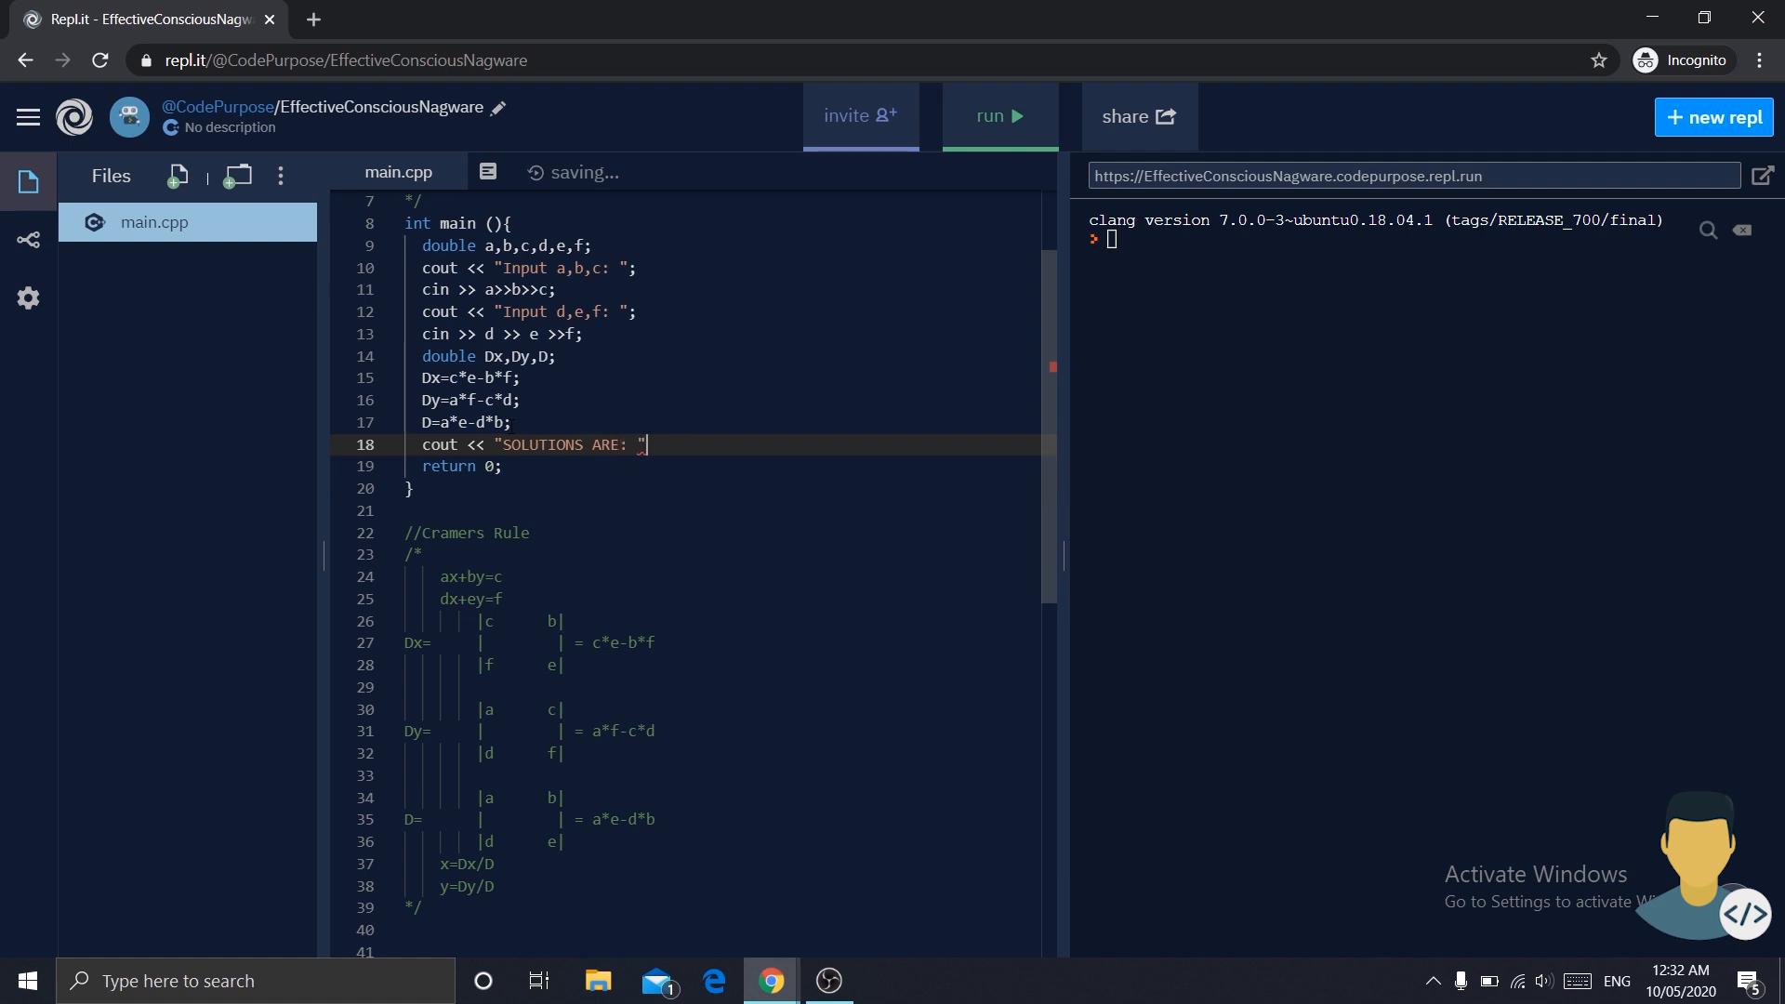
pyautogui.write('<')
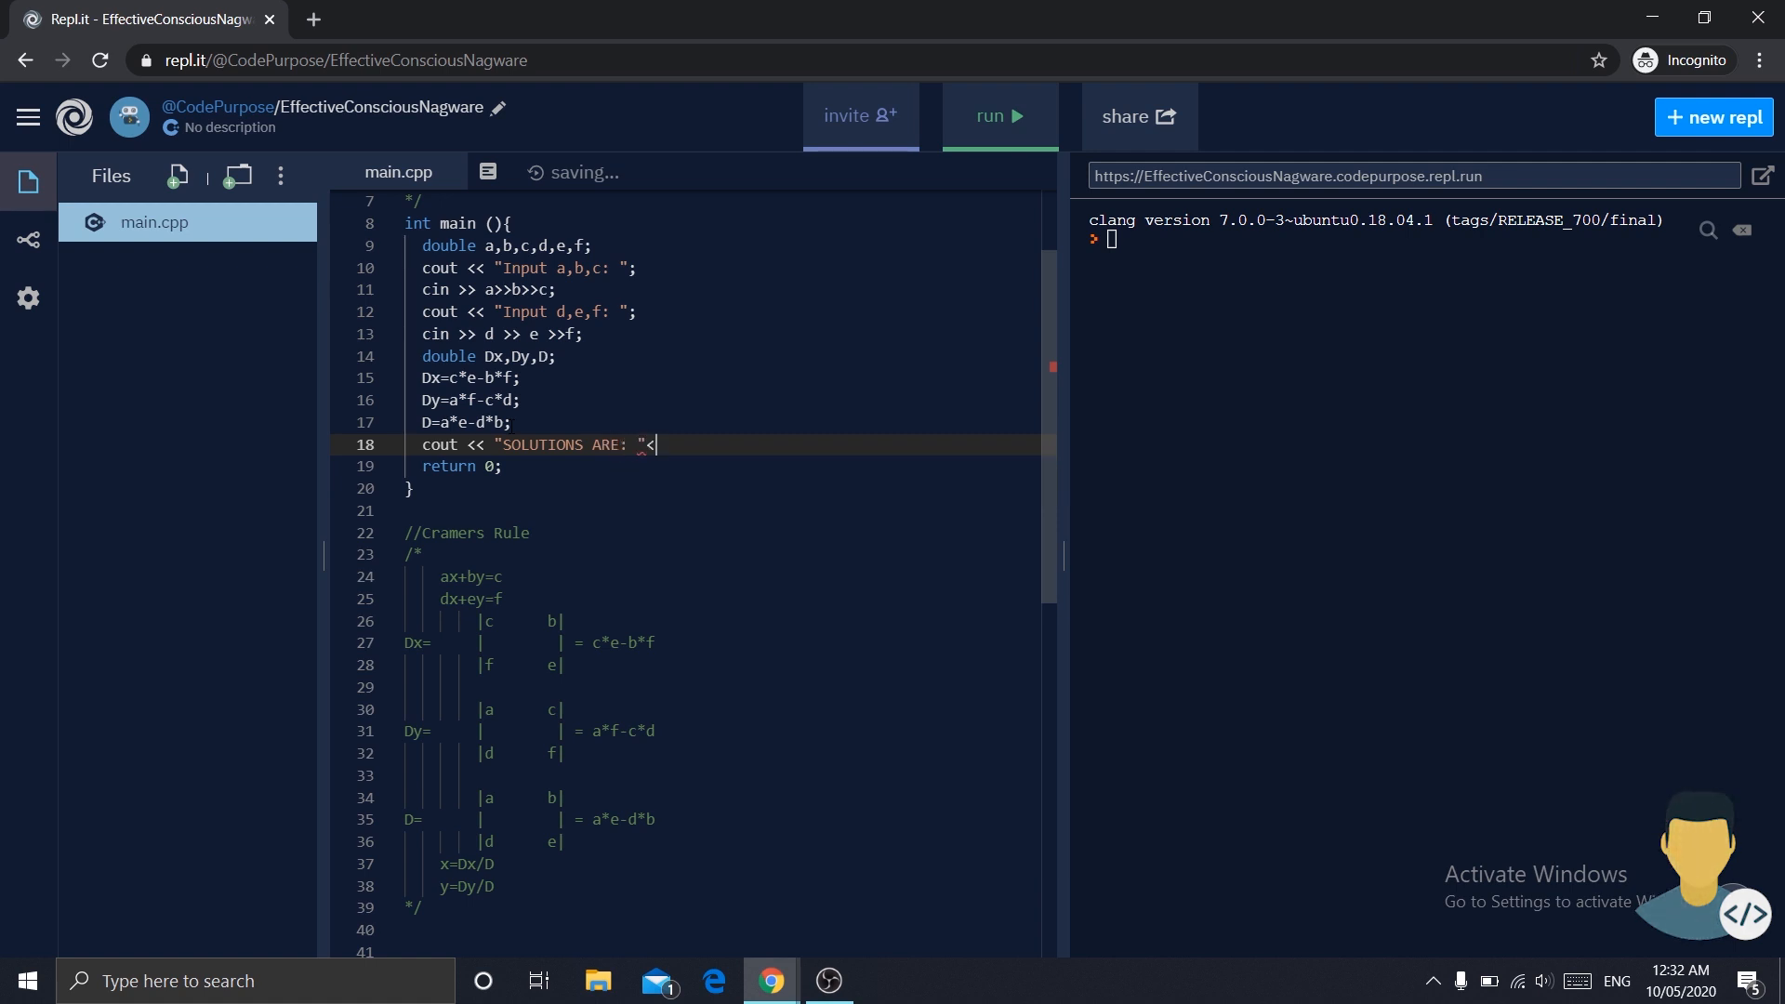
pyautogui.write('<endl;')
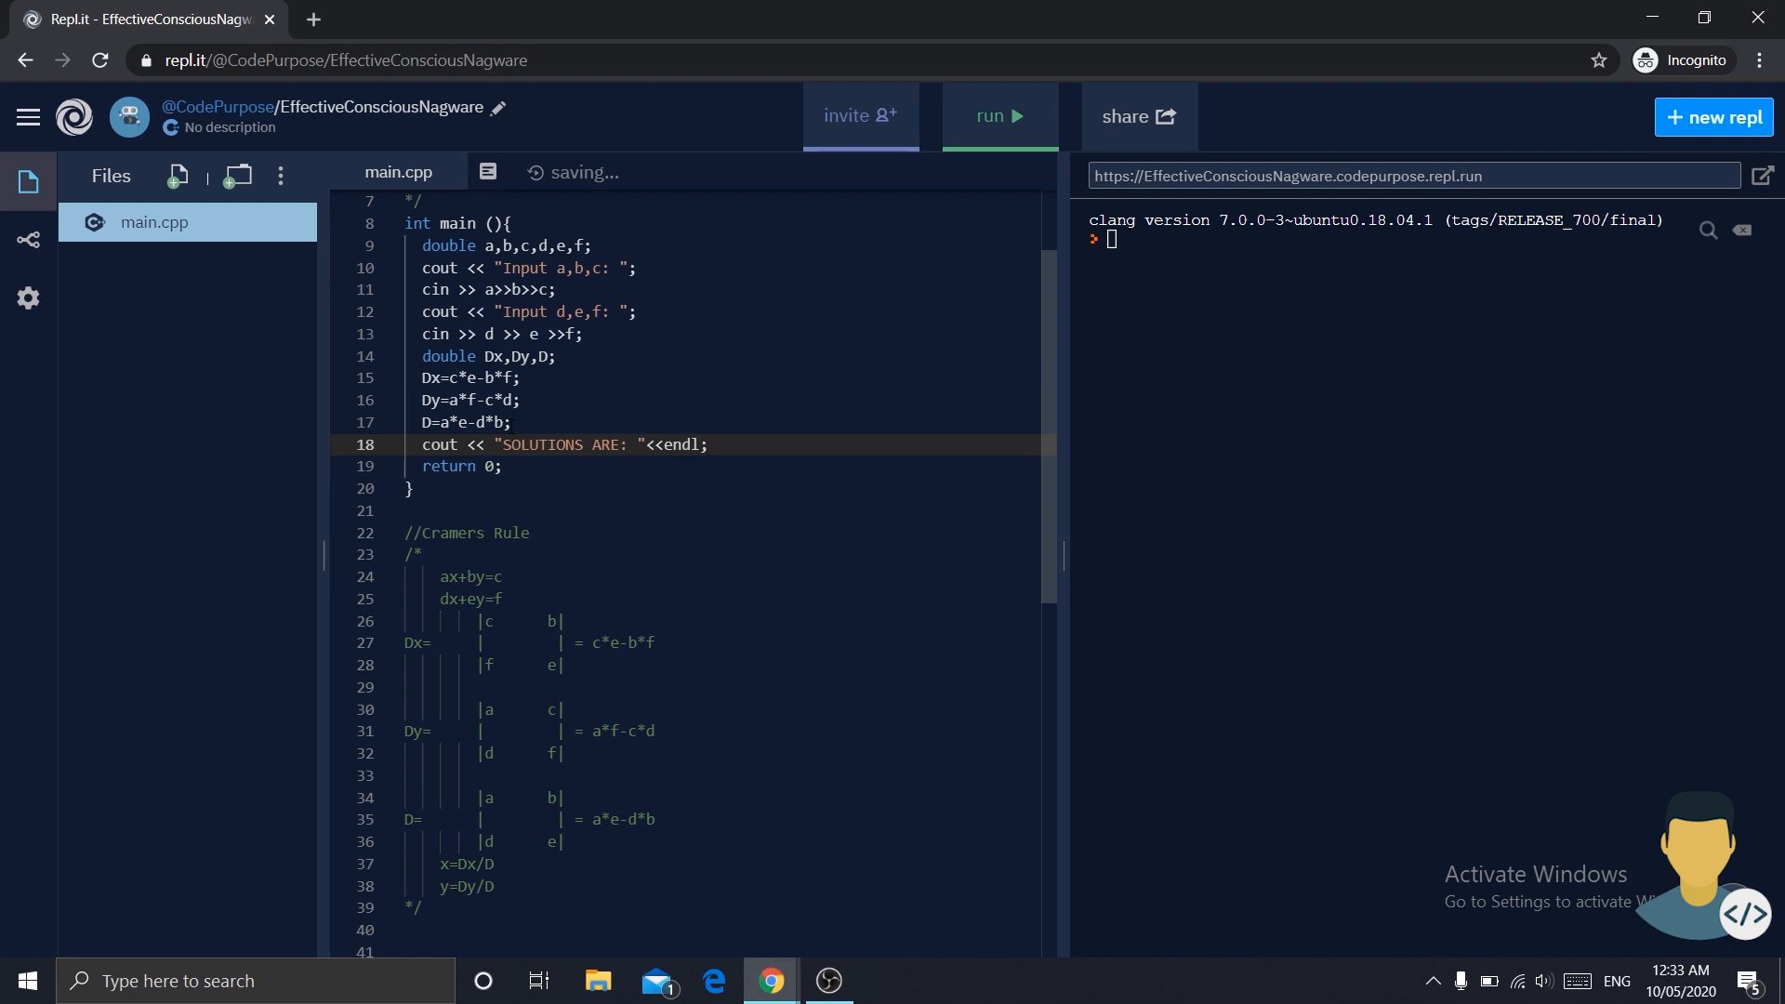
# - Print "The value of x" followed by Dx/D
pyautogui.write('cout <<')
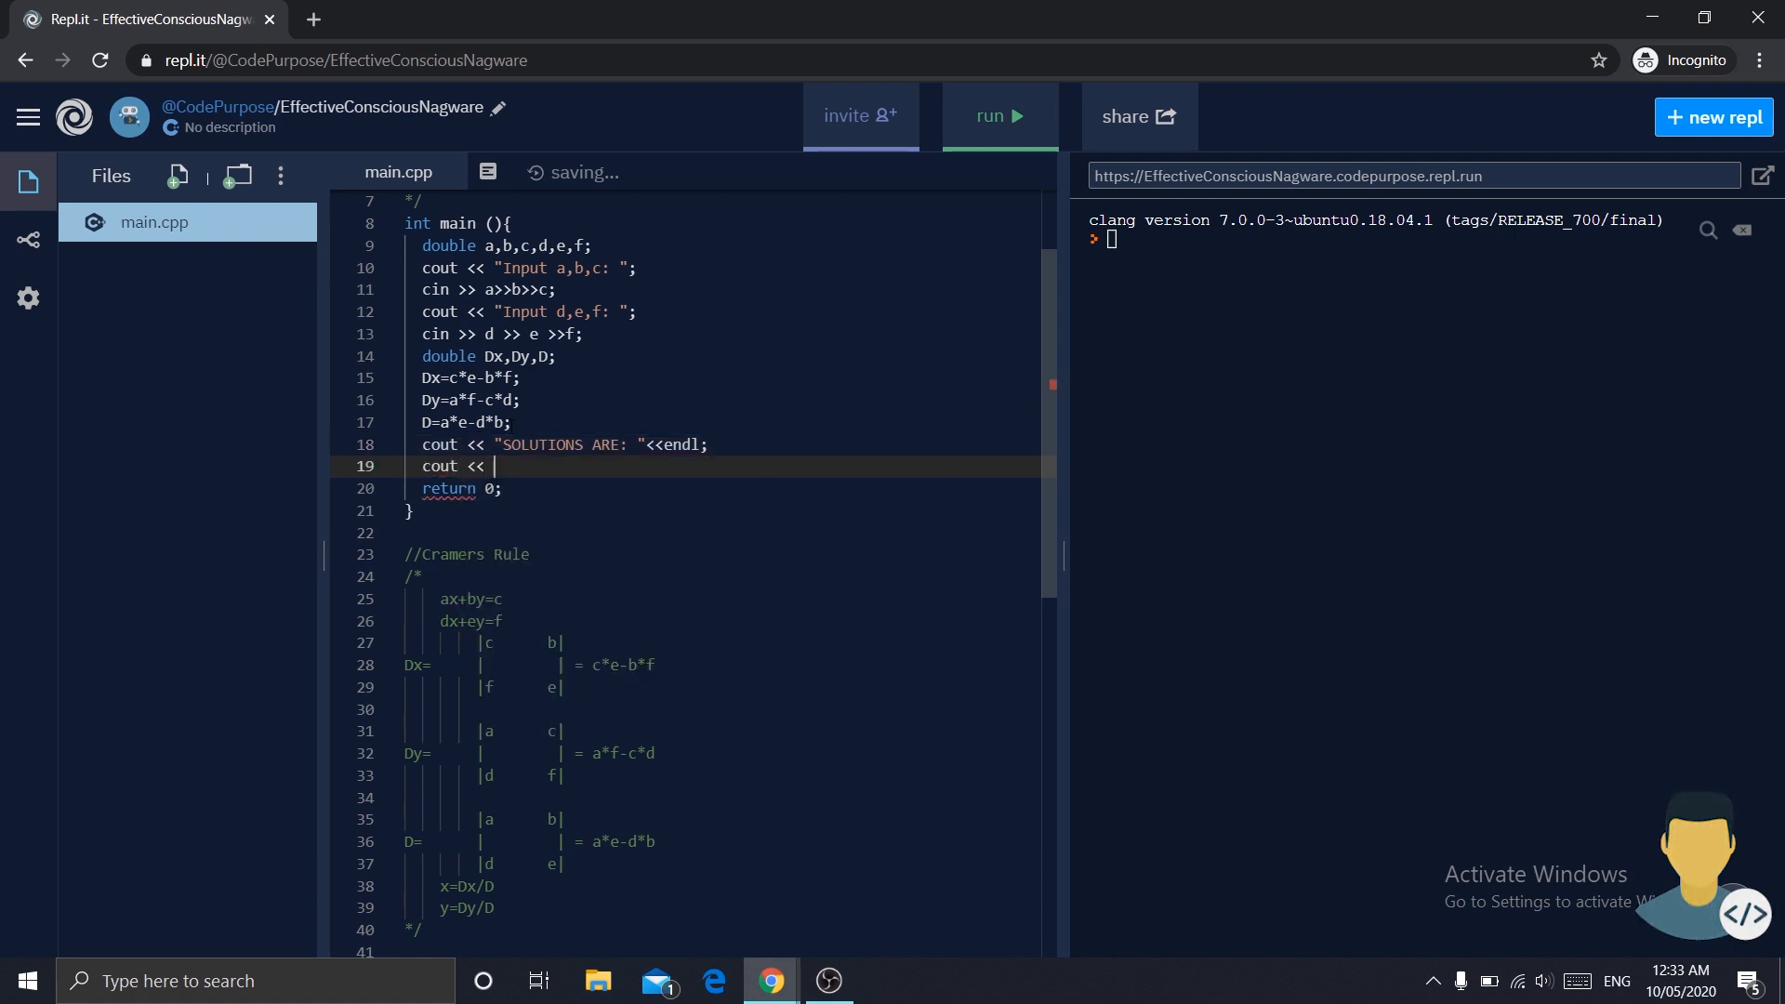
pyautogui.write('T')
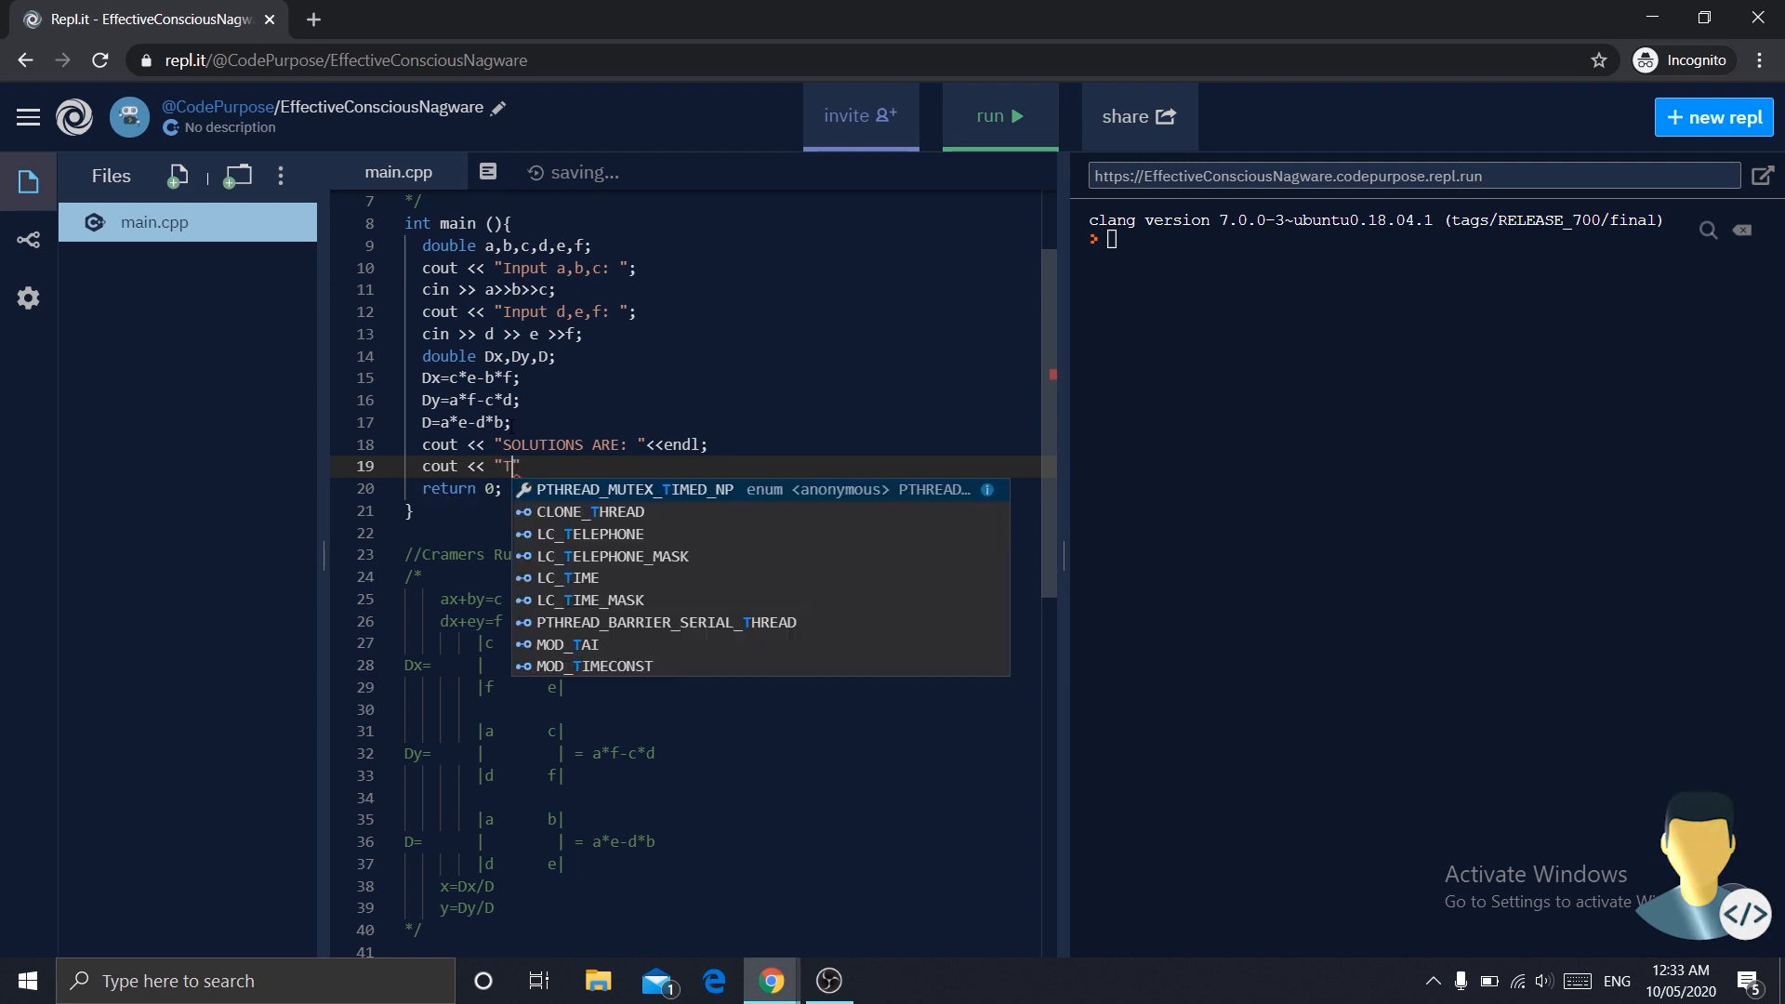
pyautogui.write('he value of x')
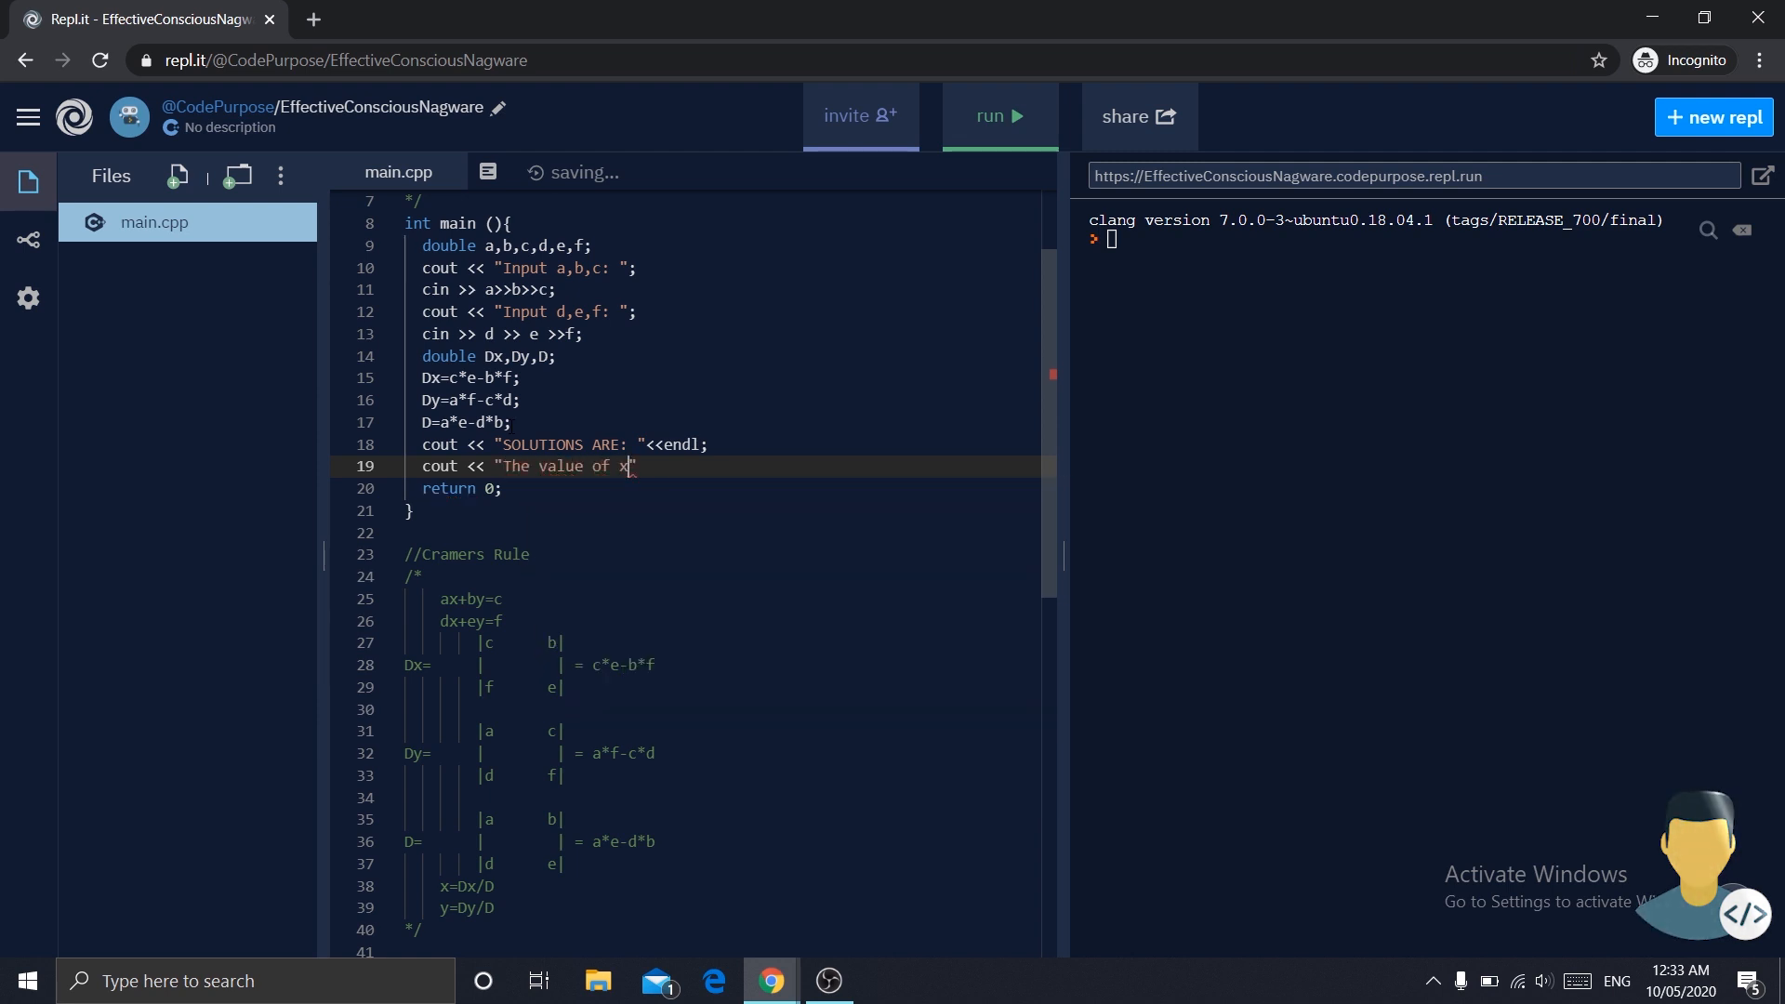
pyautogui.write(': "<<')
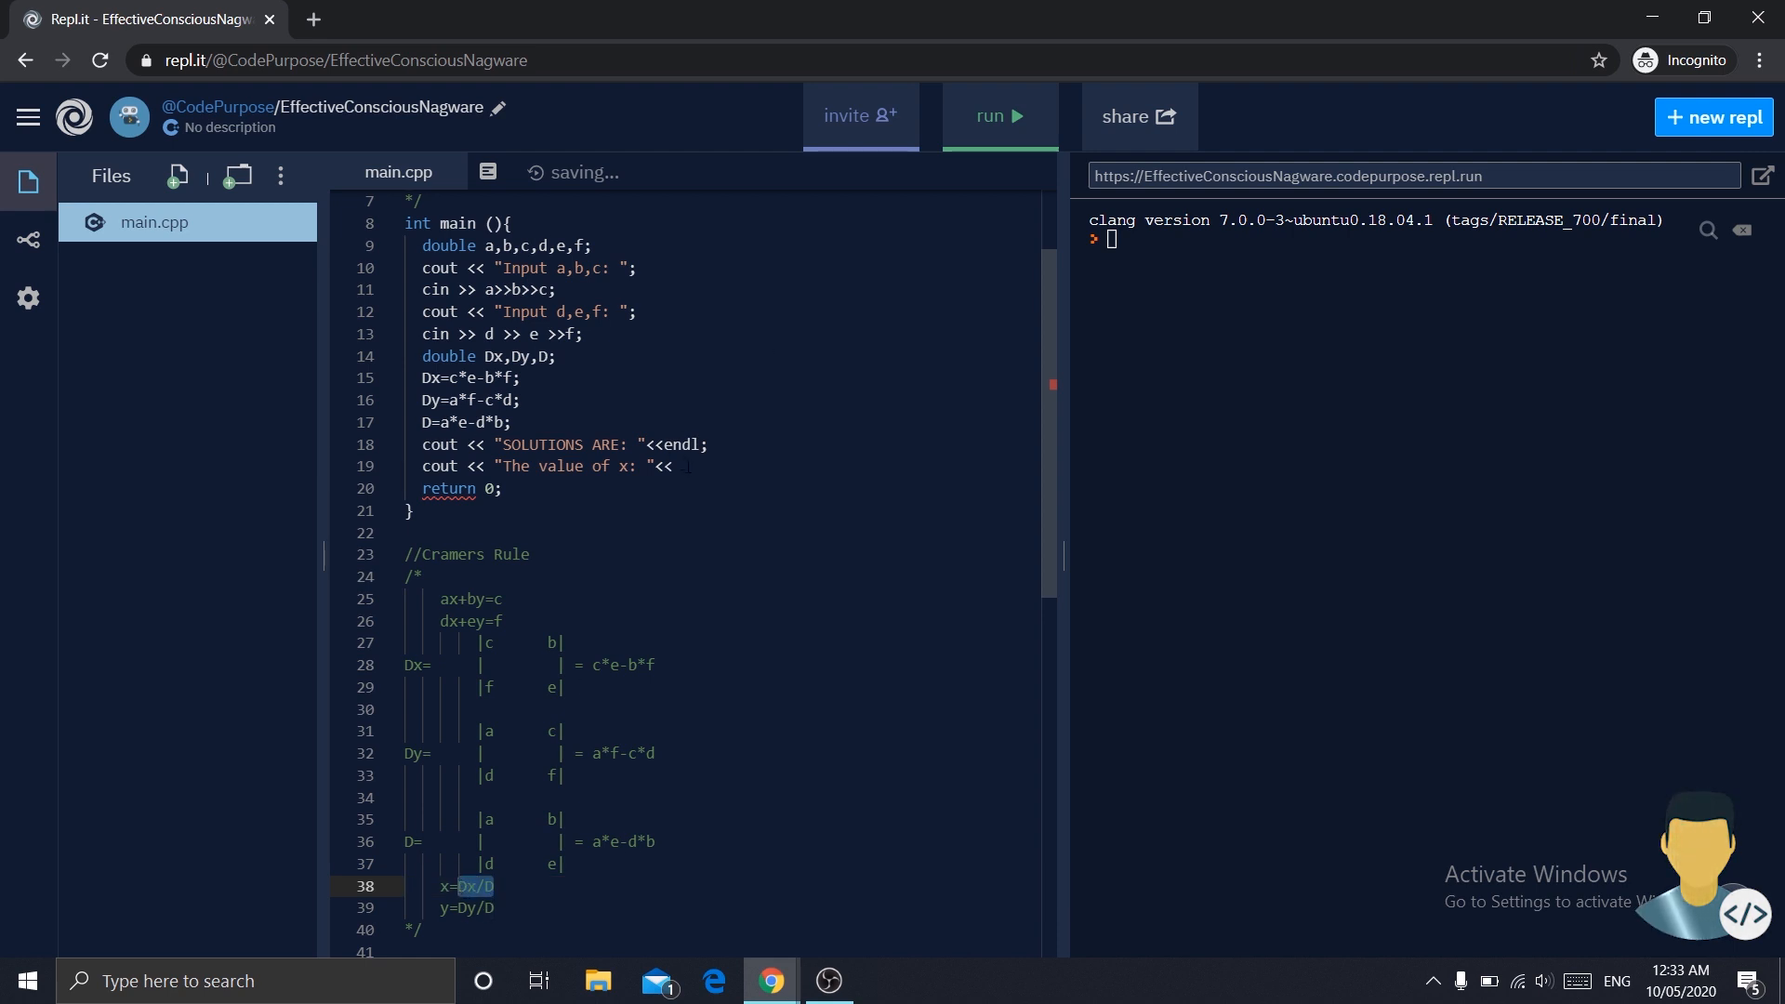
pyautogui.write('Dx/D')
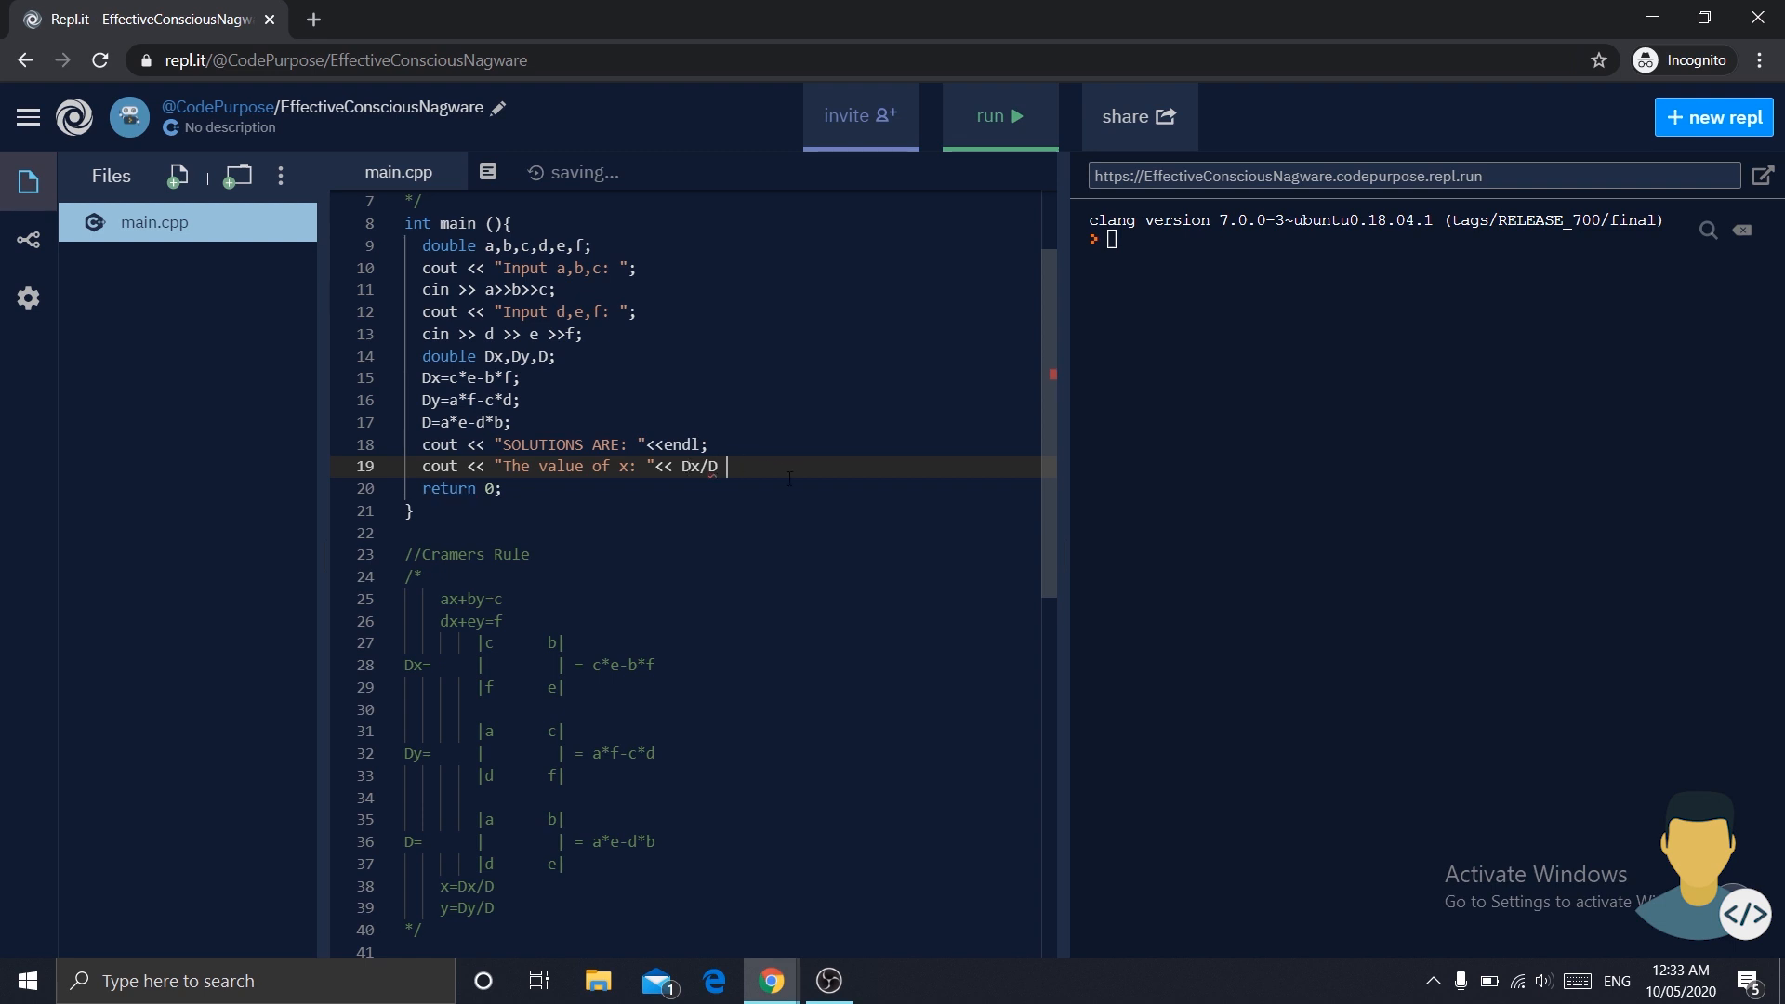
pyautogui.write('<< endl;')
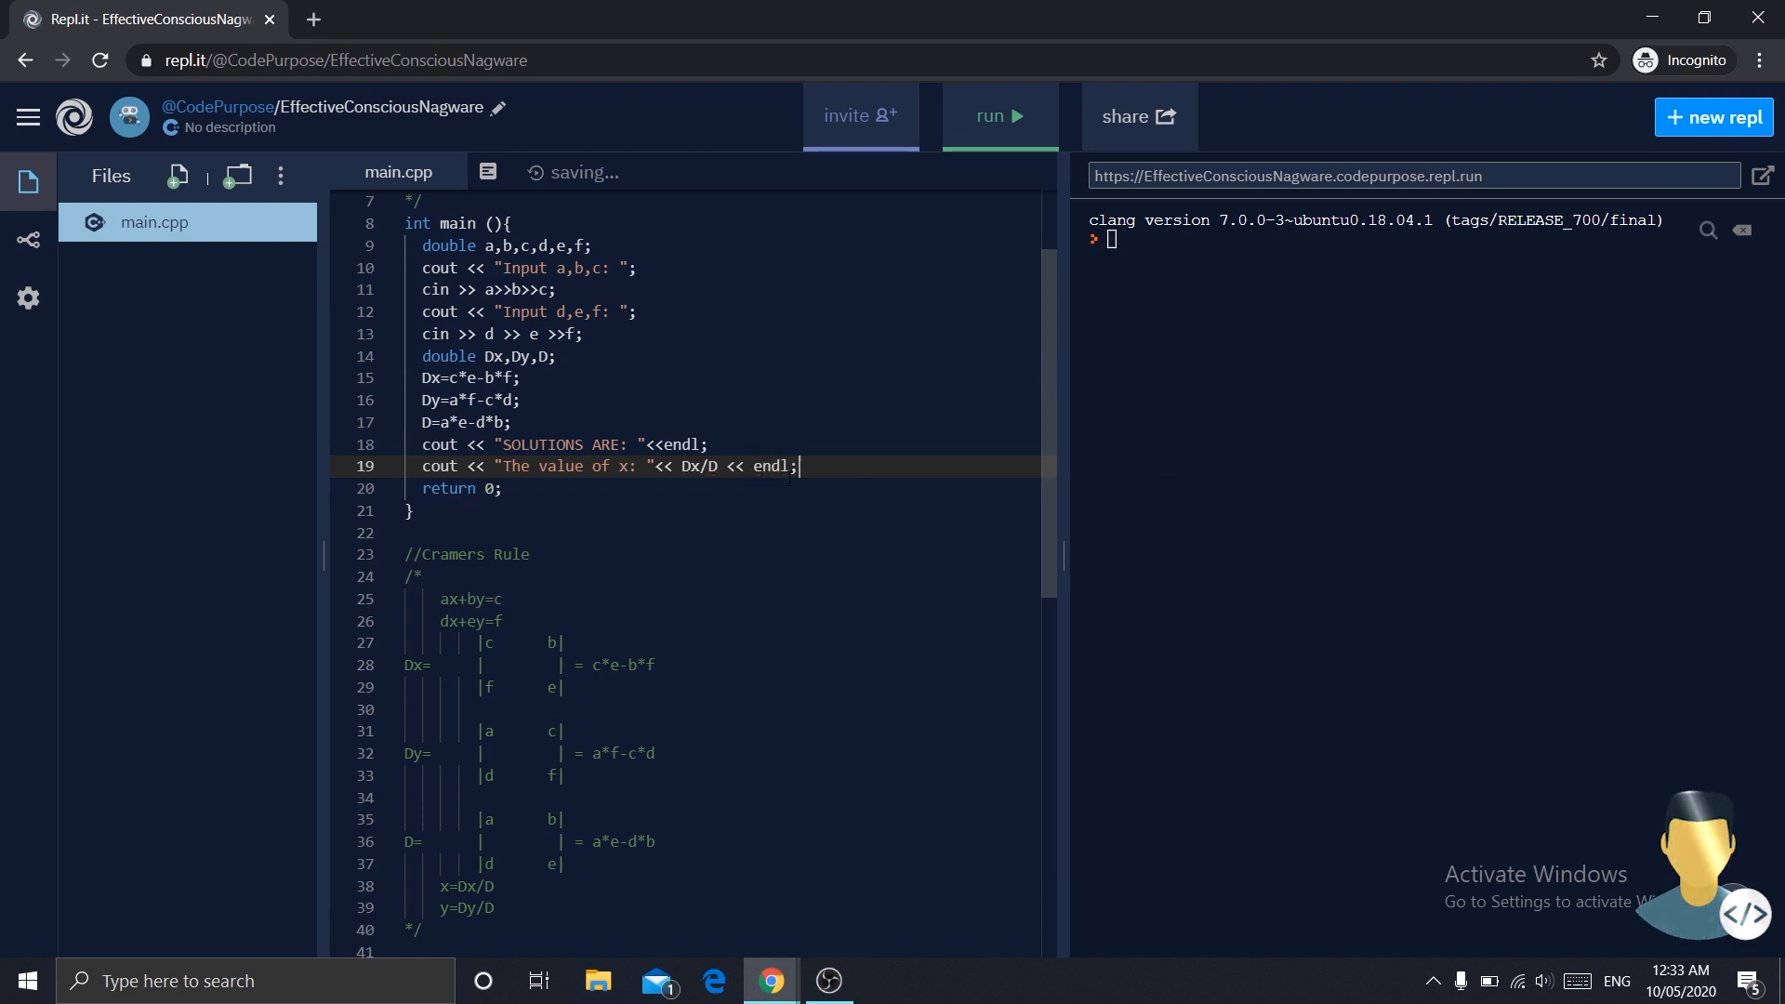
# - Duplicate the x output line and relabel the copy for y
pyautogui.tripleClick(569, 466)
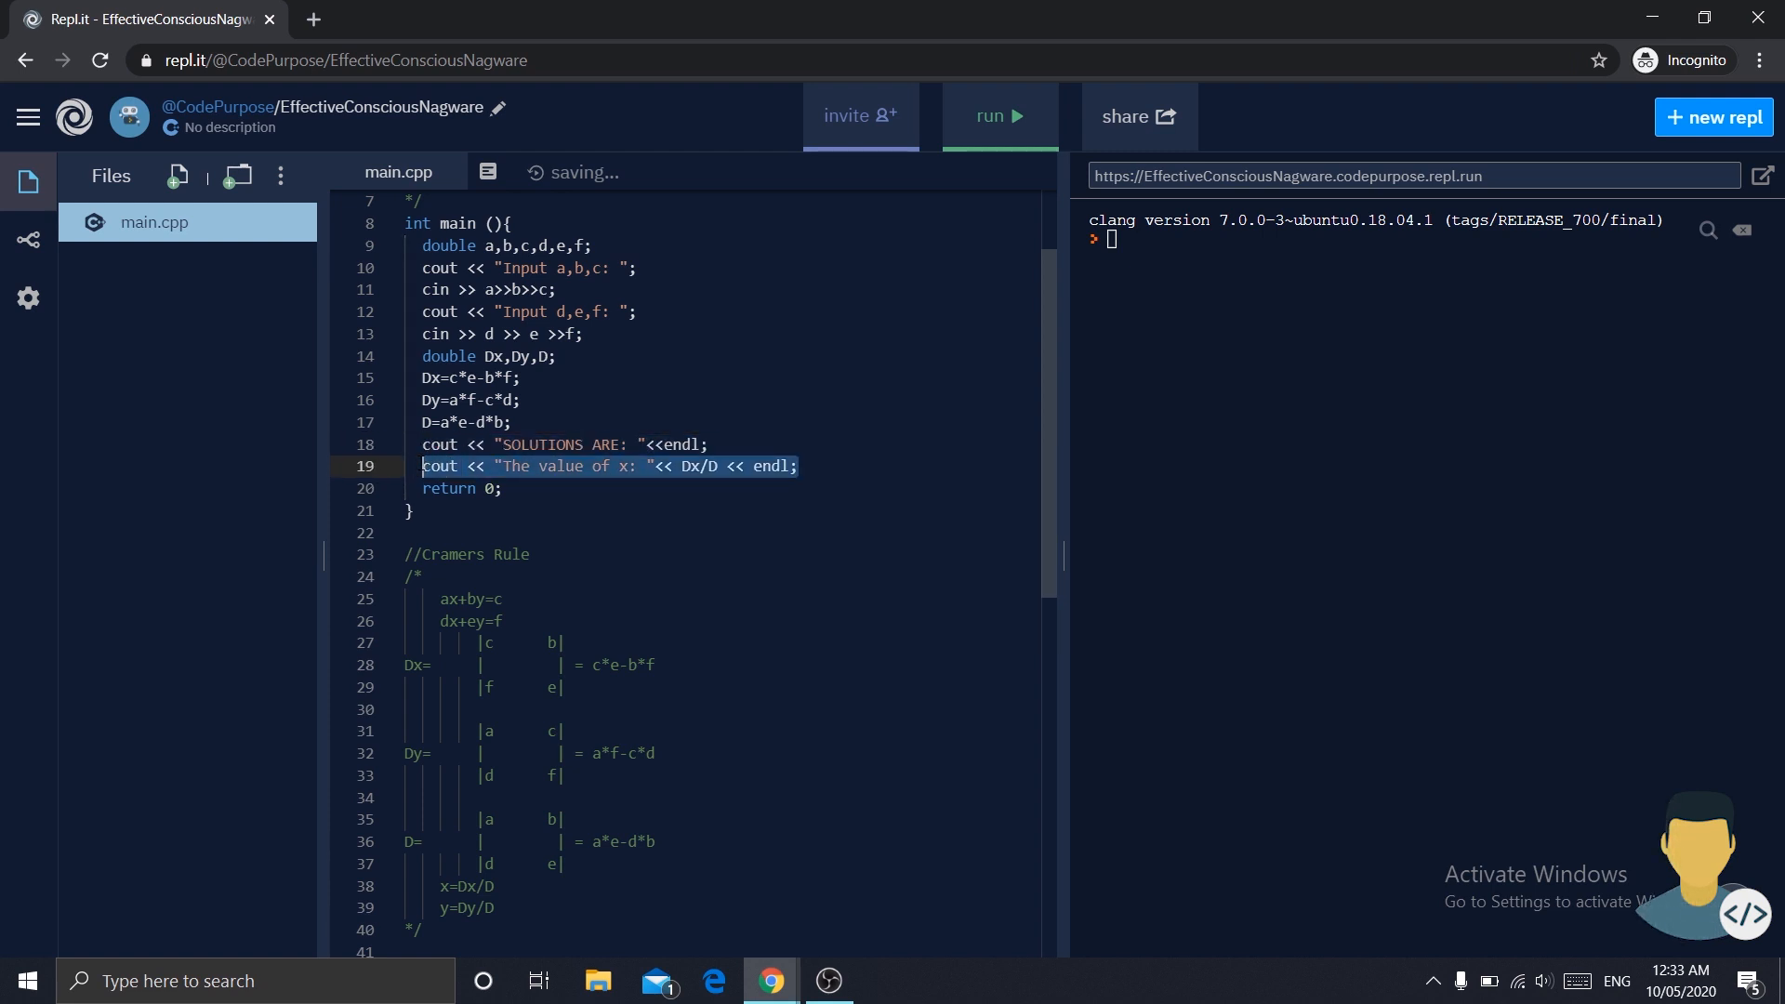
pyautogui.click(800, 467)
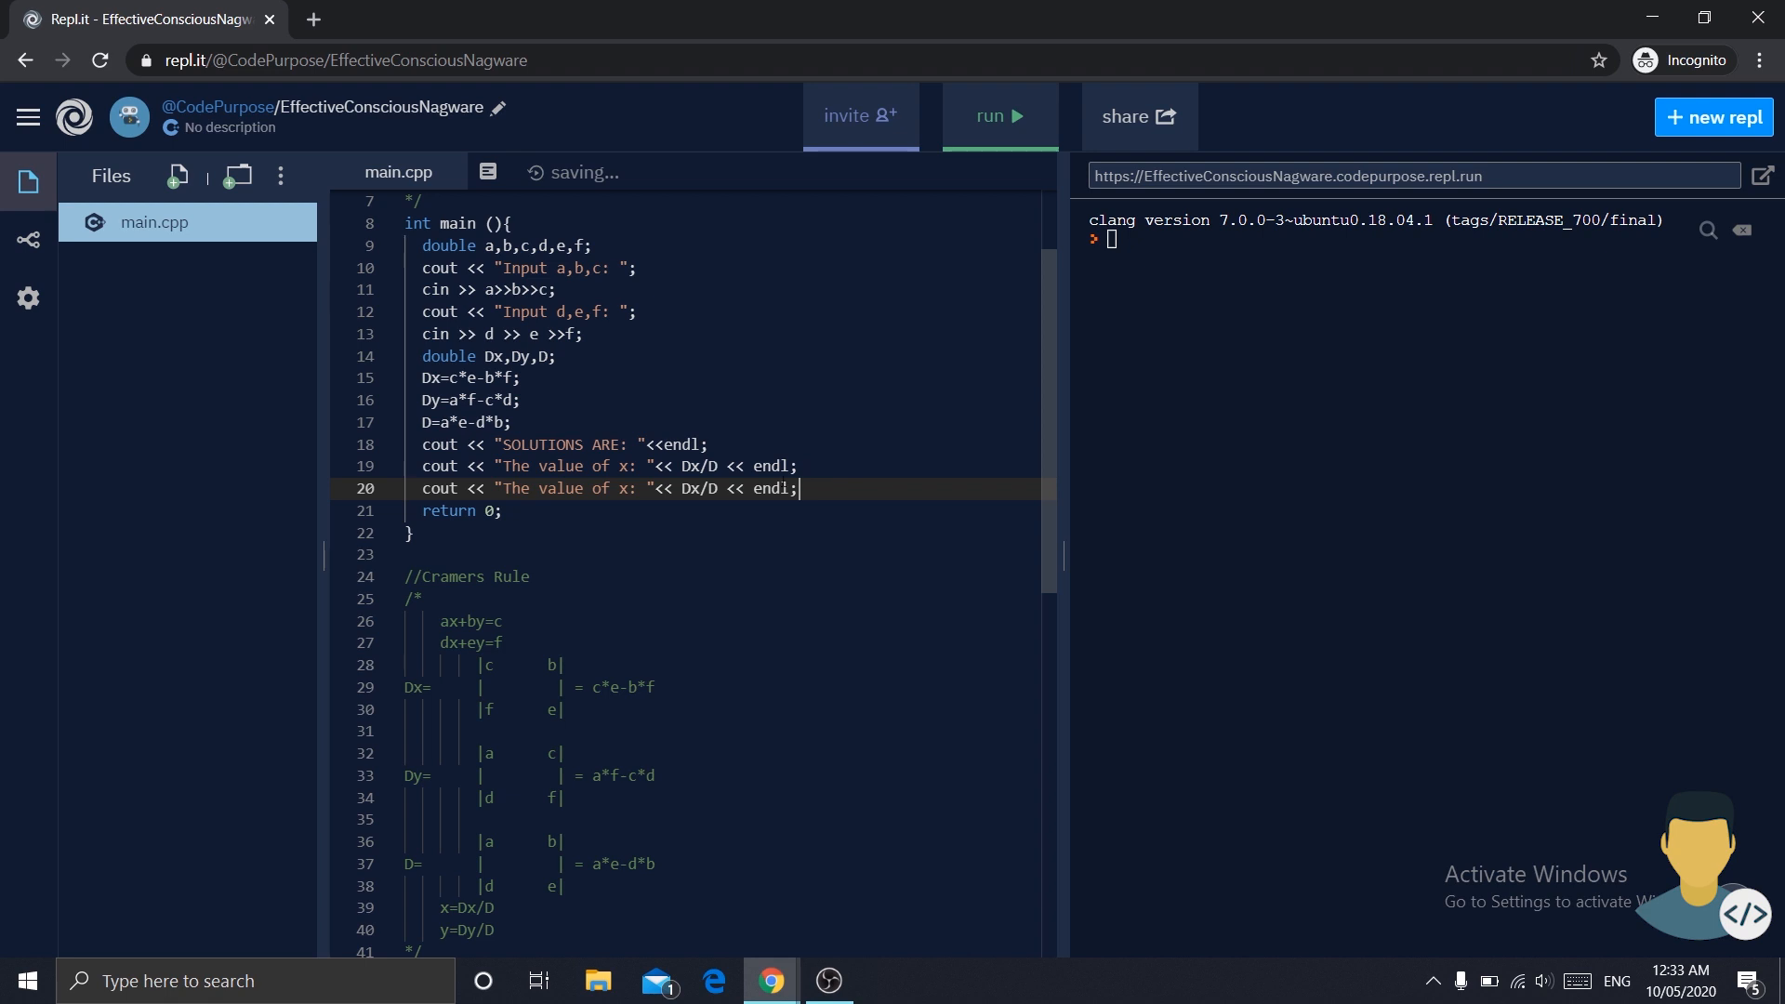
pyautogui.write('y')
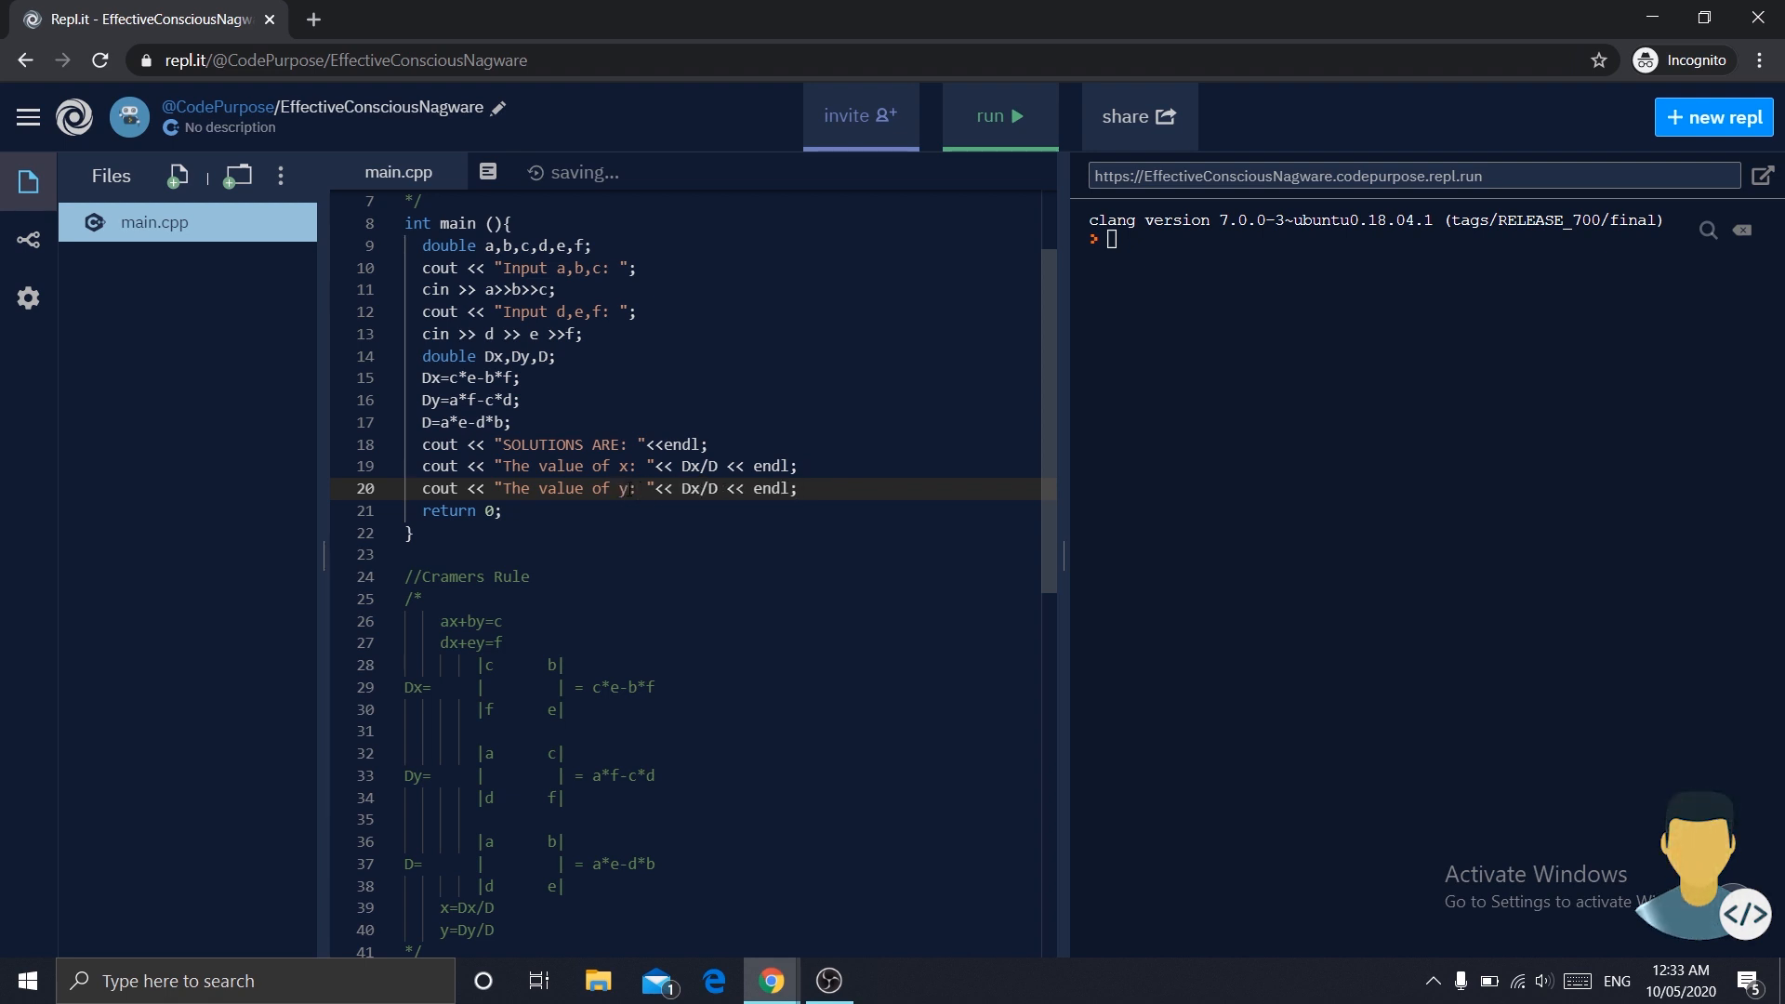
pyautogui.write('t')
pyautogui.write('y')
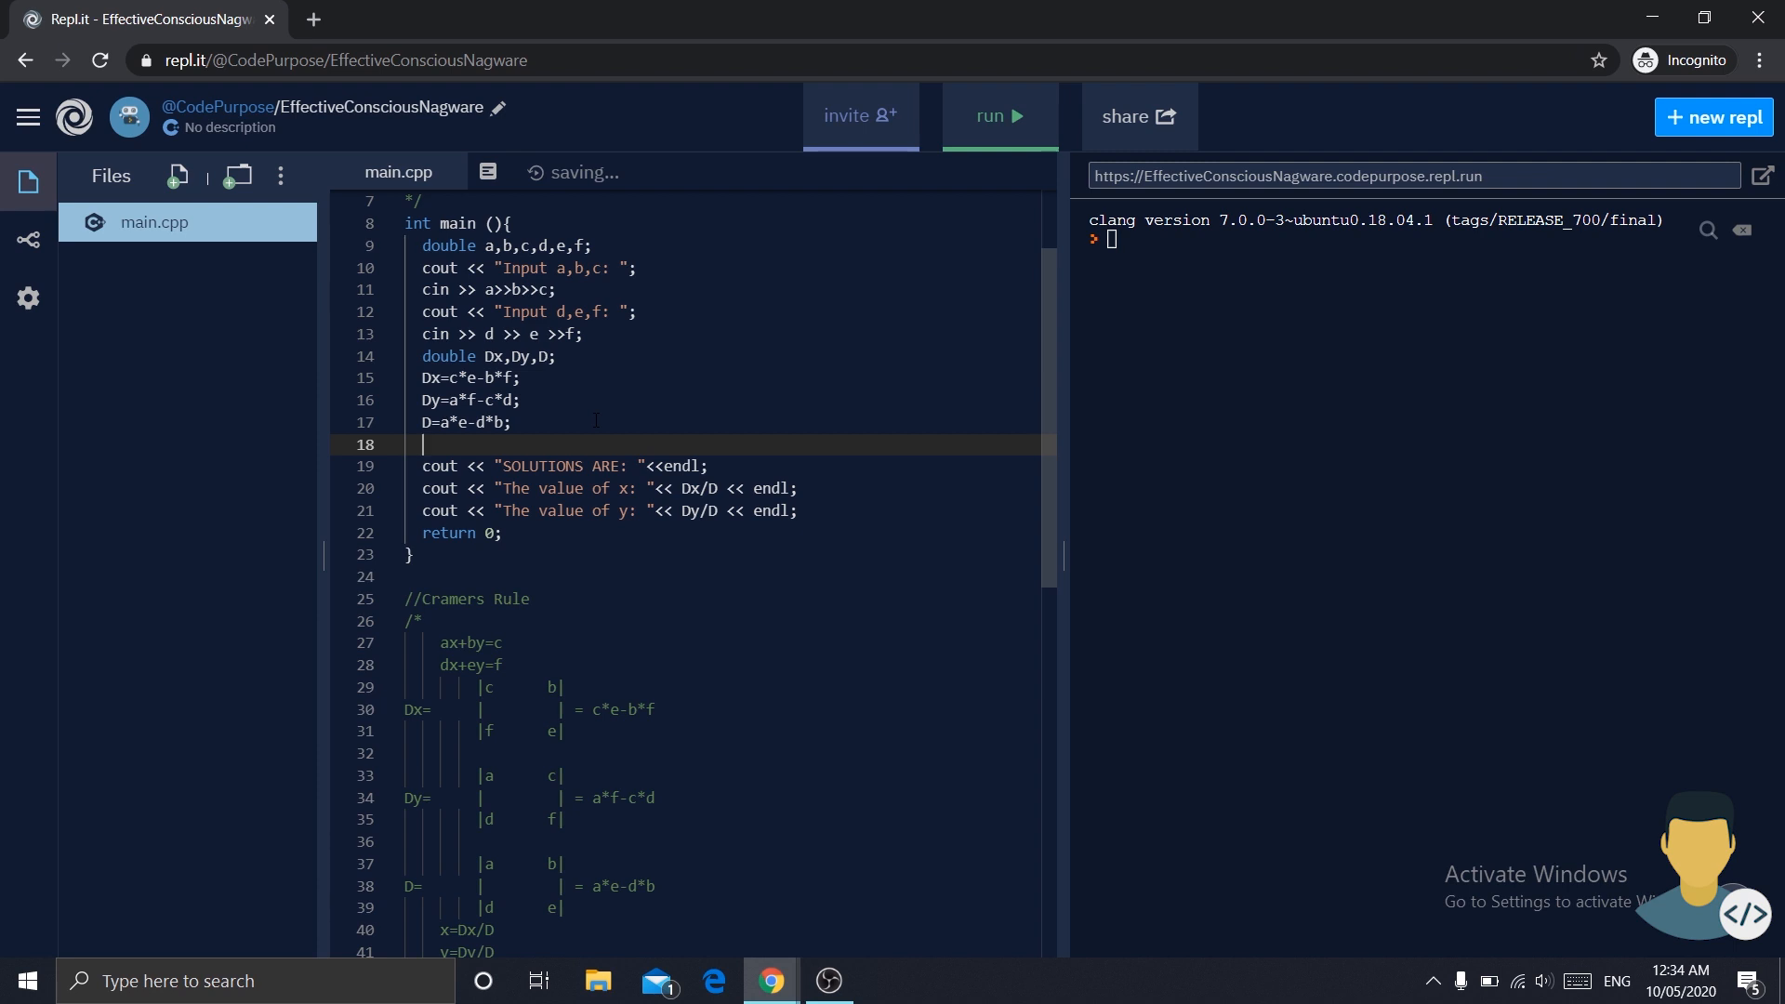
# - Print a "For the system:" heading line
pyautogui.write('cout << "')
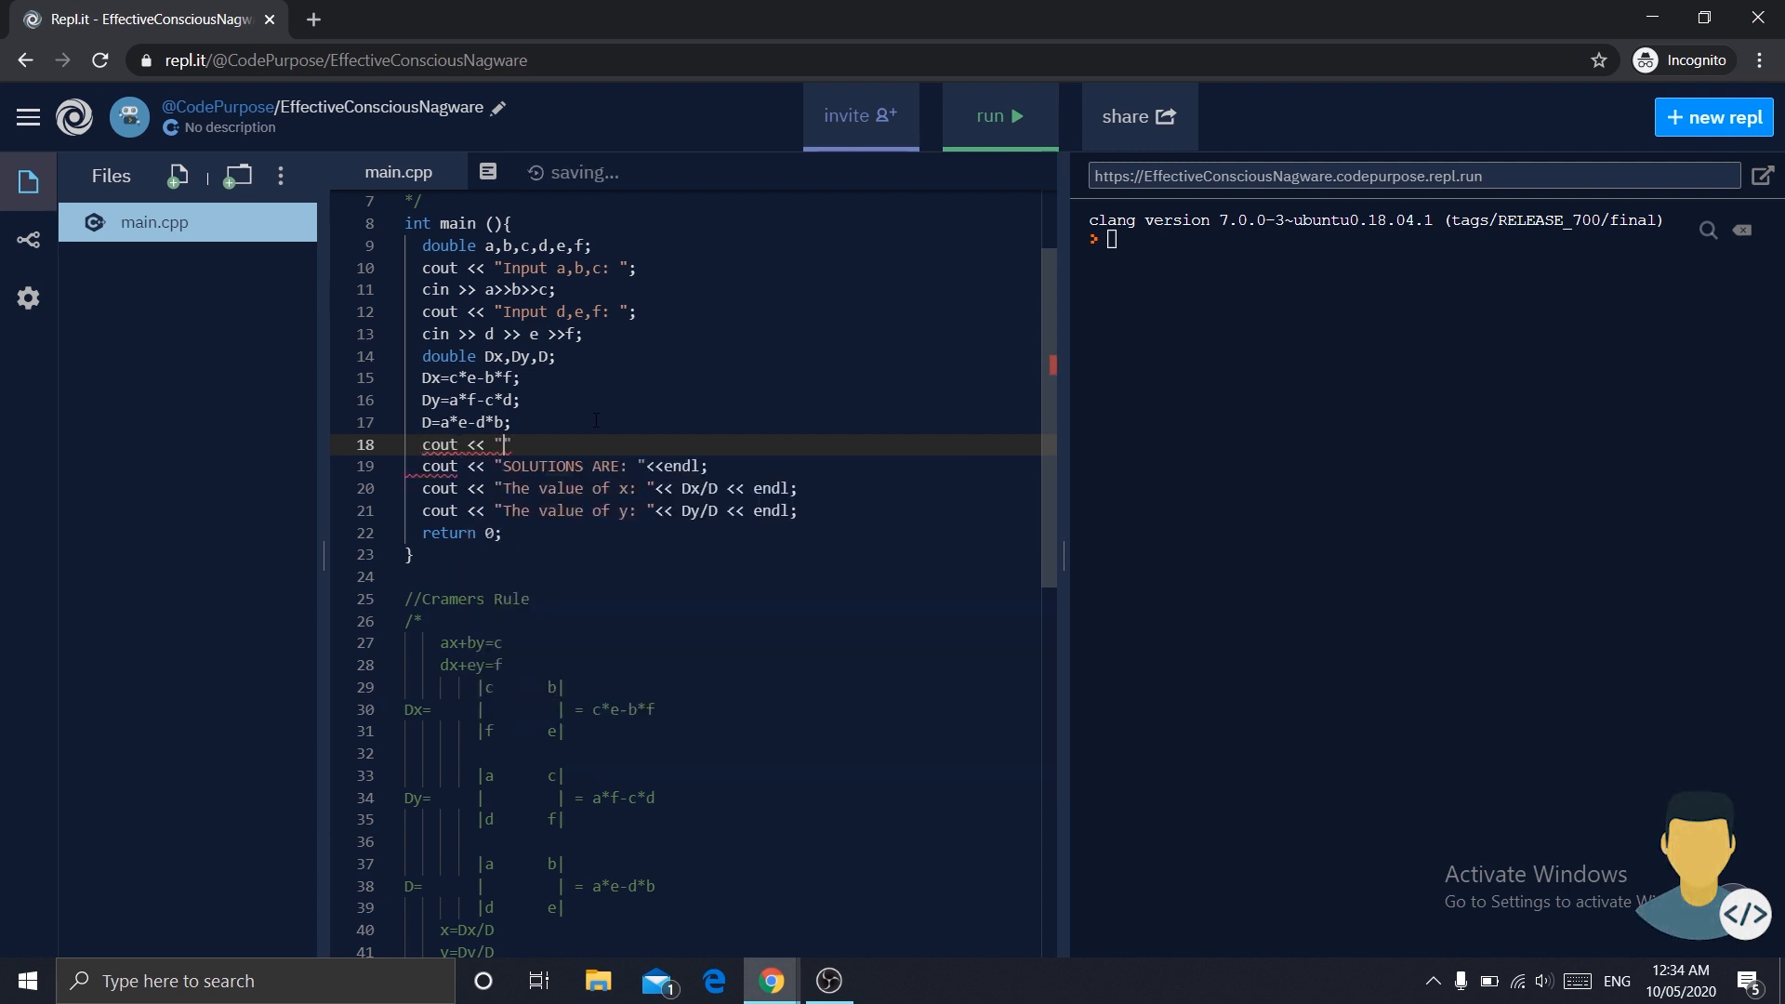
pyautogui.write('For the sys')
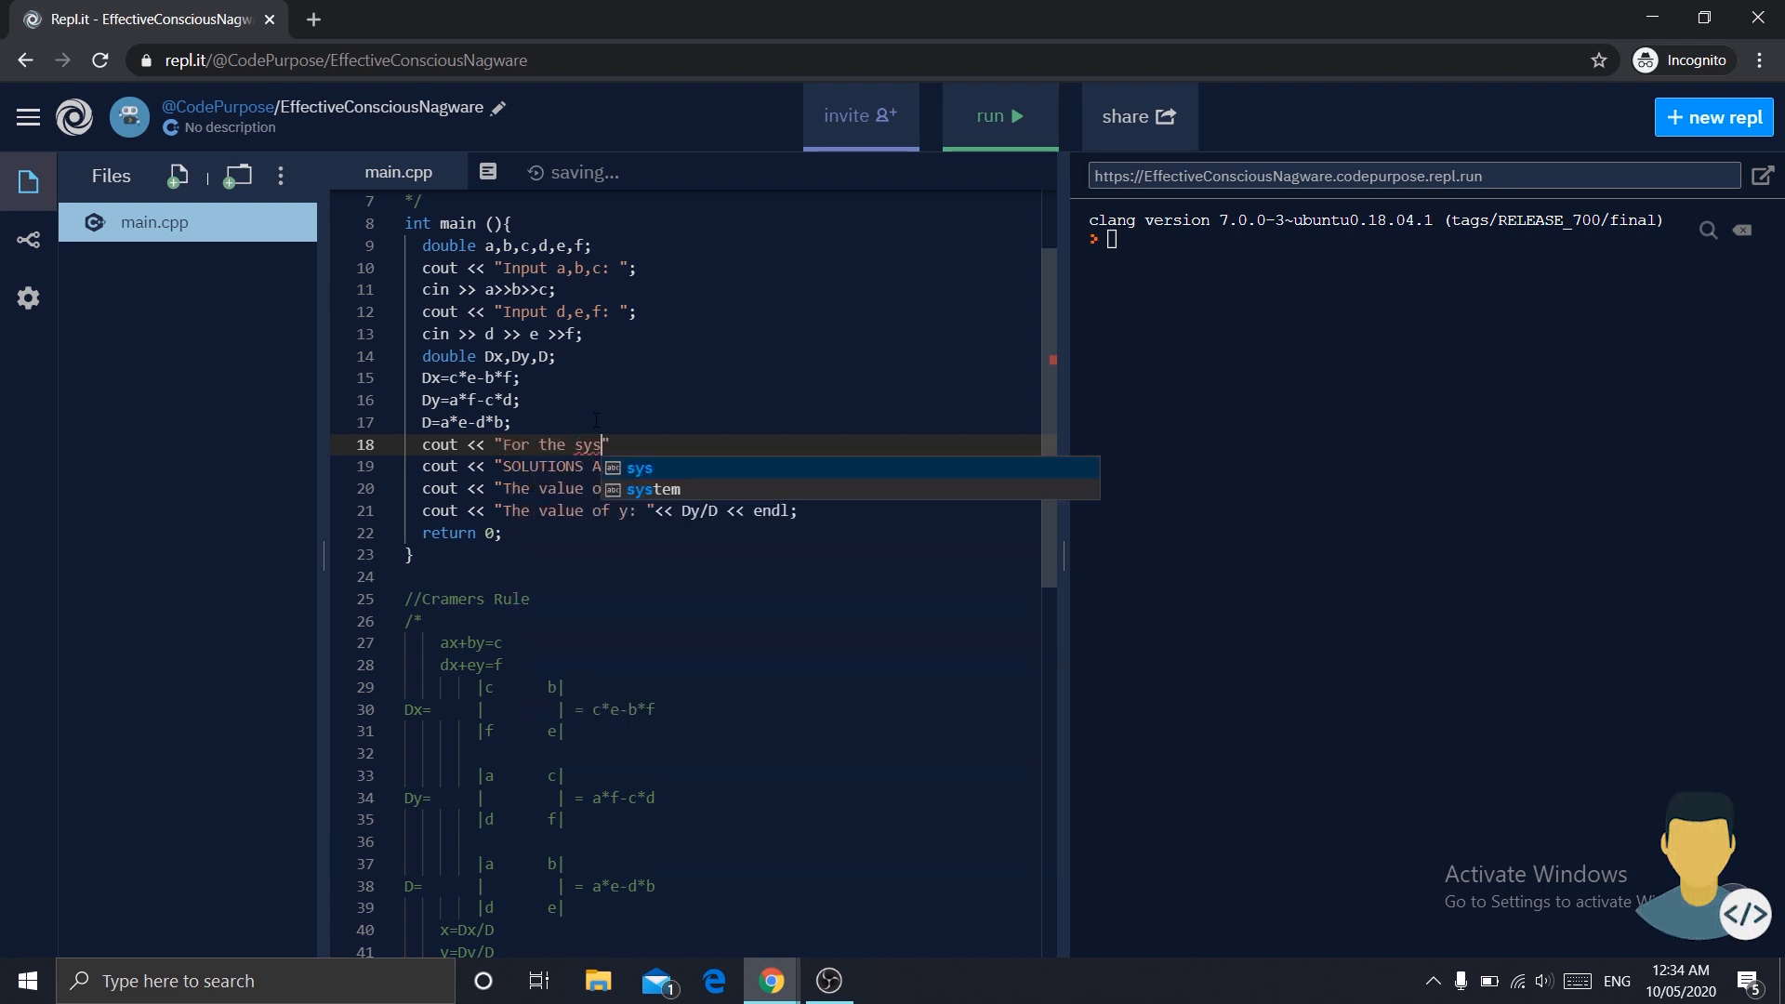
pyautogui.write('tem')
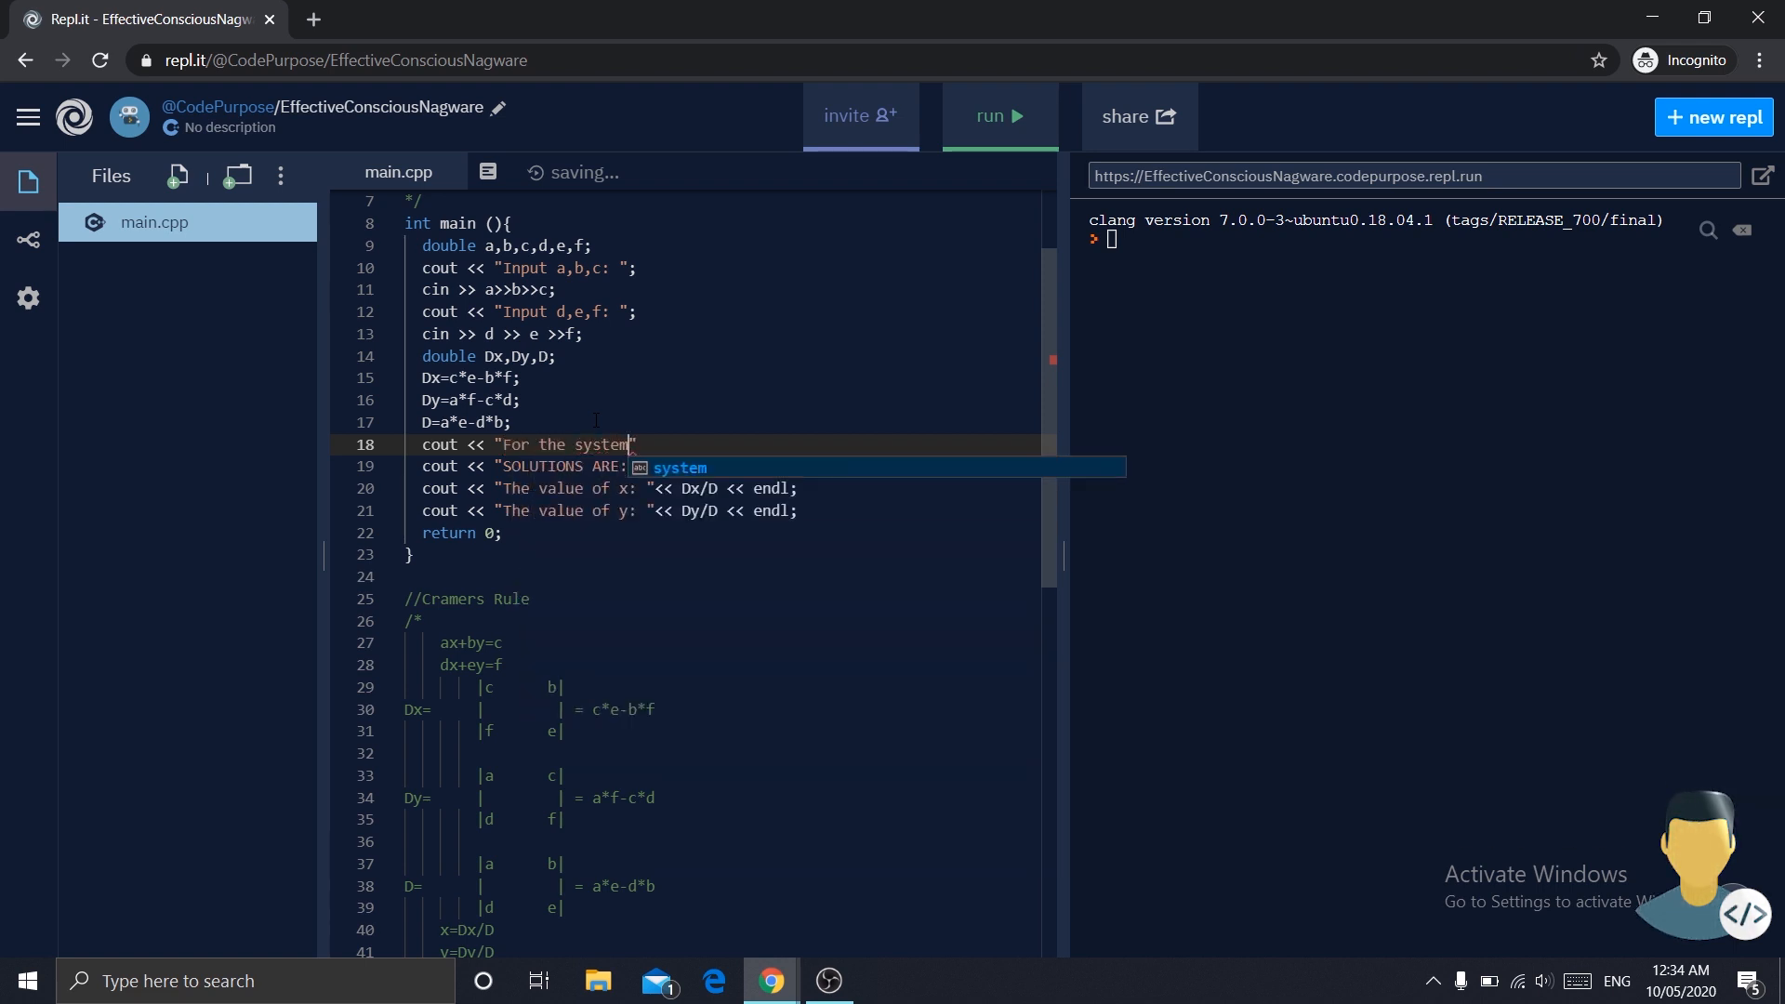
pyautogui.write('"<')
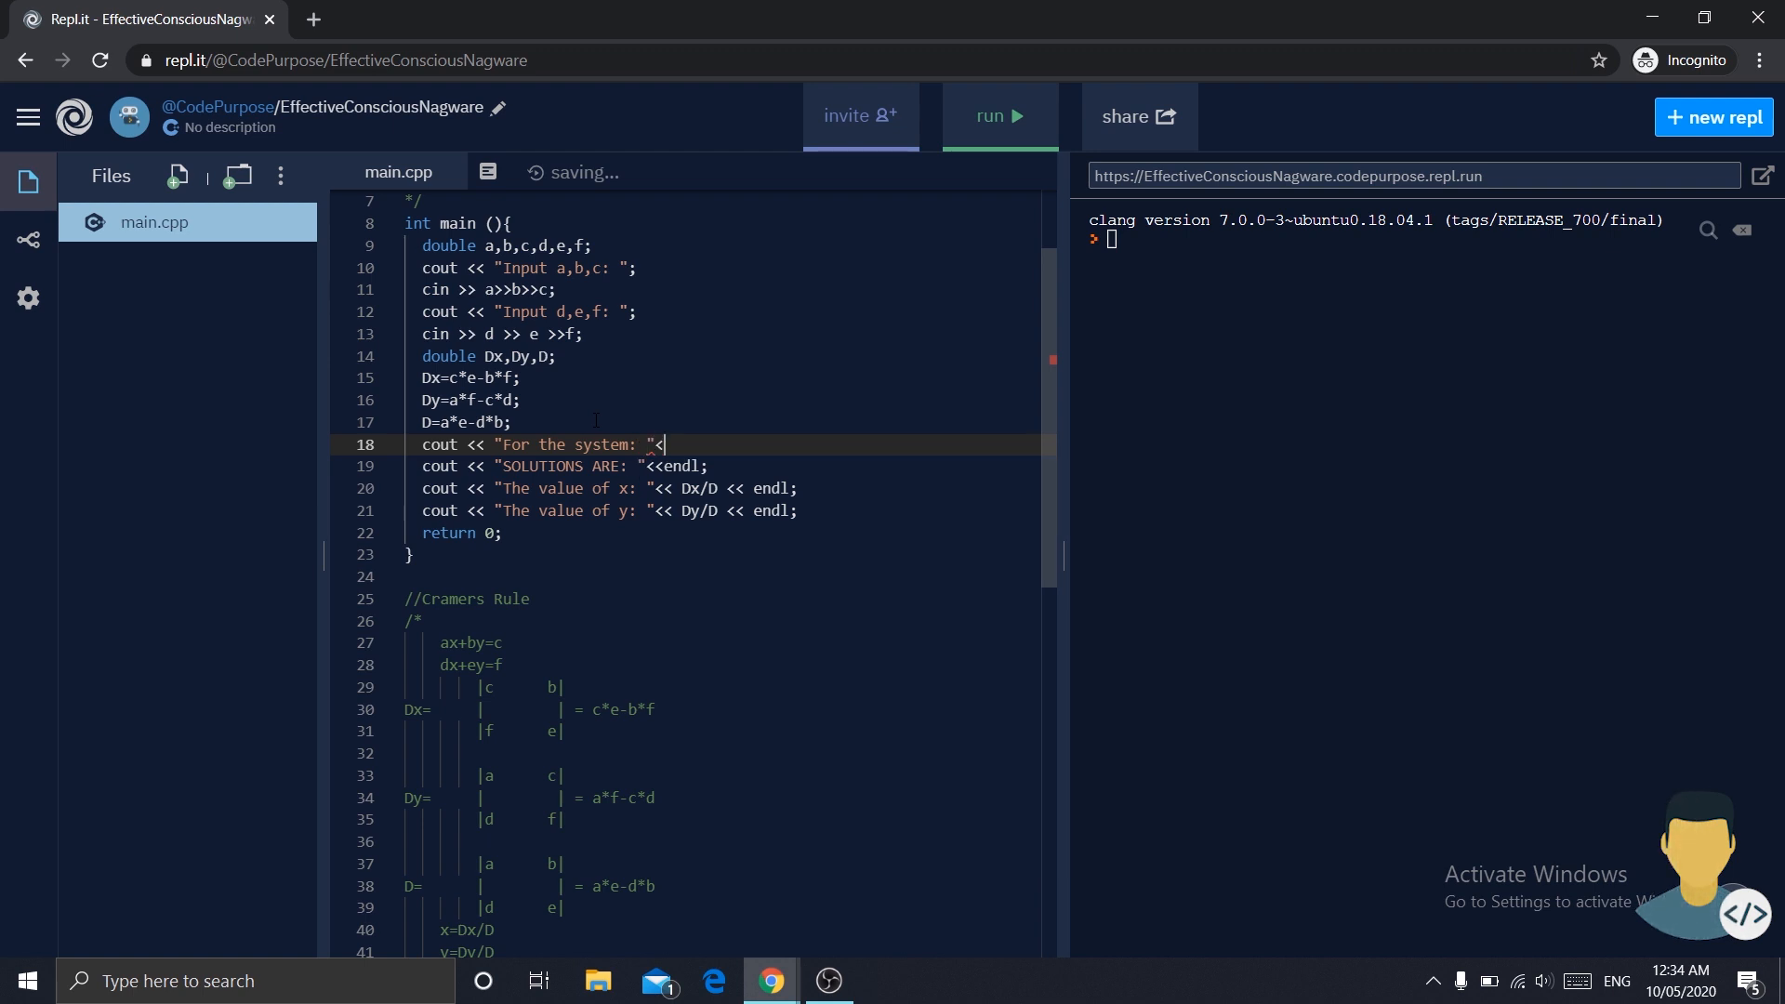
pyautogui.write('<endl;')
pyautogui.write('cout')
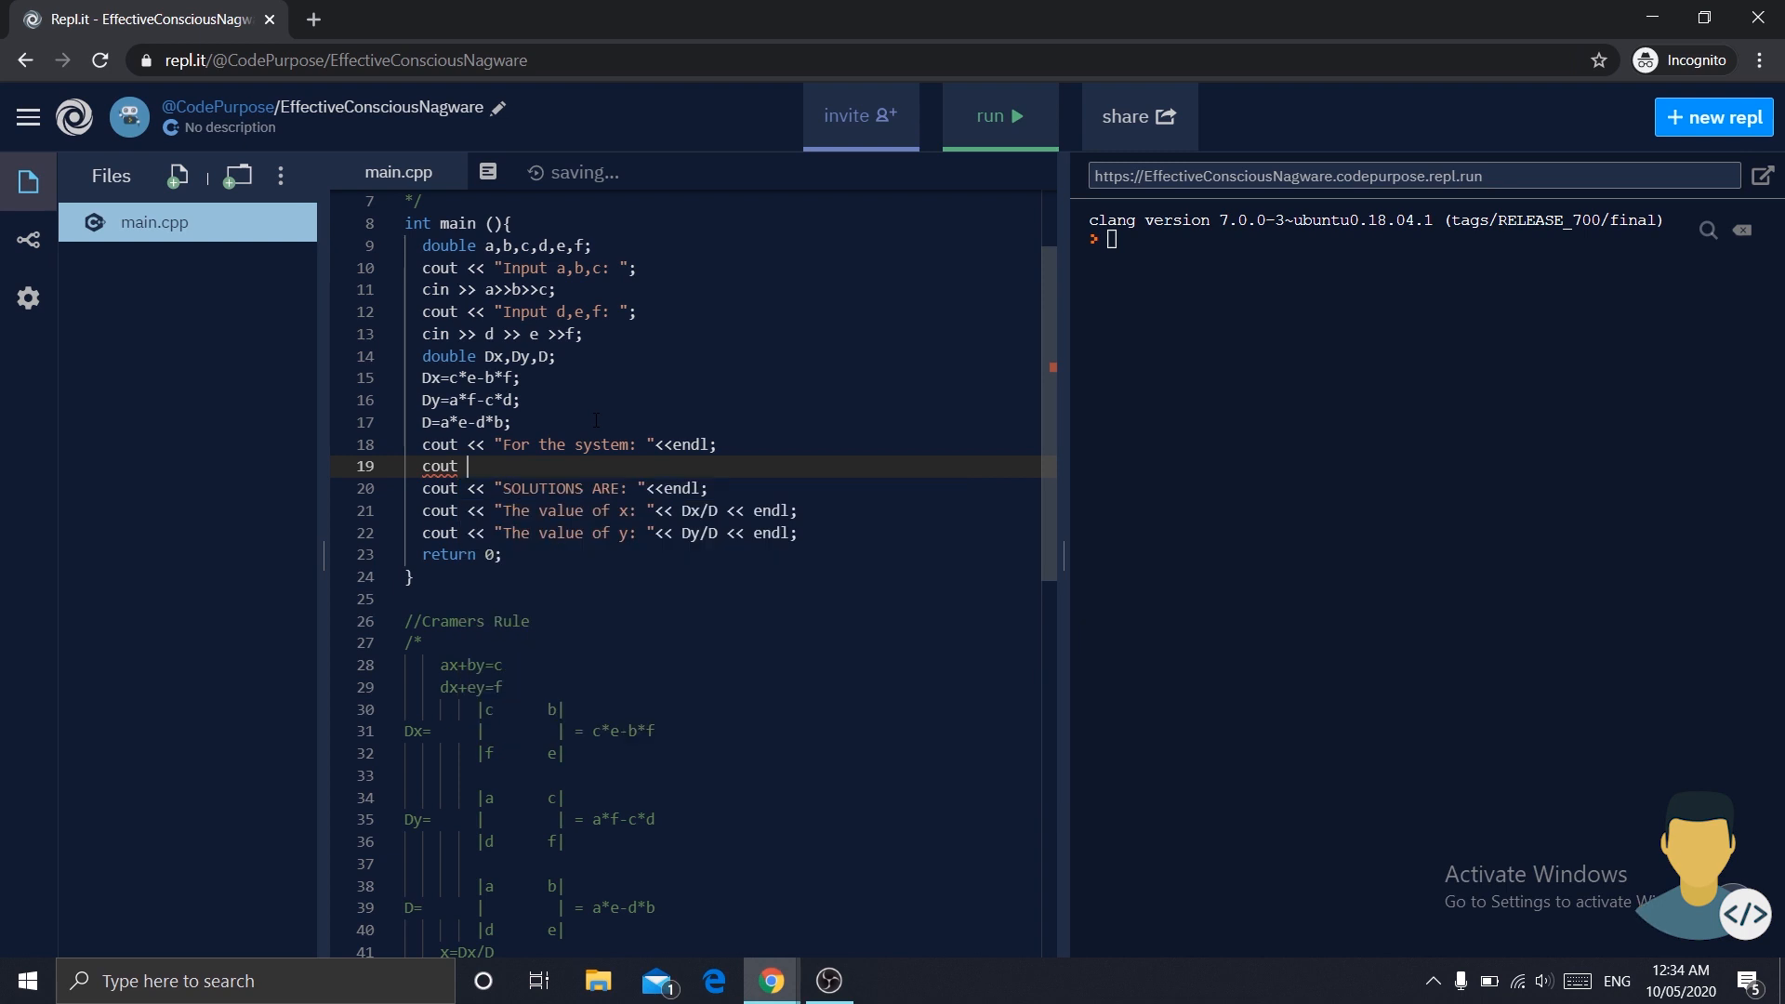
# - Print coefficient a followed by "x", and add a condition checking b>0
pyautogui.write('<<a')
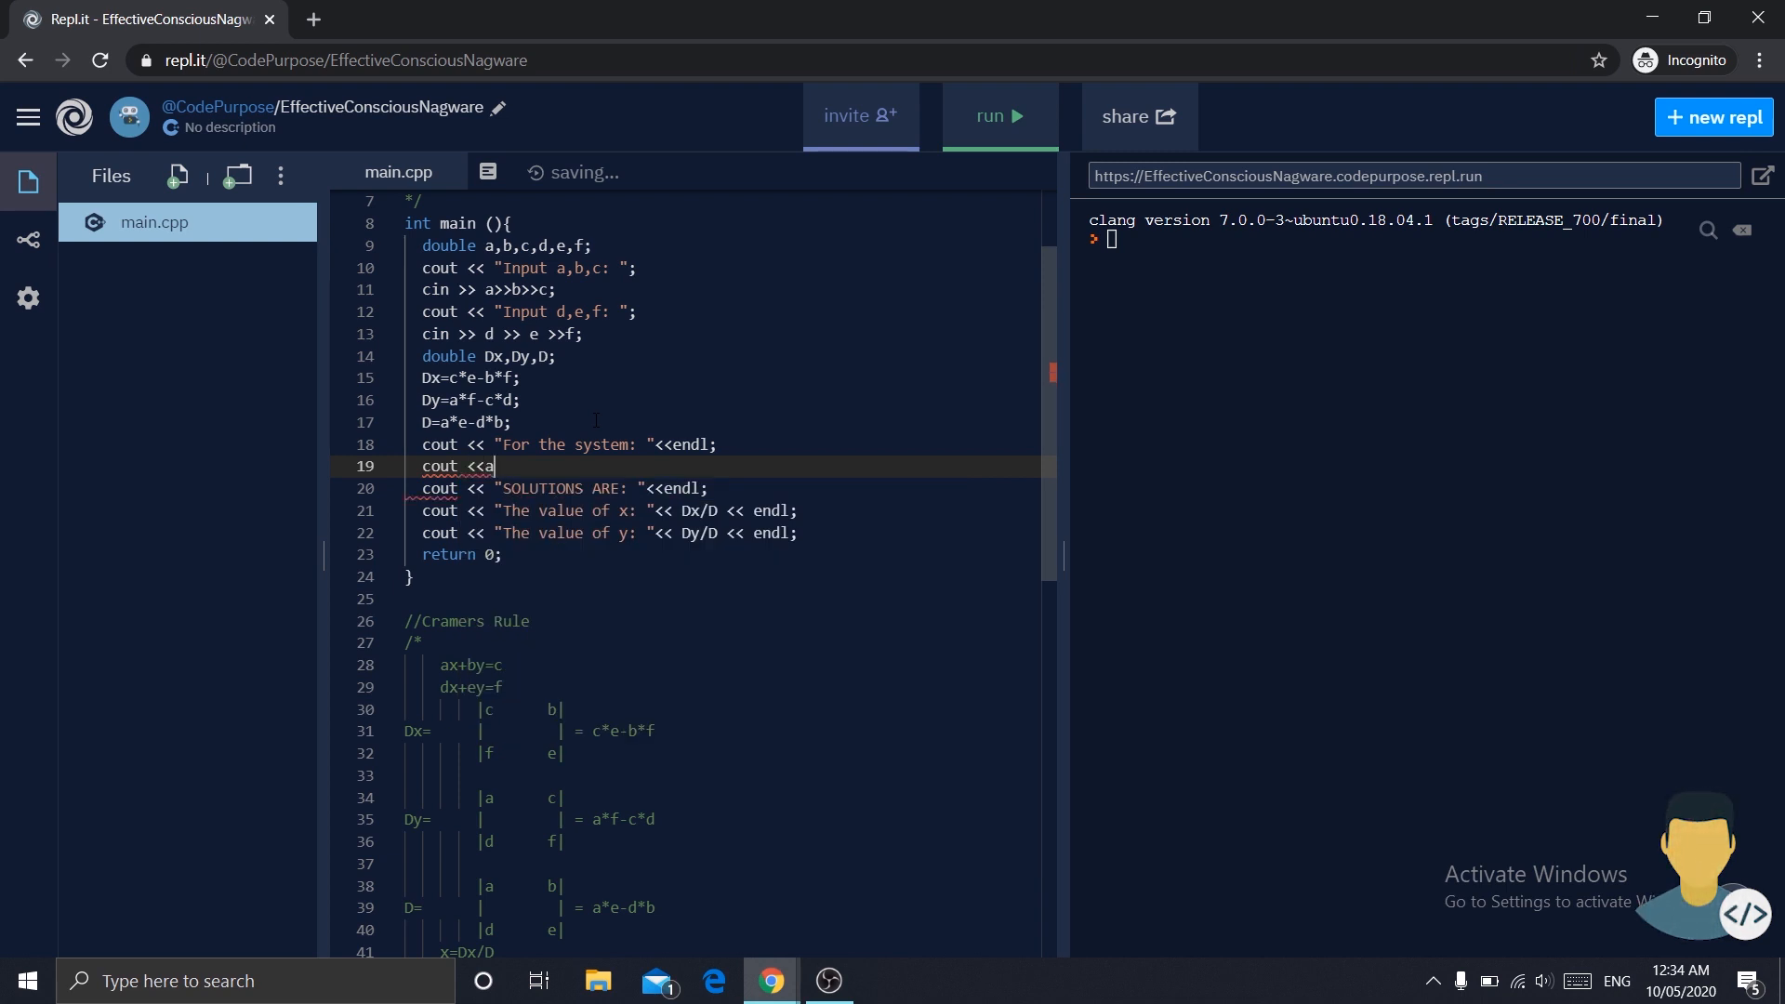
pyautogui.write('<<"')
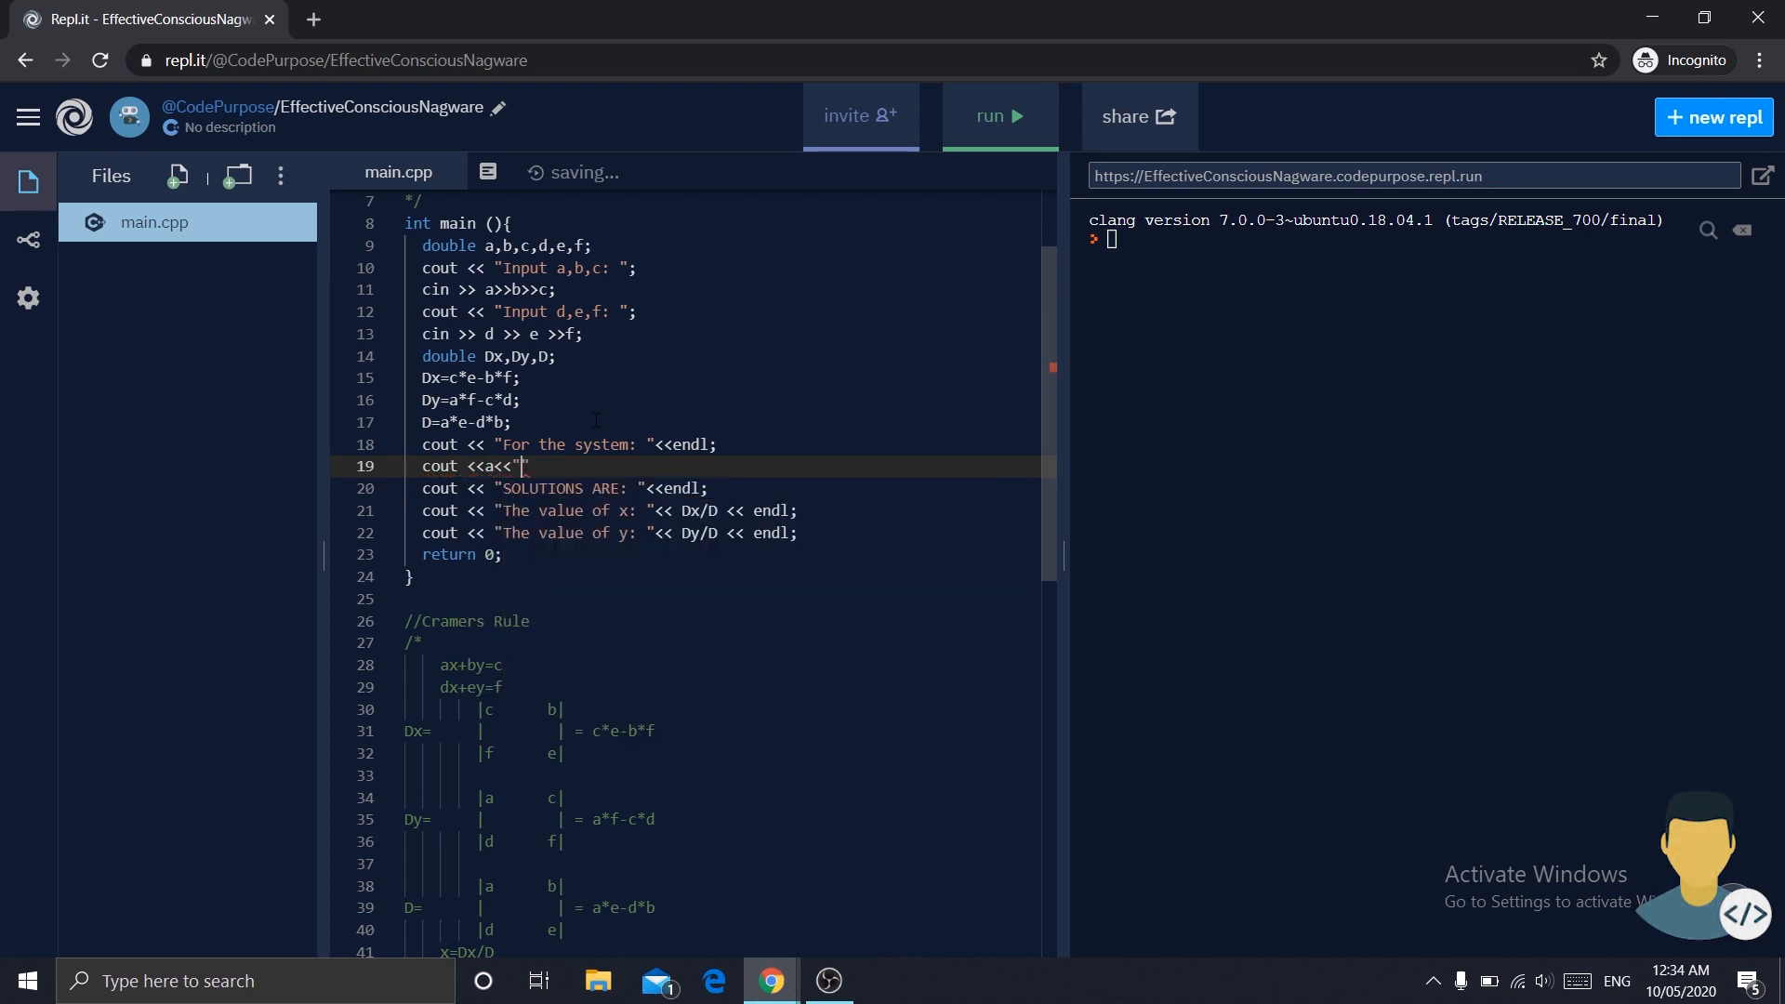
pyautogui.write('x"')
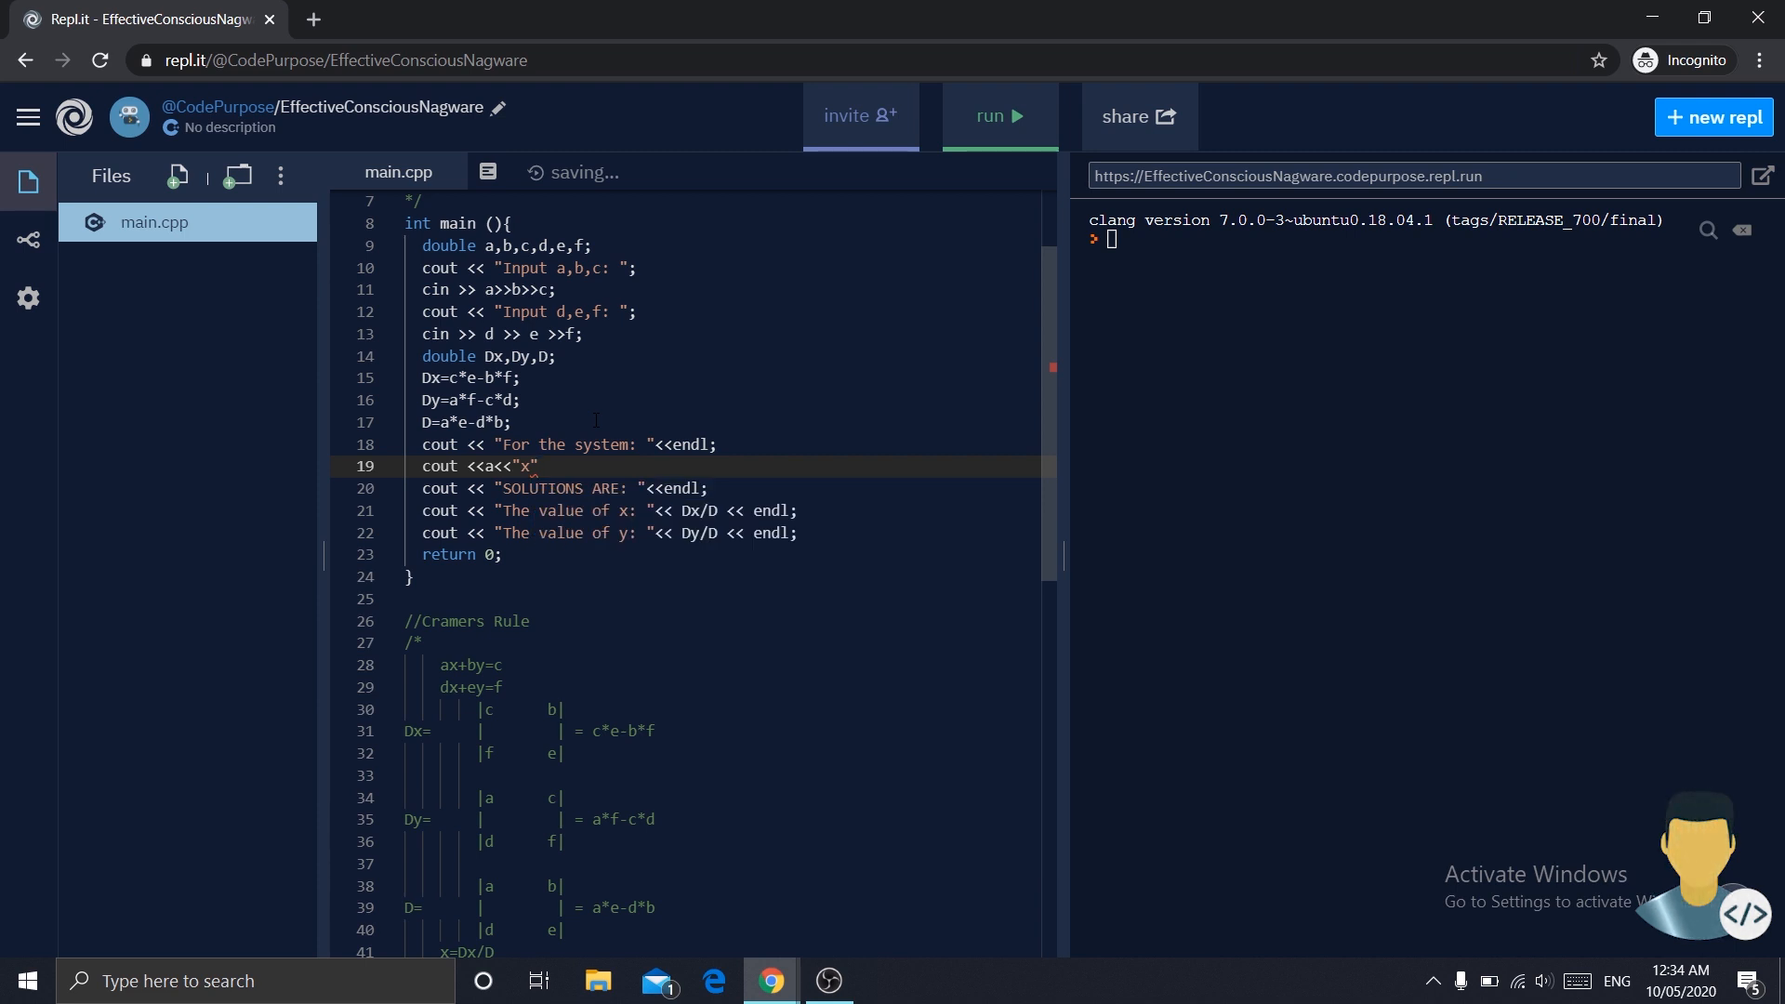
pyautogui.write('f')
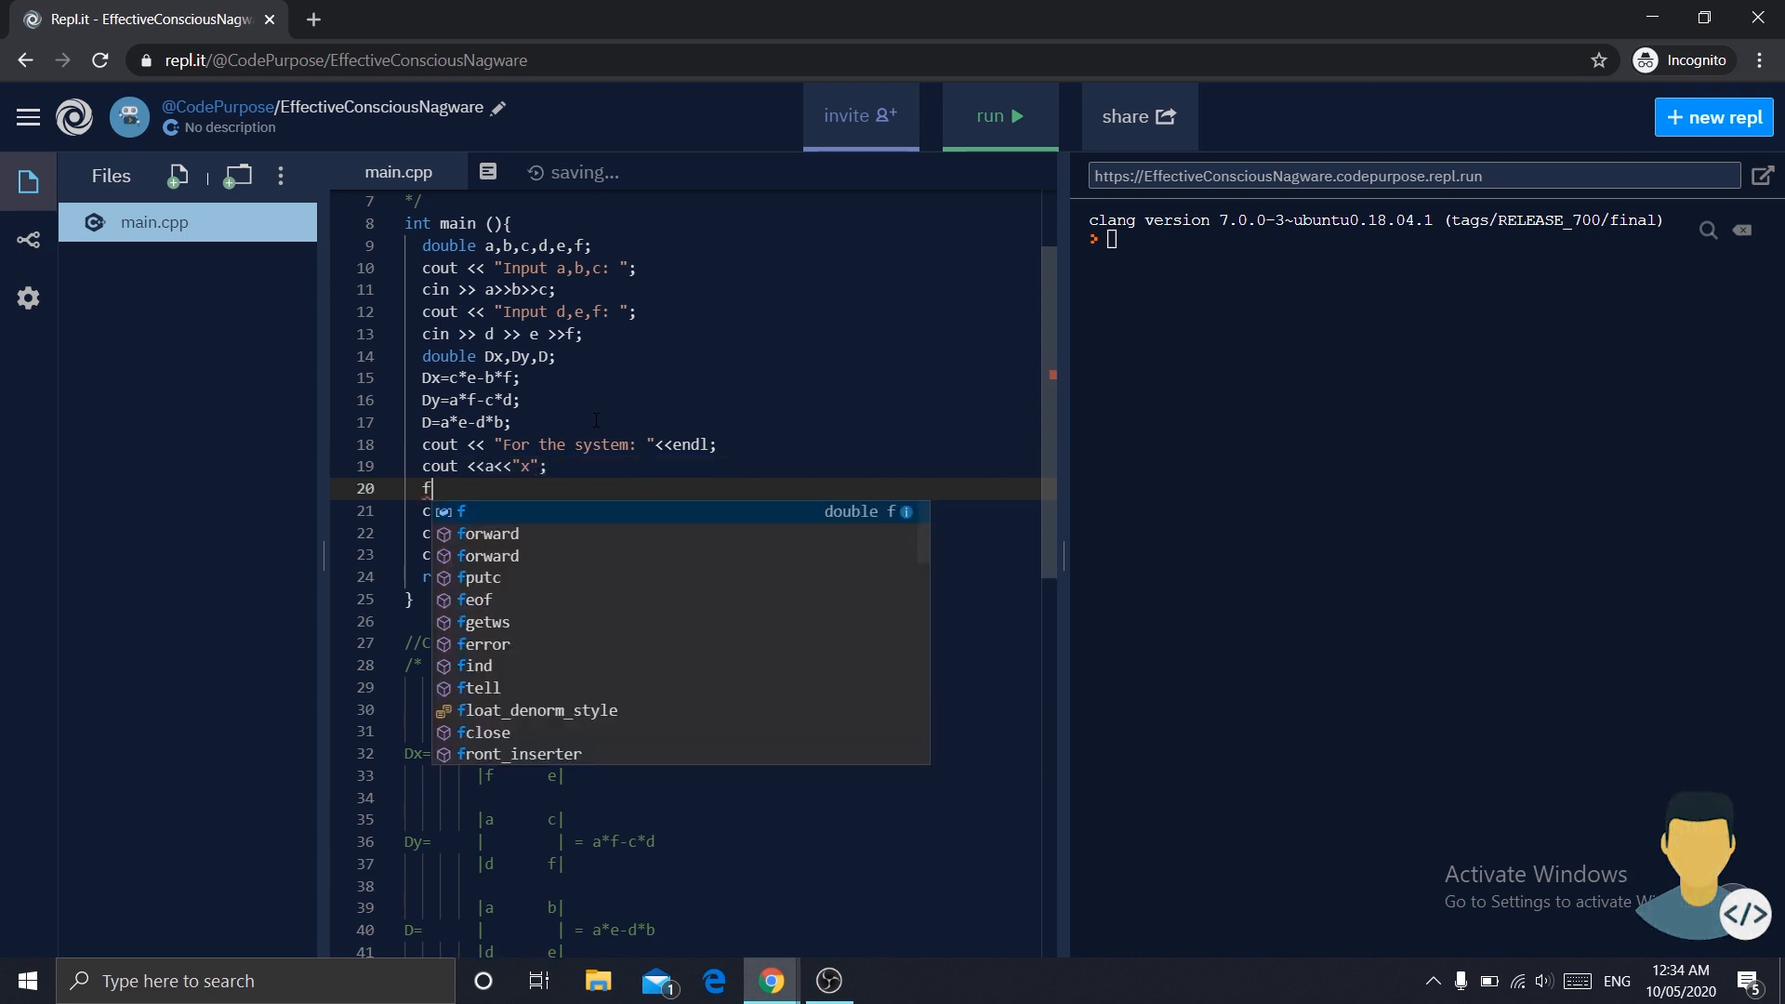
pyautogui.write('if')
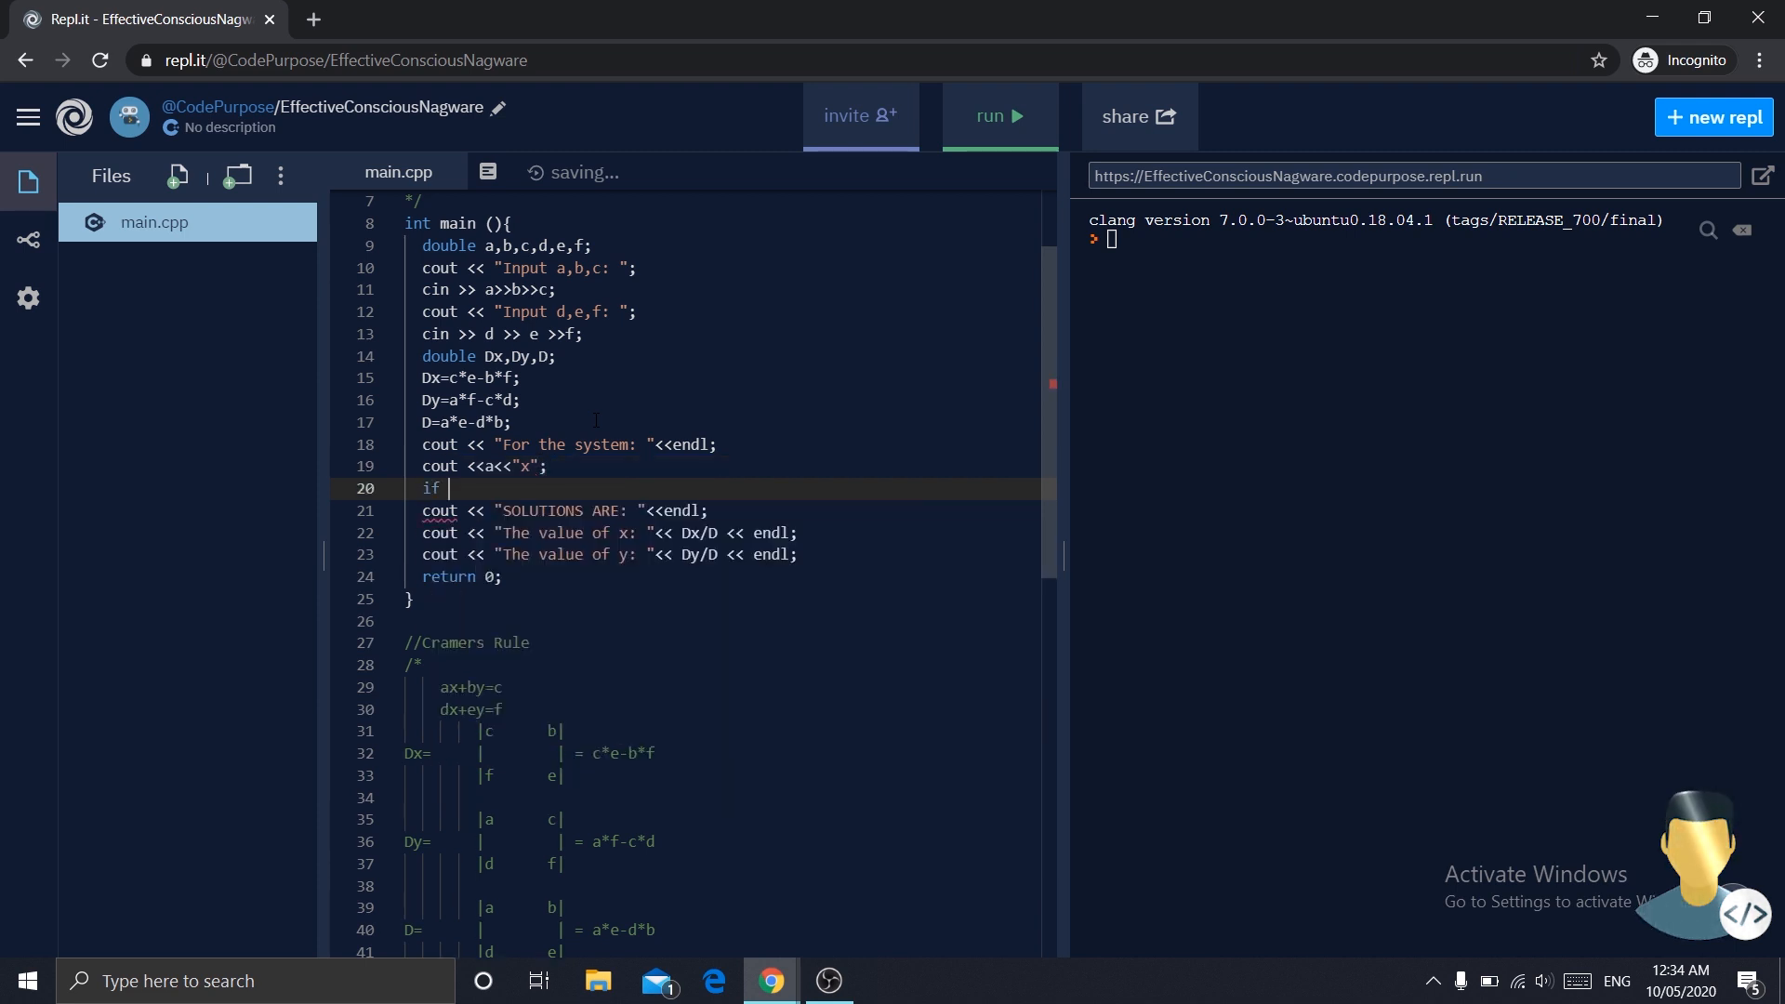
pyautogui.write('(b')
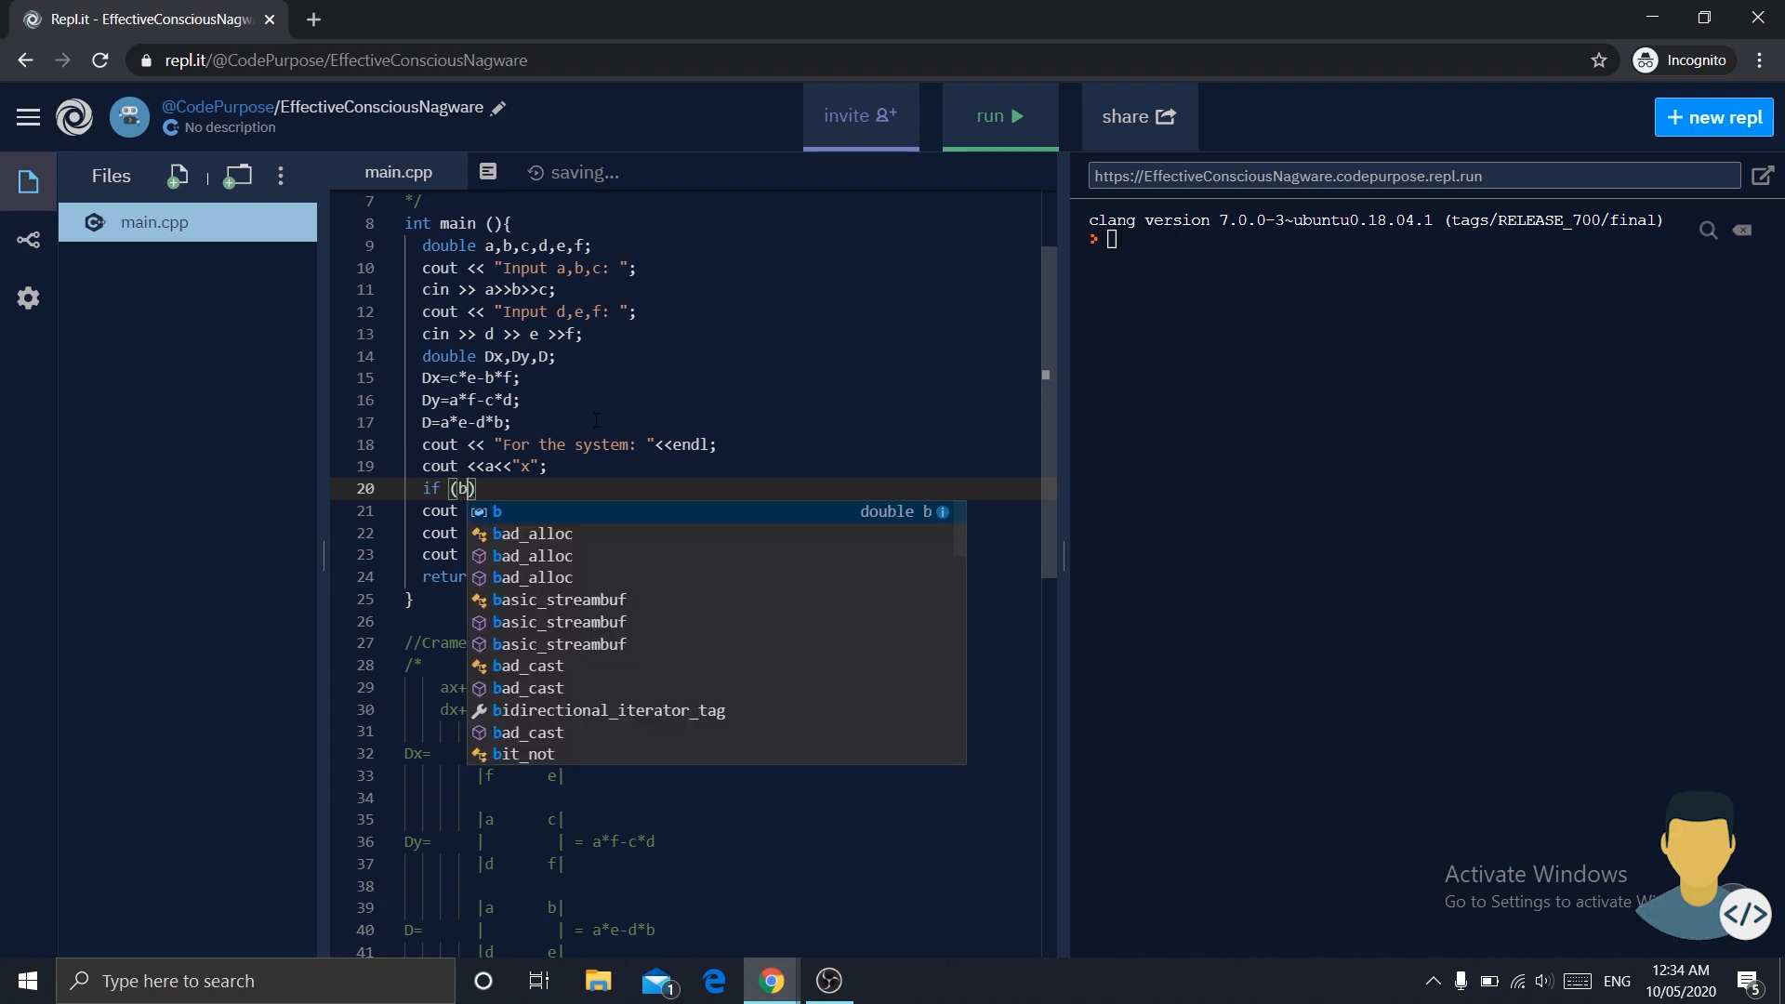
pyautogui.write('>0')
pyautogui.write('cout')
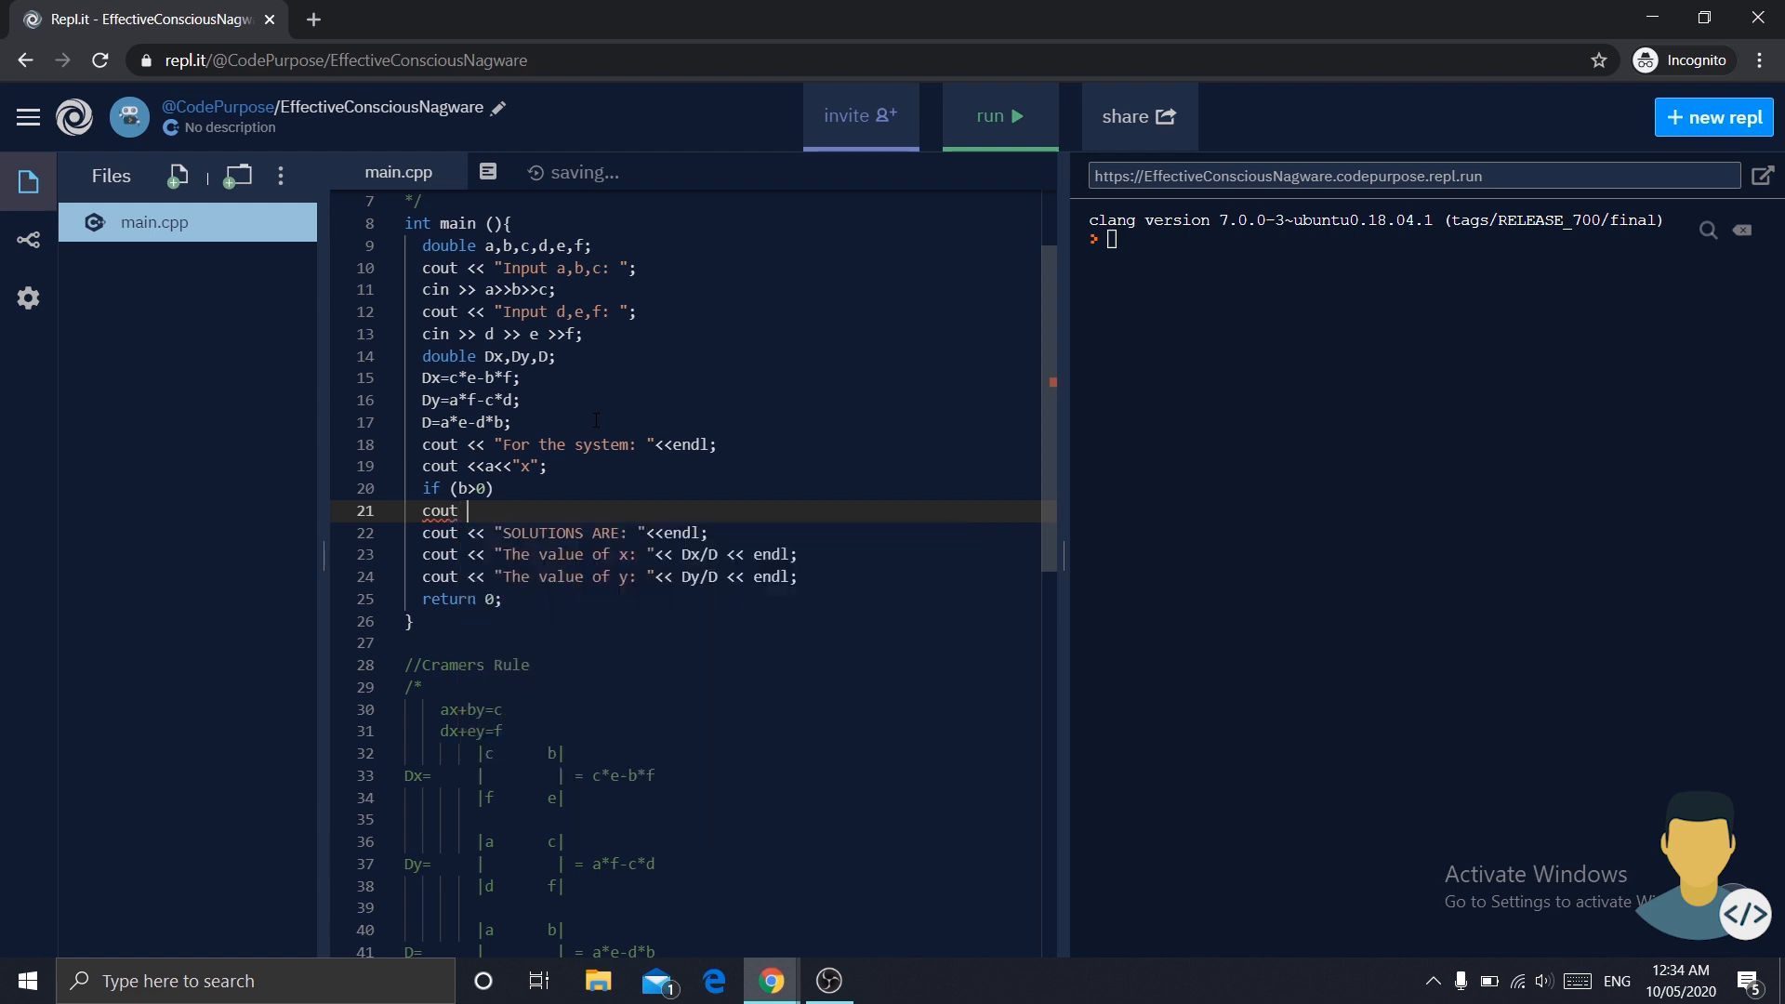
# - Print "+" for positive b, then b with "y", ending the first equation's line
pyautogui.write('<<')
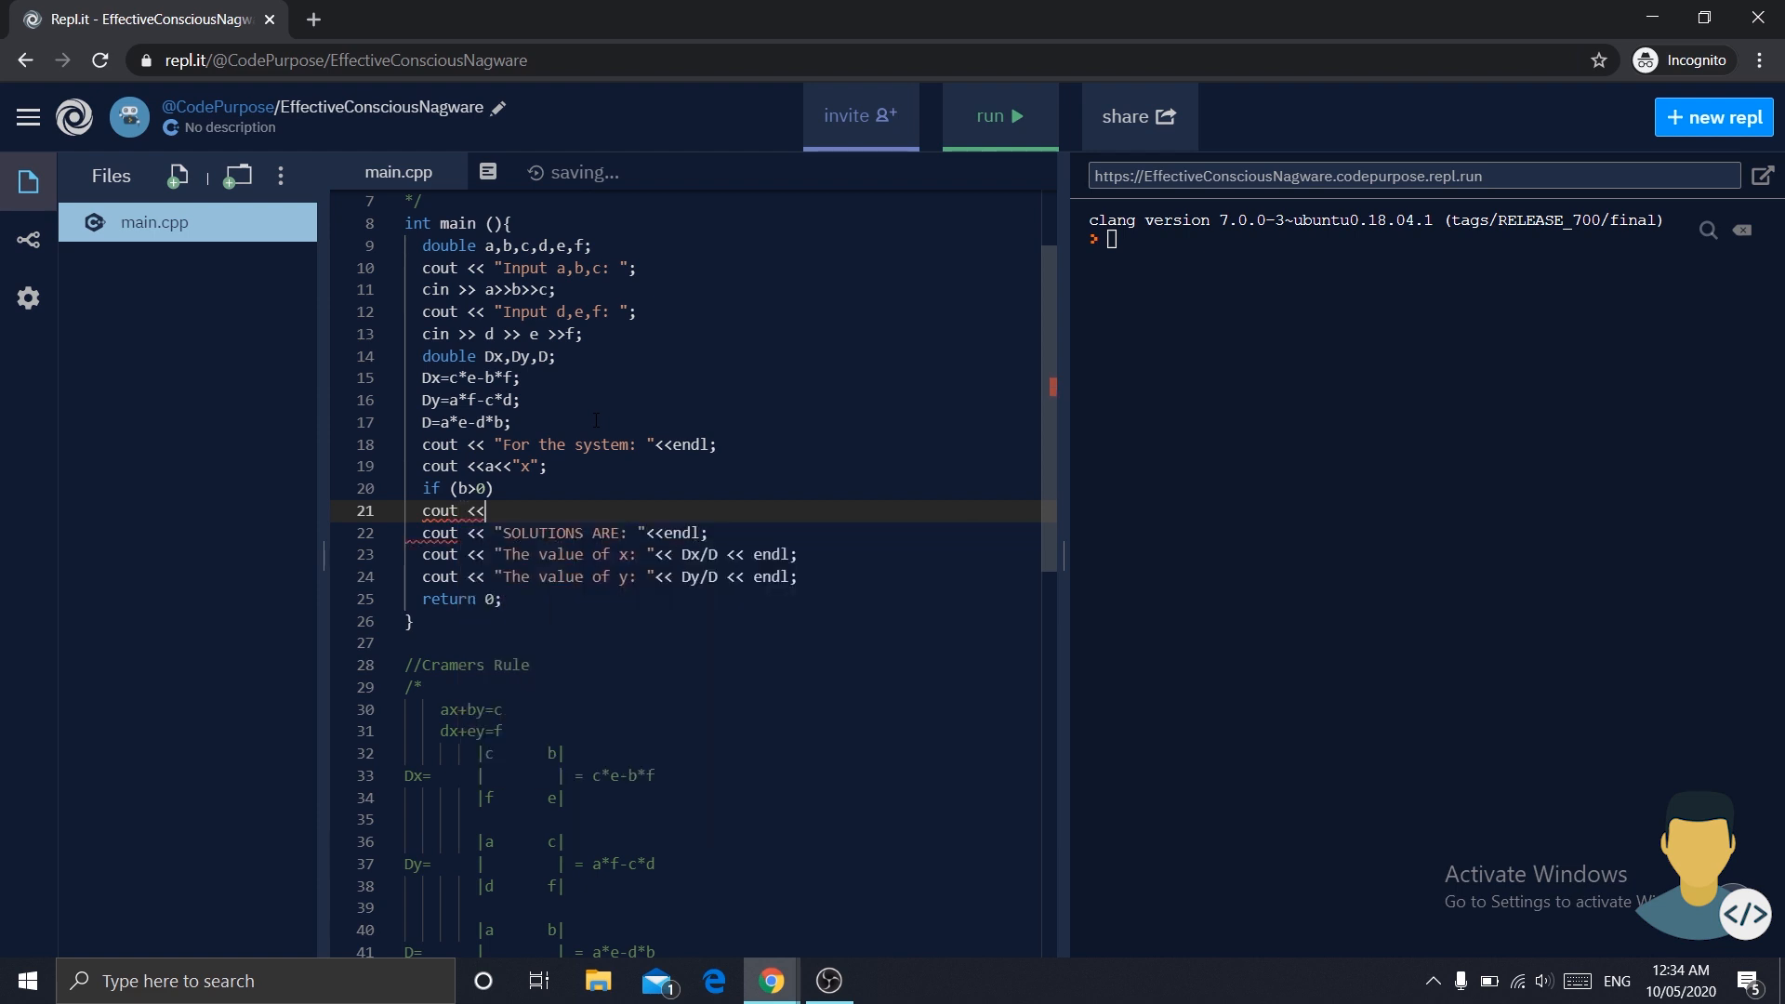
pyautogui.write('"+";')
pyautogui.write('cout')
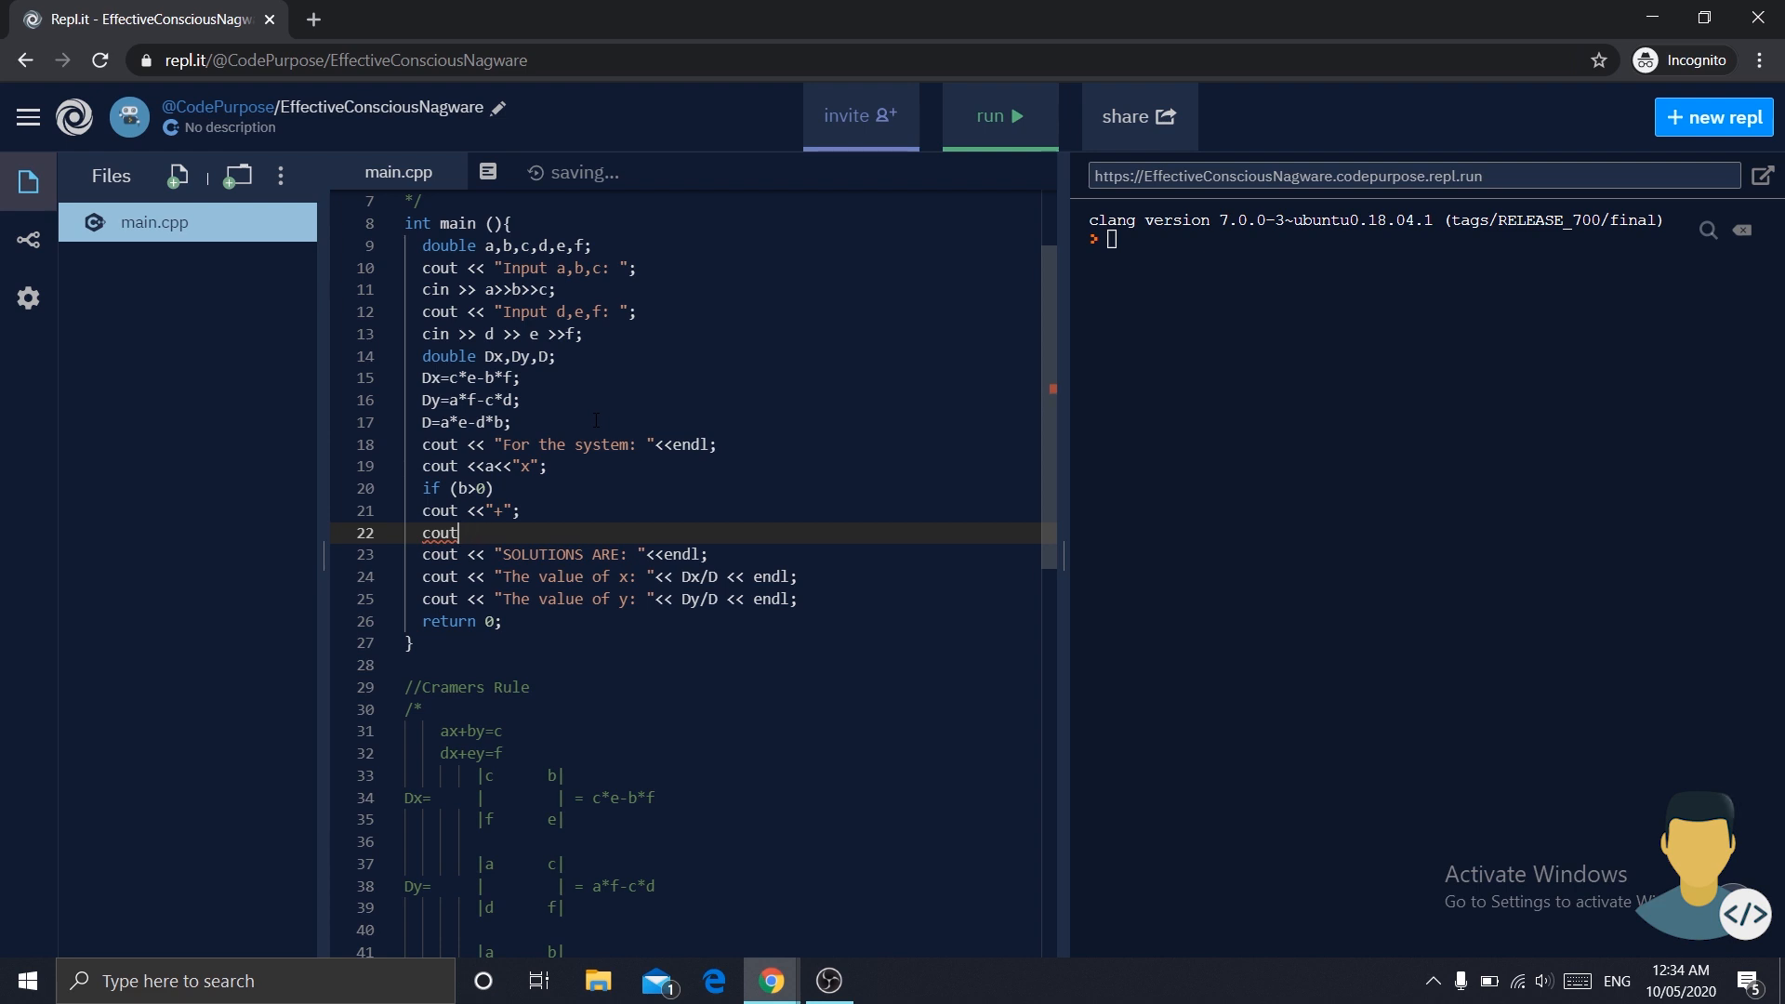
pyautogui.write('<<')
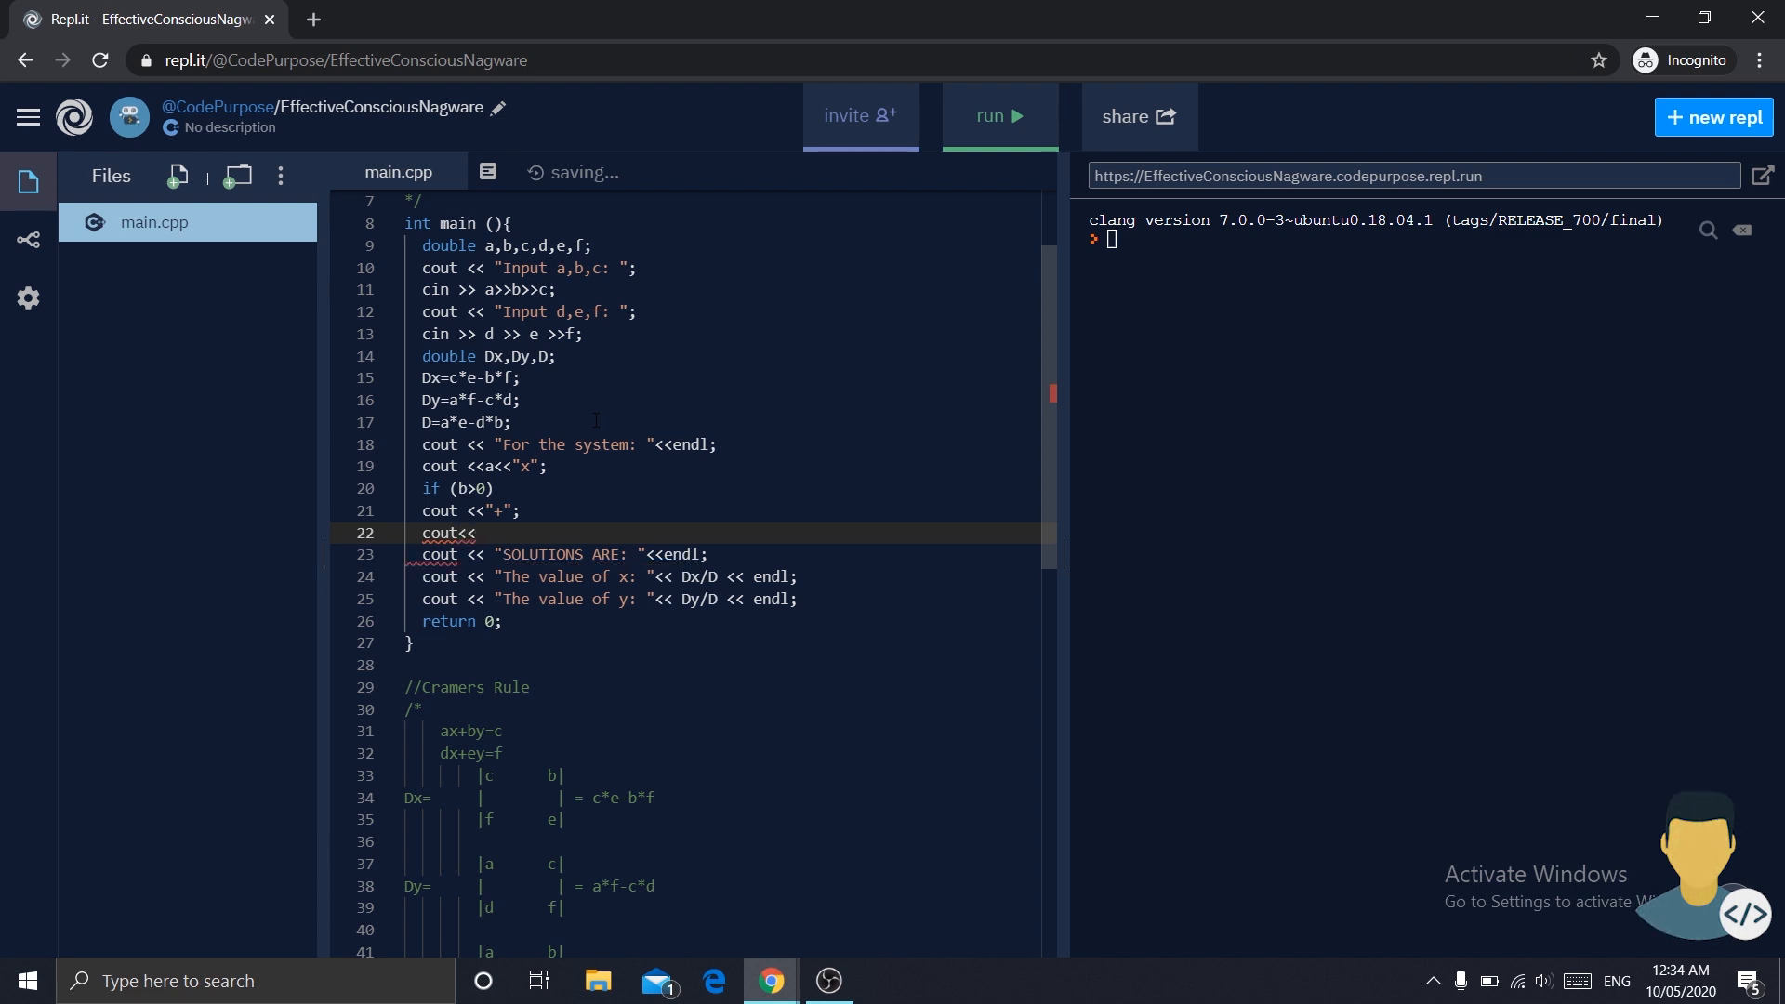
pyautogui.write('b<<')
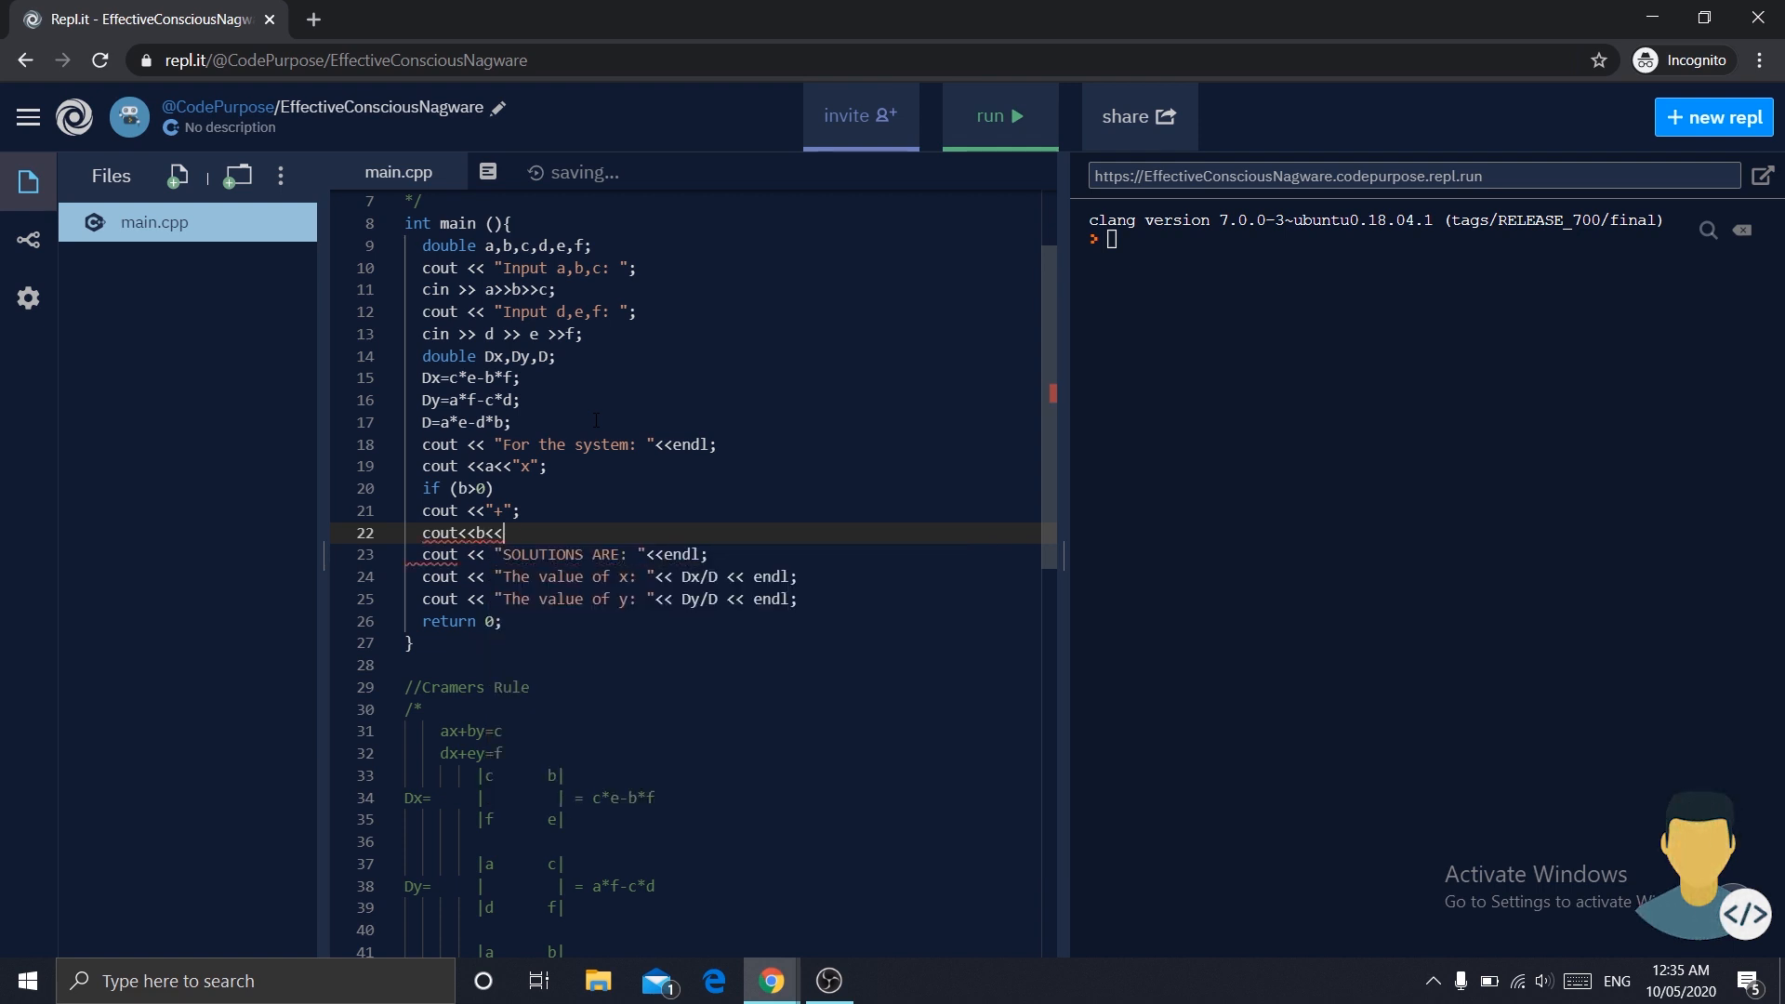
pyautogui.write('"y"')
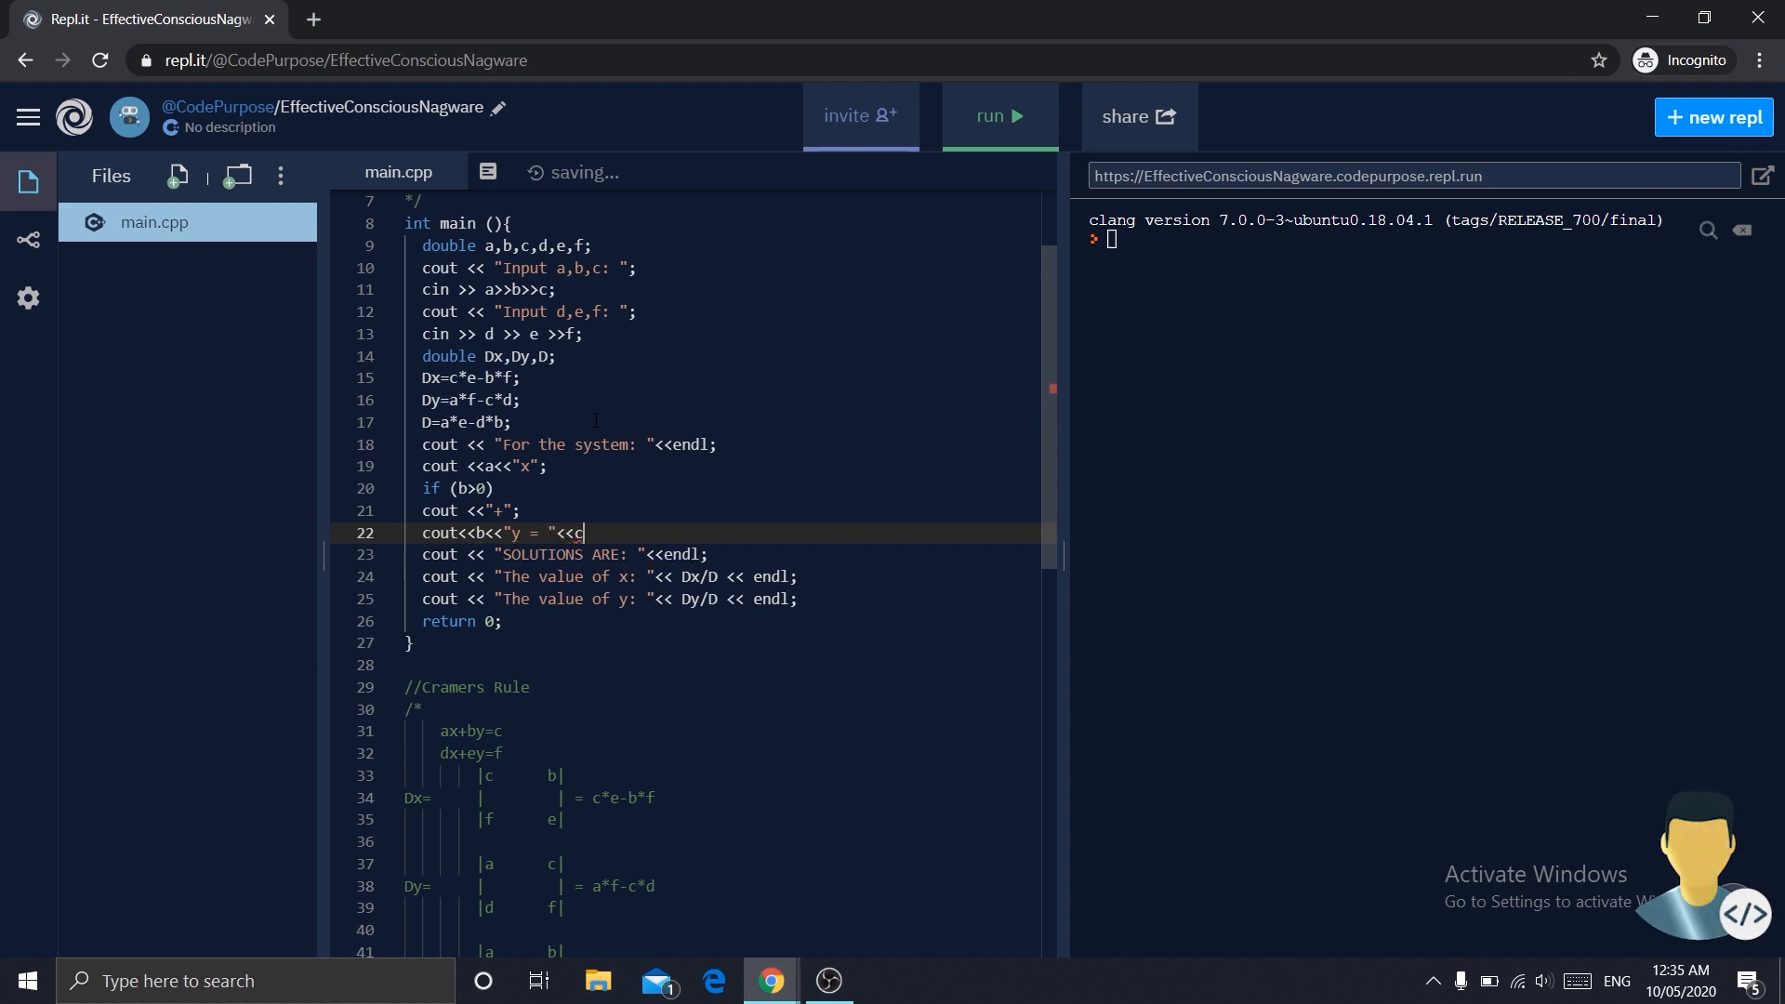
pyautogui.write('<<')
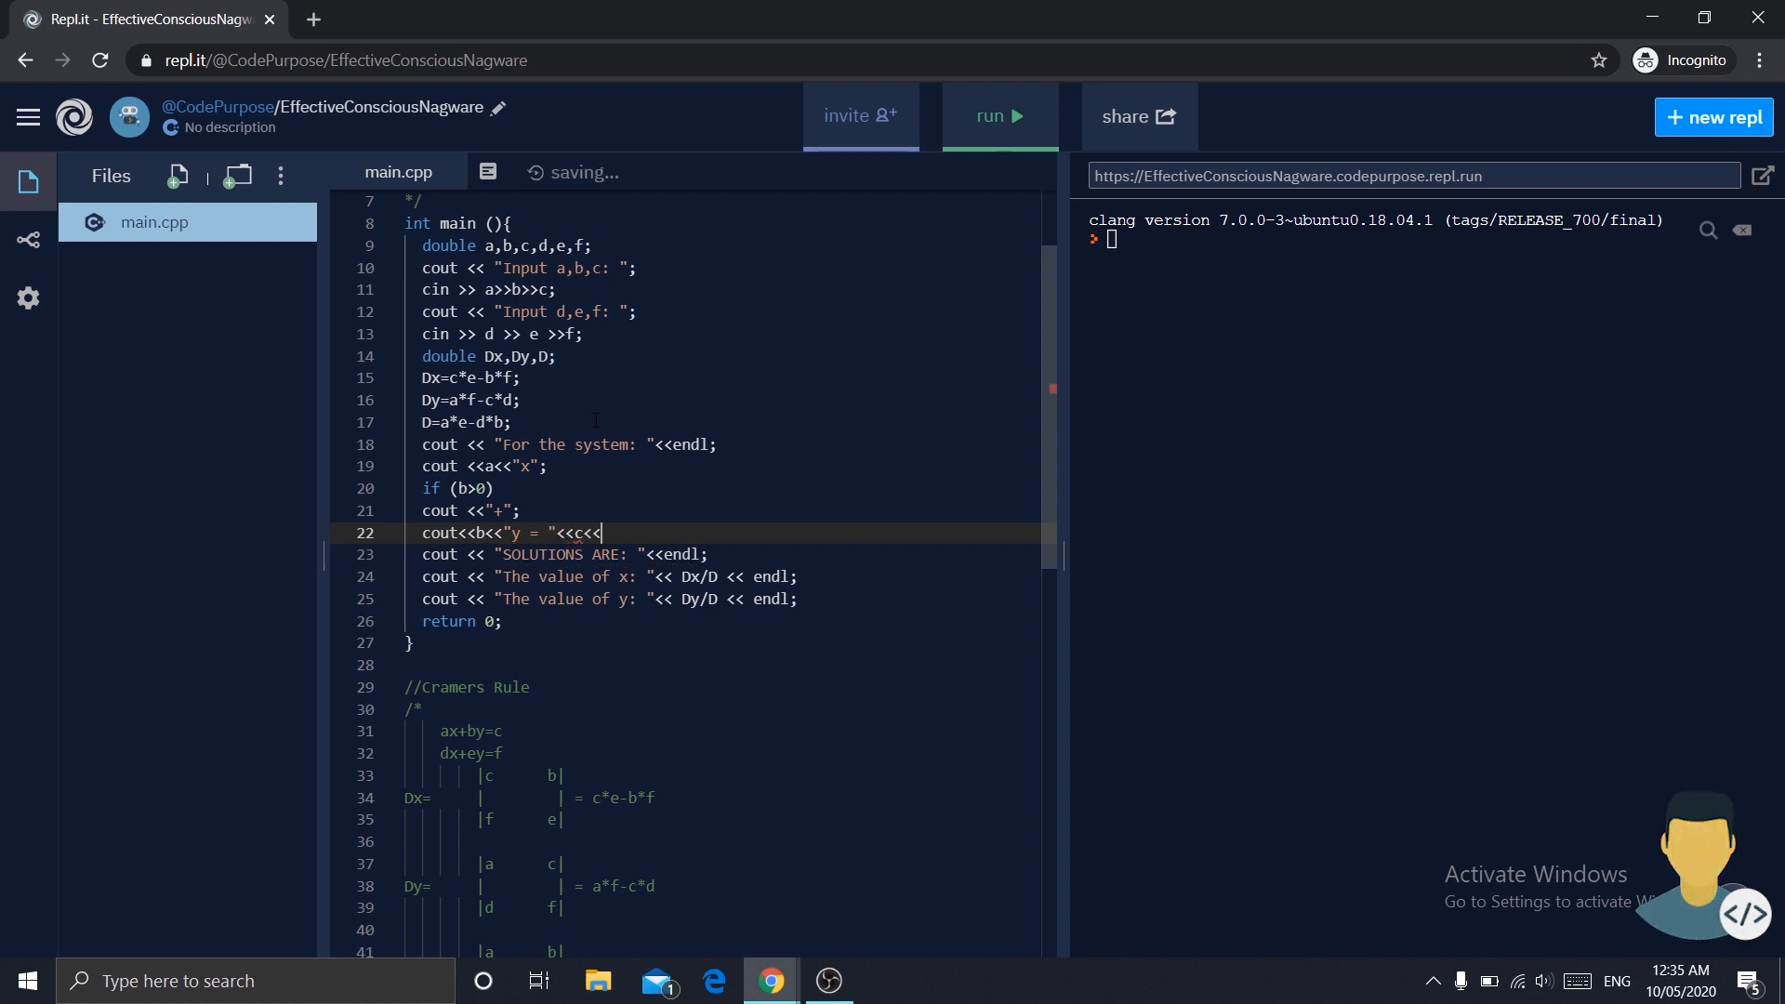
pyautogui.write('endl;')
pyautogui.write('cout')
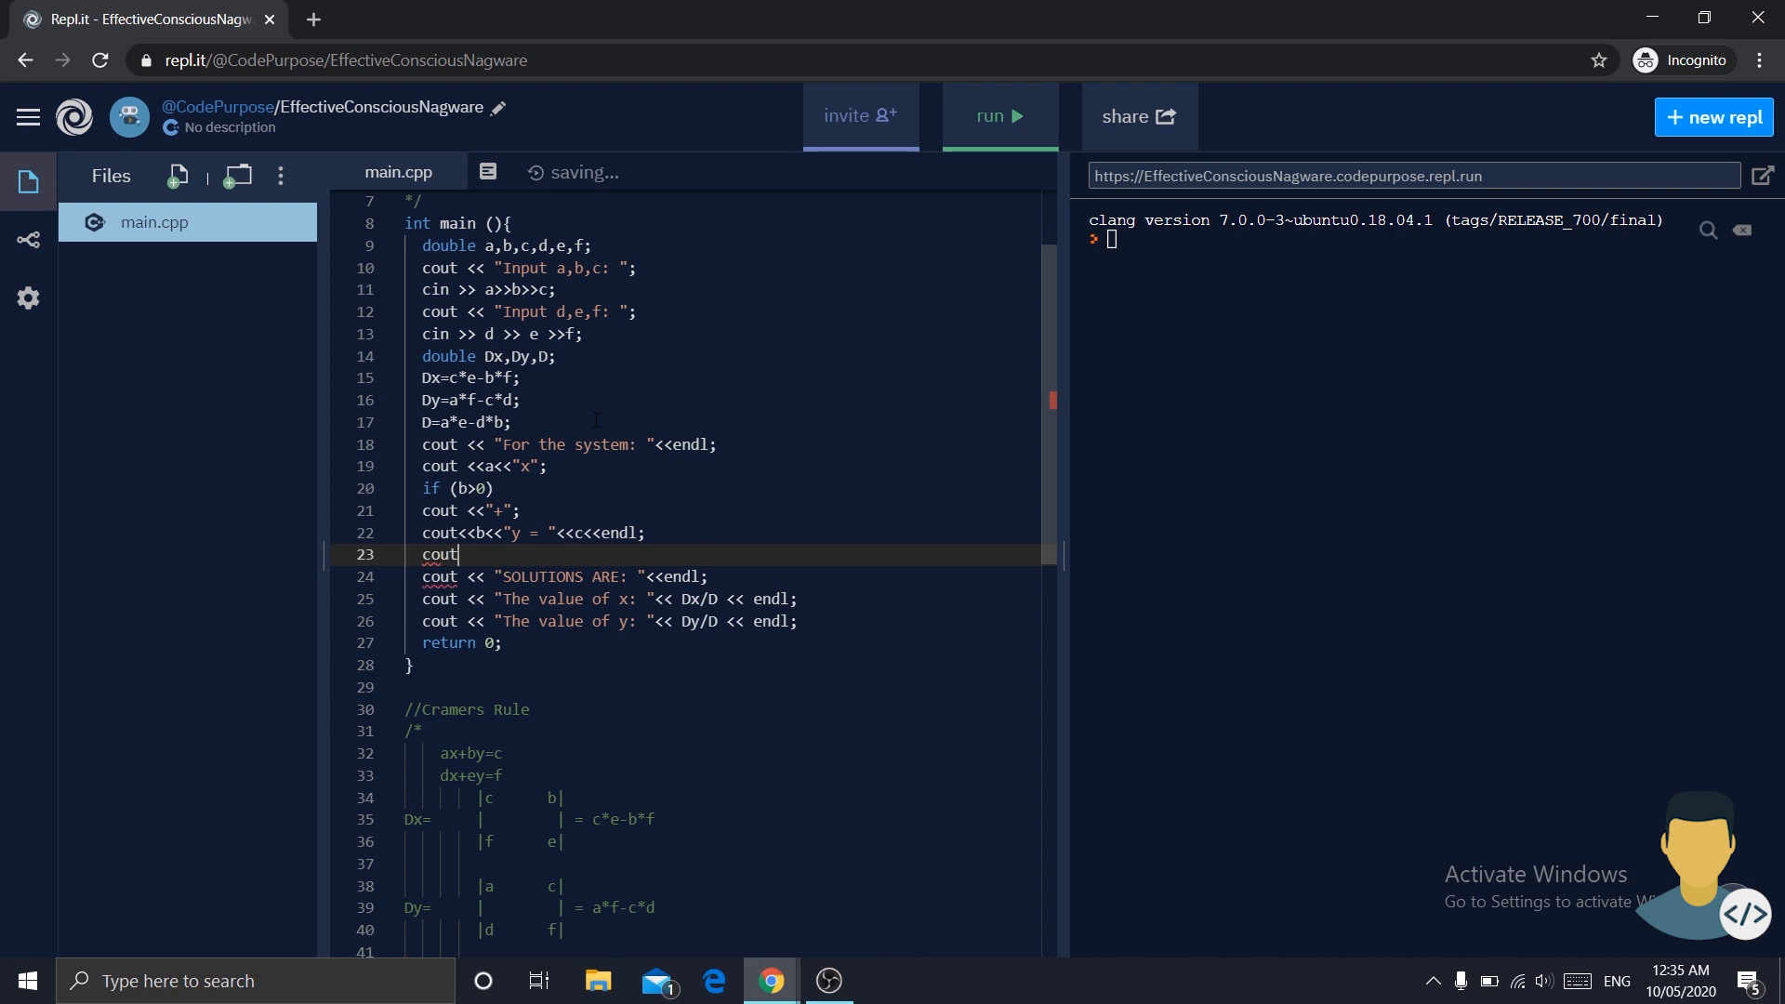
# - Start the second equation with d and "x" and begin an if on e
pyautogui.write('<')
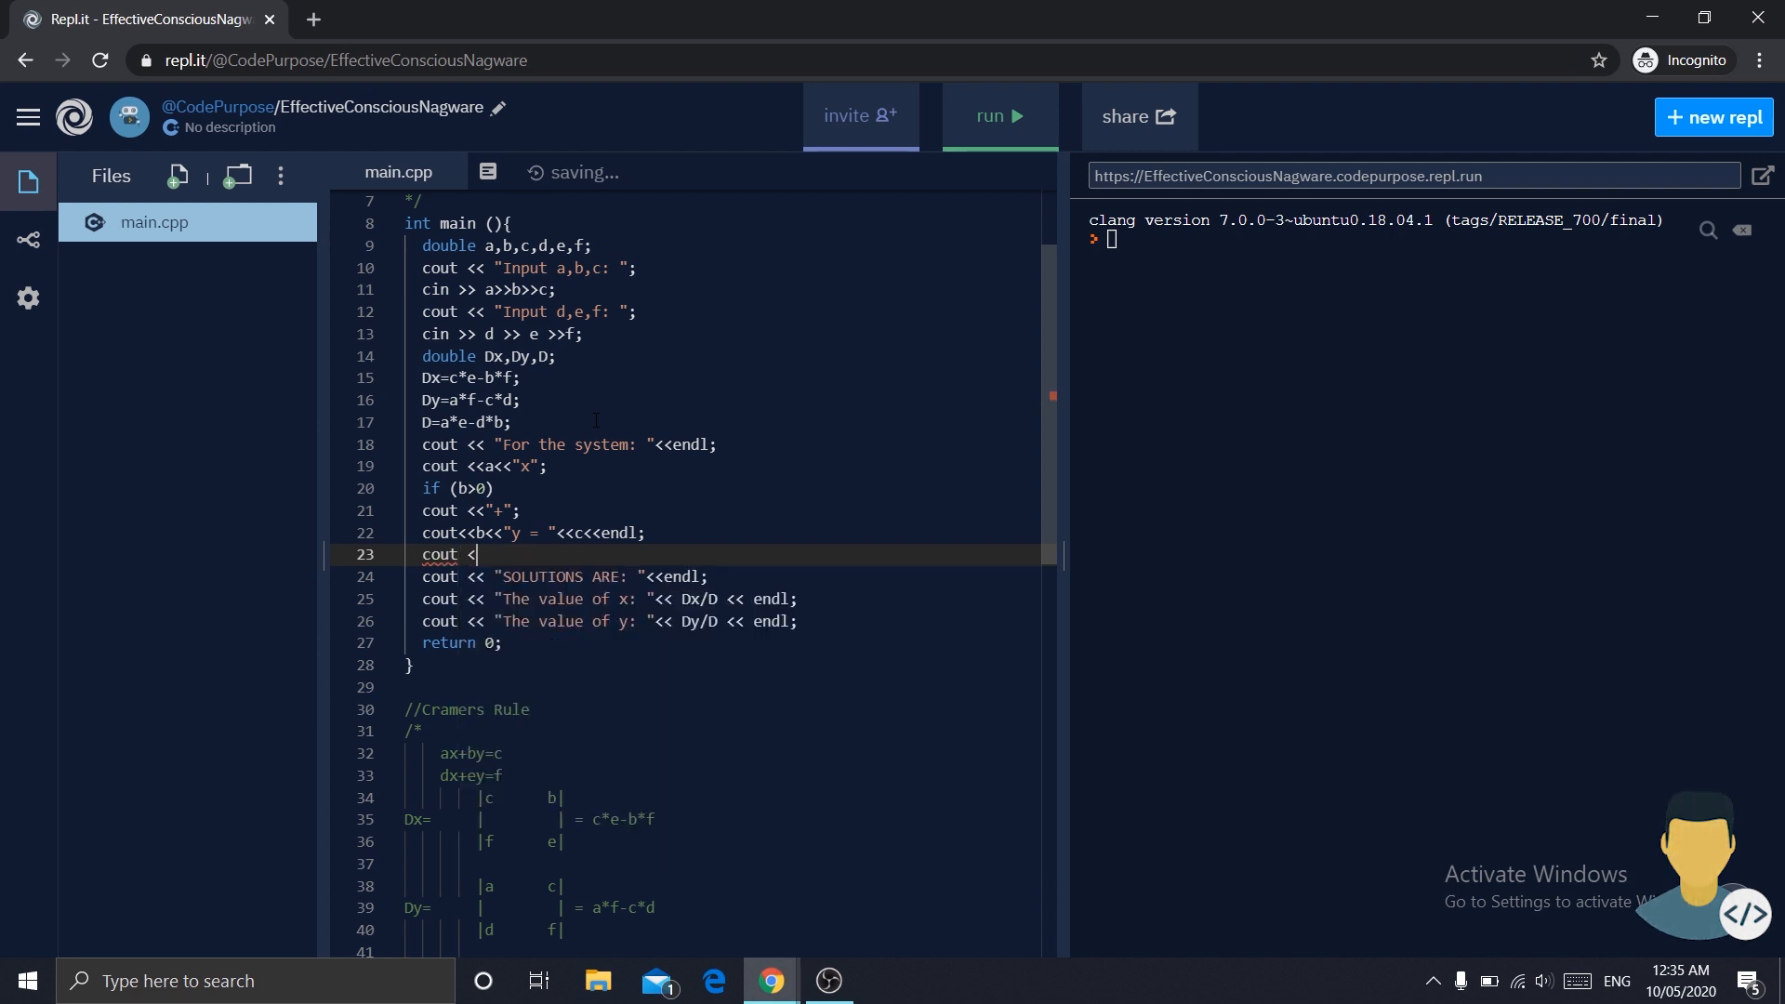
pyautogui.write('d')
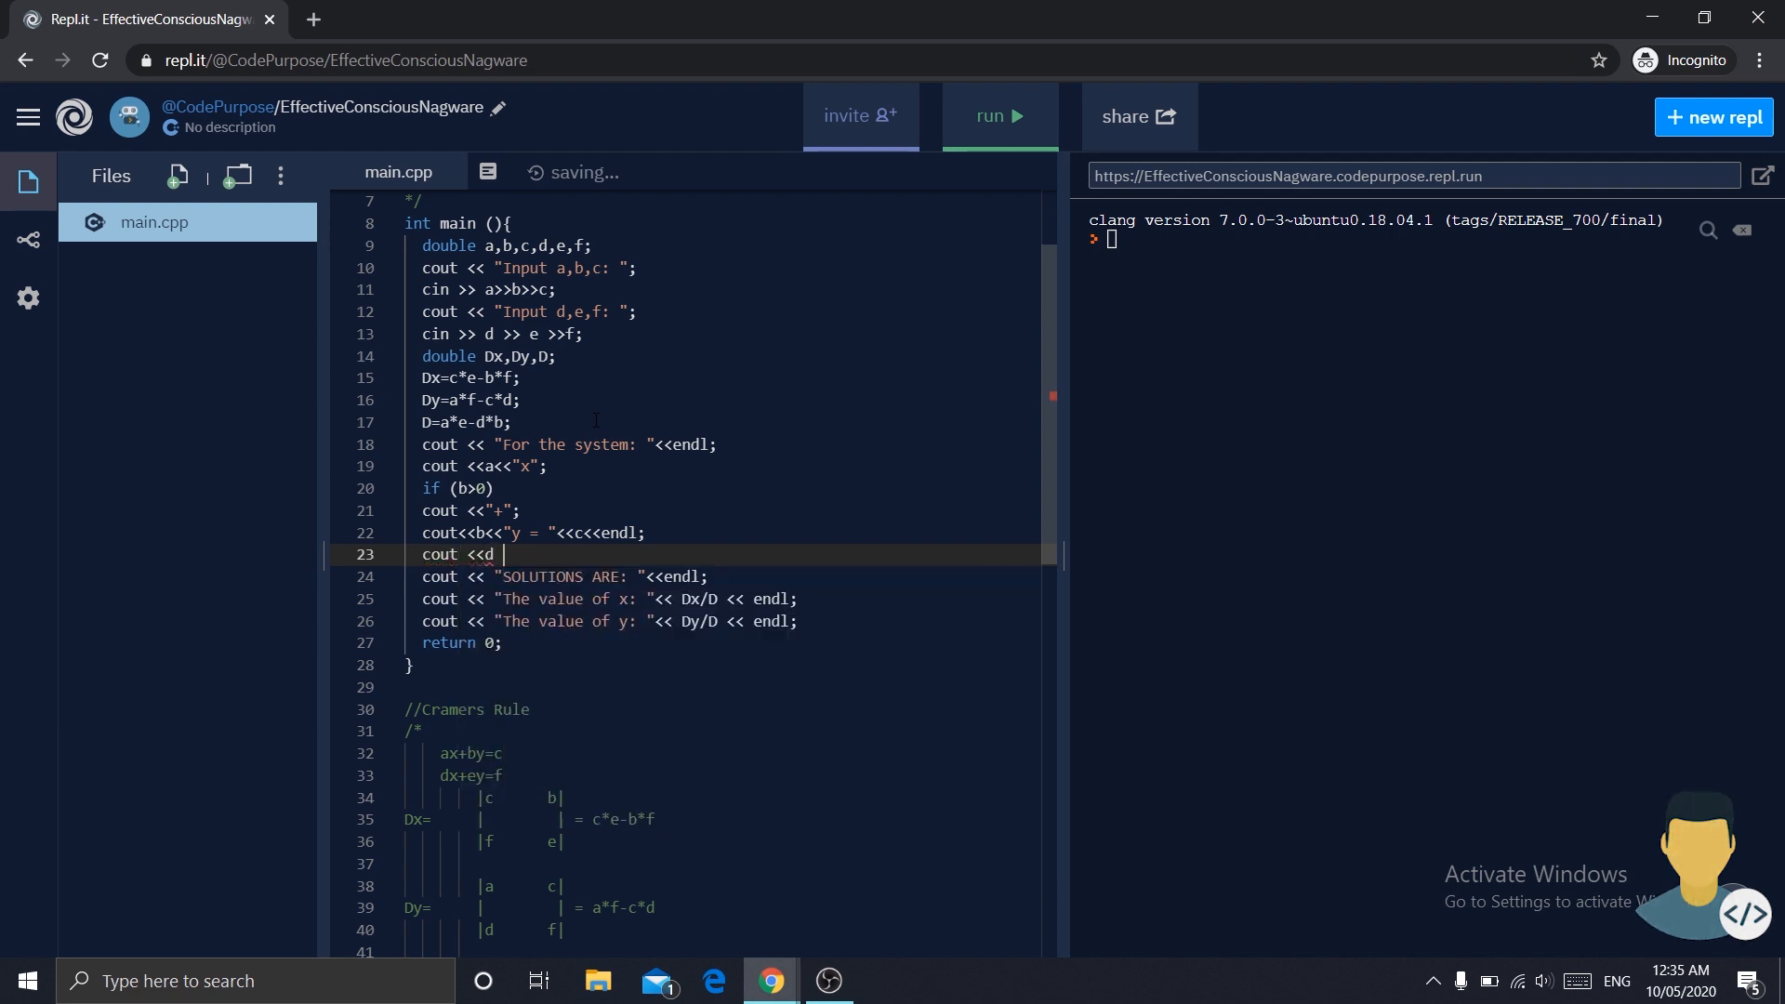
pyautogui.write('<< "x";')
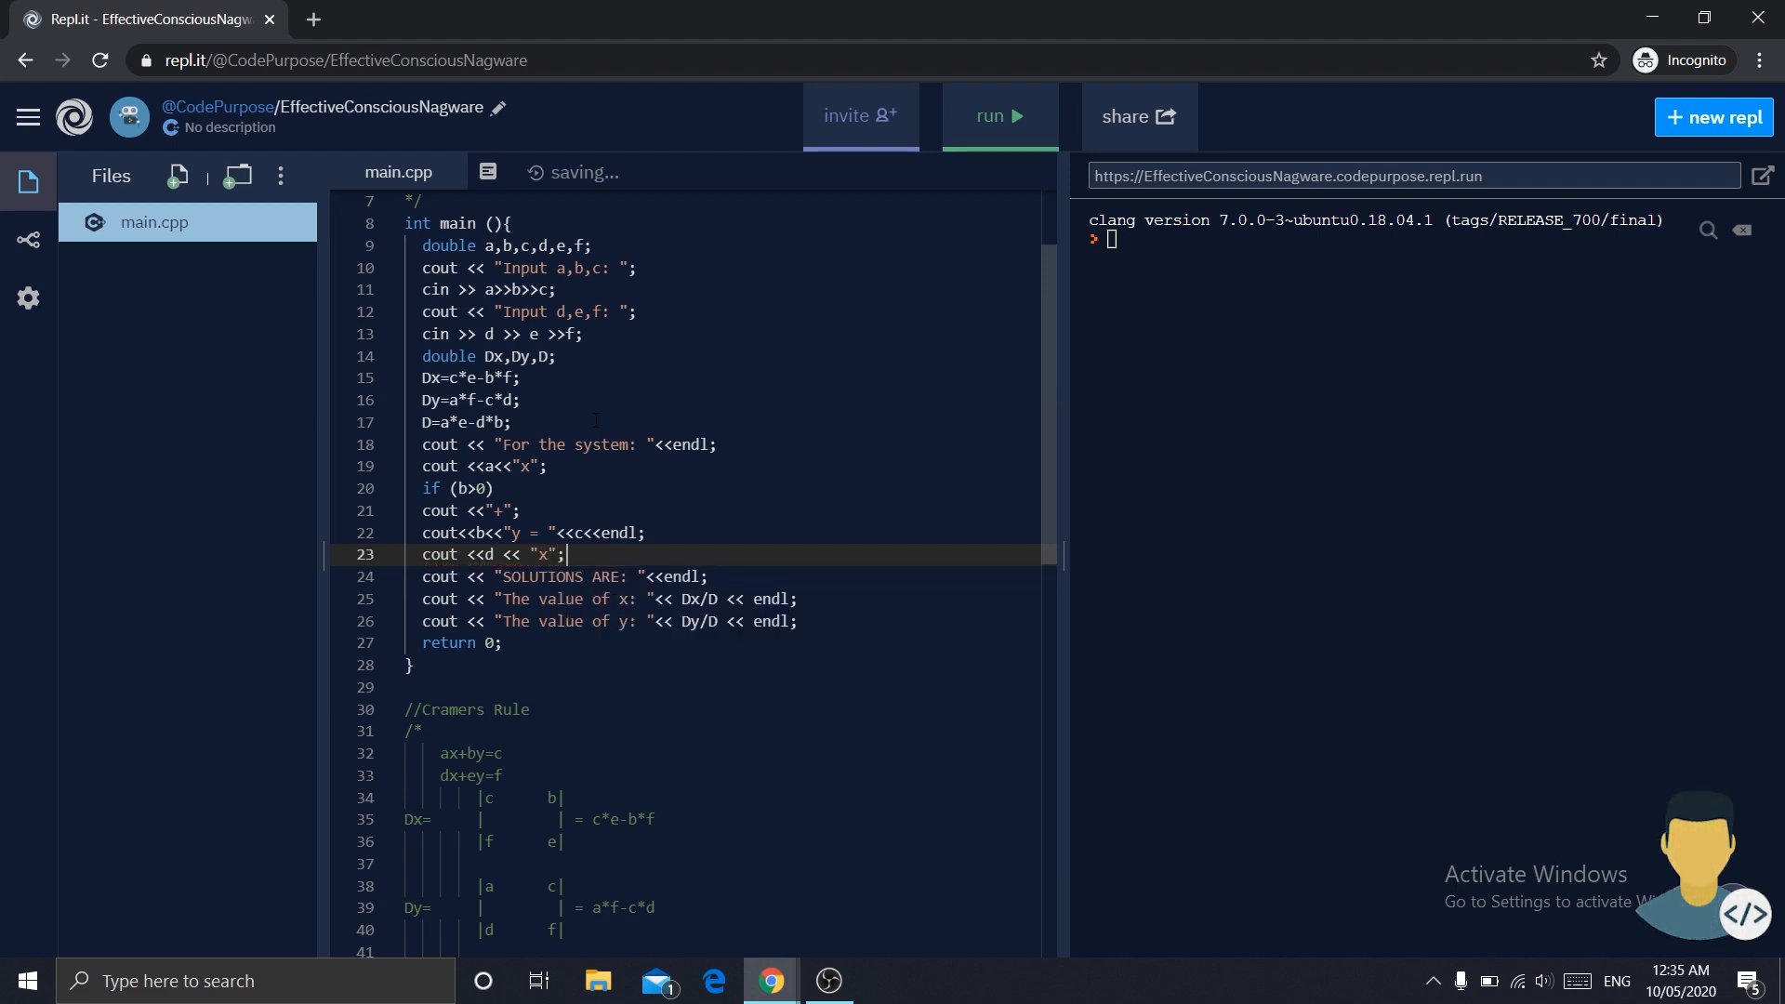
pyautogui.write('if (e>0')
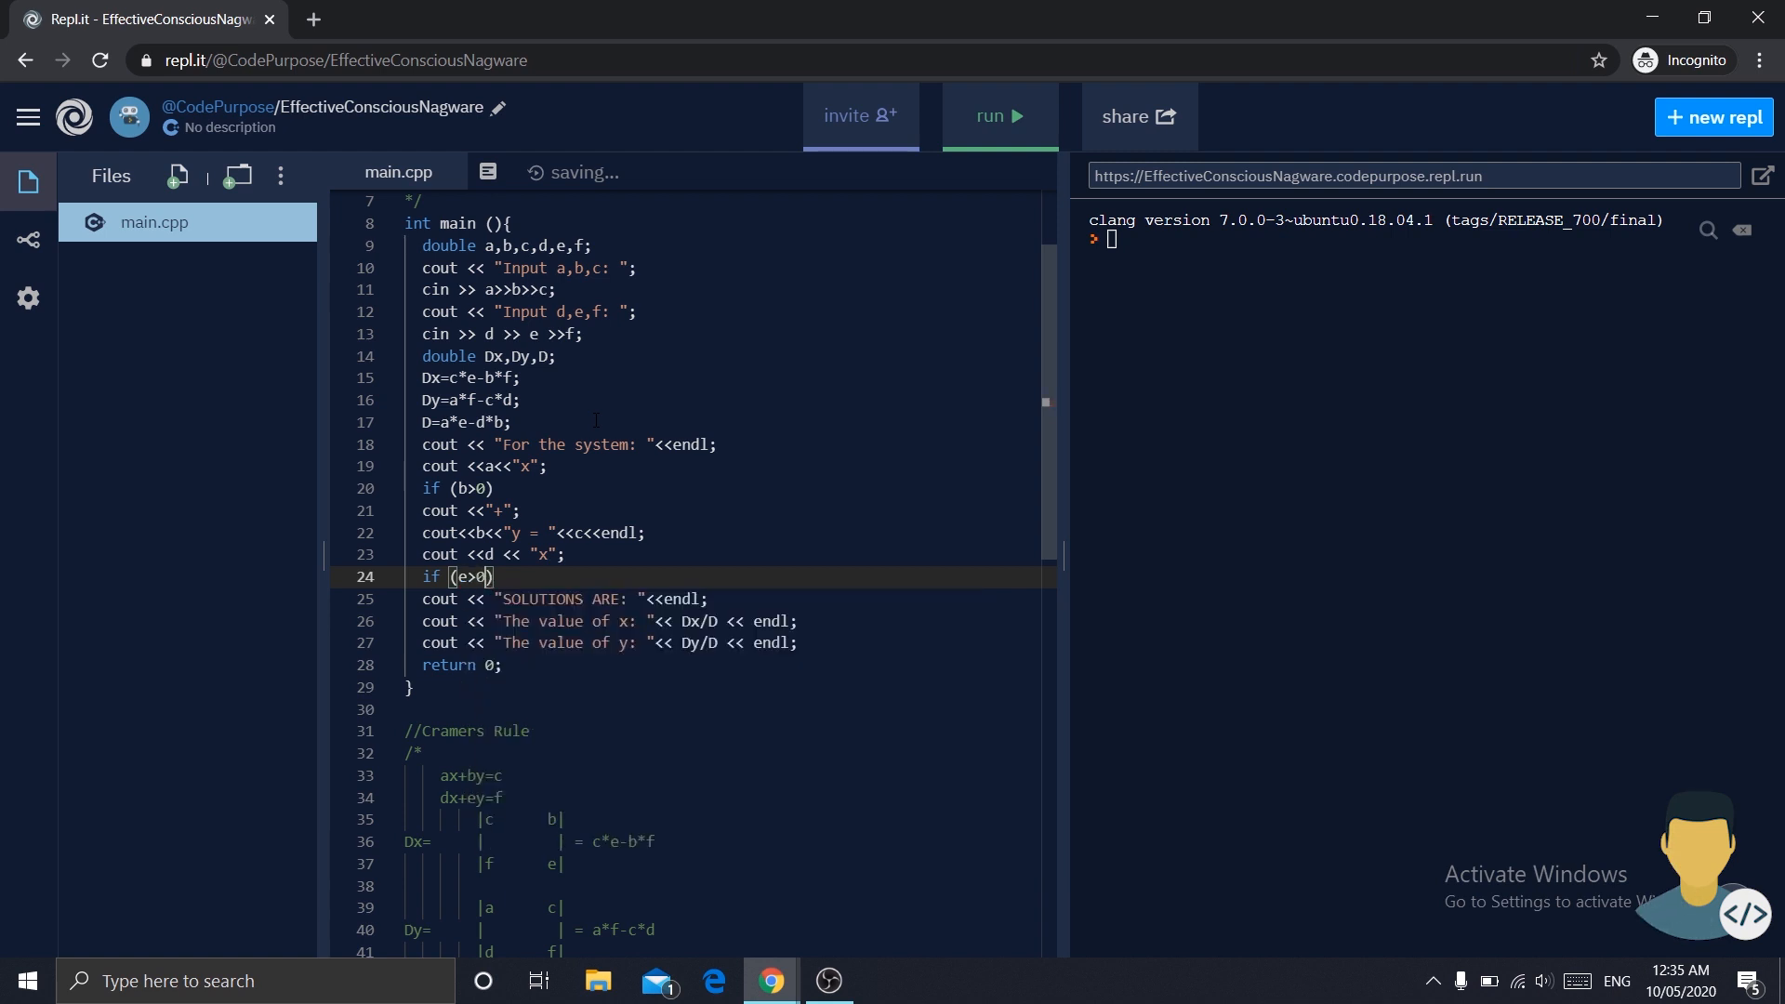
# - Print "+" when e is positive, then e, " = " and f with endl
pyautogui.press('enter')
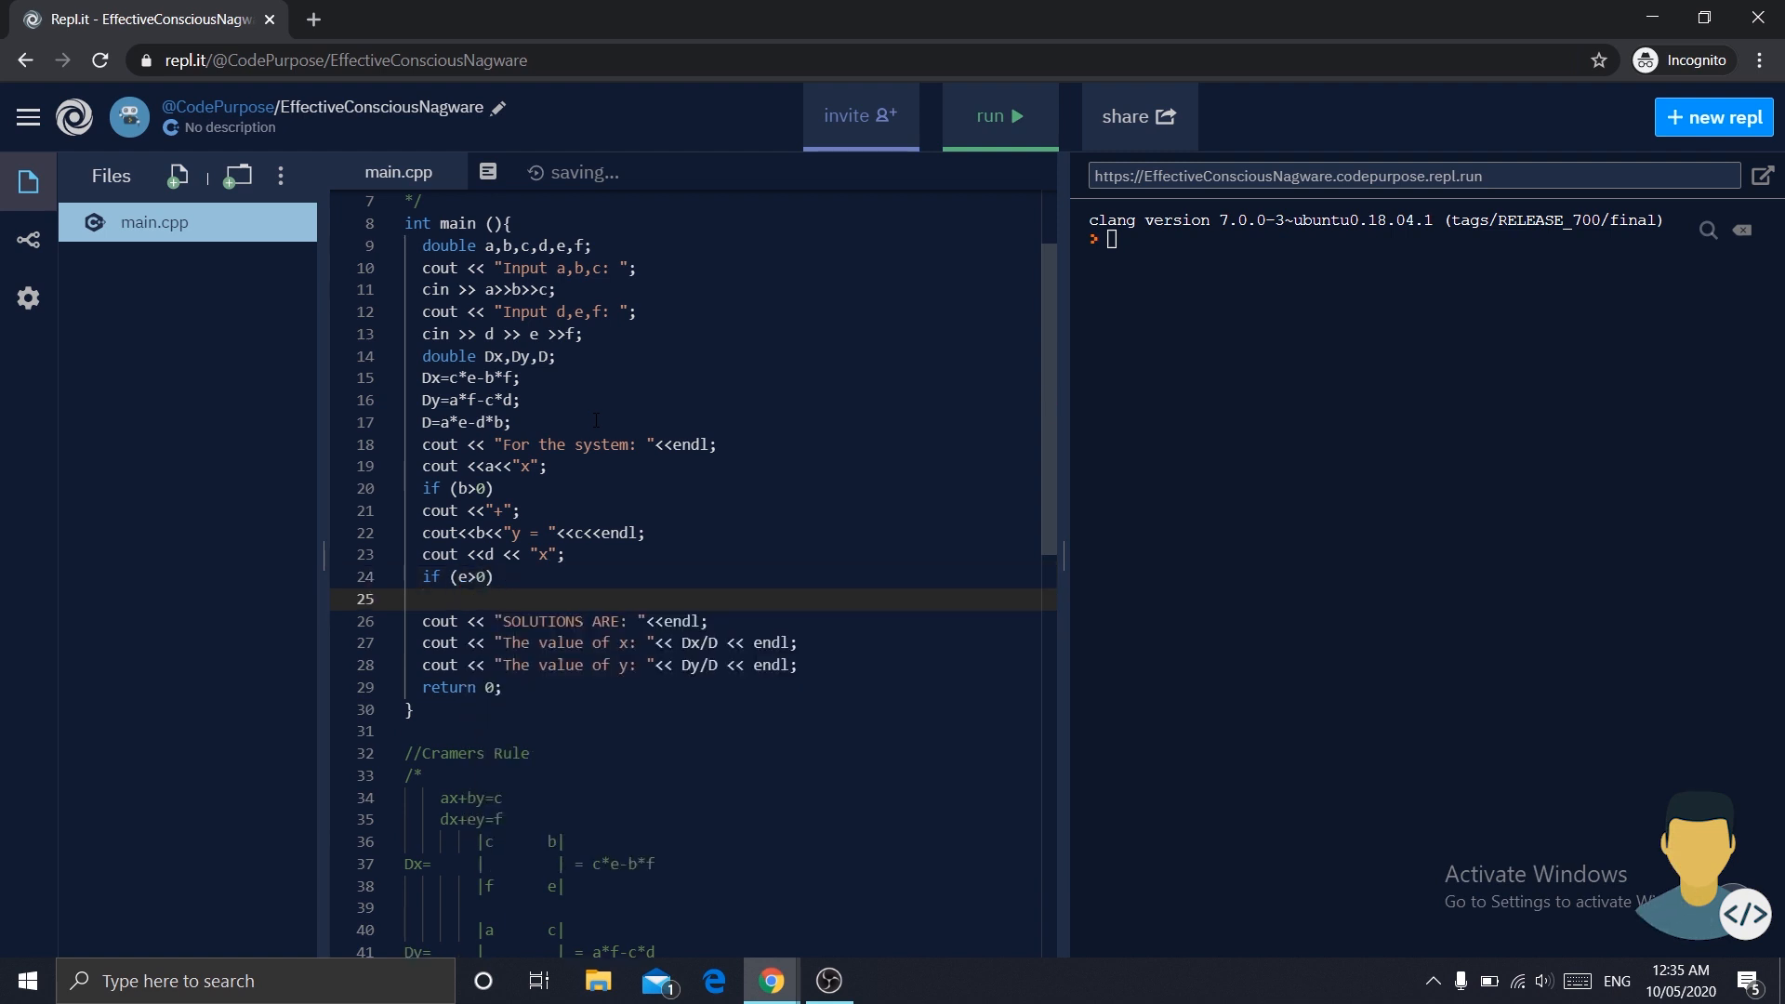
pyautogui.write('cout')
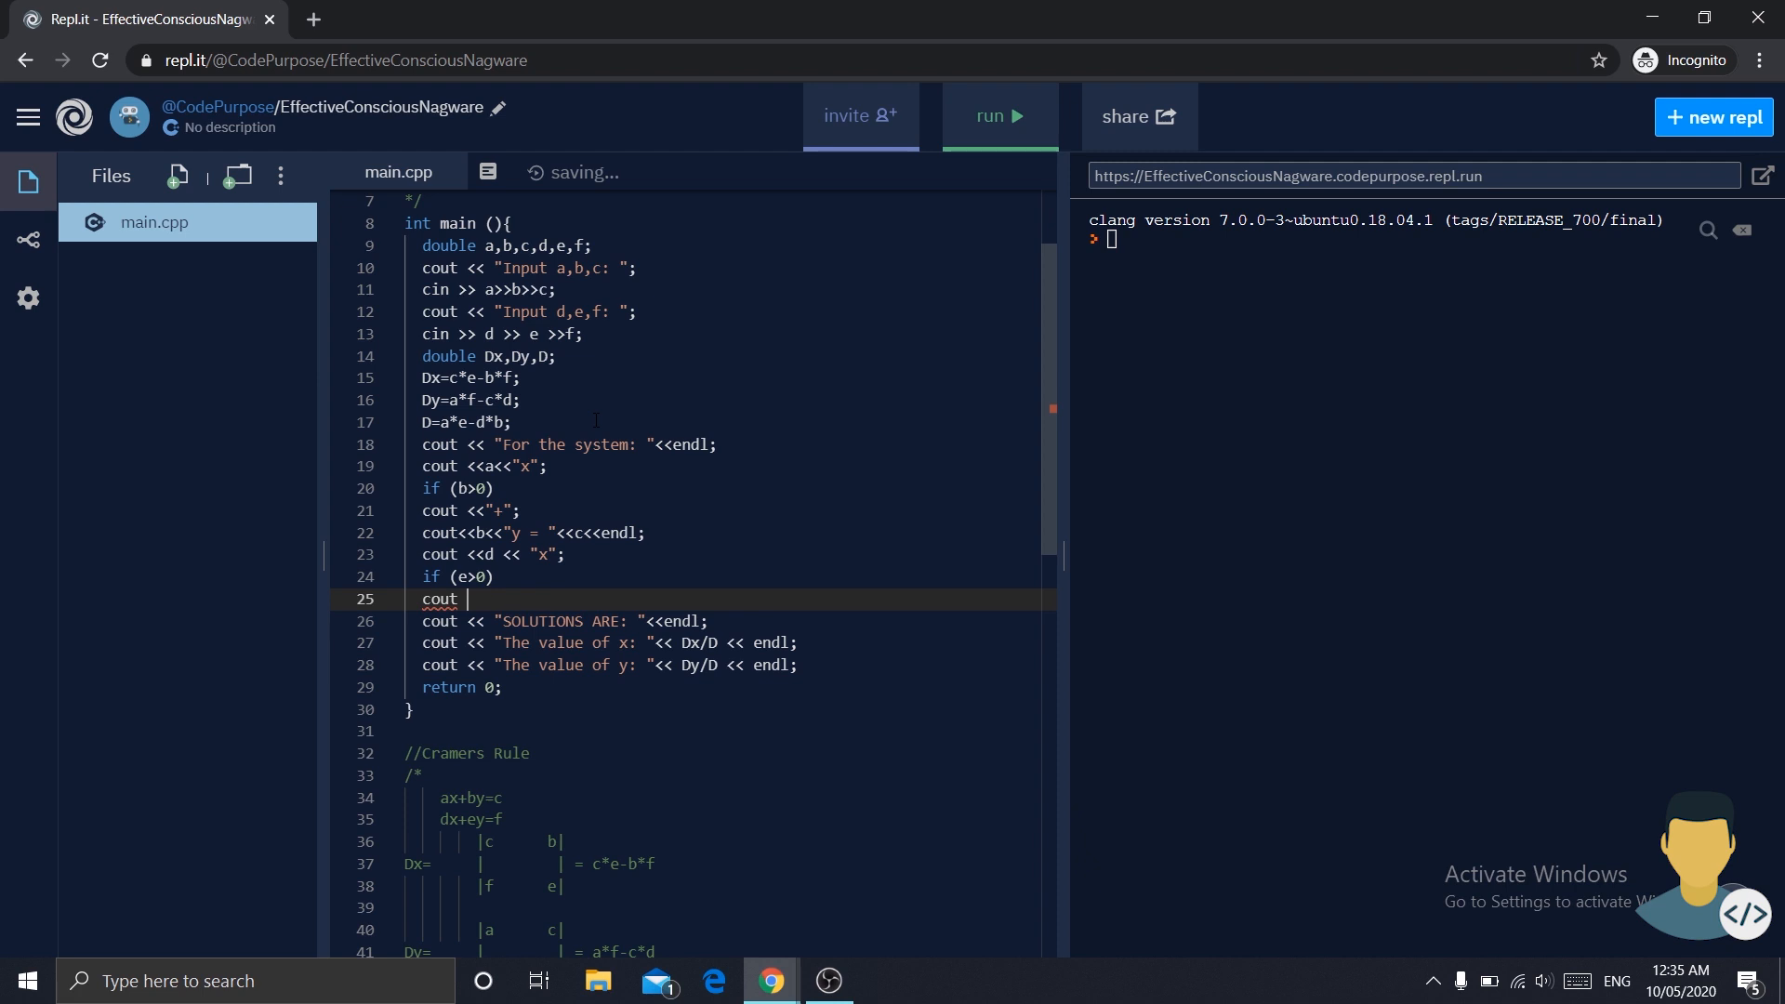
pyautogui.write('<<"')
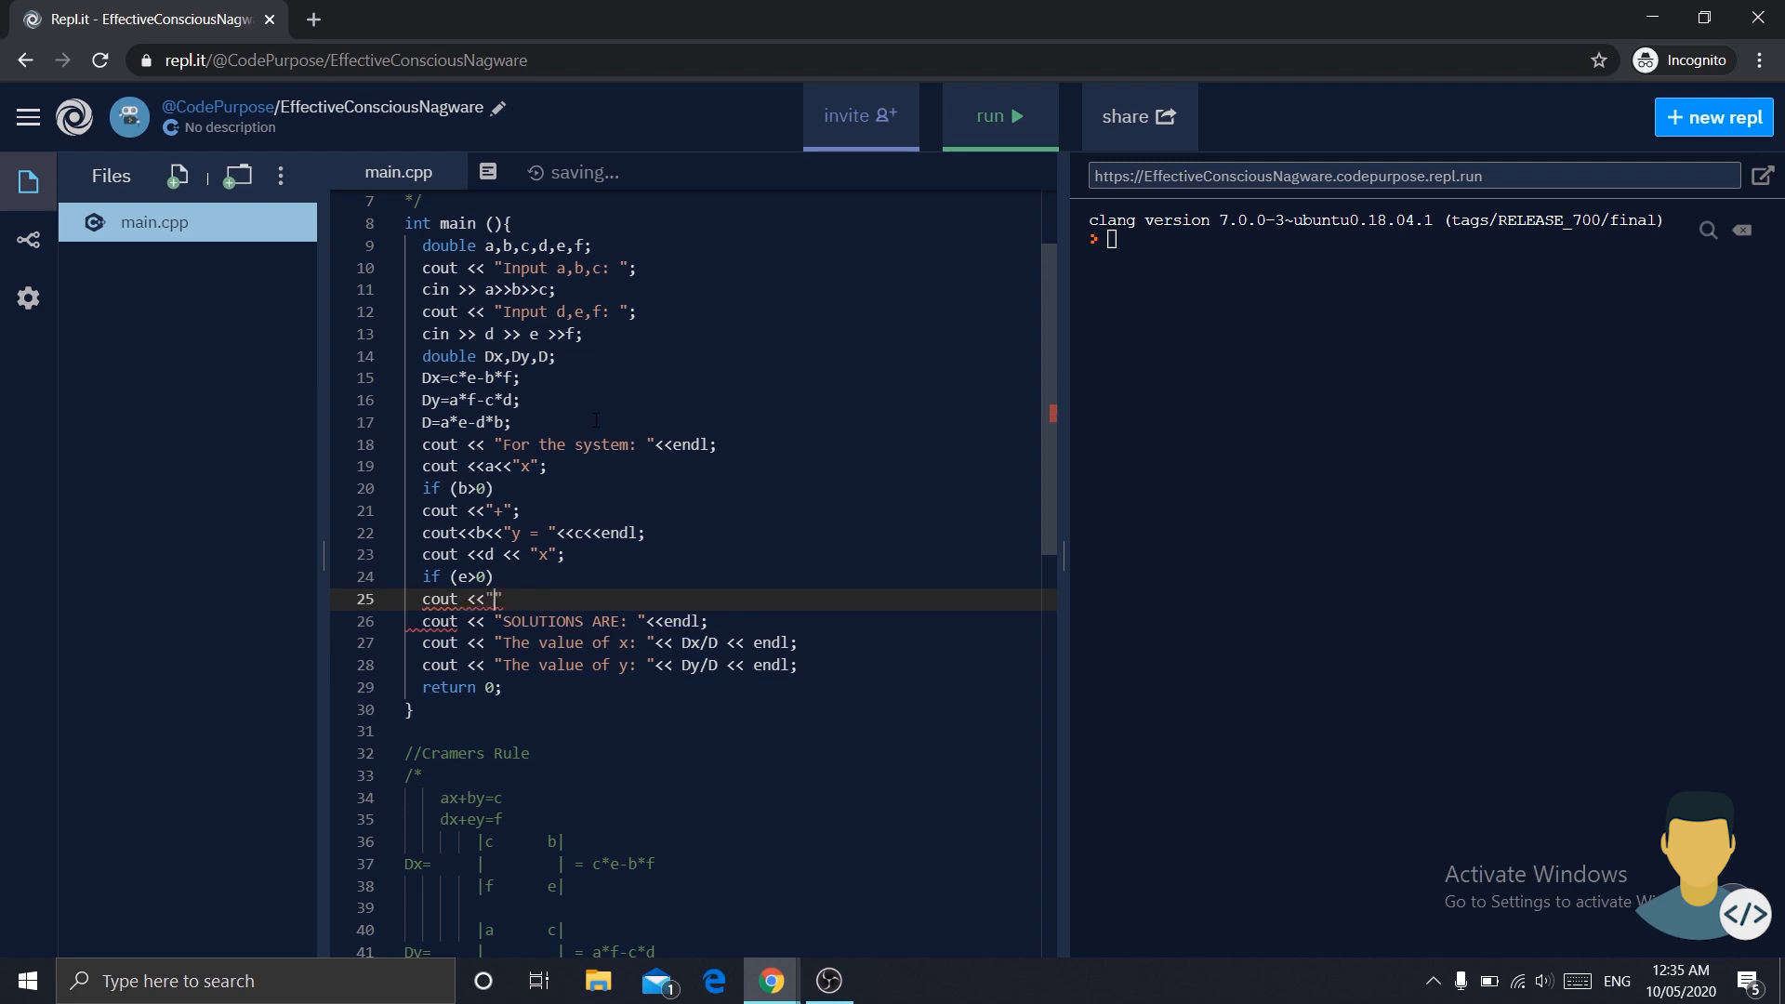
pyautogui.write('+"')
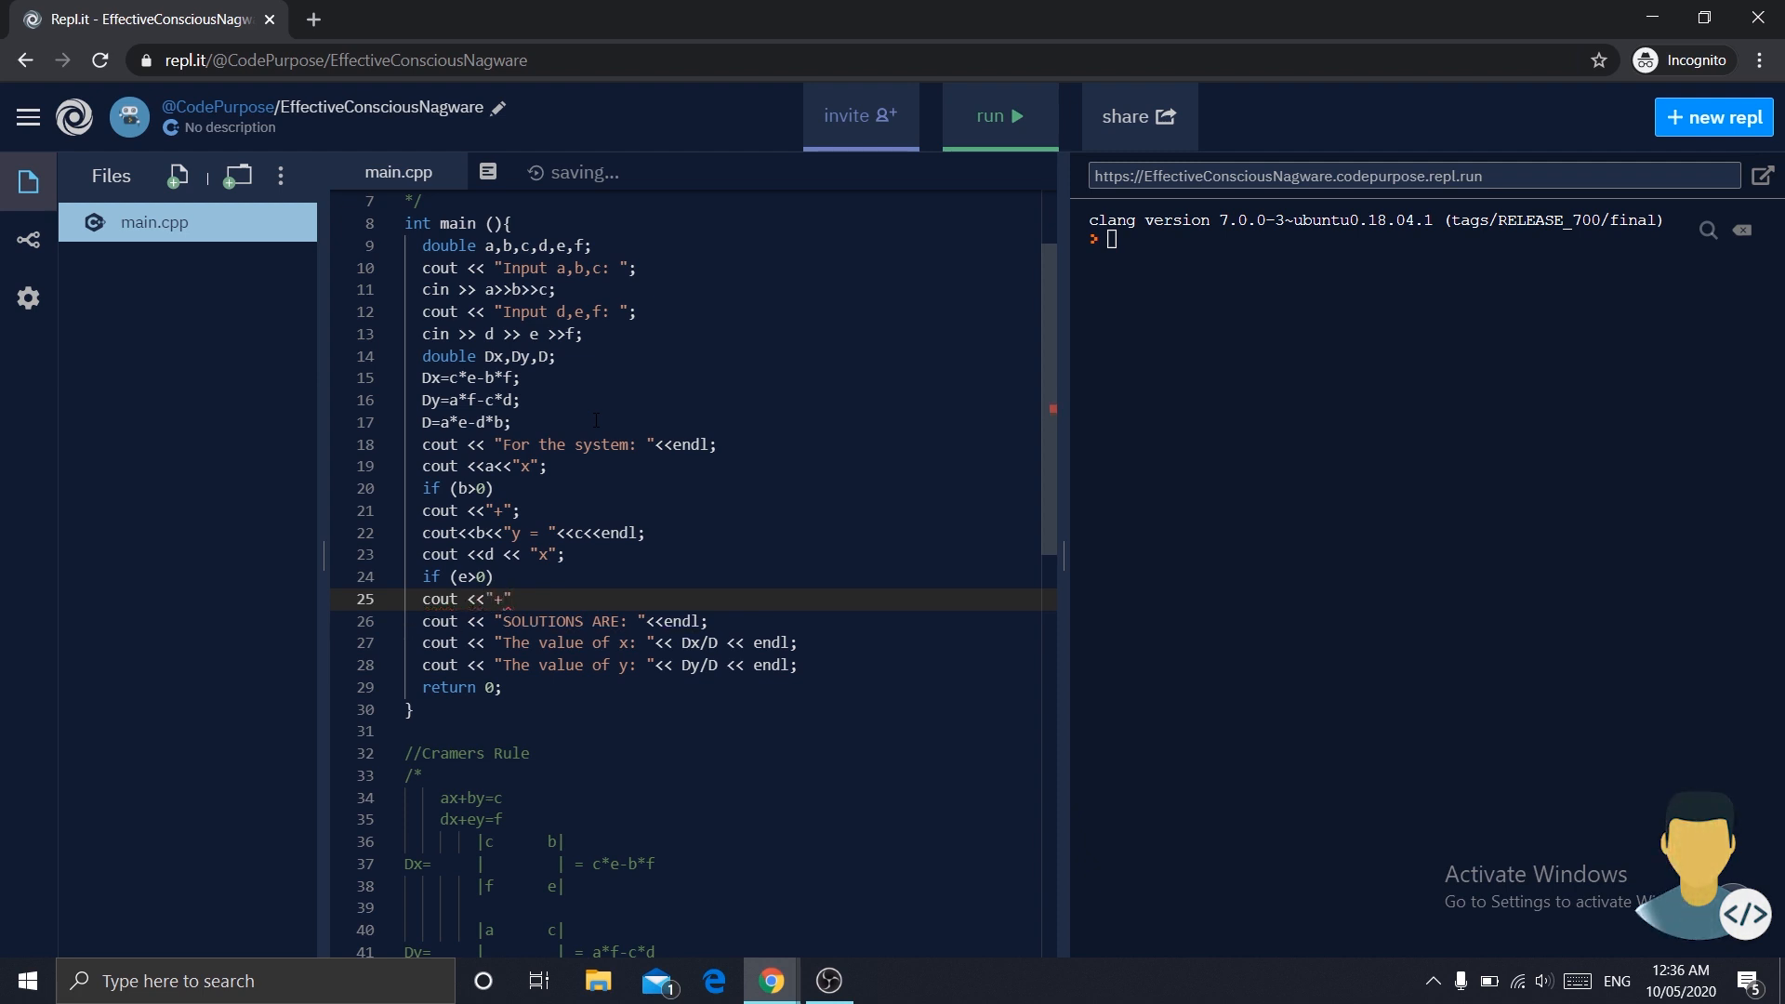
pyautogui.write(';')
pyautogui.write('cout << e << " ')
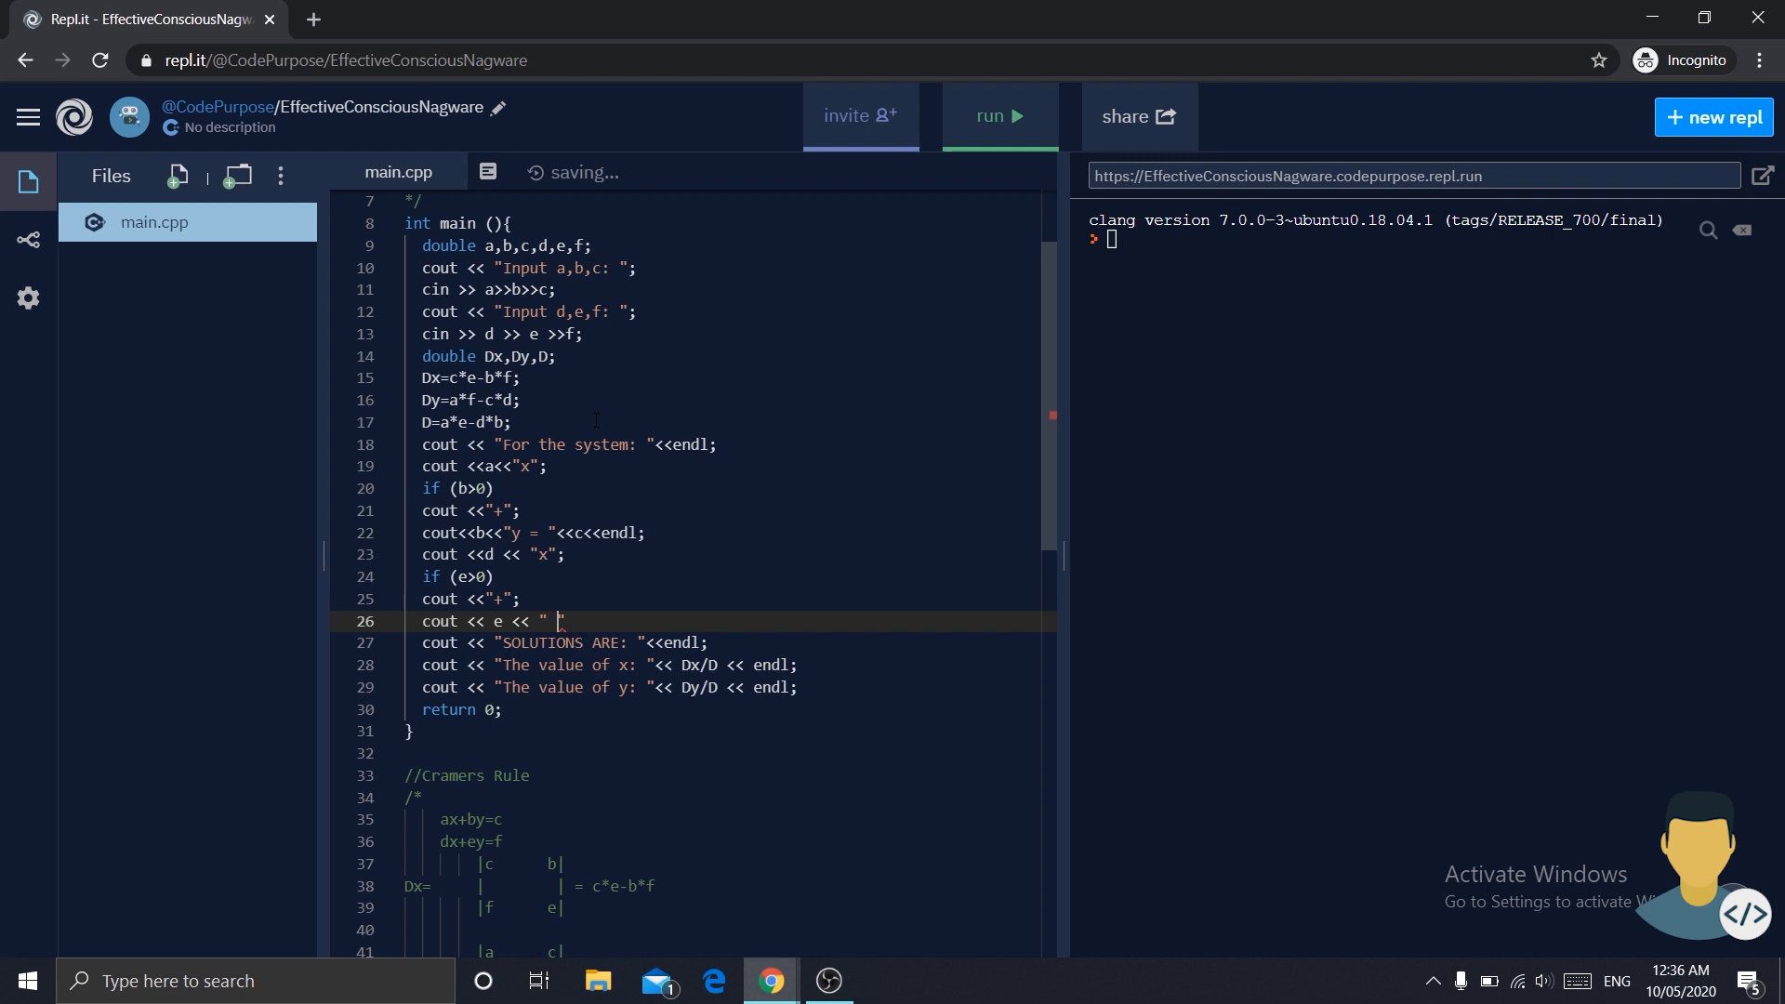
pyautogui.write('=')
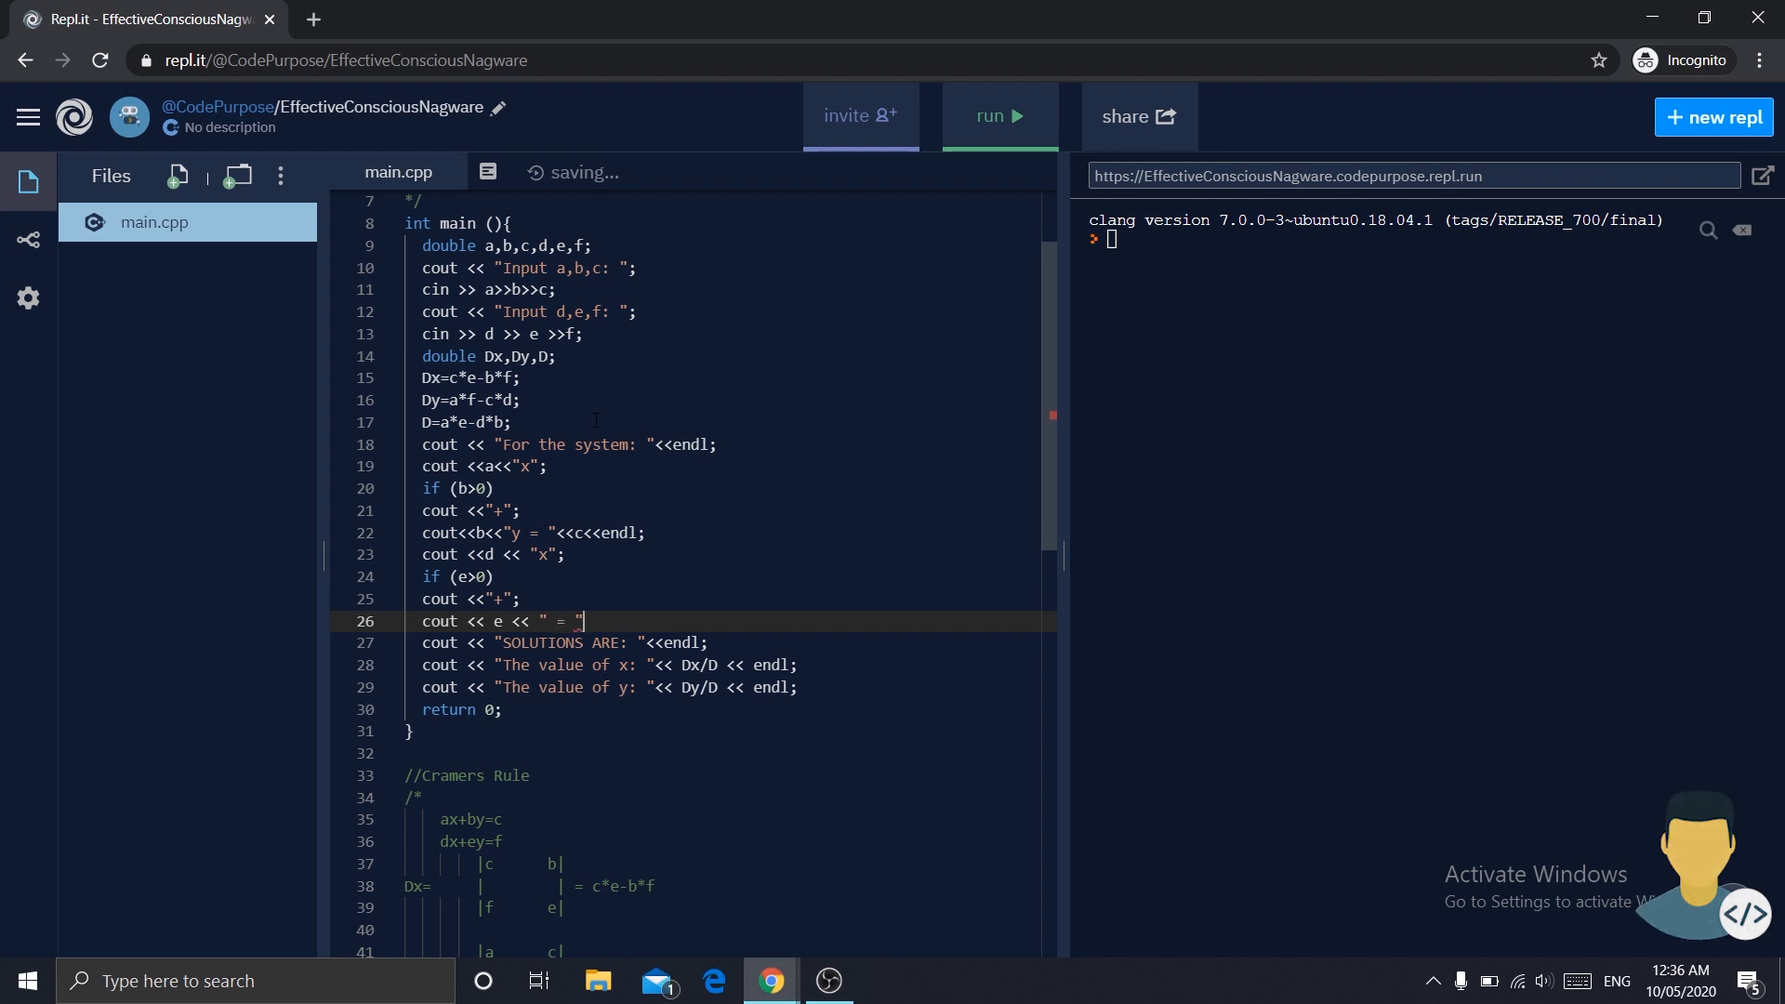
pyautogui.write('<<')
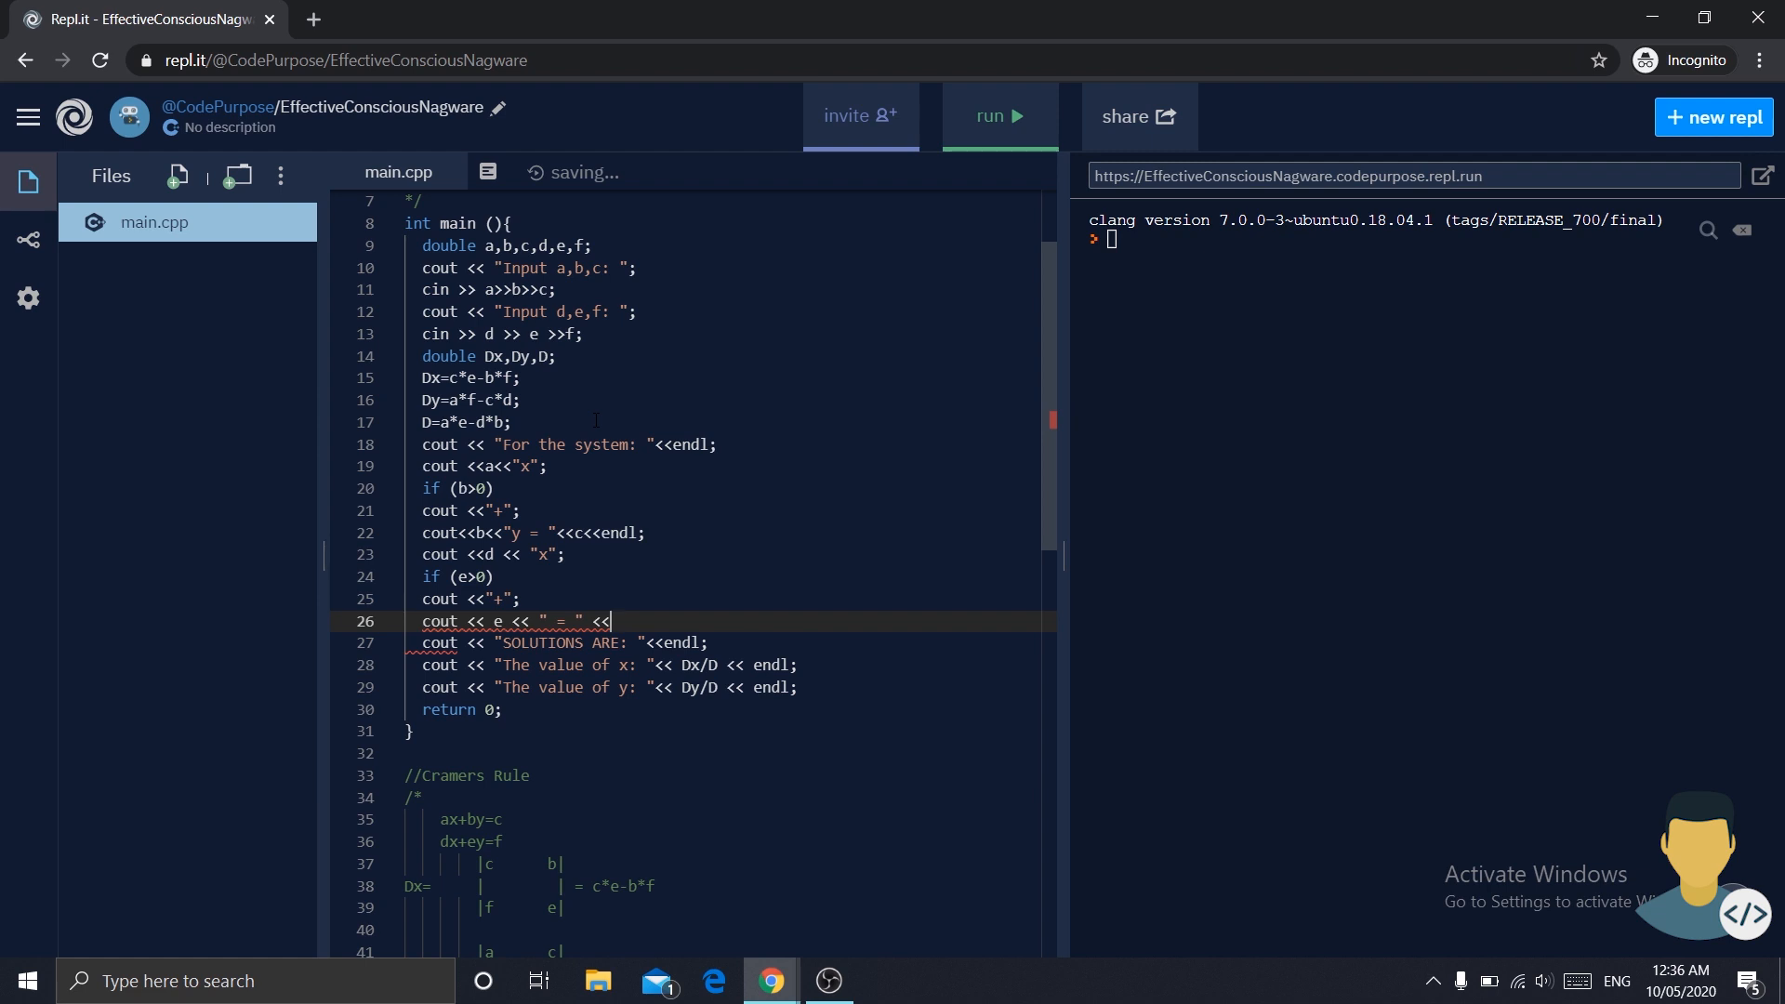
pyautogui.write('f<<')
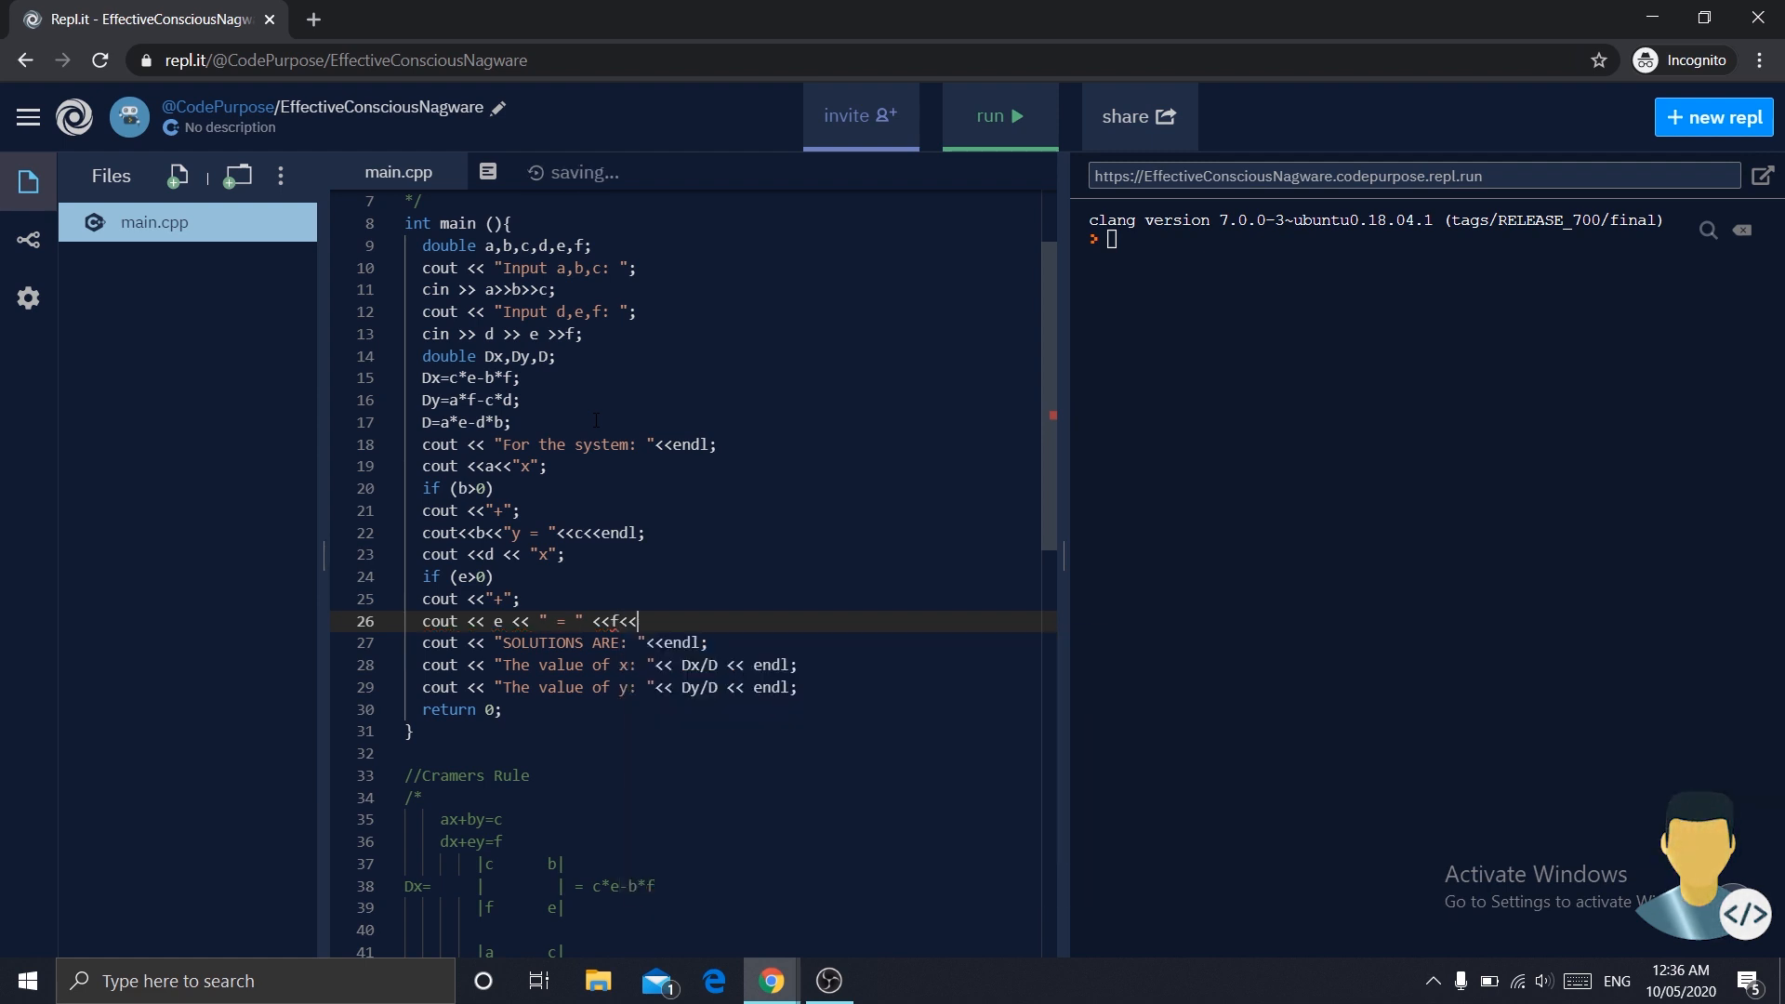
pyautogui.write('endl;')
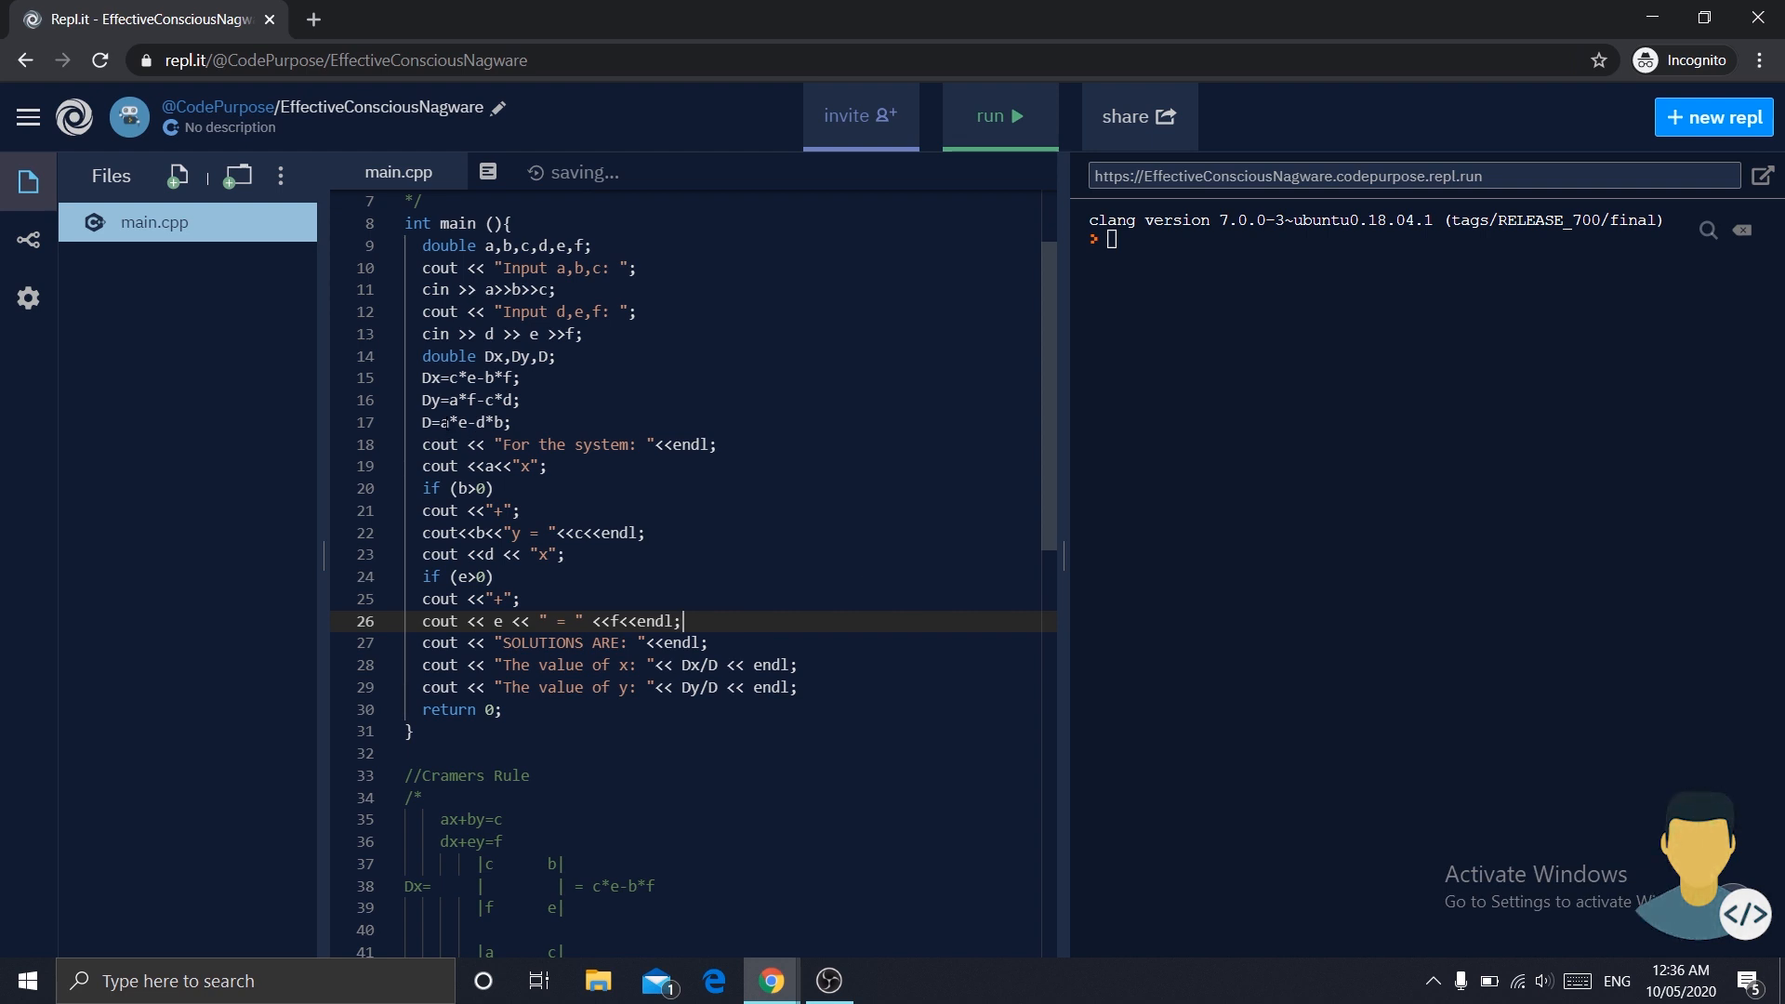
pyautogui.scroll(-3)
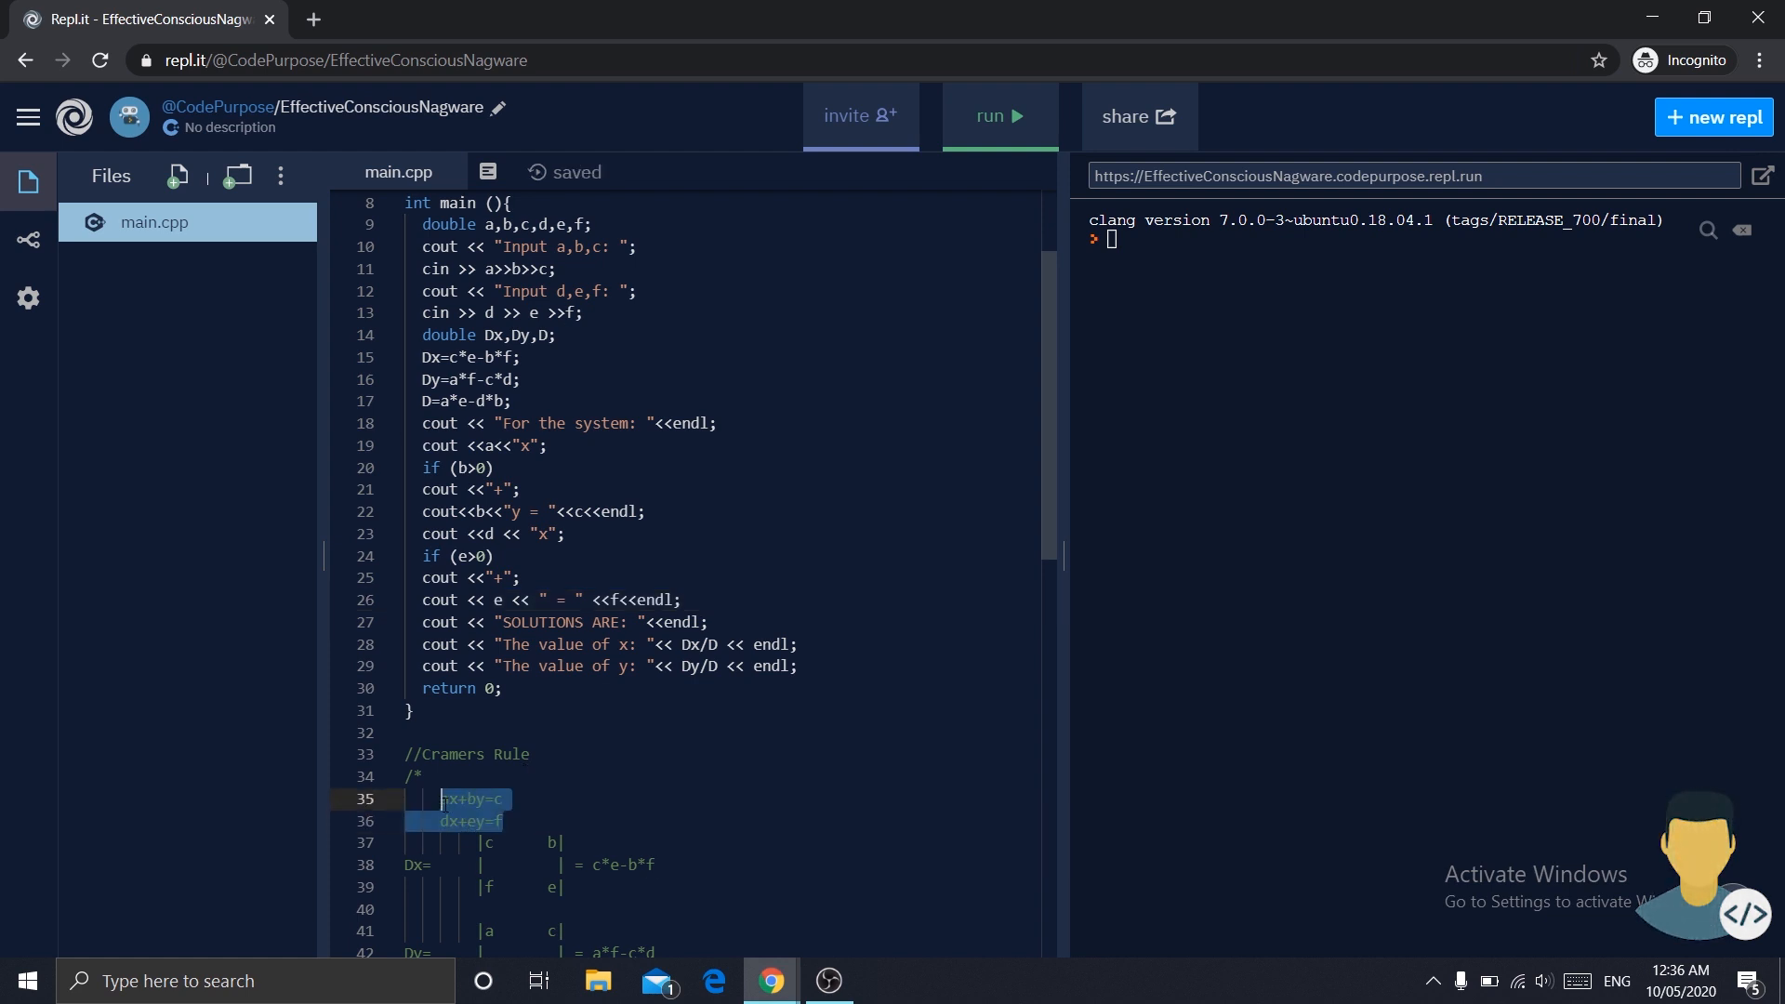
pyautogui.moveTo(1314, 458)
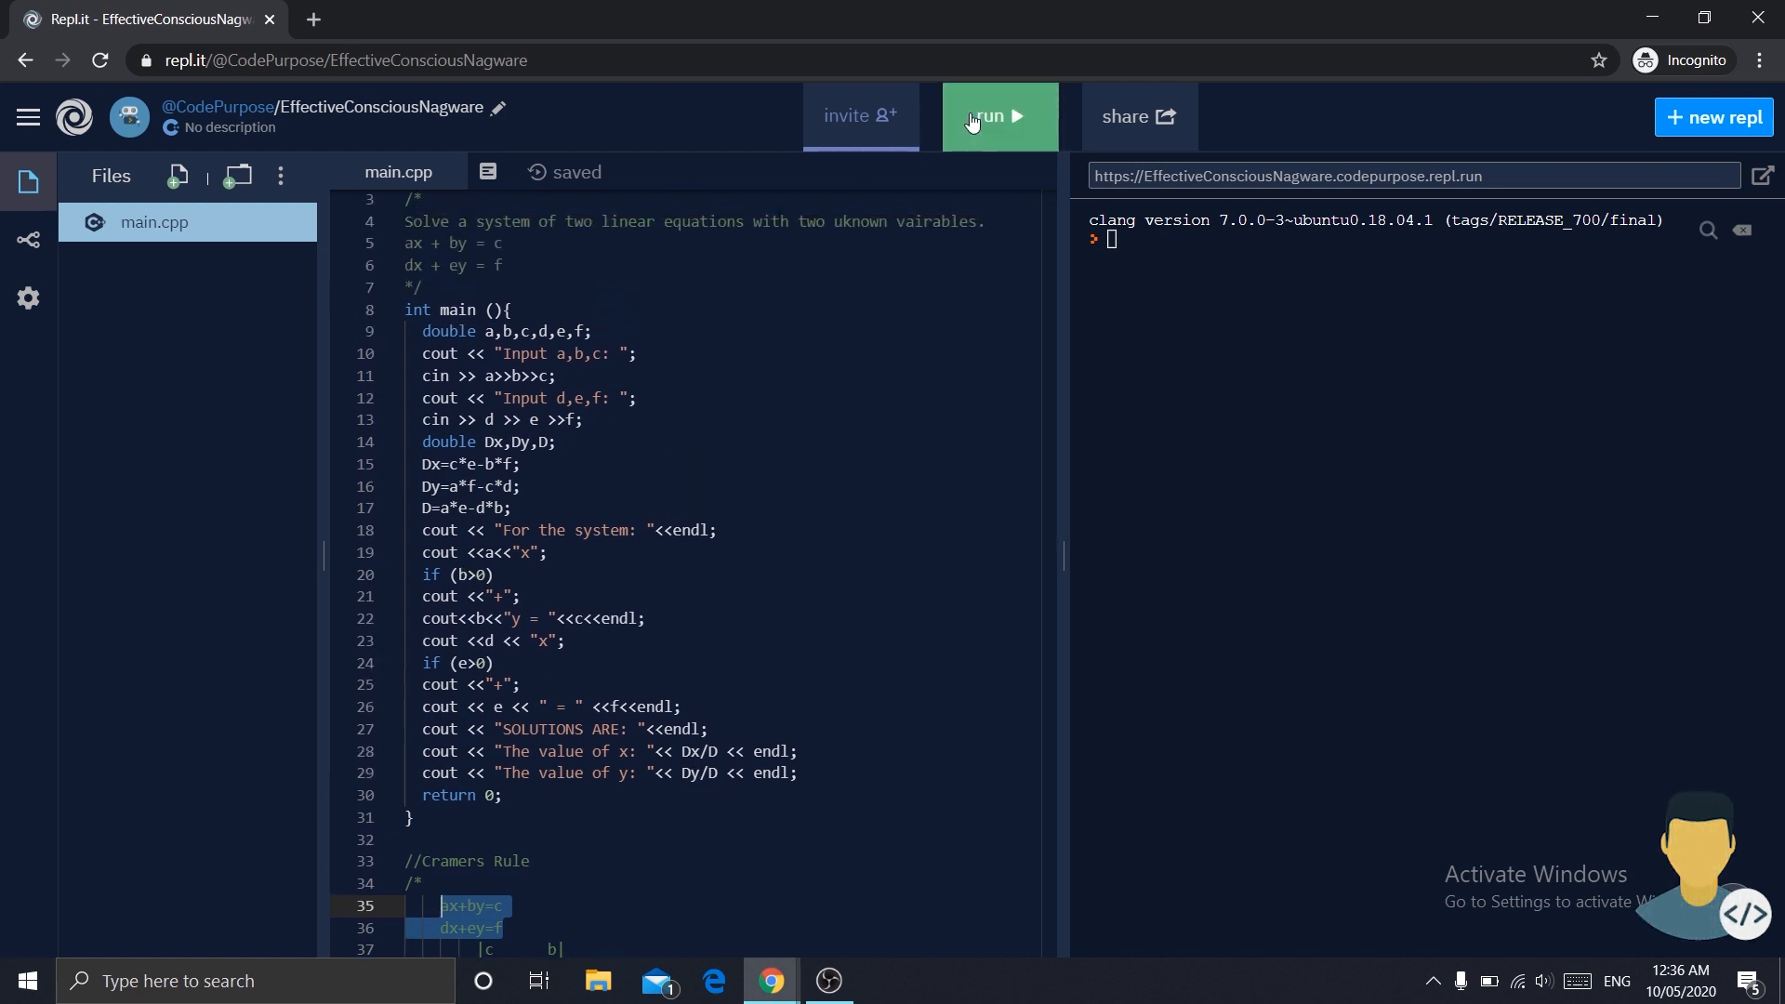
# - Run the program with coefficients 1 3 4 and 2 -1 1, getting x = 1, y = 1
pyautogui.click(996, 116)
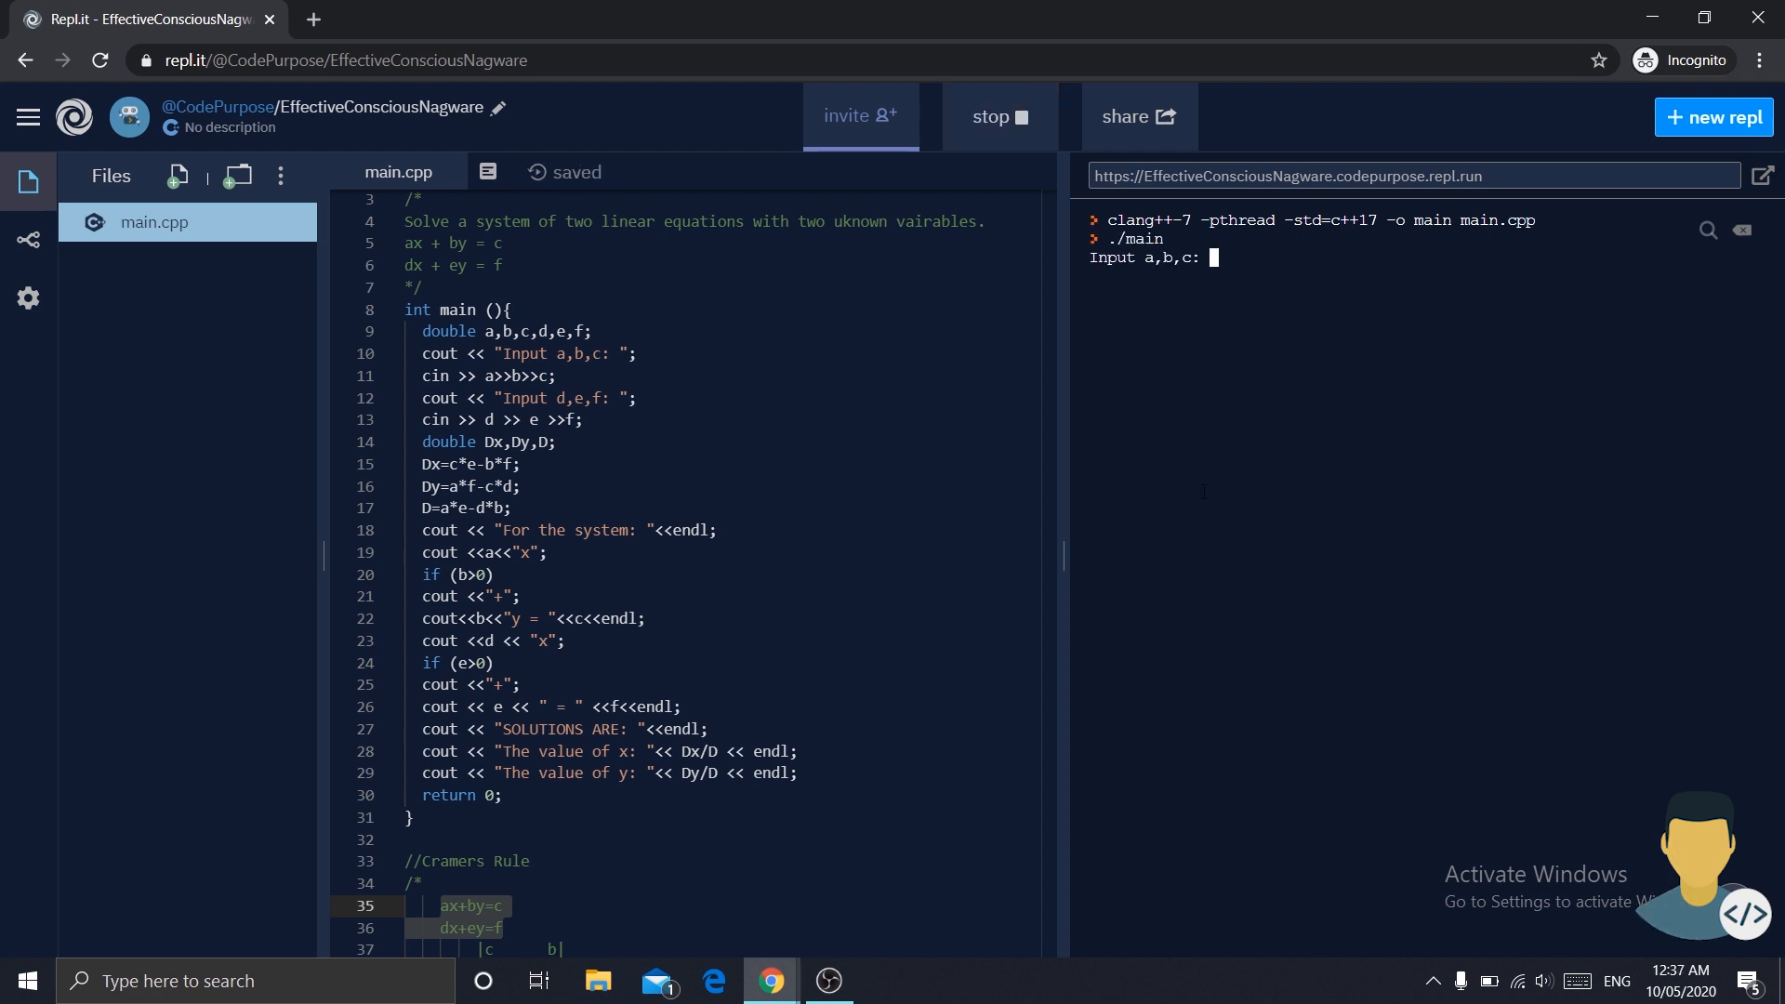
pyautogui.write('1 3 4')
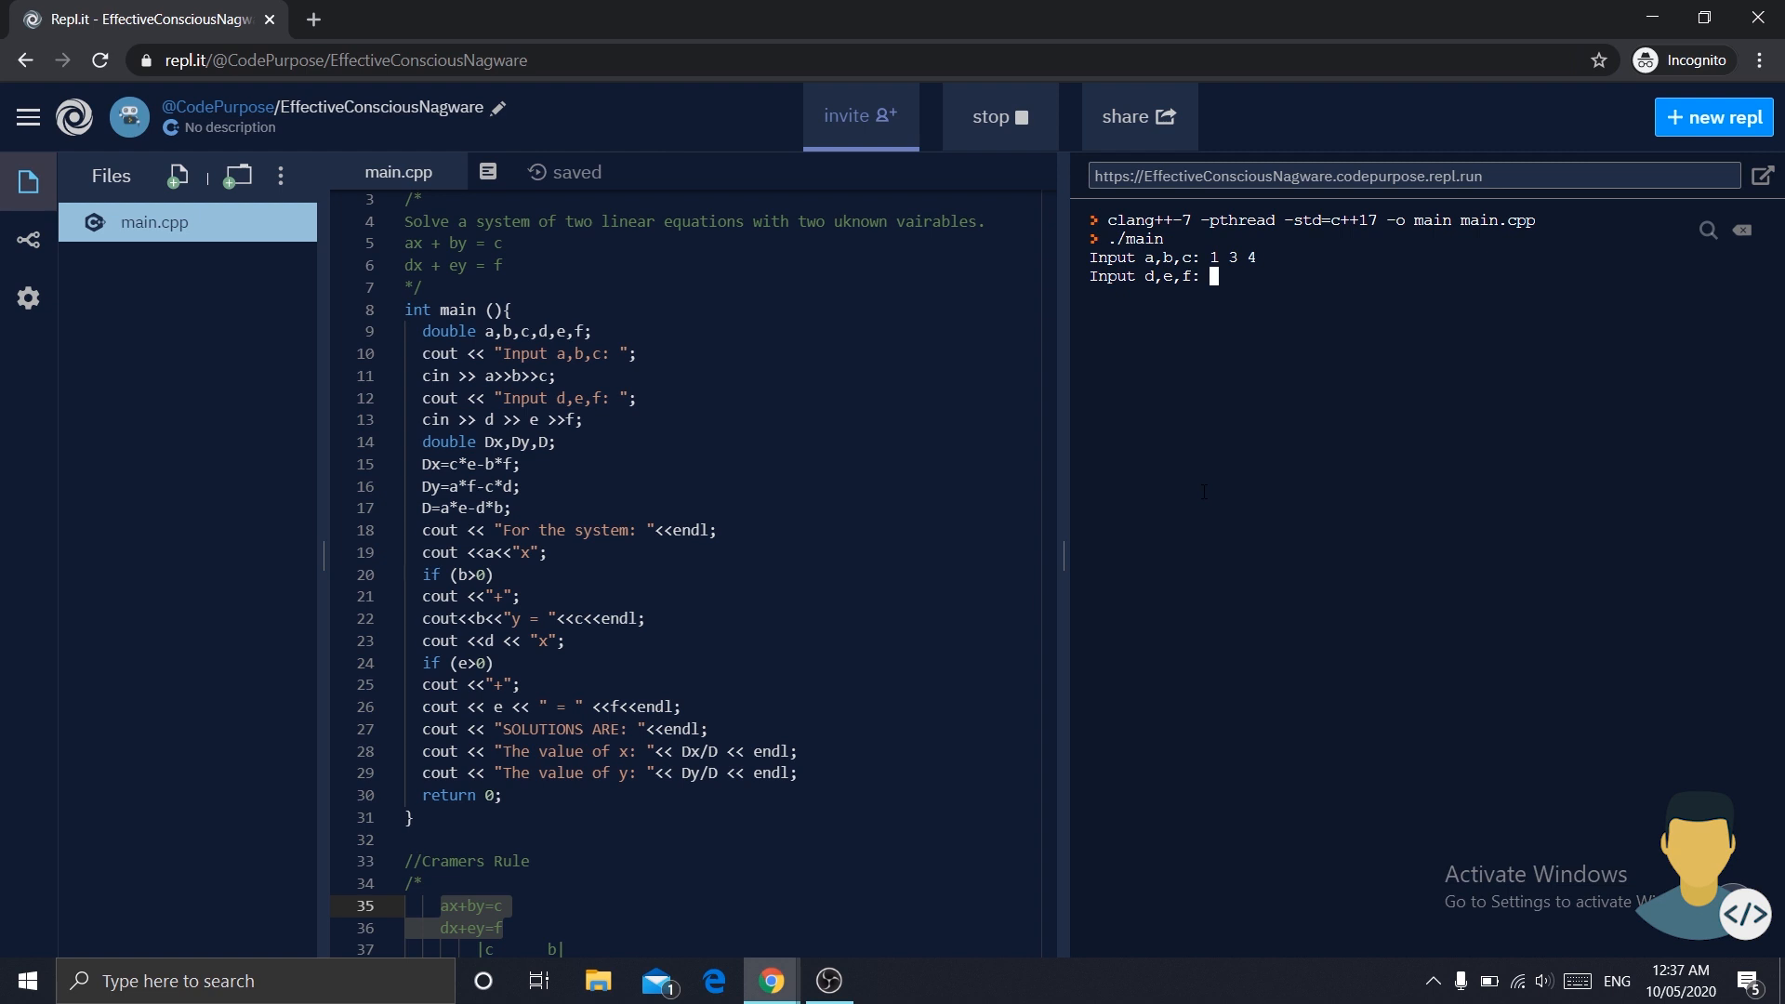
pyautogui.write('2 -1')
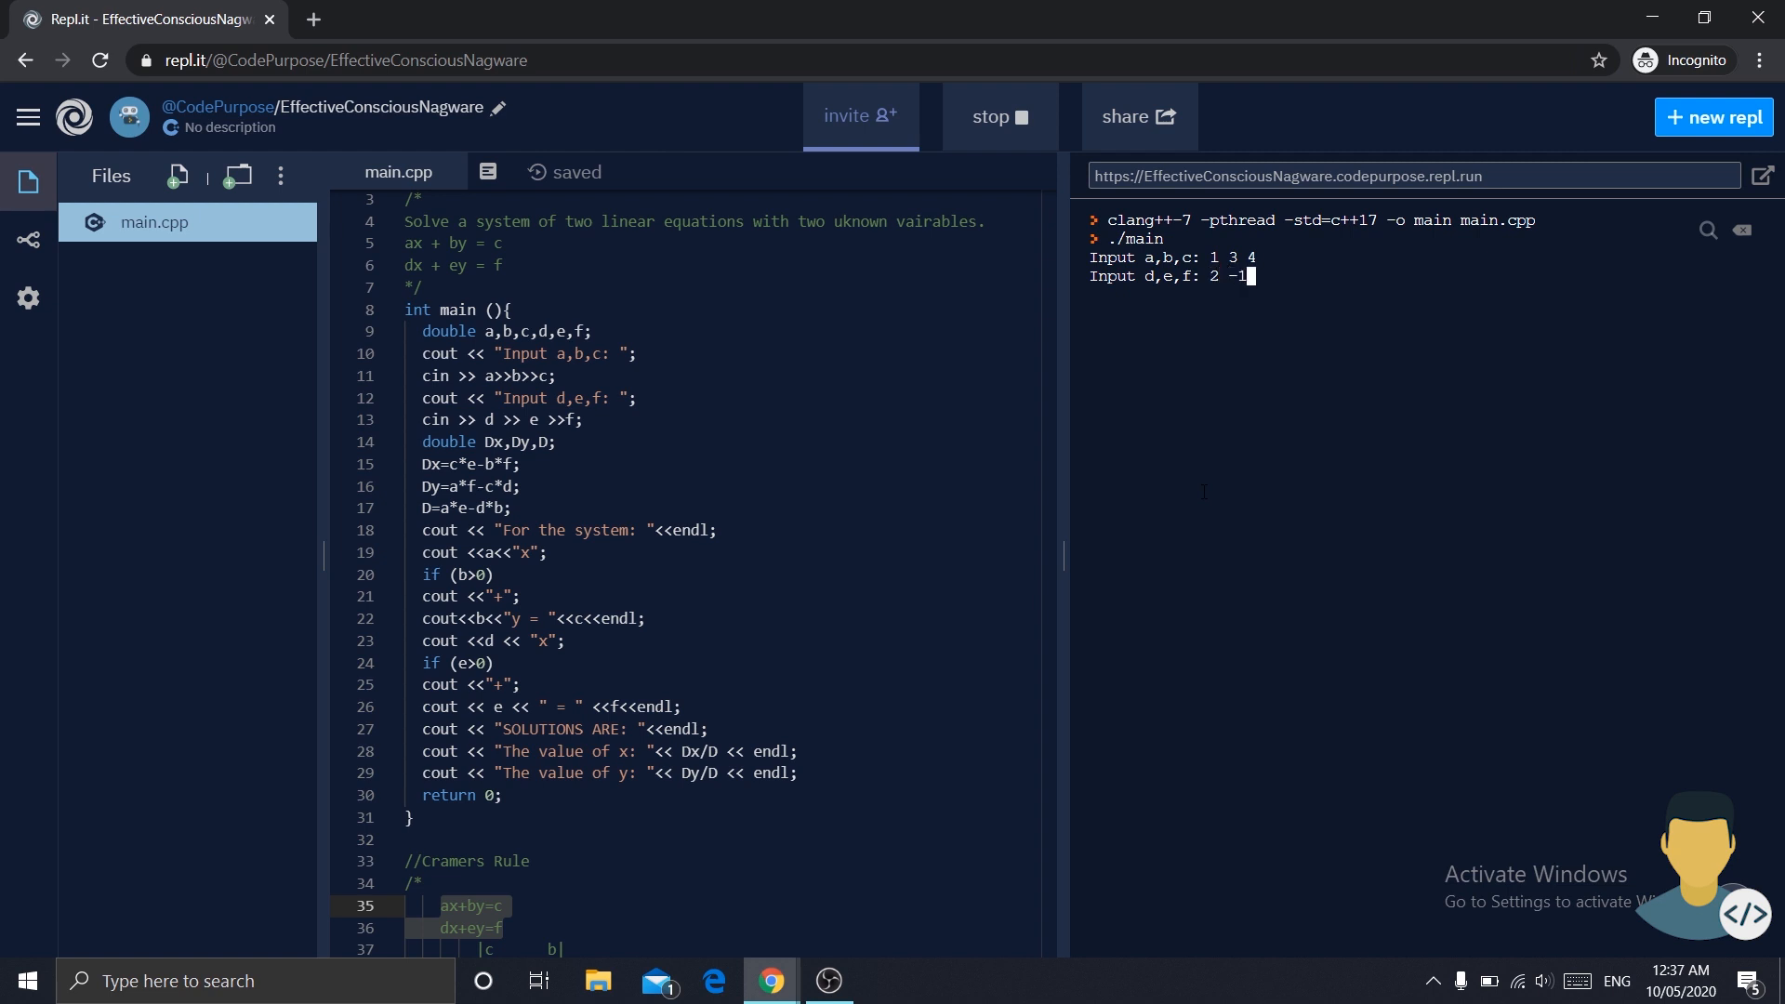
pyautogui.write('1')
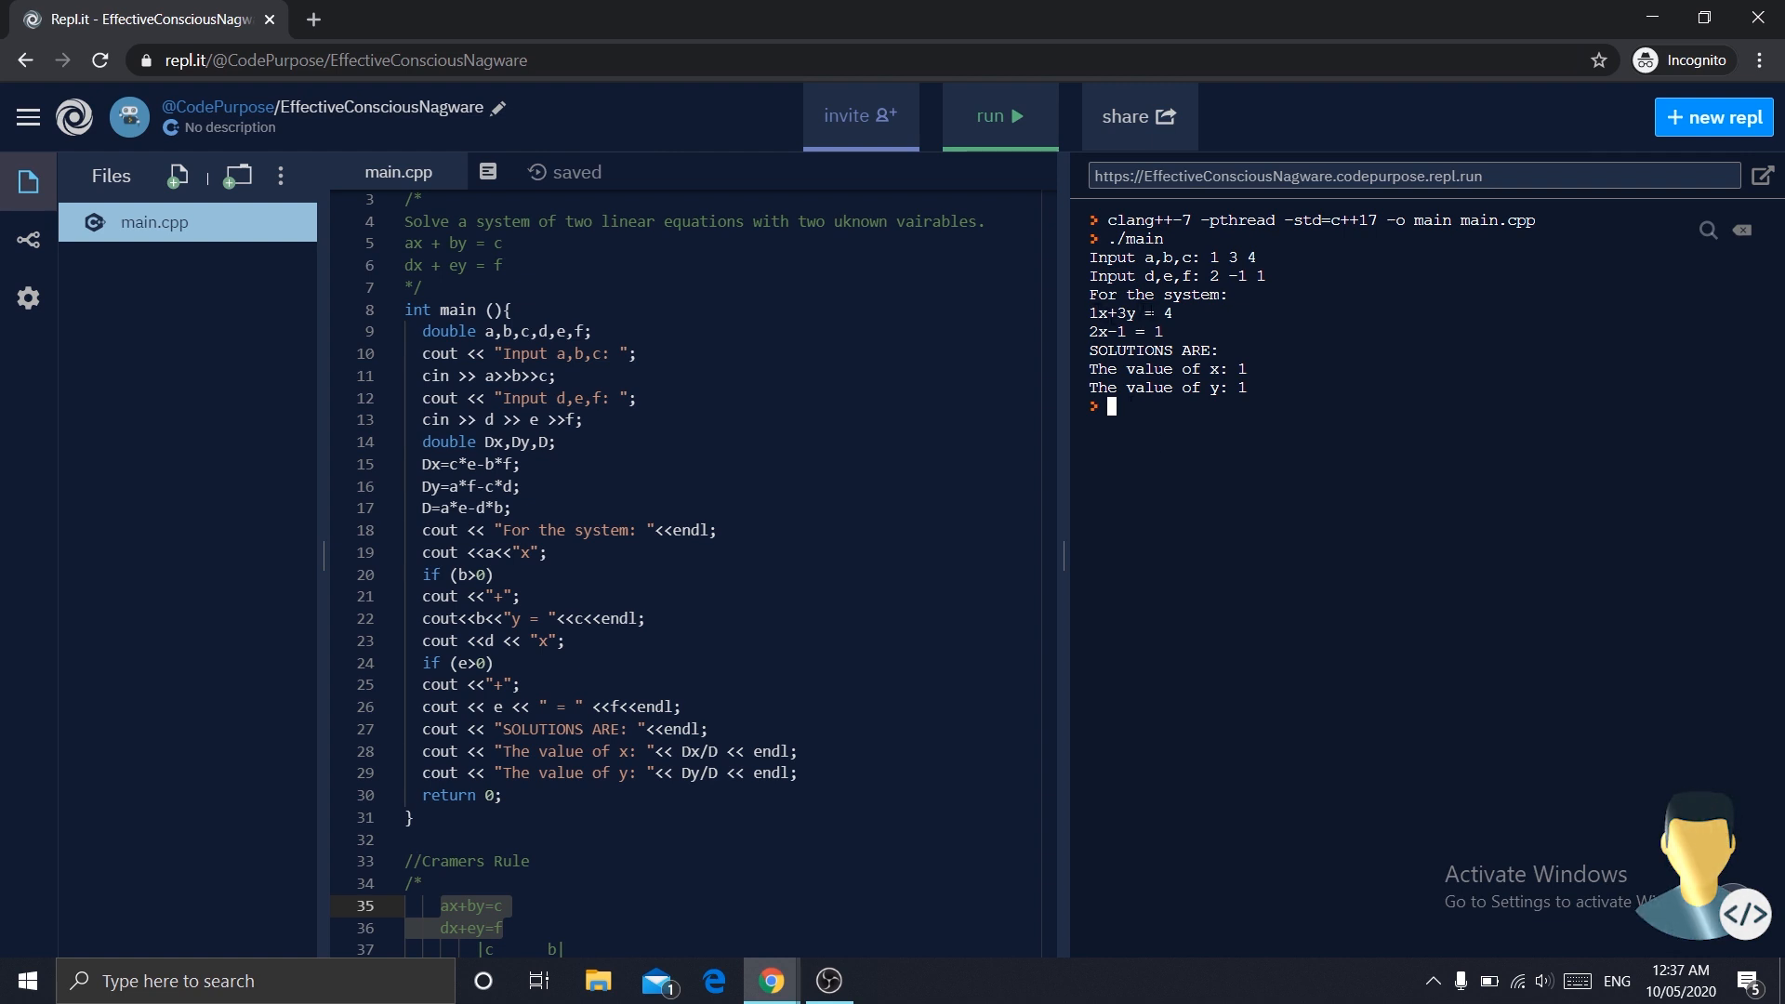
pyautogui.moveTo(1085, 336)
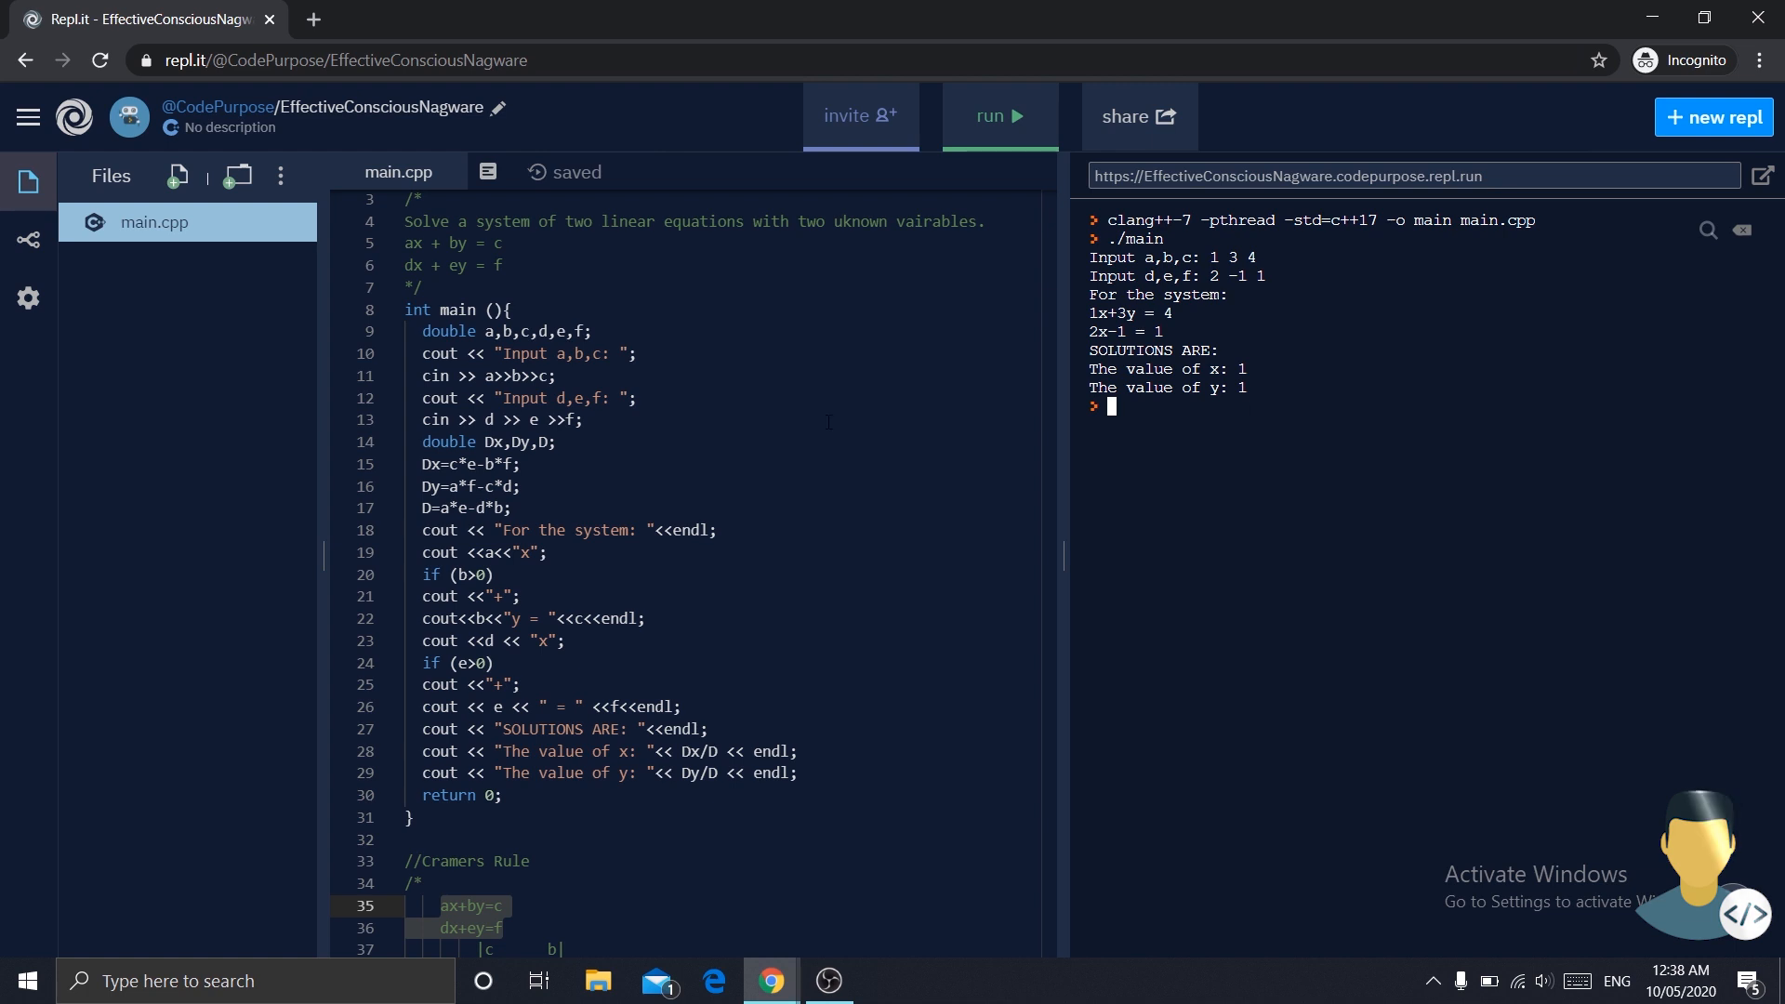
pyautogui.scroll(-3)
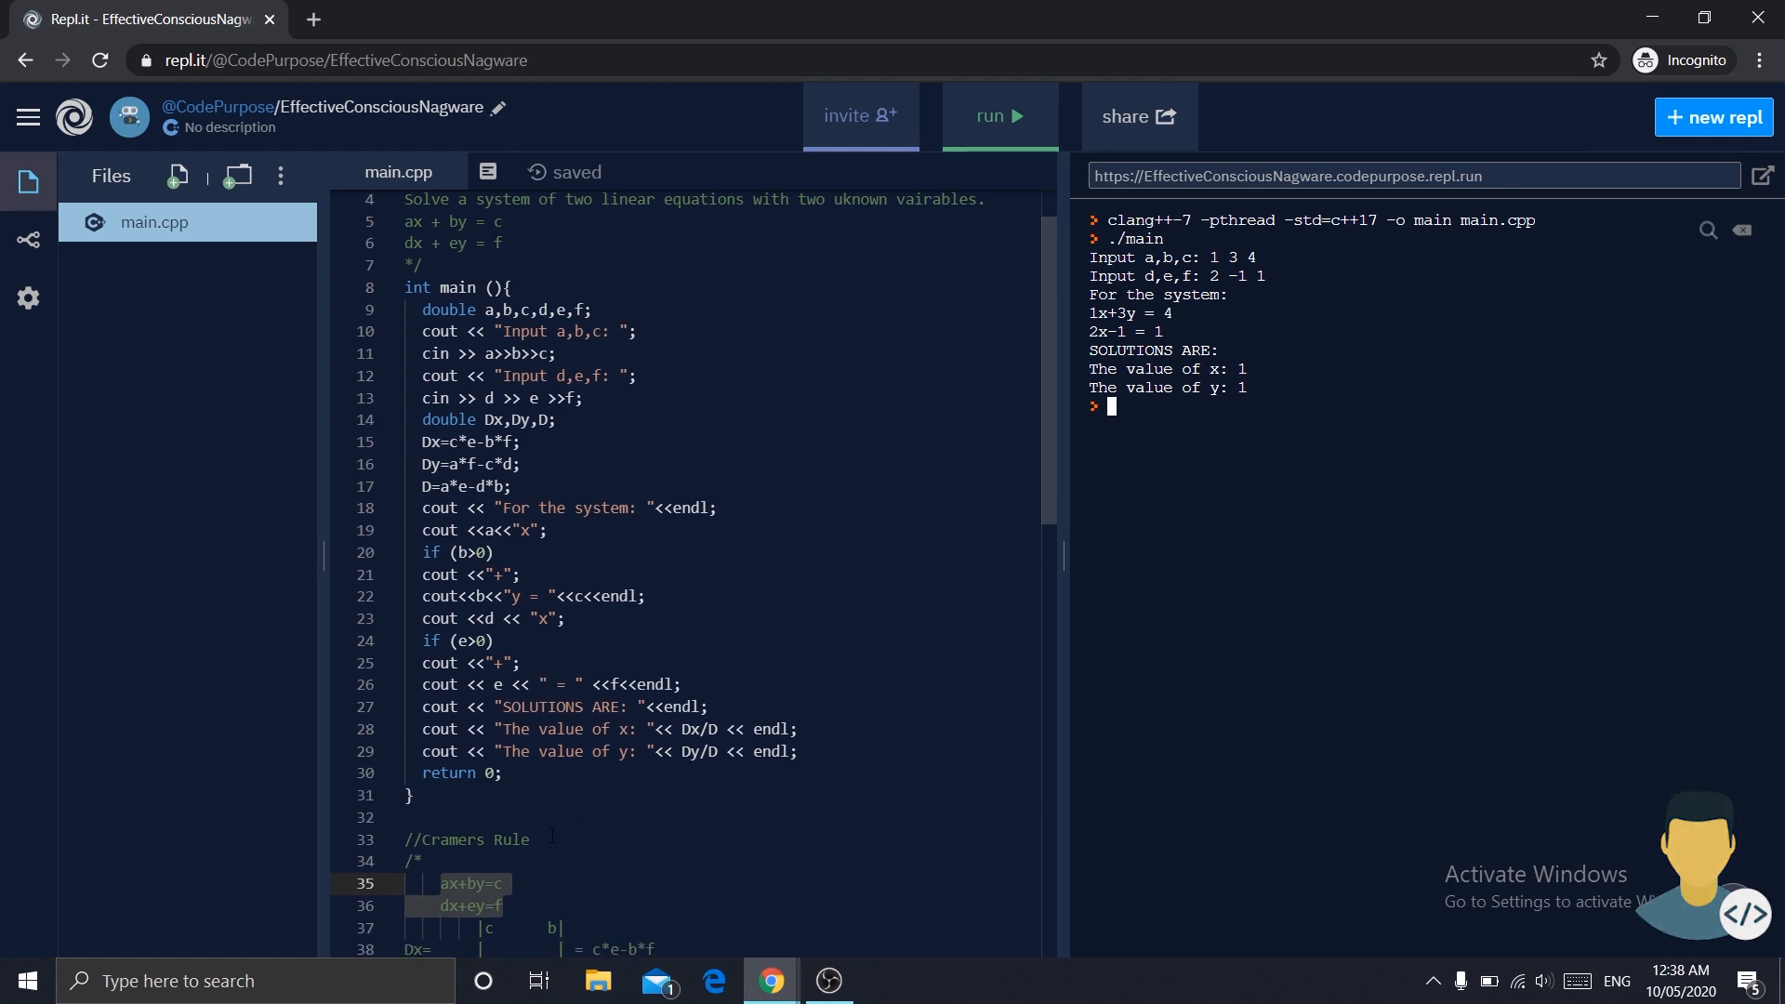